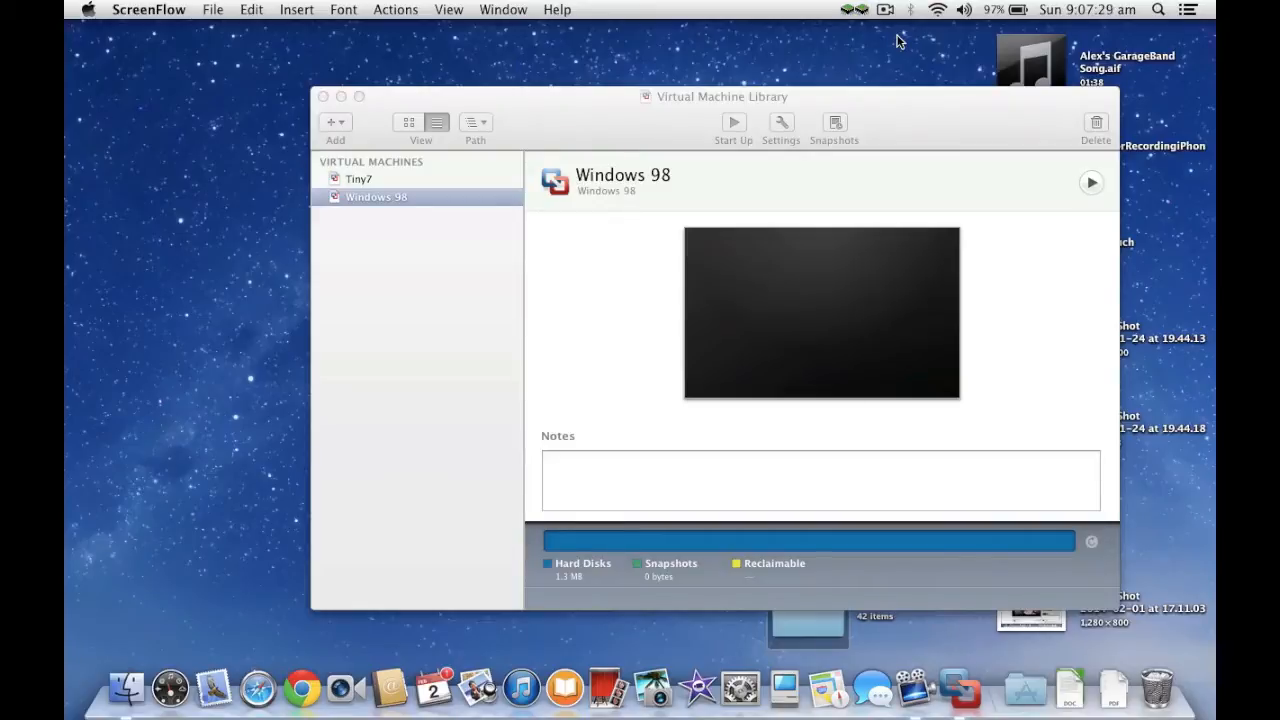
# Start the Windows 98 virtual machine from the VMware library and wait for the password prompt
pyautogui.click(733, 127)
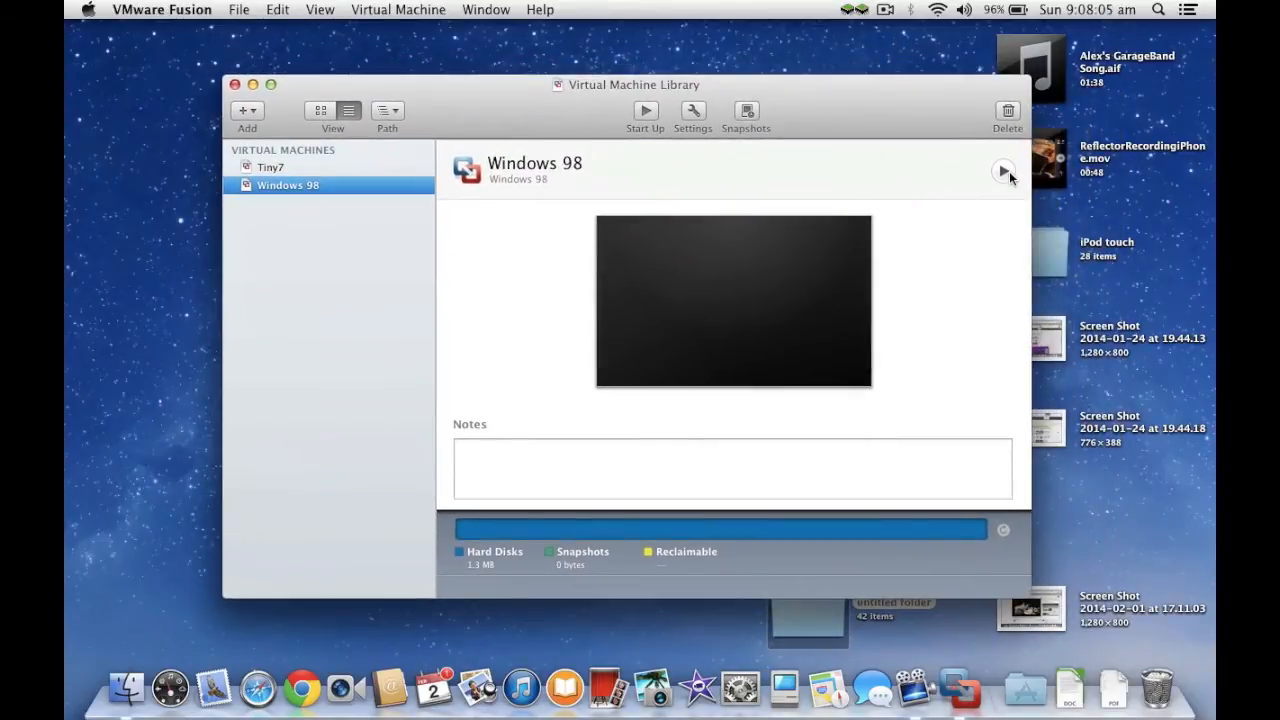
pyautogui.moveTo(1003, 171)
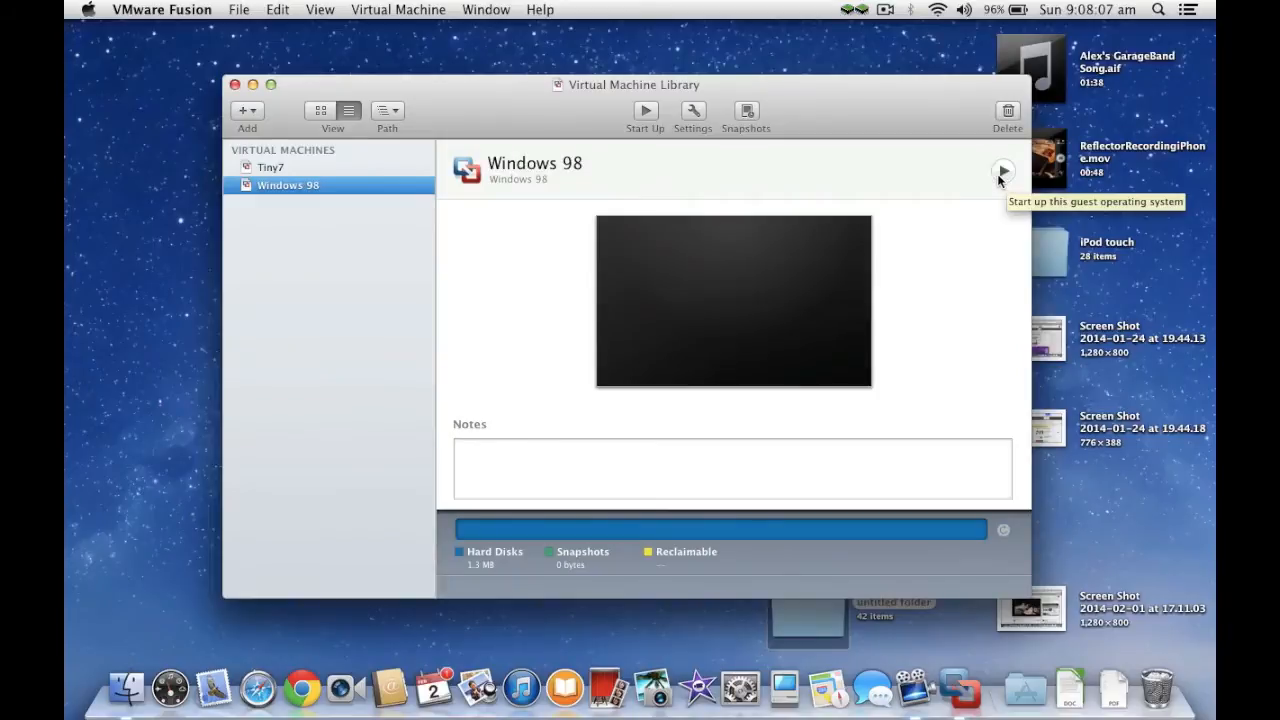
pyautogui.click(1002, 171)
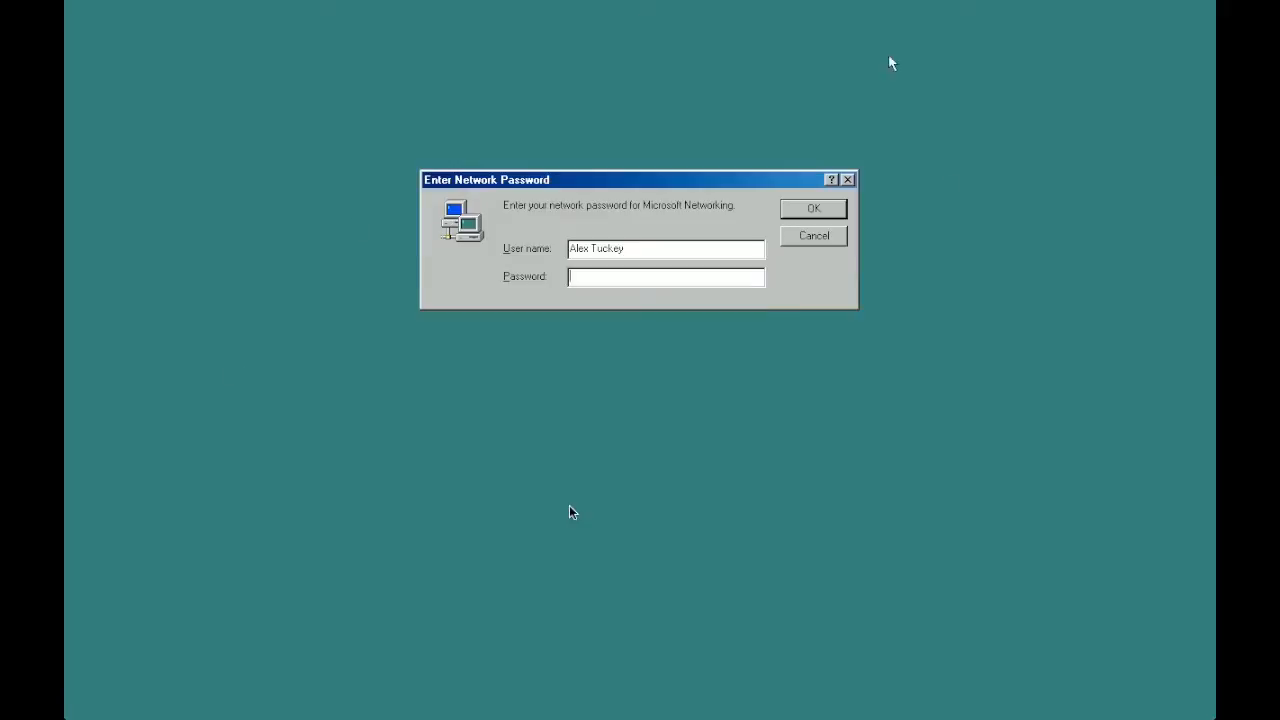
pyautogui.moveTo(808, 210)
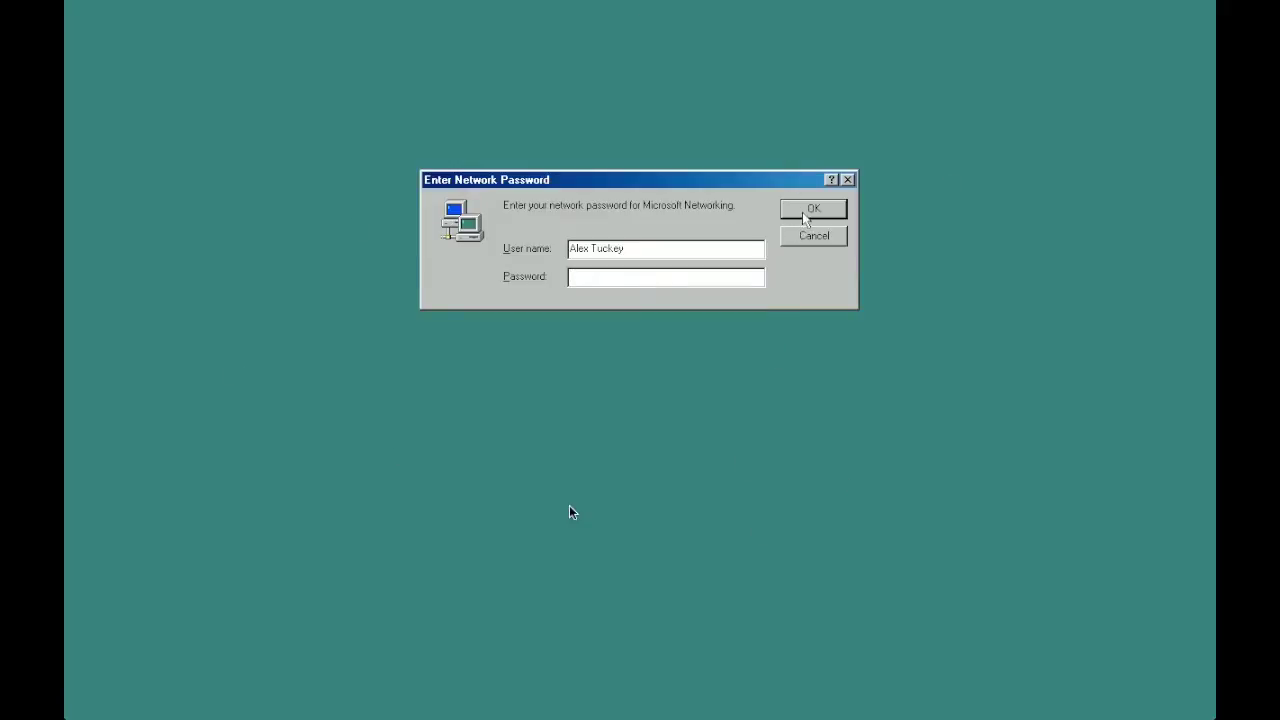
# Accept the Enter Network Password dialog and open the Start menu once the desktop loads
pyautogui.click(812, 208)
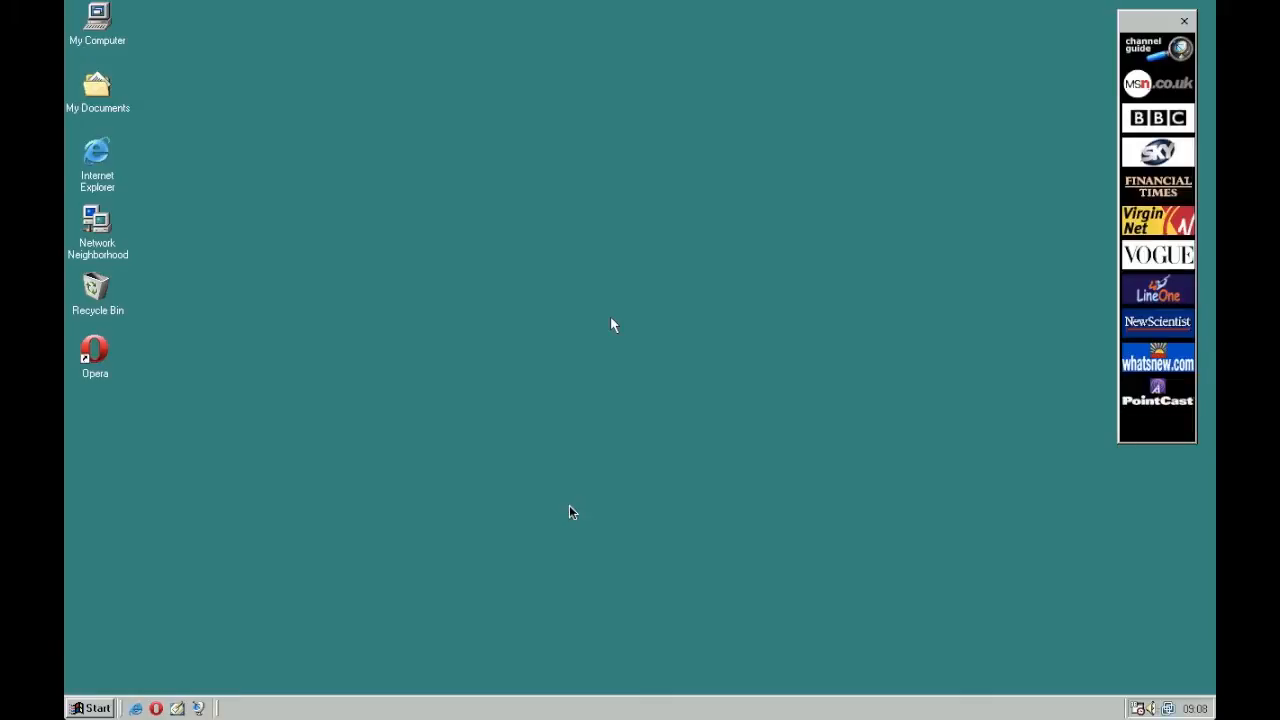
pyautogui.moveTo(547, 337)
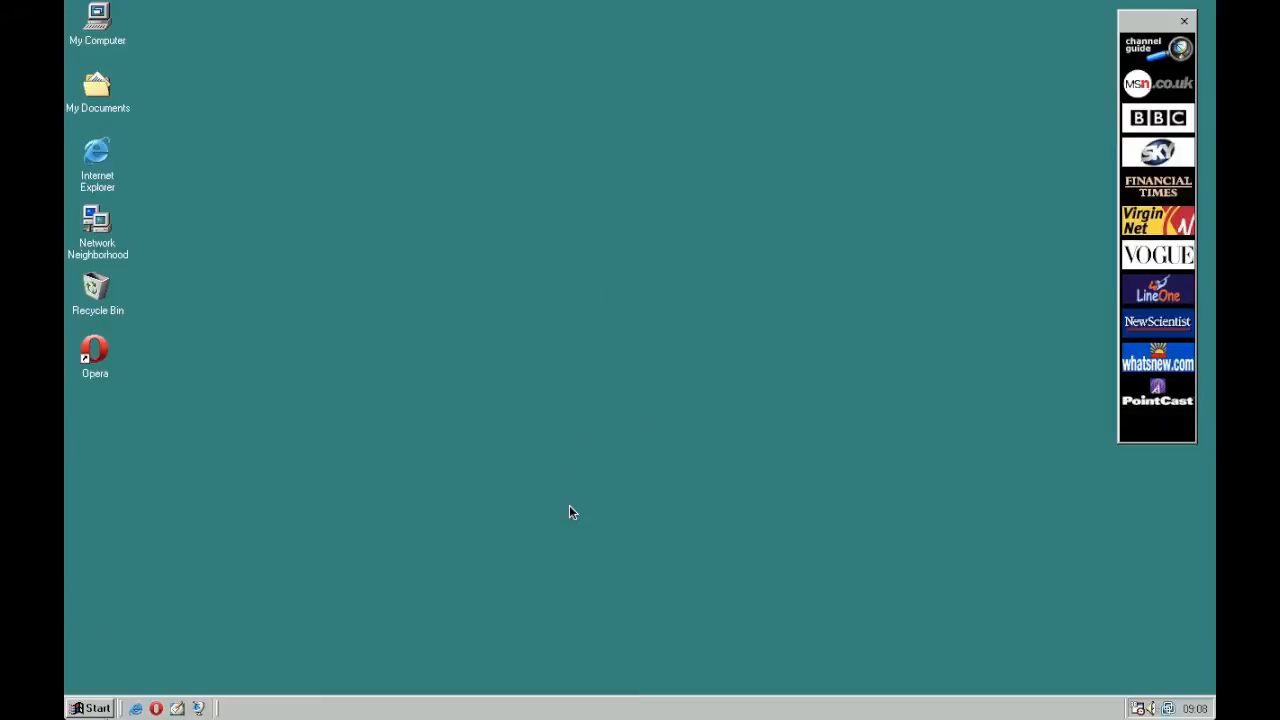
pyautogui.click(89, 708)
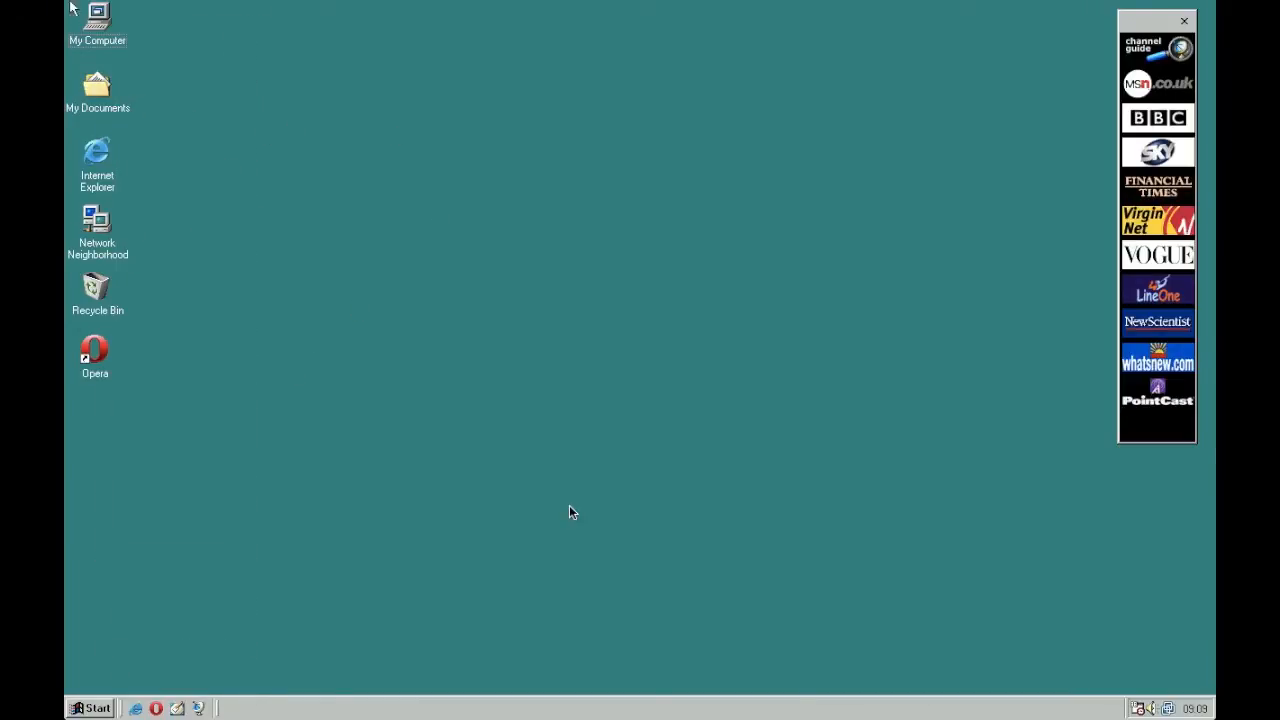
pyautogui.moveTo(94, 352)
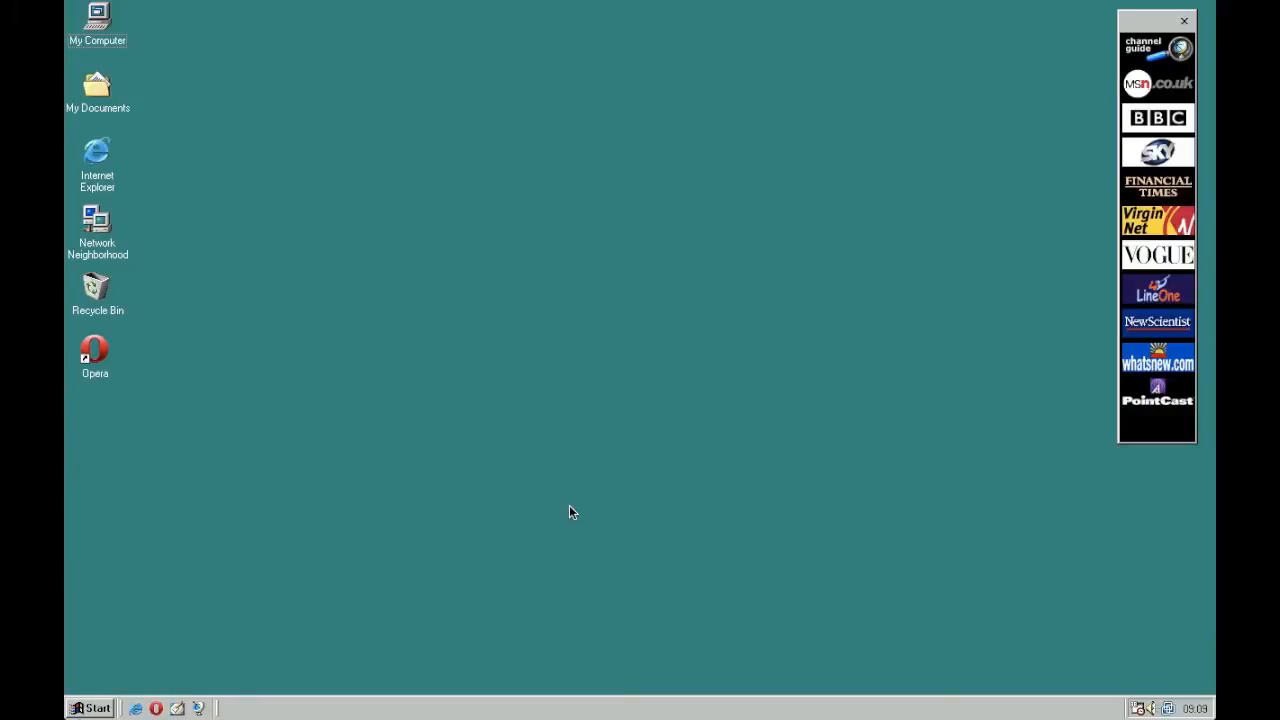
pyautogui.moveTo(850, 388)
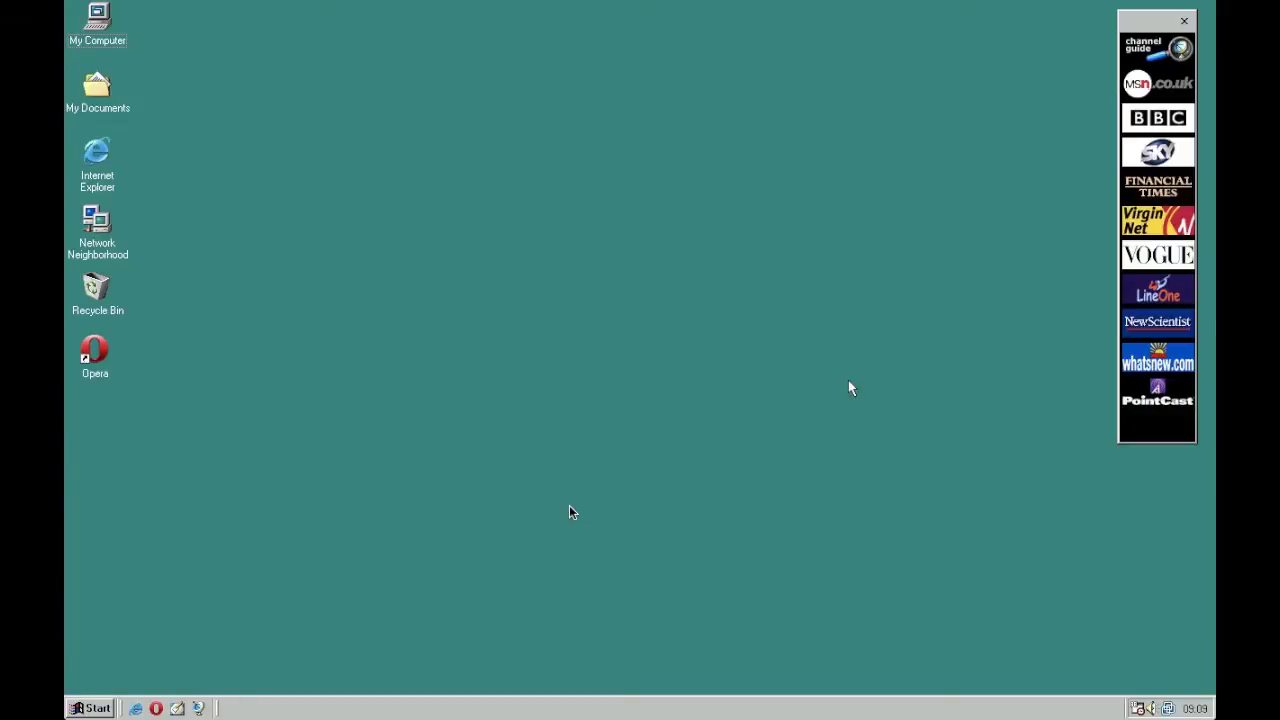
pyautogui.moveTo(1091, 8)
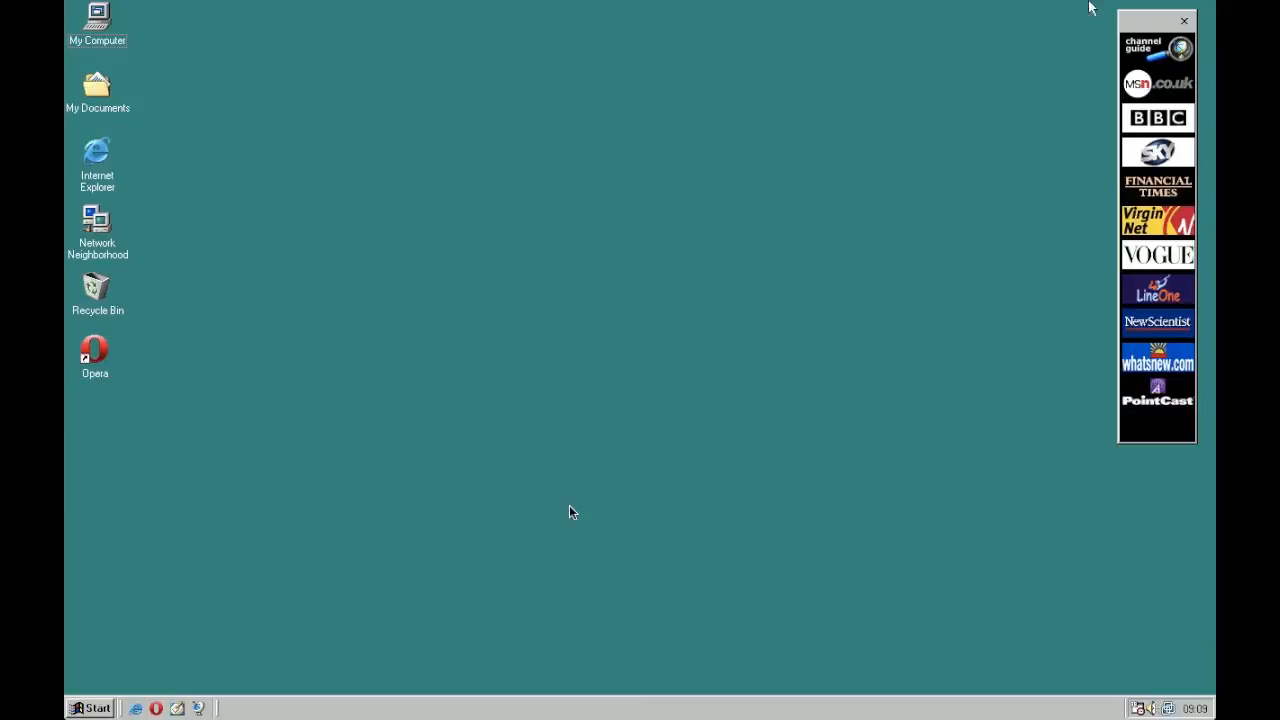
pyautogui.moveTo(1104, 74)
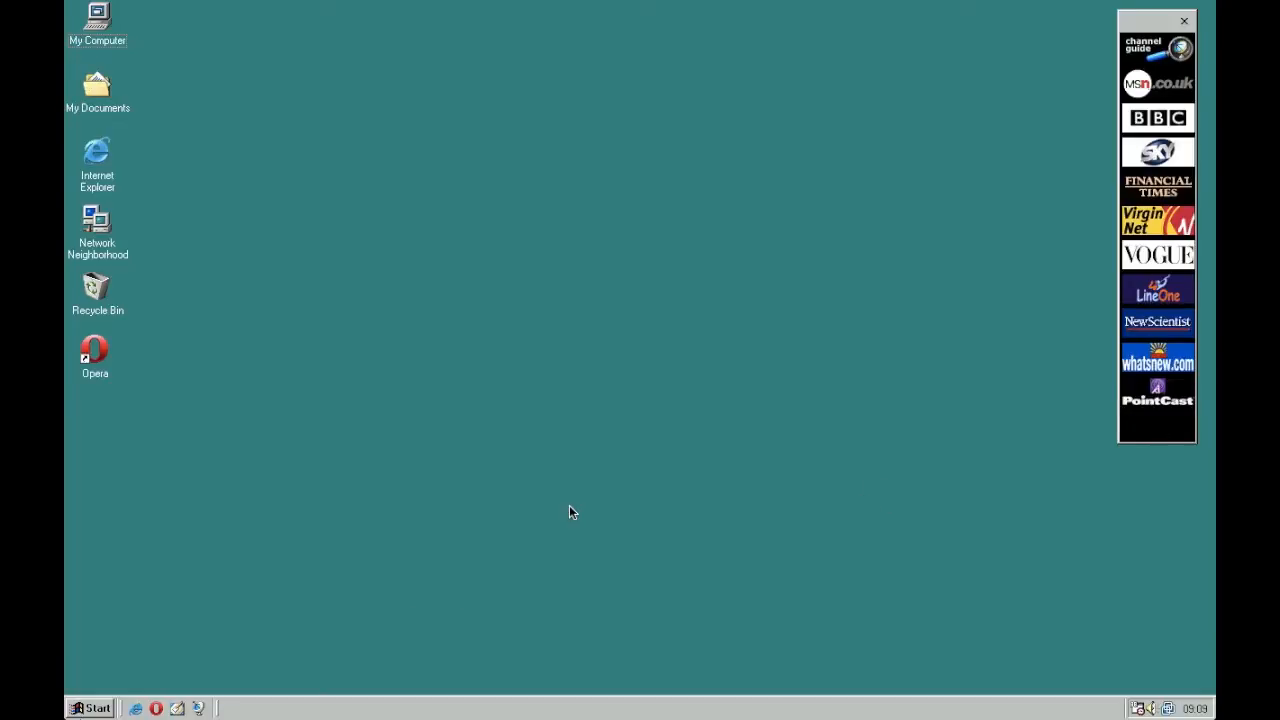
pyautogui.click(89, 708)
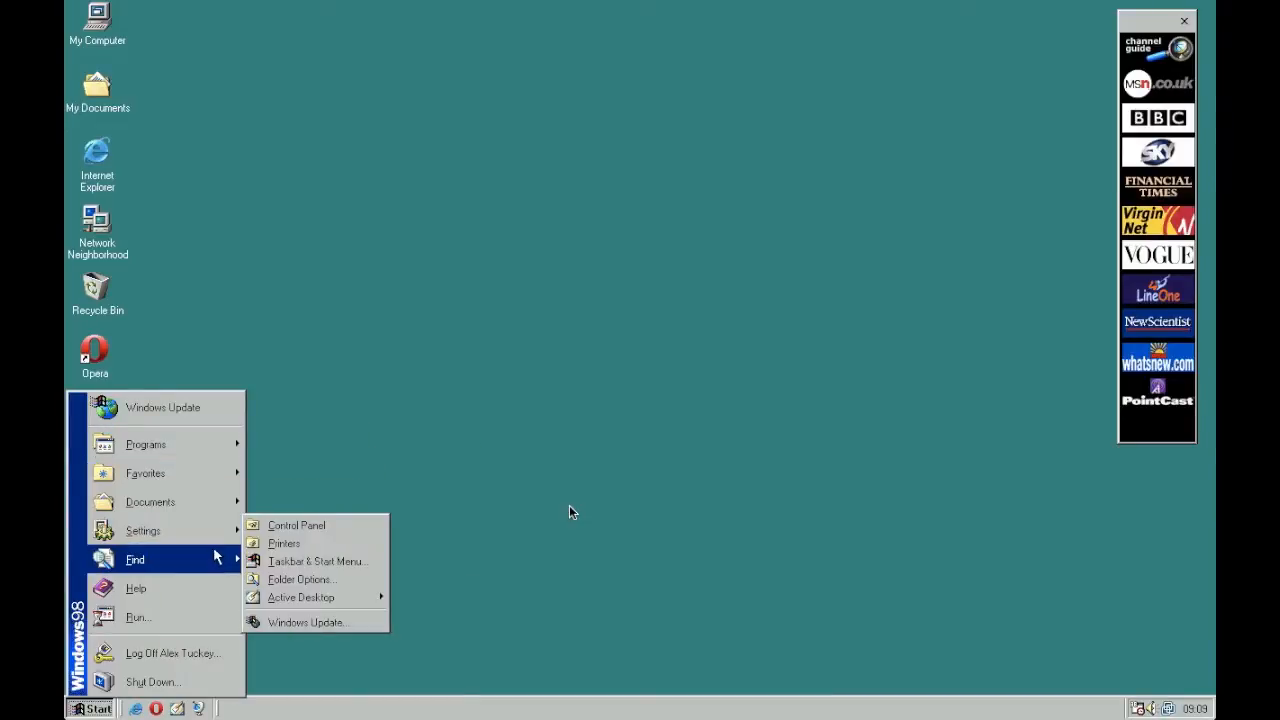
# View the winver version box, then centre System Properties showing Windows 98 4.10.1998
pyautogui.click(138, 616)
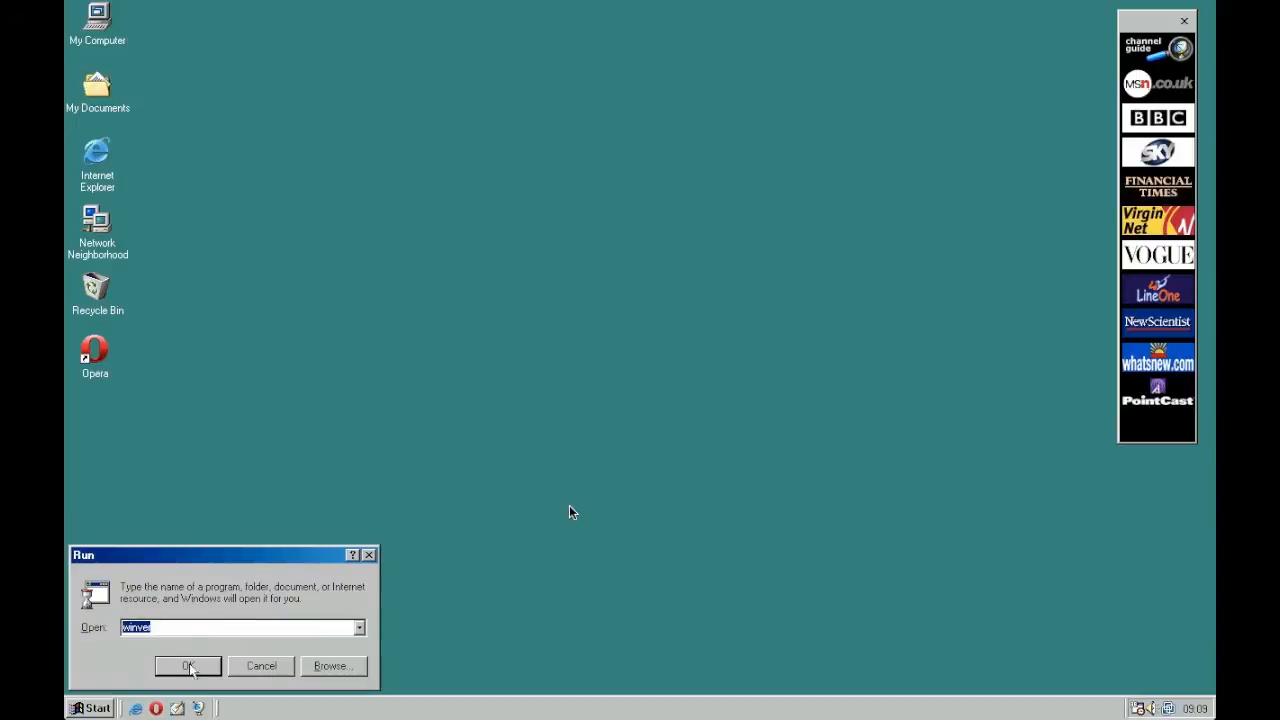
pyautogui.click(188, 666)
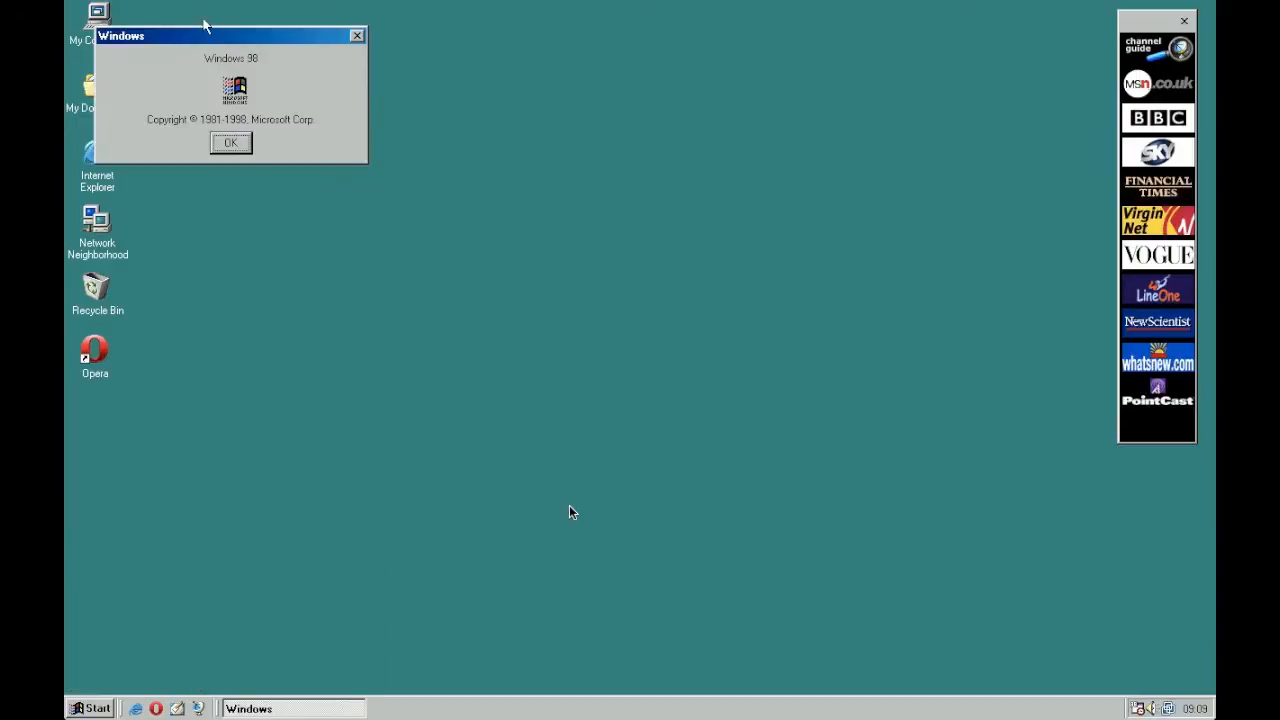
pyautogui.moveTo(205, 36); pyautogui.dragTo(342, 48)
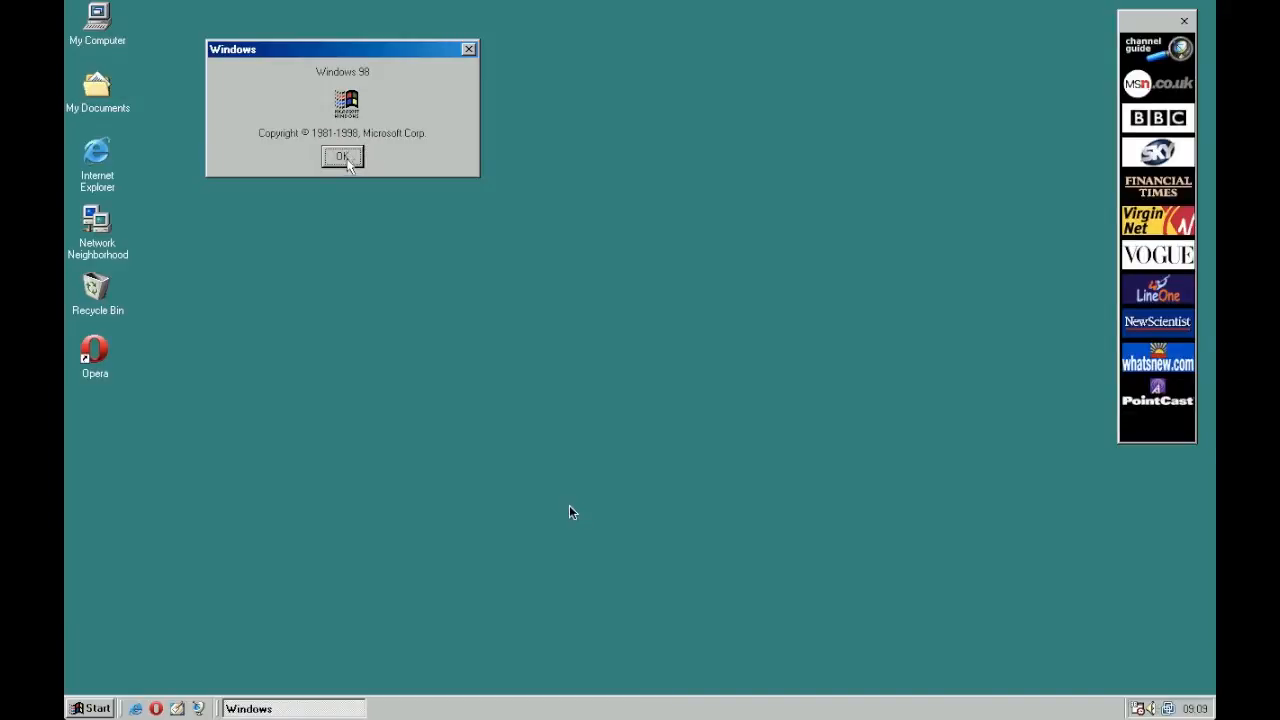
pyautogui.click(342, 157)
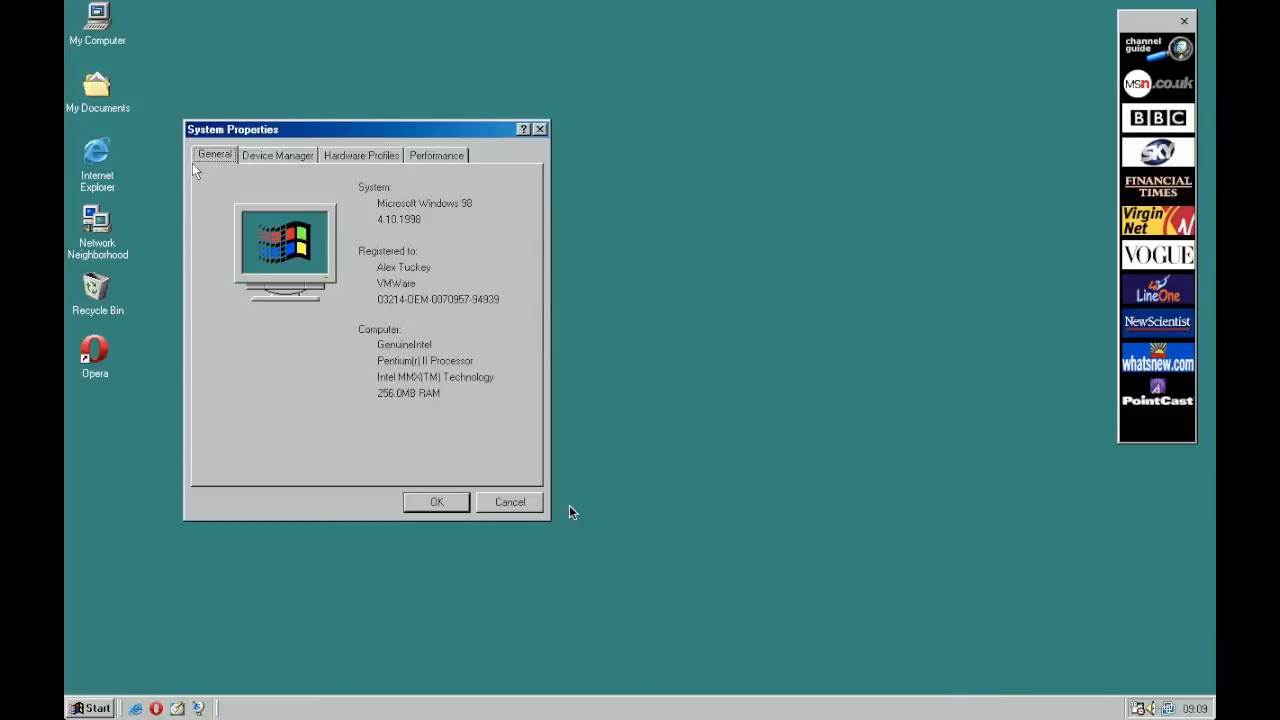
pyautogui.moveTo(232, 129); pyautogui.dragTo(490, 156)
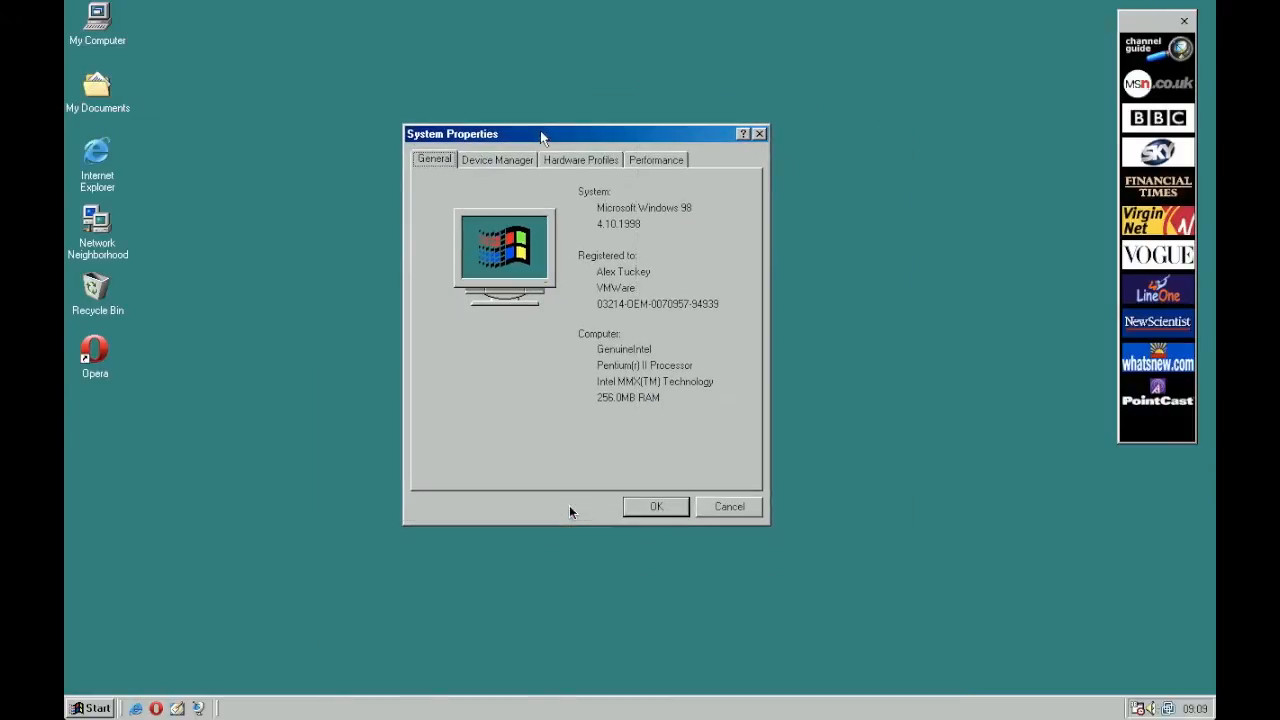
pyautogui.moveTo(540, 133); pyautogui.dragTo(515, 139)
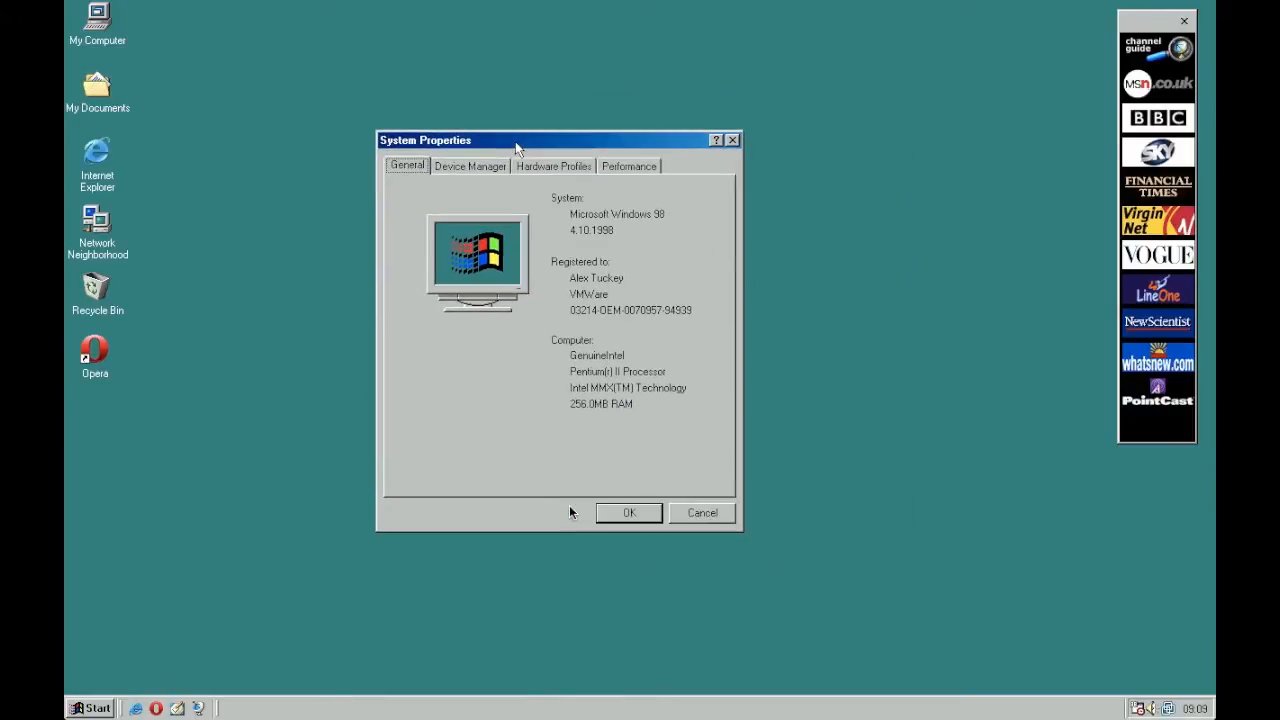
pyautogui.moveTo(635, 281)
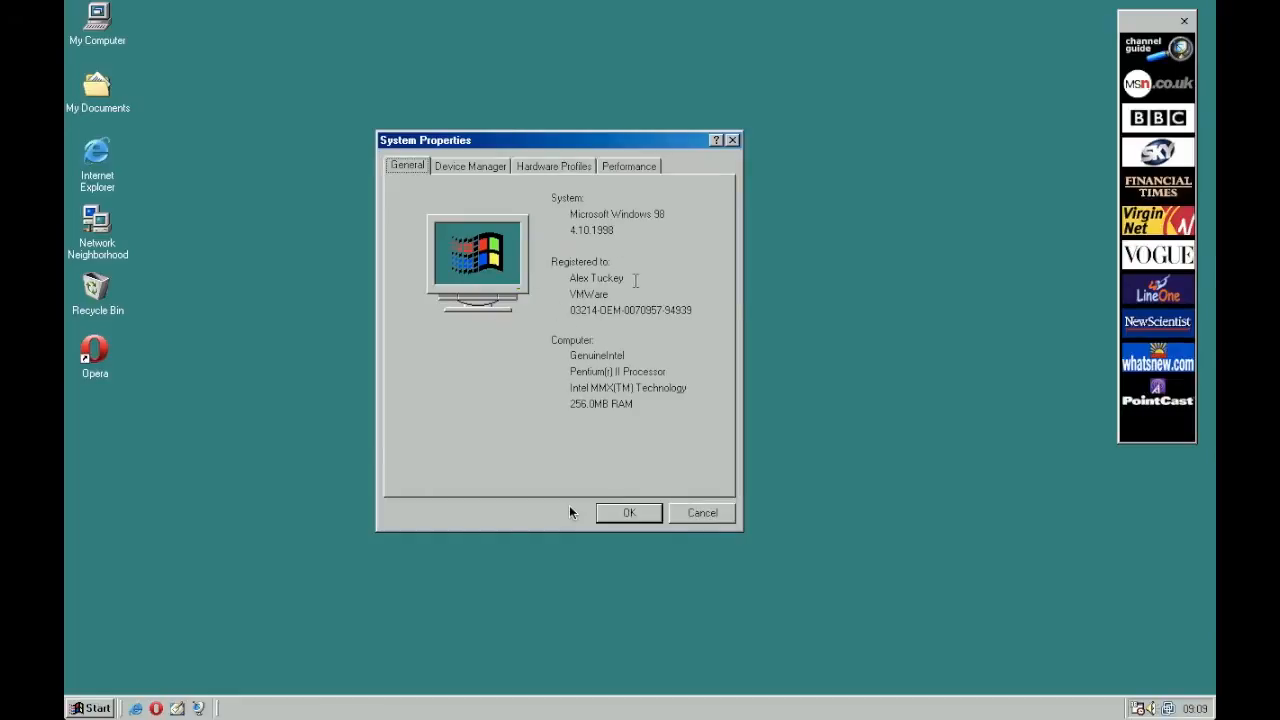
pyautogui.moveTo(658, 456)
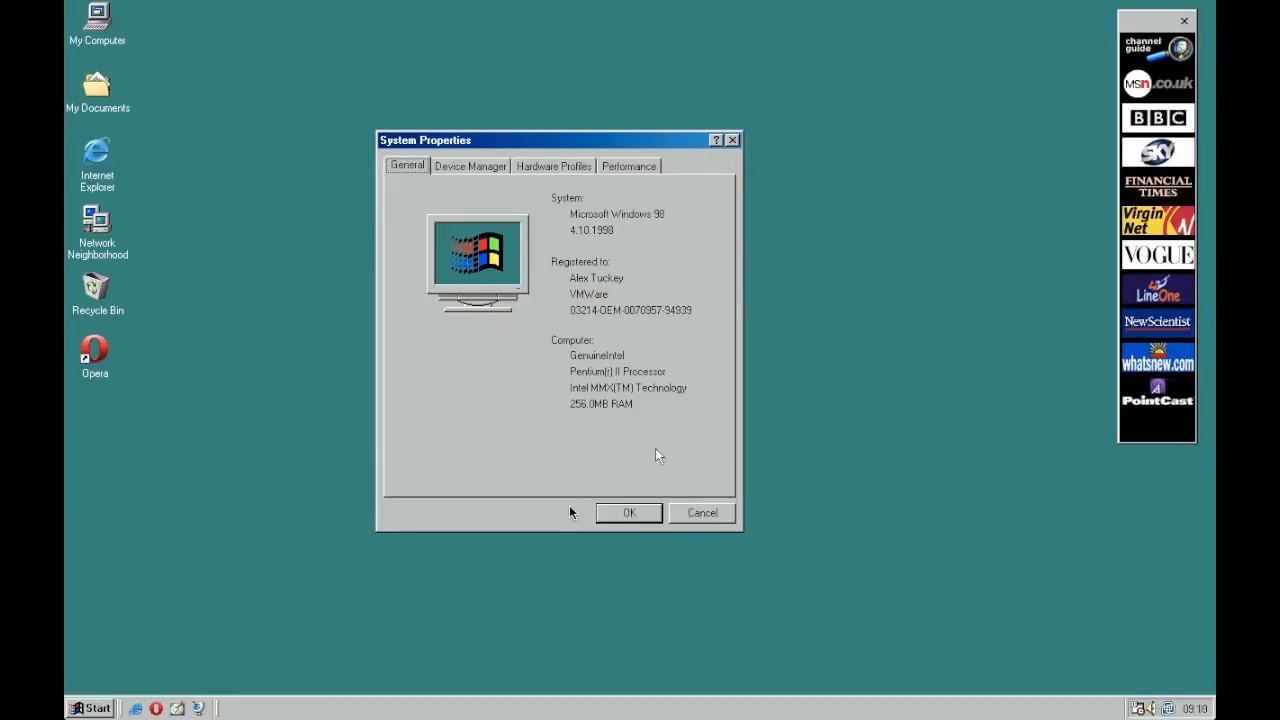
# Close System Properties, browse Start > Programs, and dismiss the menu without launching anything
pyautogui.click(628, 512)
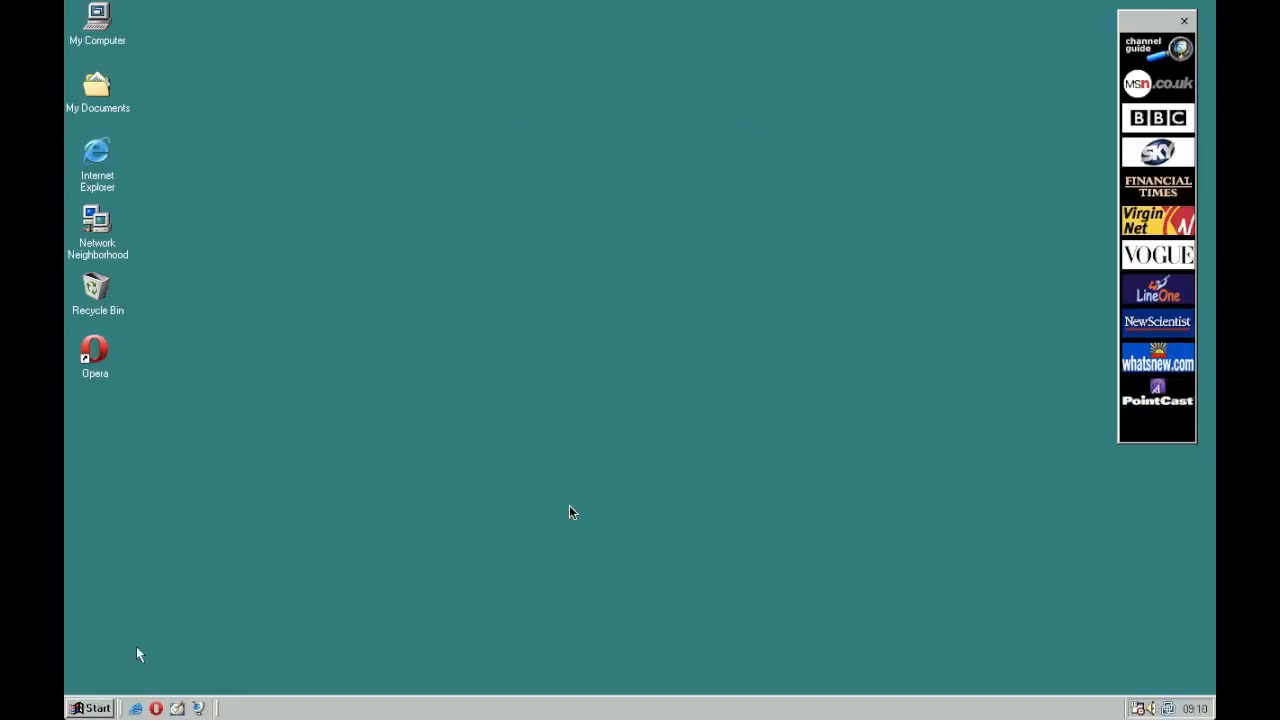
pyautogui.click(89, 708)
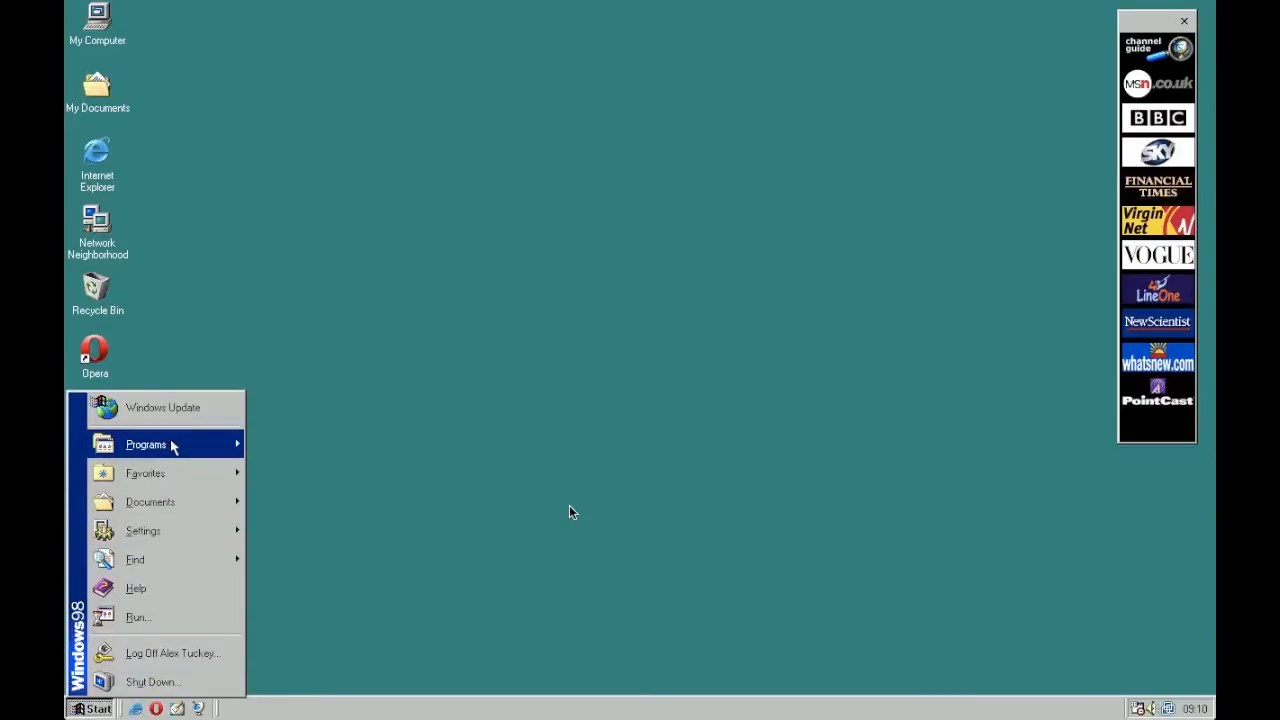
pyautogui.click(146, 444)
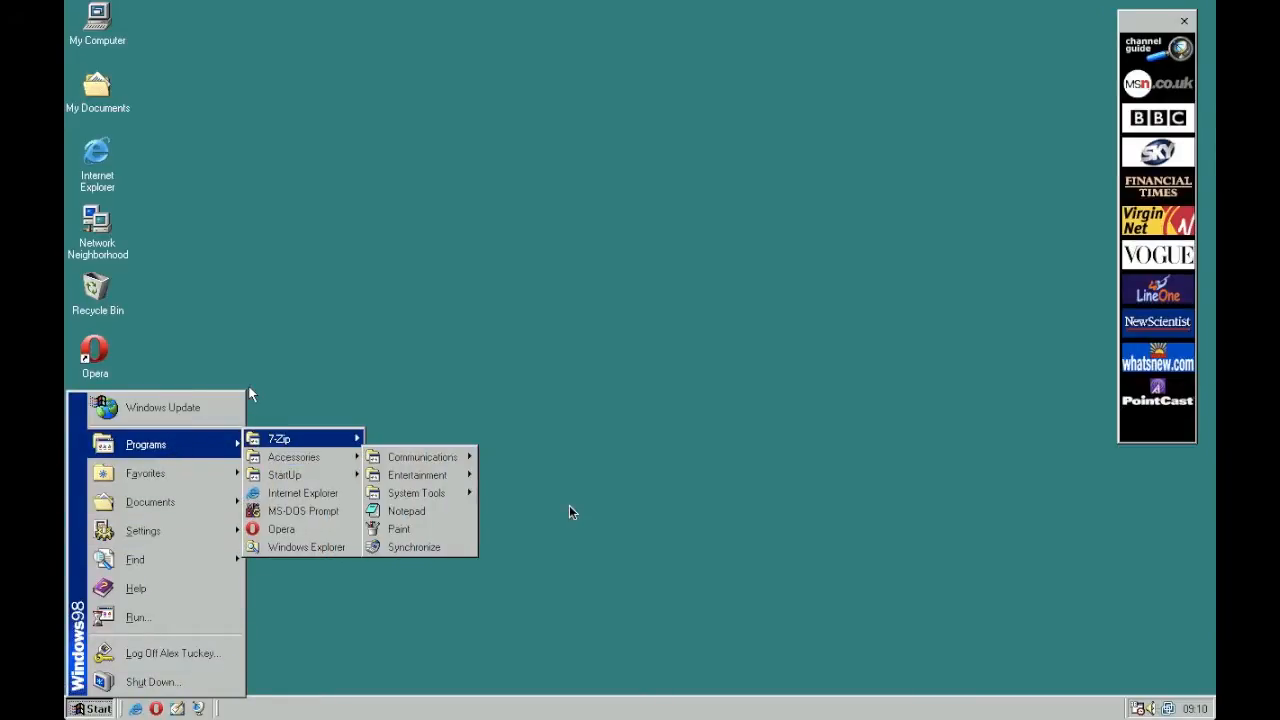
pyautogui.click(573, 512)
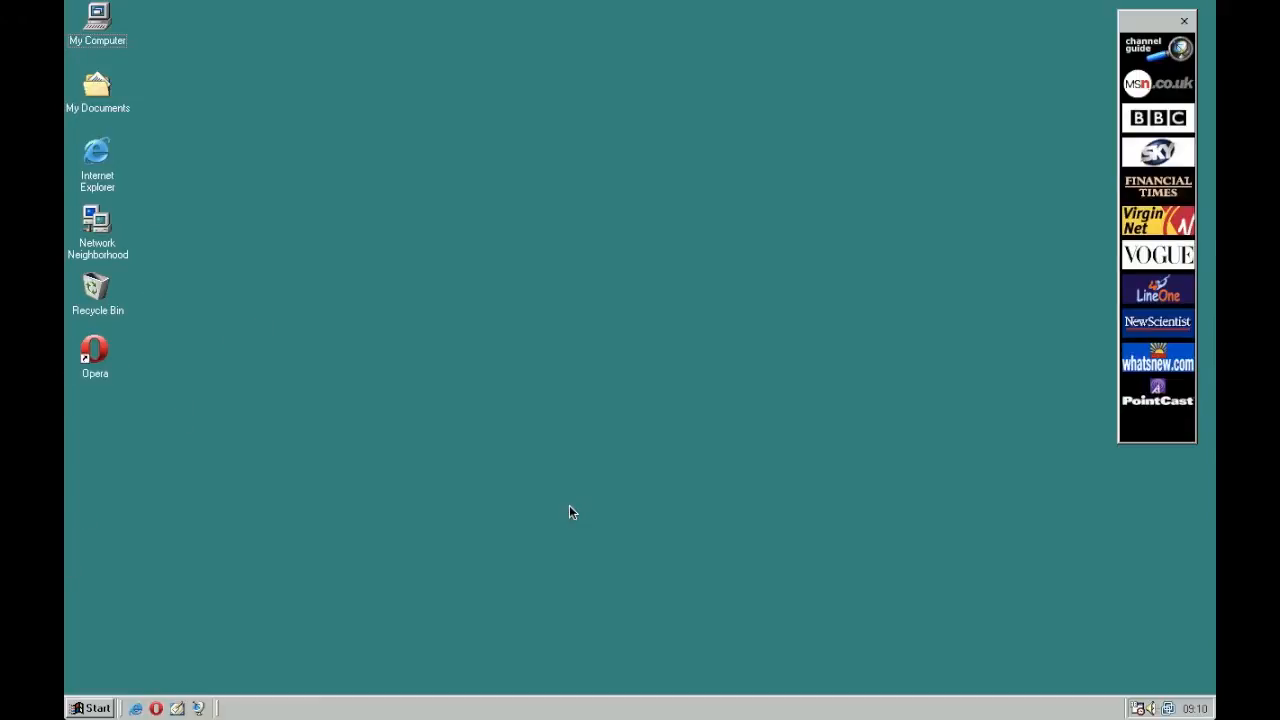
pyautogui.click(90, 708)
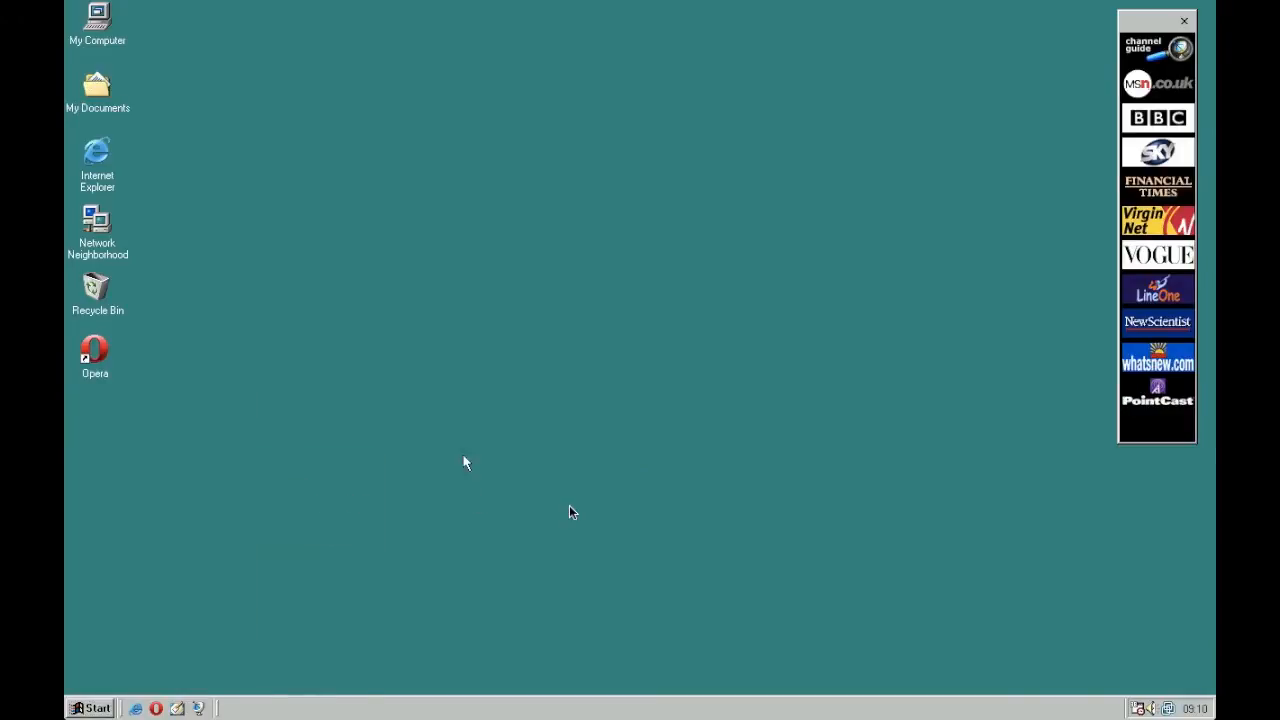
# Open the desktop folder window and switch it to My Computer via the address list
pyautogui.doubleClick(97, 85)
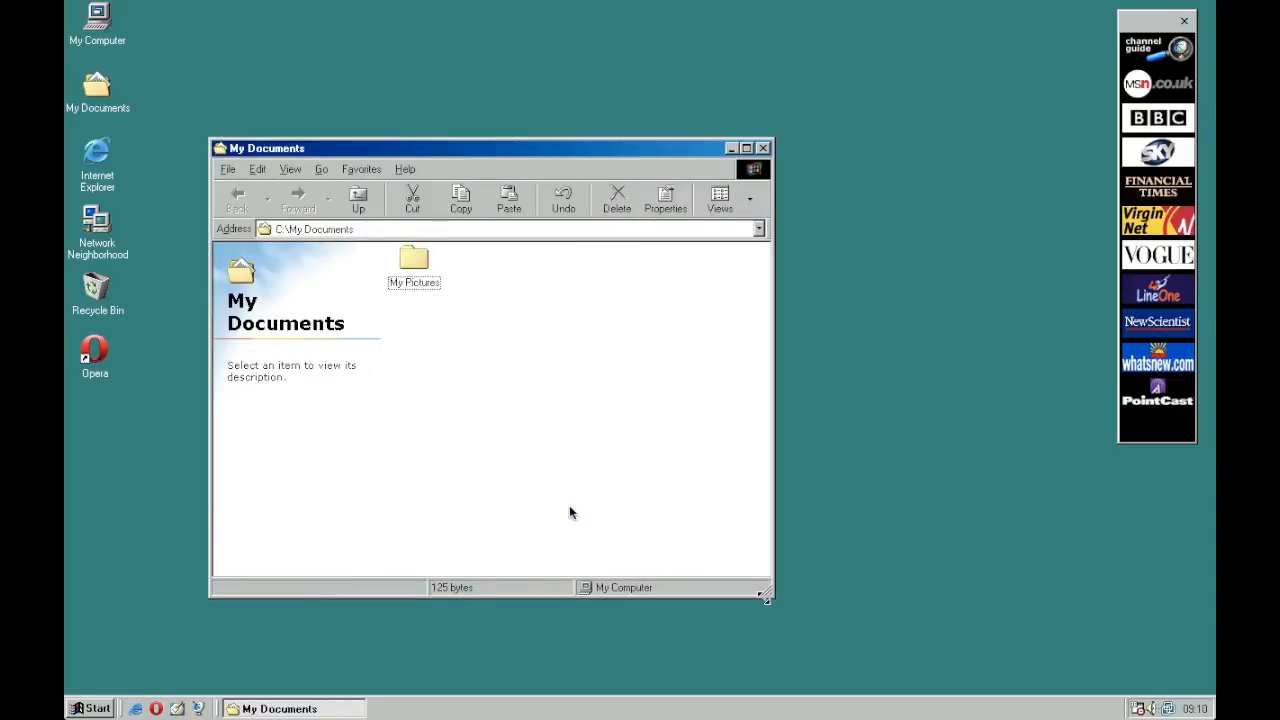
pyautogui.moveTo(733, 565)
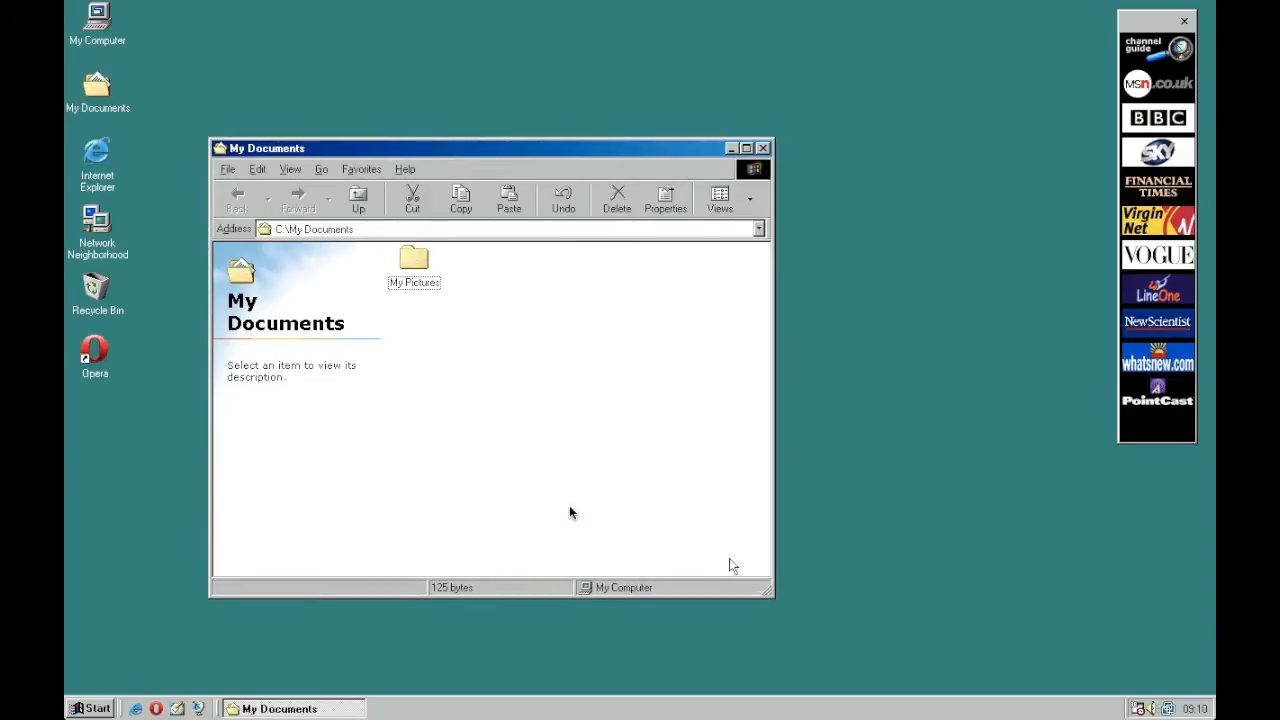
pyautogui.click(759, 228)
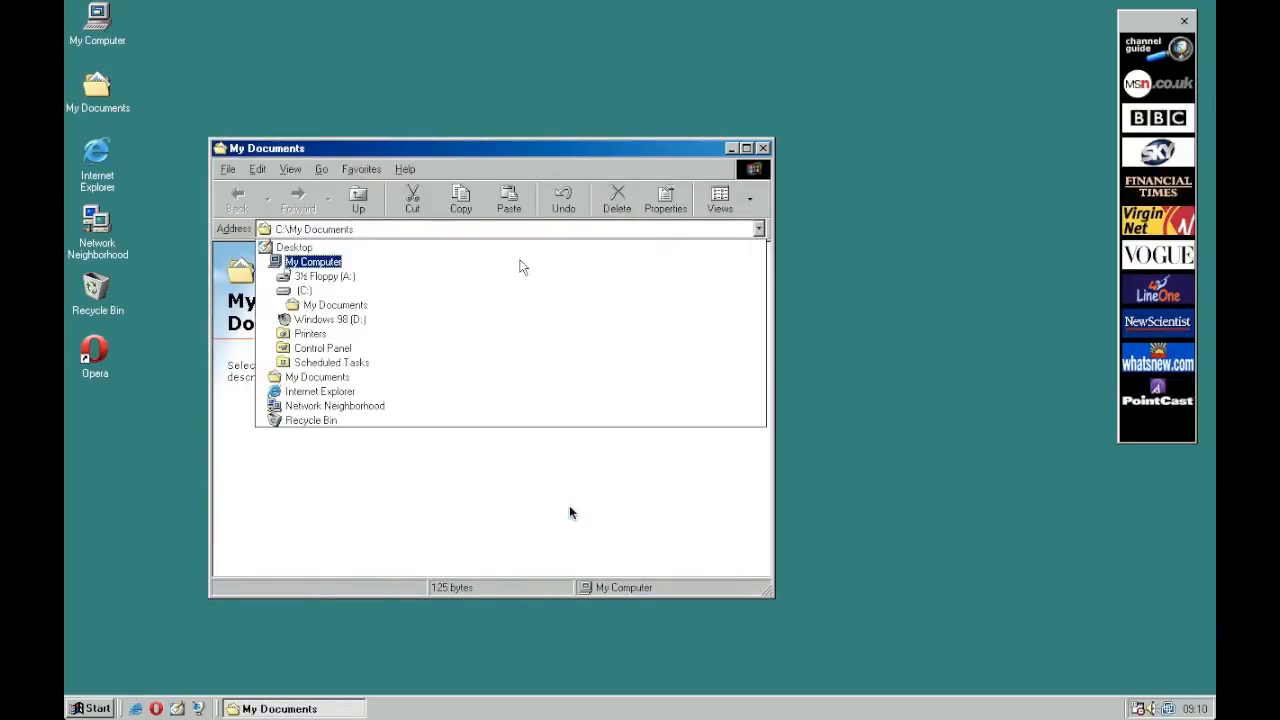
pyautogui.click(313, 261)
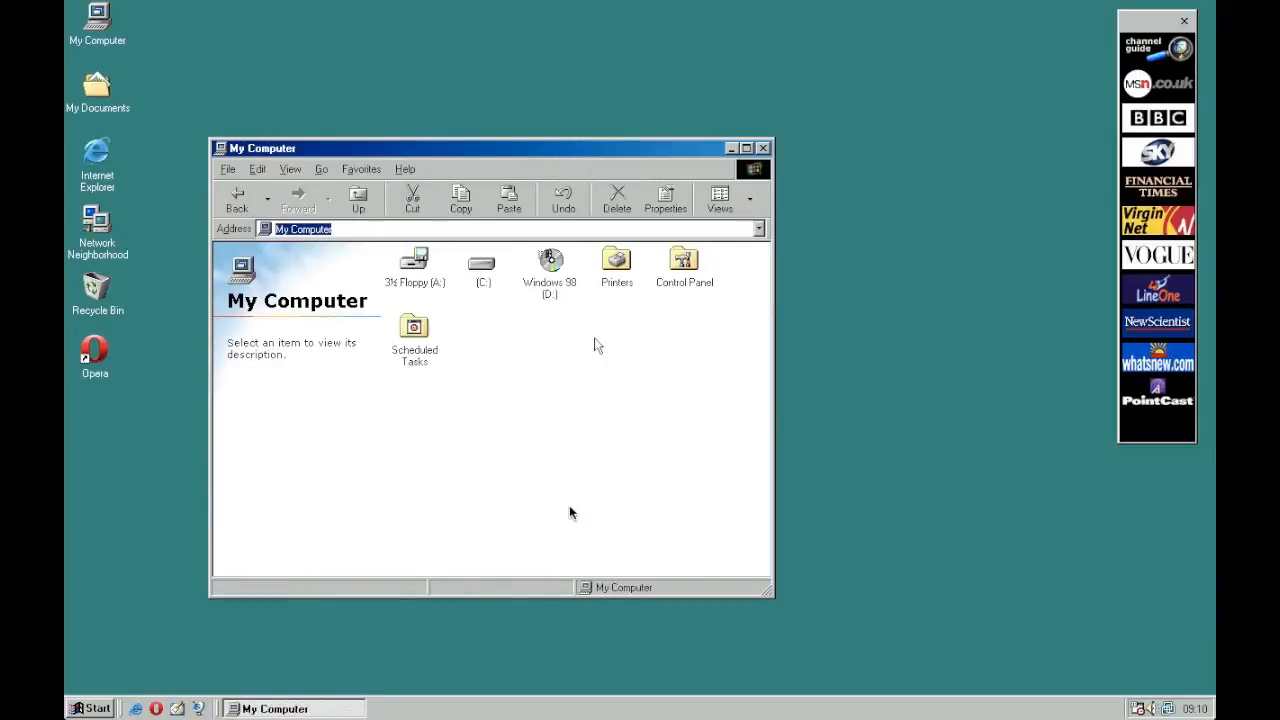
pyautogui.moveTo(503, 270)
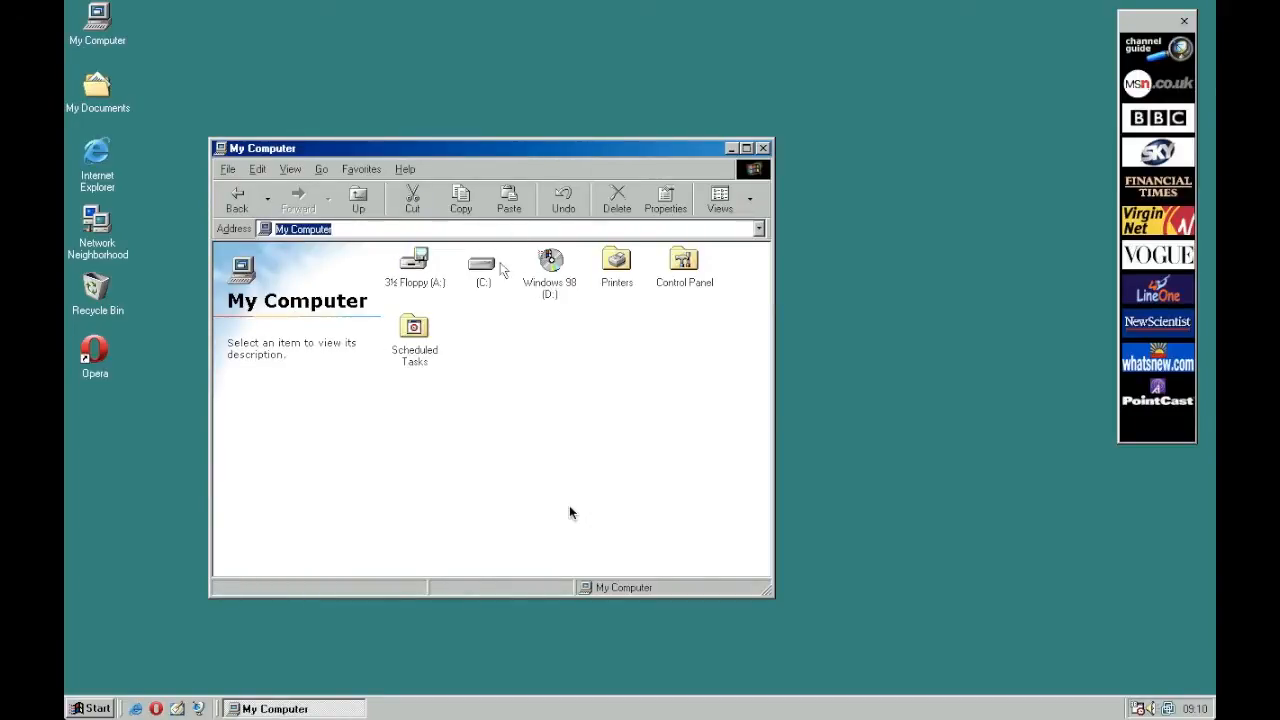
pyautogui.moveTo(545, 290)
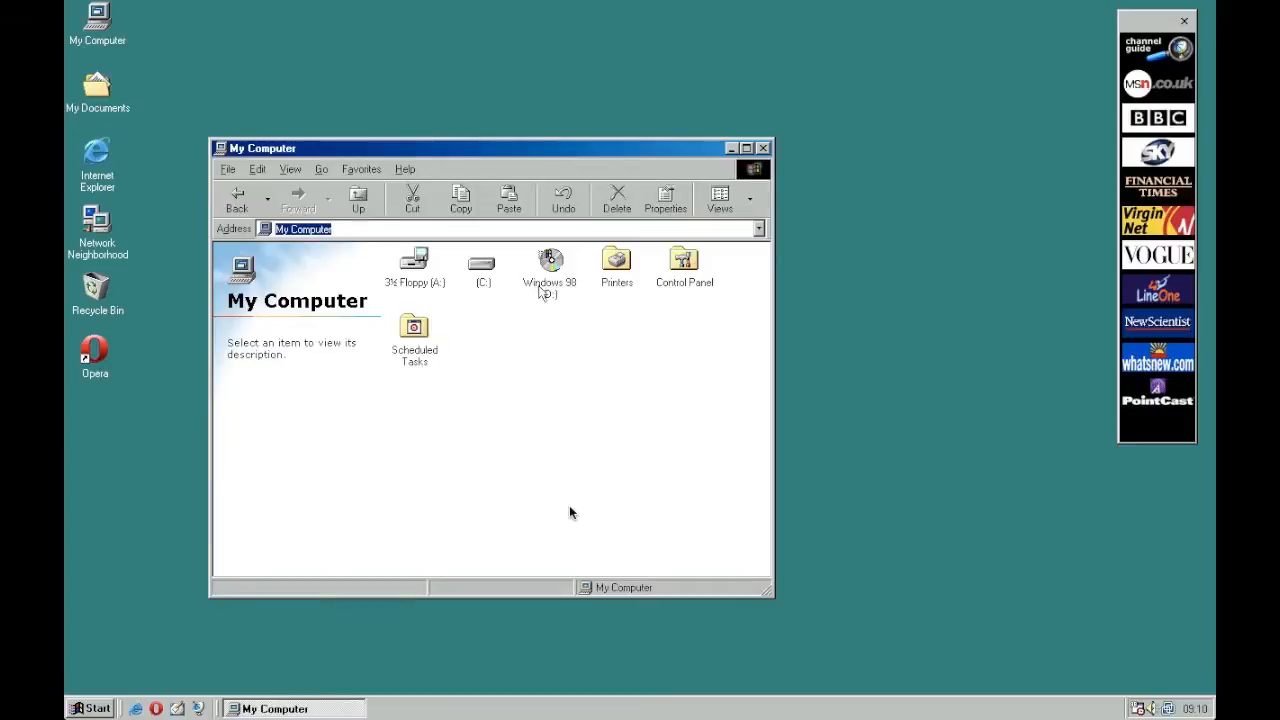
# Open the Windows 98 (D:) CD menu and choose Cool Video Clips
pyautogui.doubleClick(550, 260)
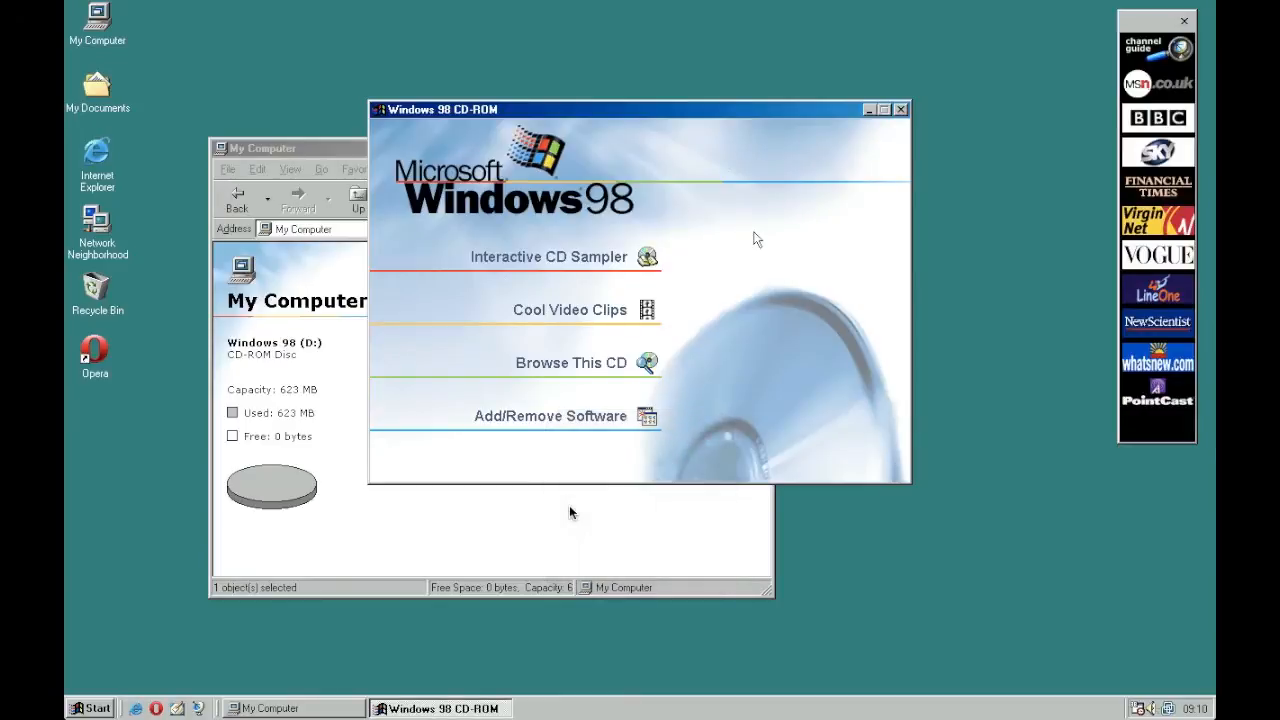
pyautogui.moveTo(913, 455)
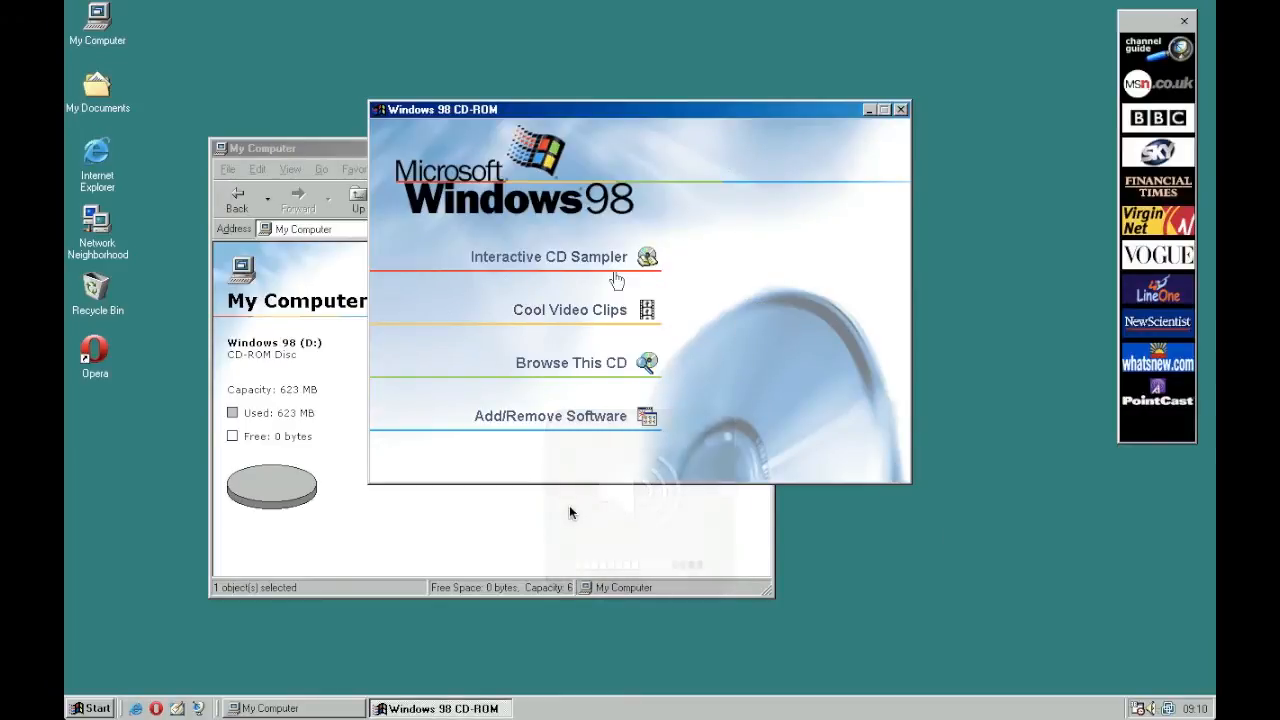
pyautogui.moveTo(647, 257)
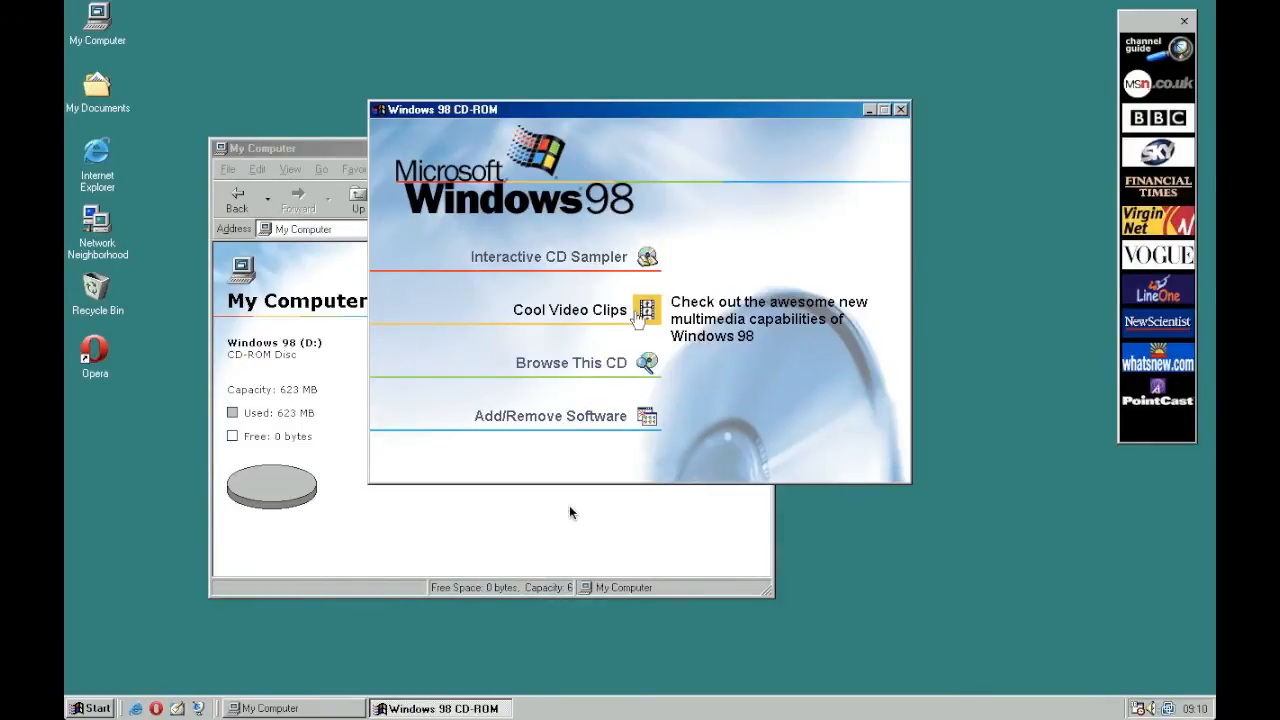
pyautogui.click(571, 309)
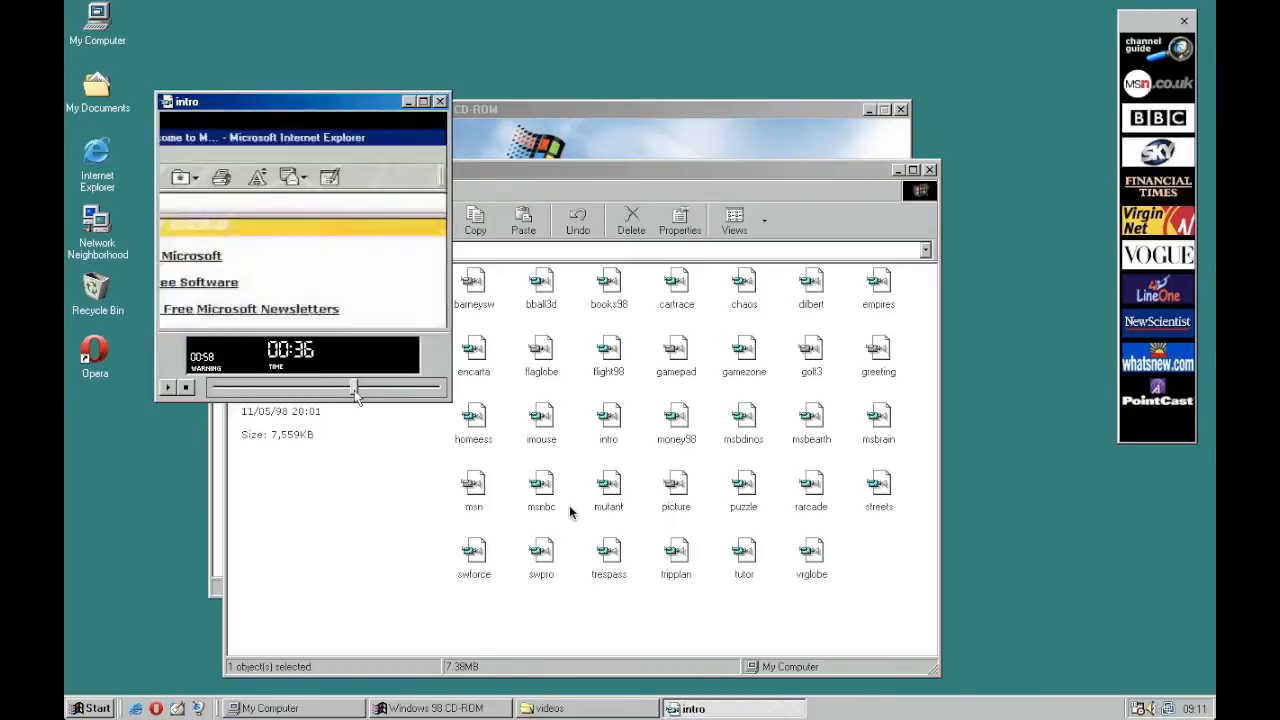
# Play the intro clip from the start, then close the player and videos folder
pyautogui.click(183, 387)
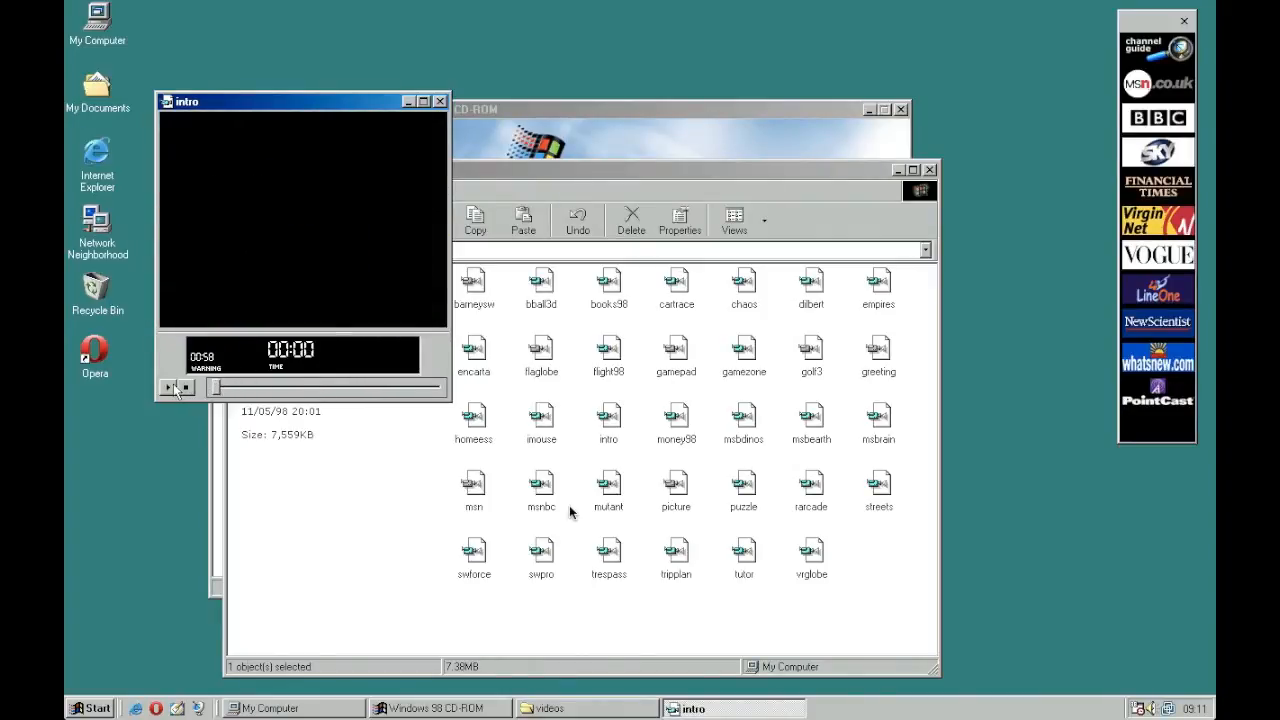
pyautogui.click(168, 387)
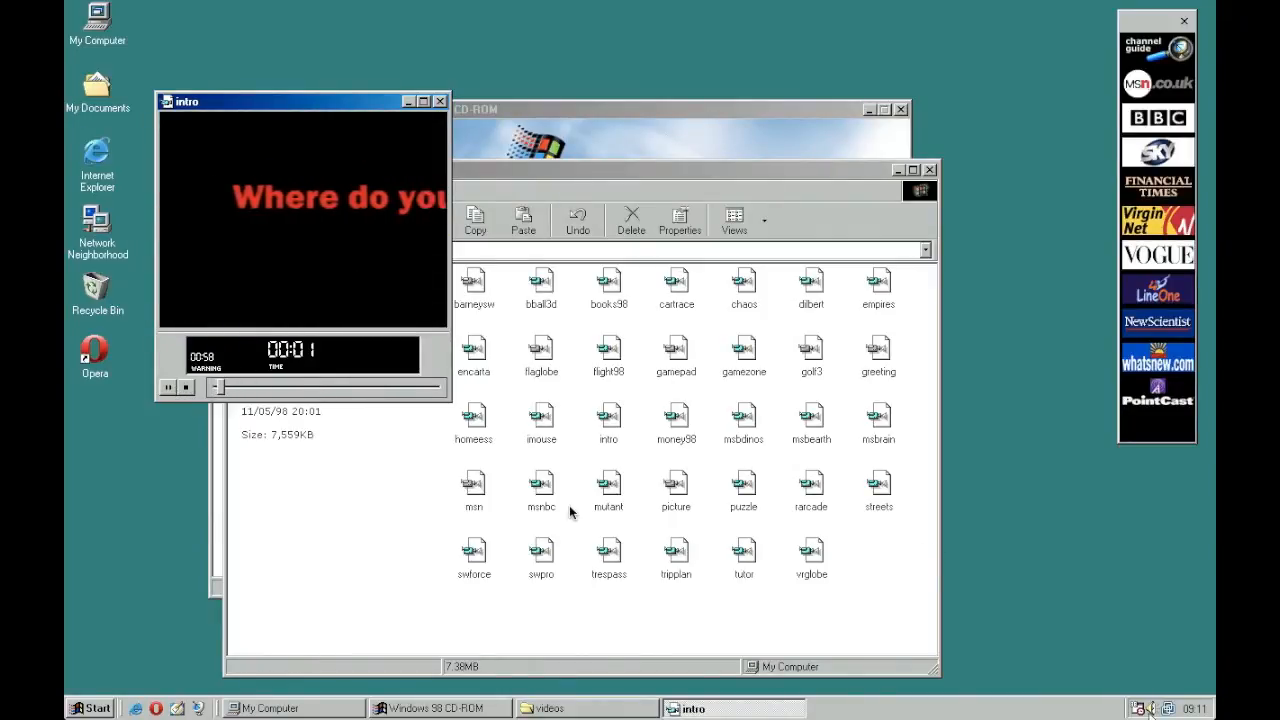
pyautogui.click(1139, 708)
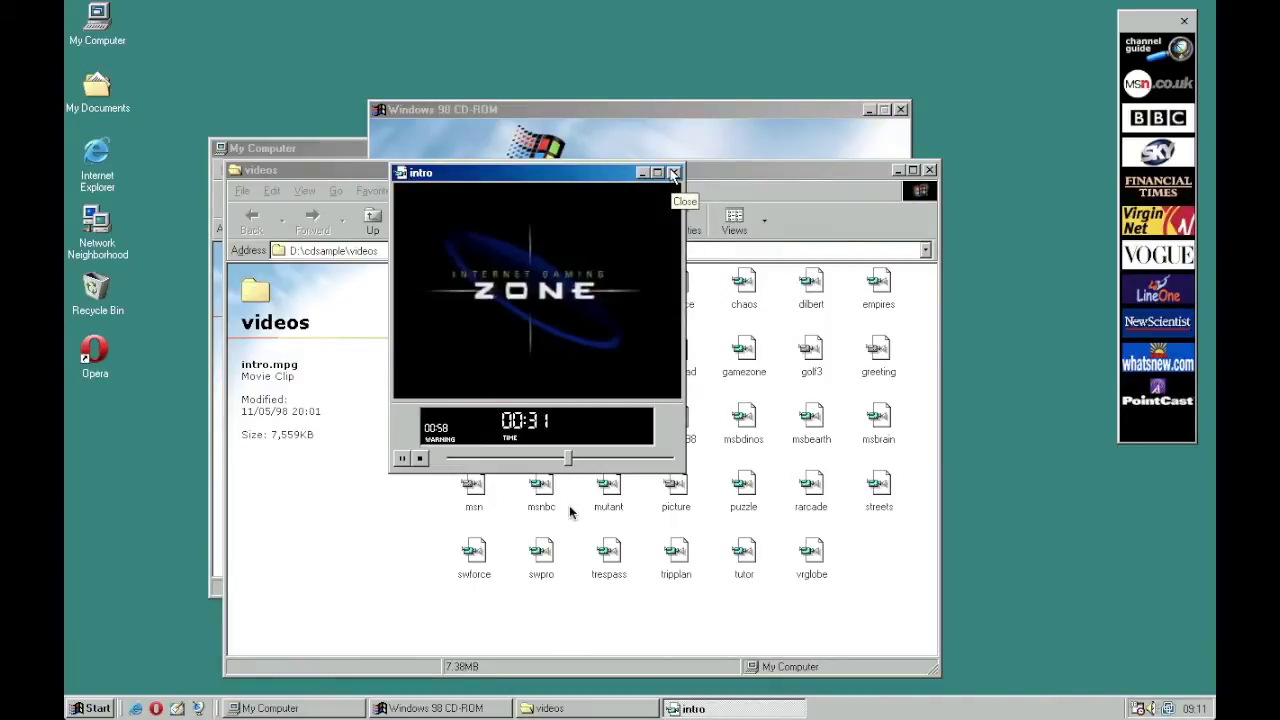
pyautogui.click(673, 172)
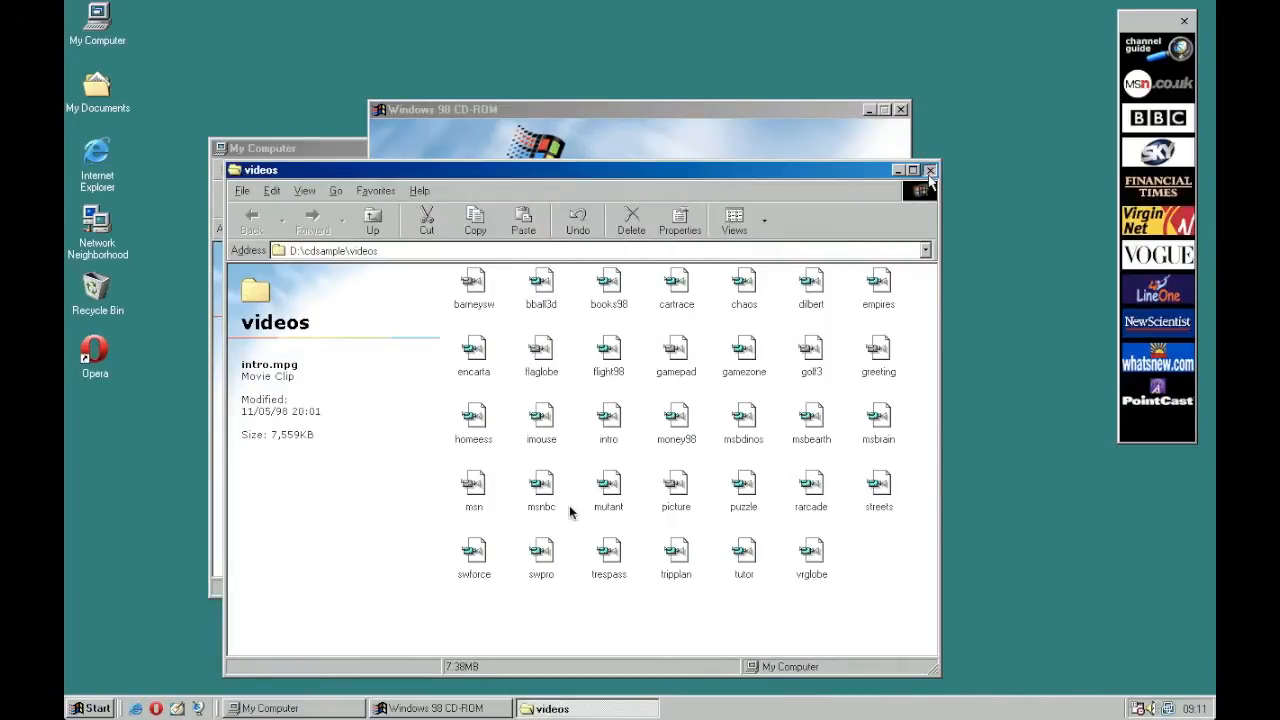
pyautogui.click(930, 169)
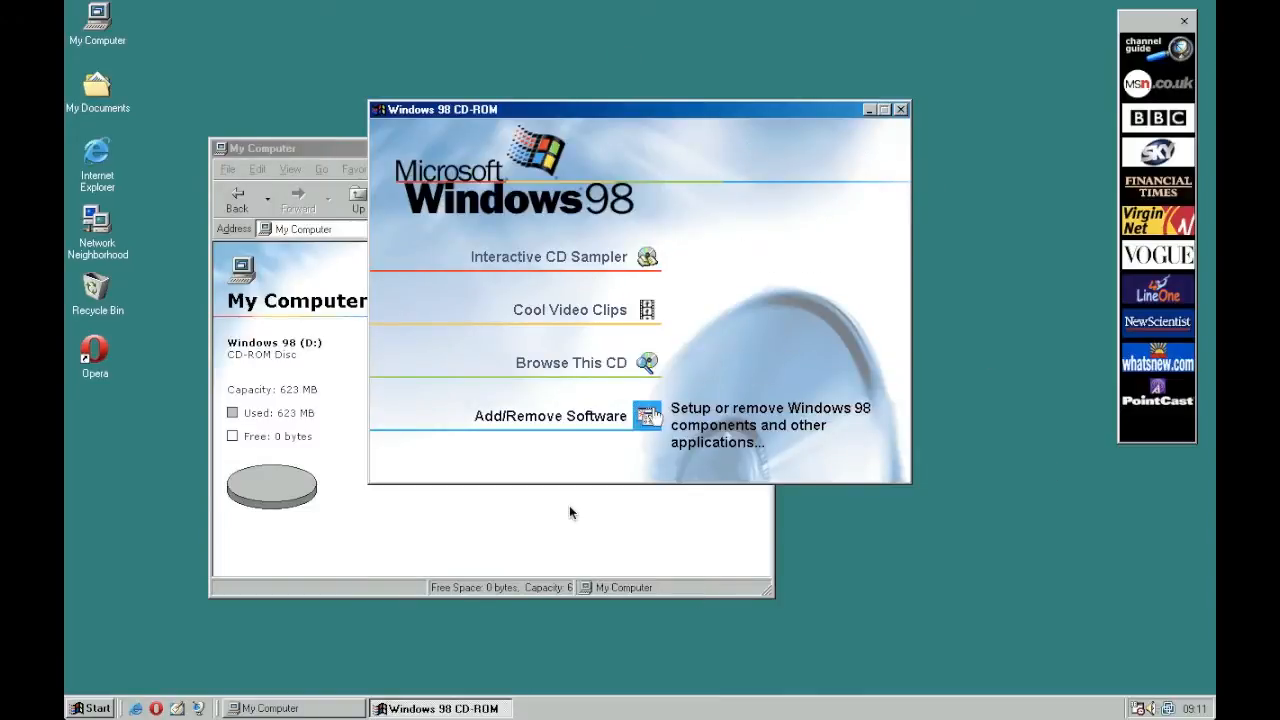
pyautogui.moveTo(903, 116)
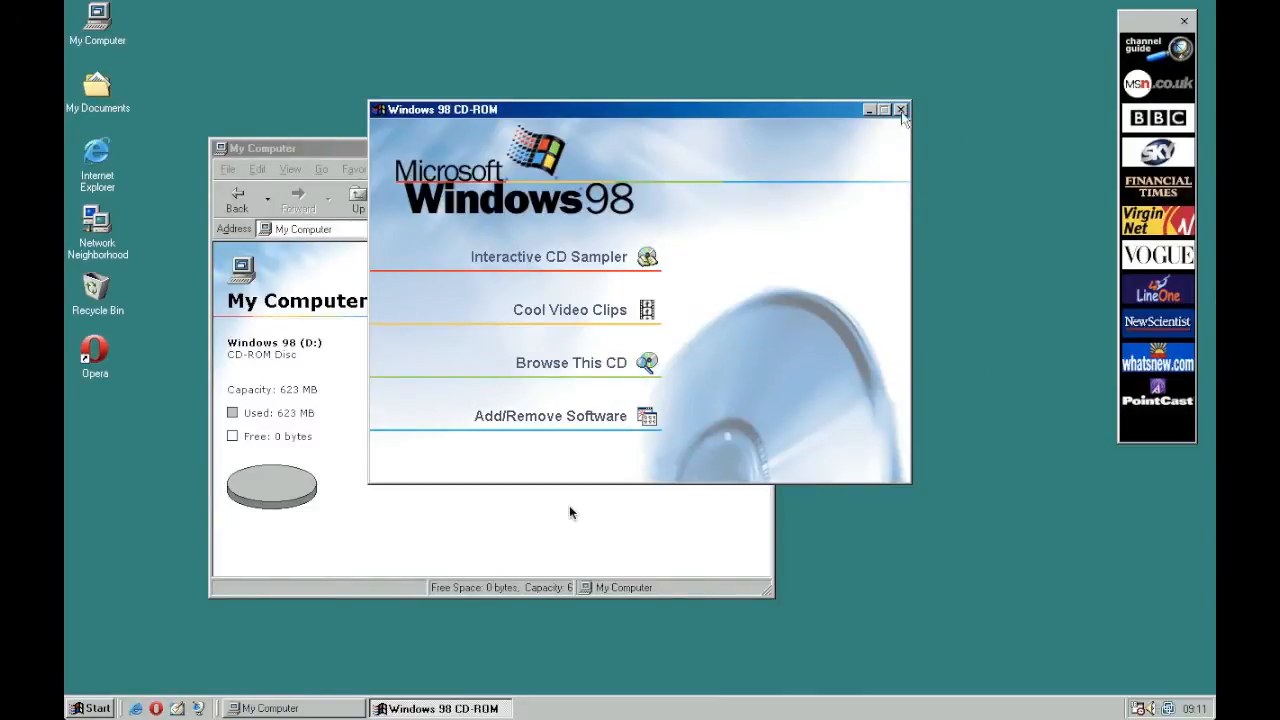
# Close the CD menu, peek inside drive C:, and go back to My Computer
pyautogui.click(901, 109)
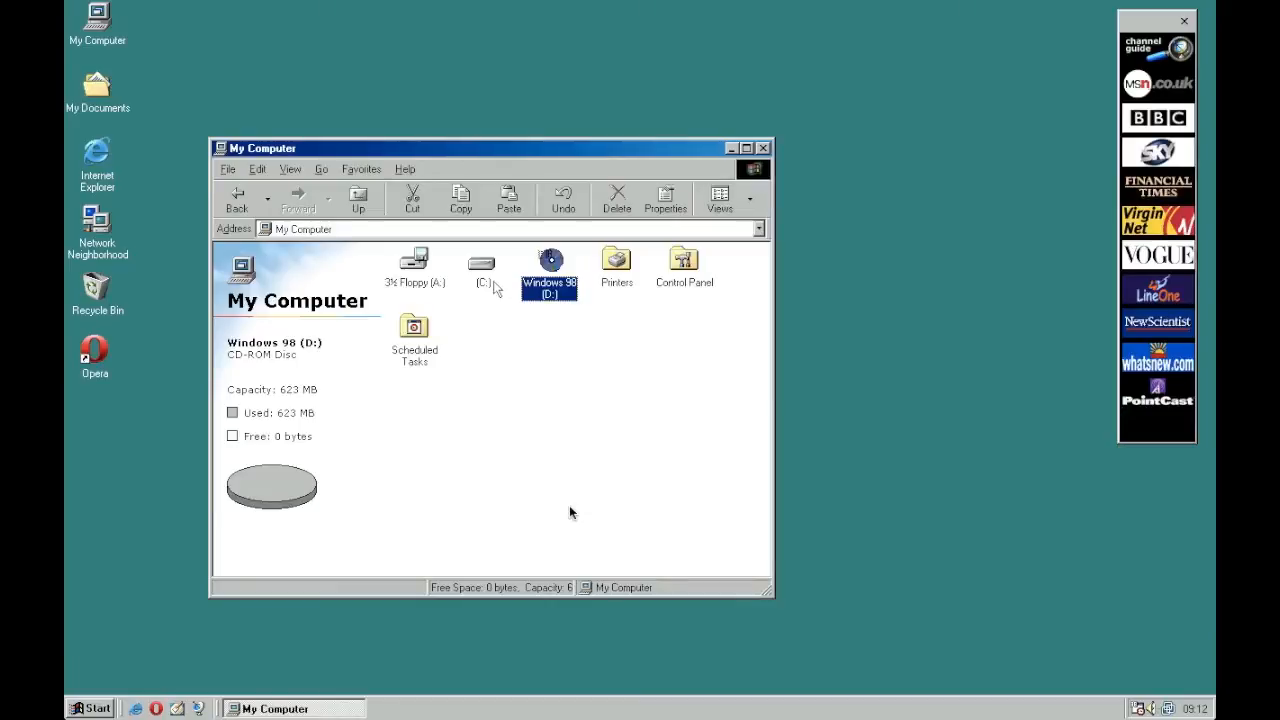
pyautogui.doubleClick(481, 262)
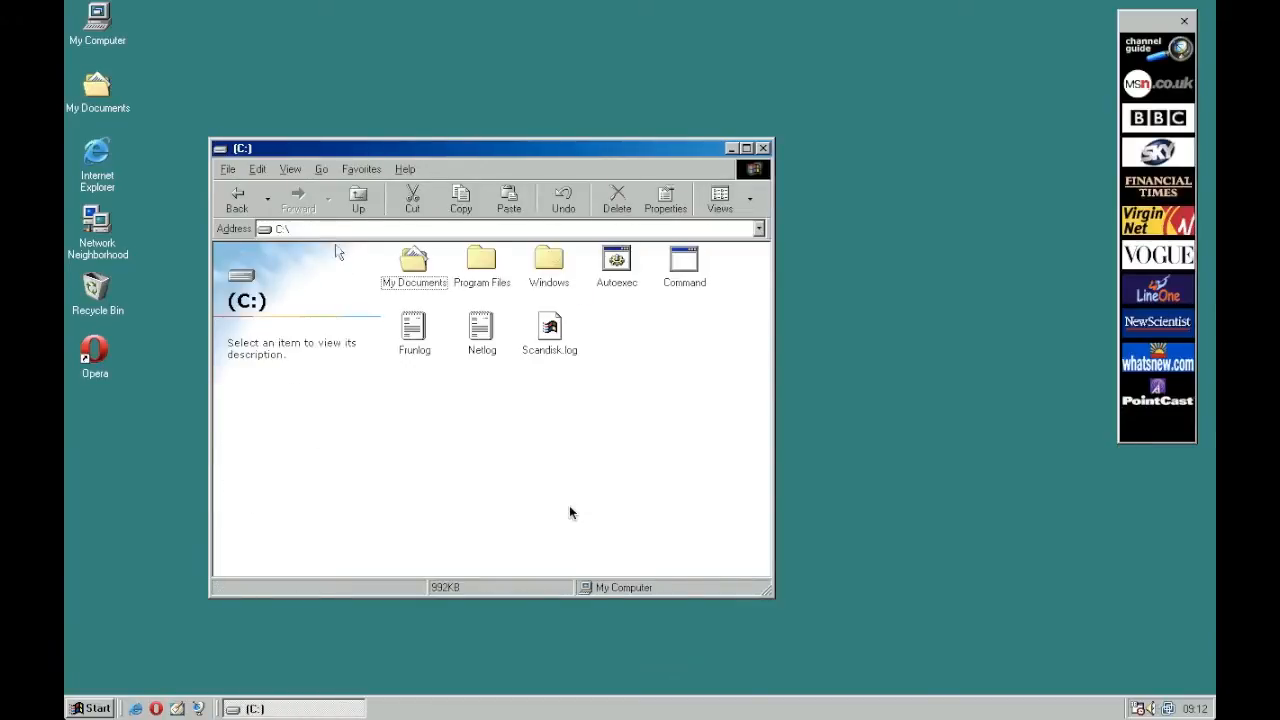
pyautogui.click(358, 198)
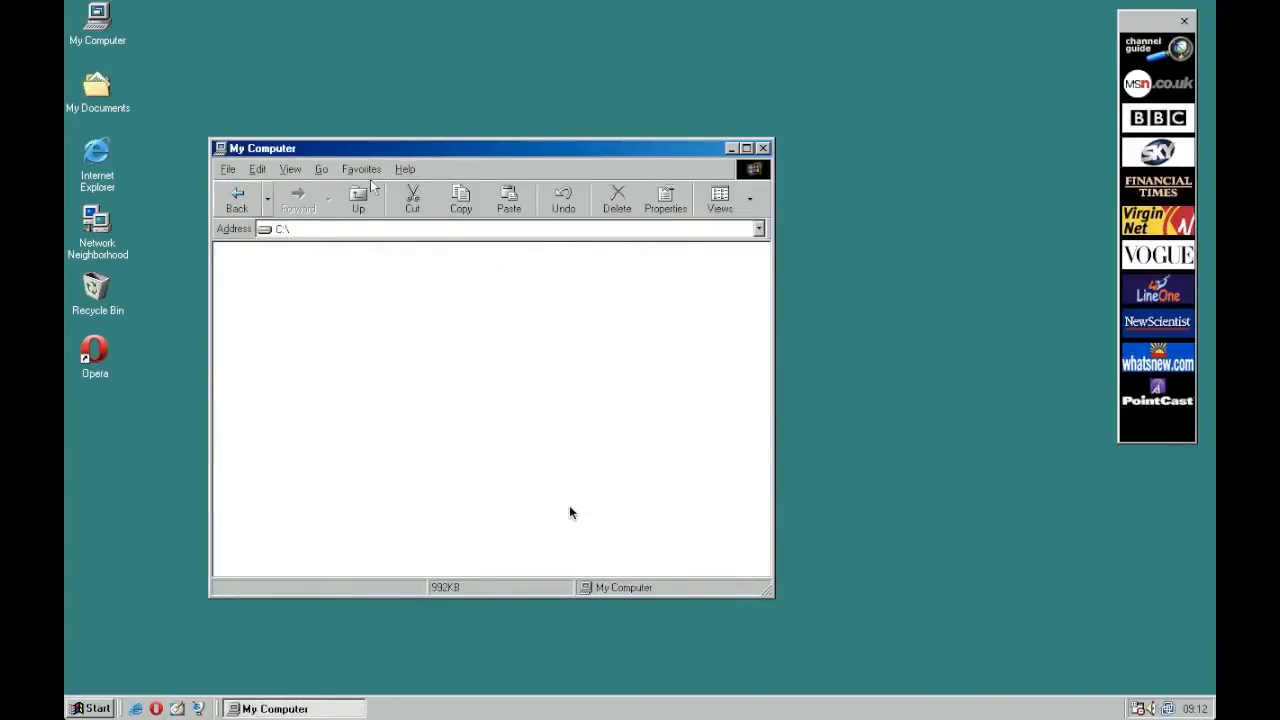
pyautogui.click(358, 198)
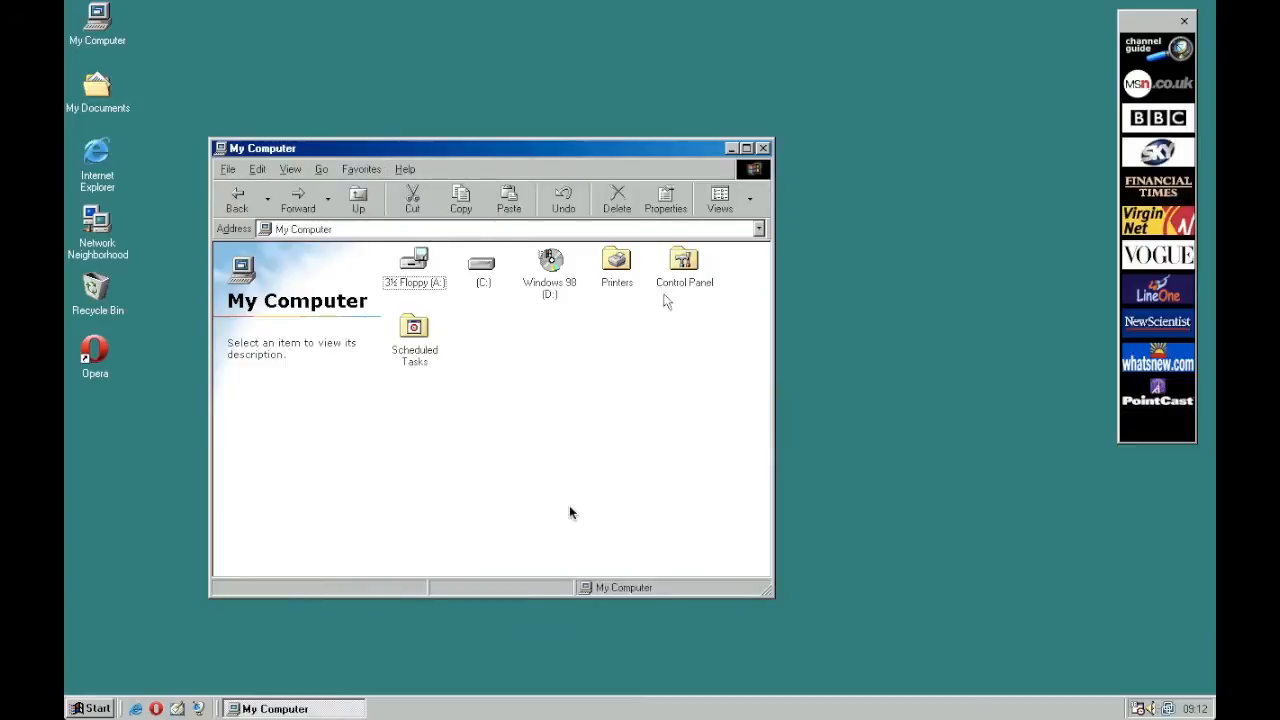
# Open Control Panel from My Computer and drag its window toward the centre
pyautogui.doubleClick(684, 261)
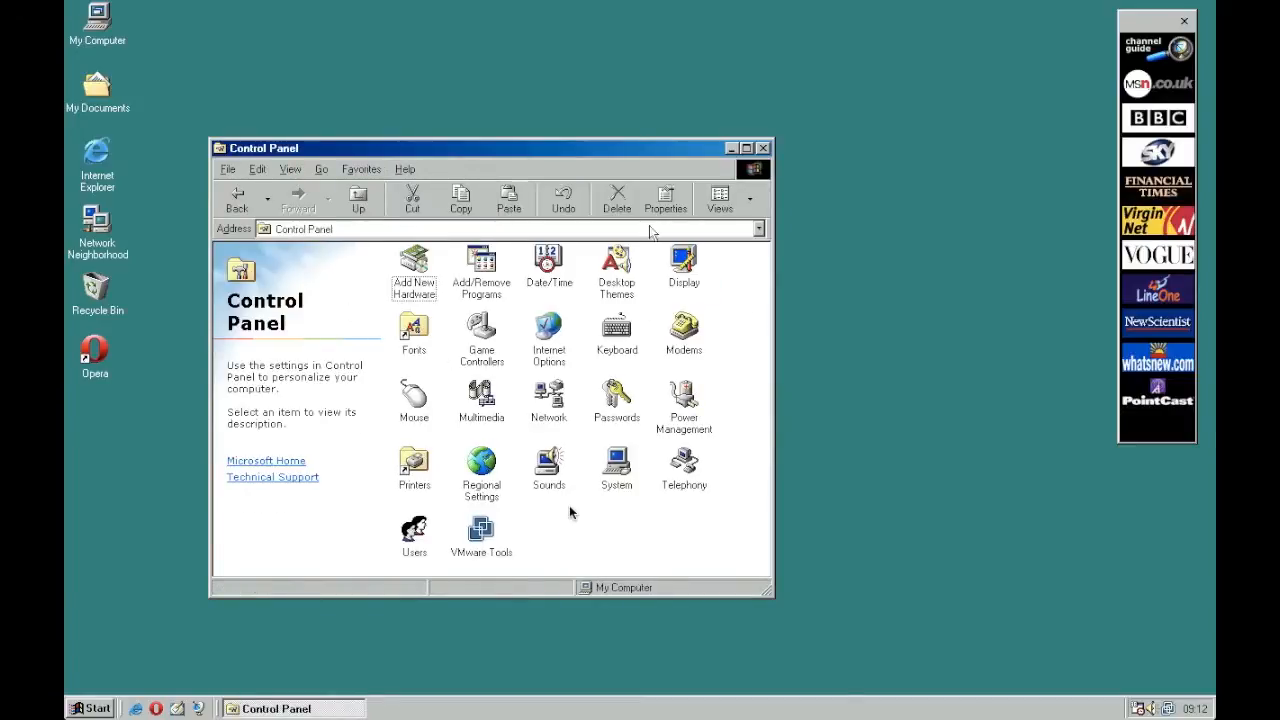
pyautogui.moveTo(768, 155)
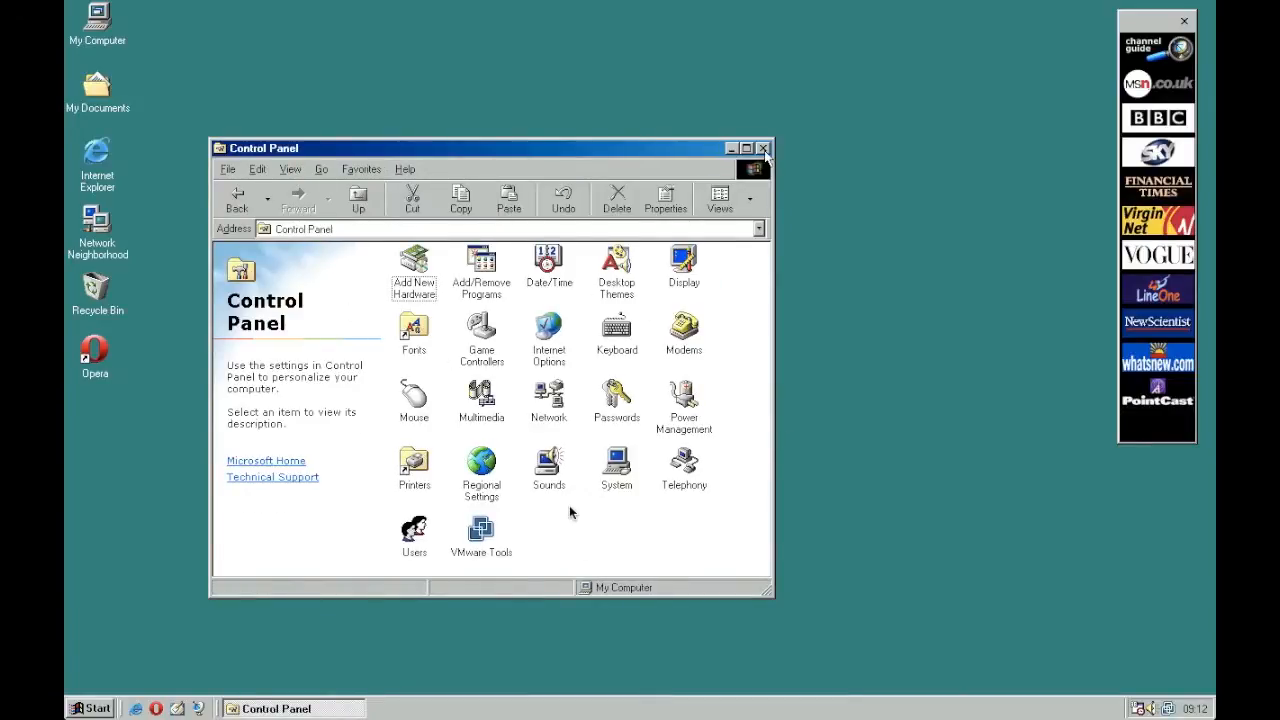
pyautogui.moveTo(490, 147); pyautogui.dragTo(685, 141)
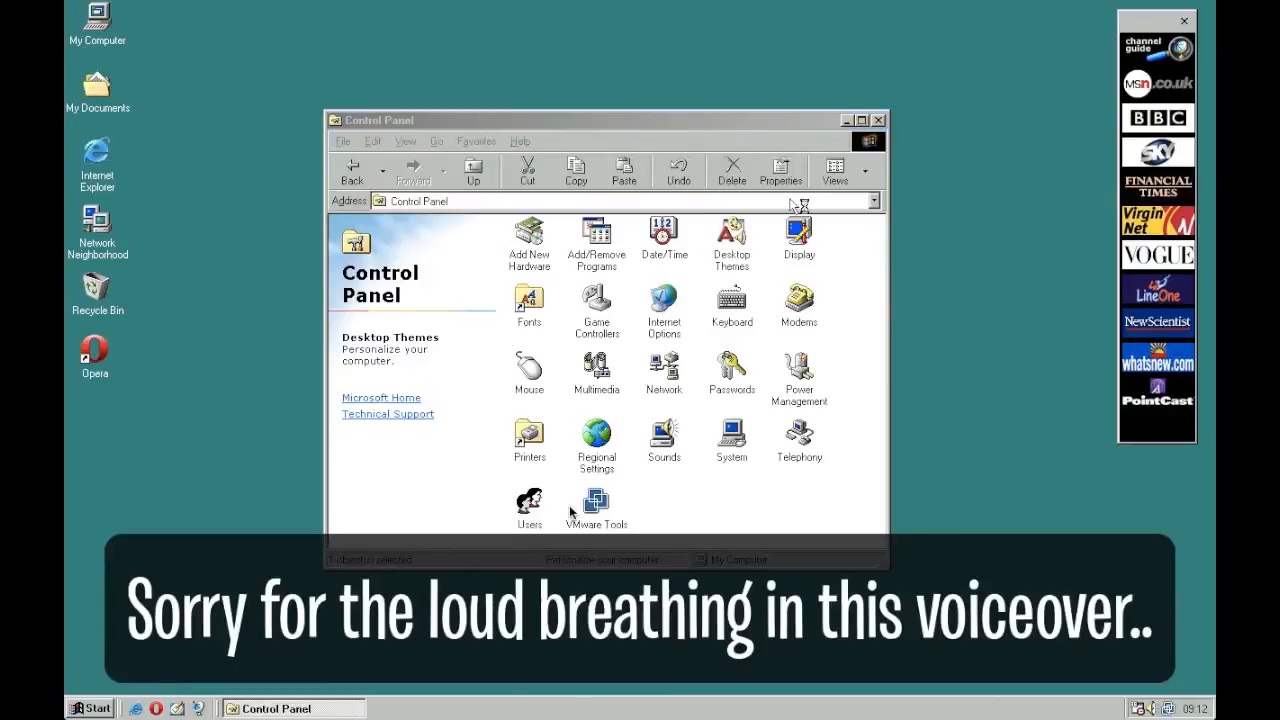
# In Desktop Themes, preview More Windows and Windows 98, then choose Inside your Computer
pyautogui.doubleClick(731, 235)
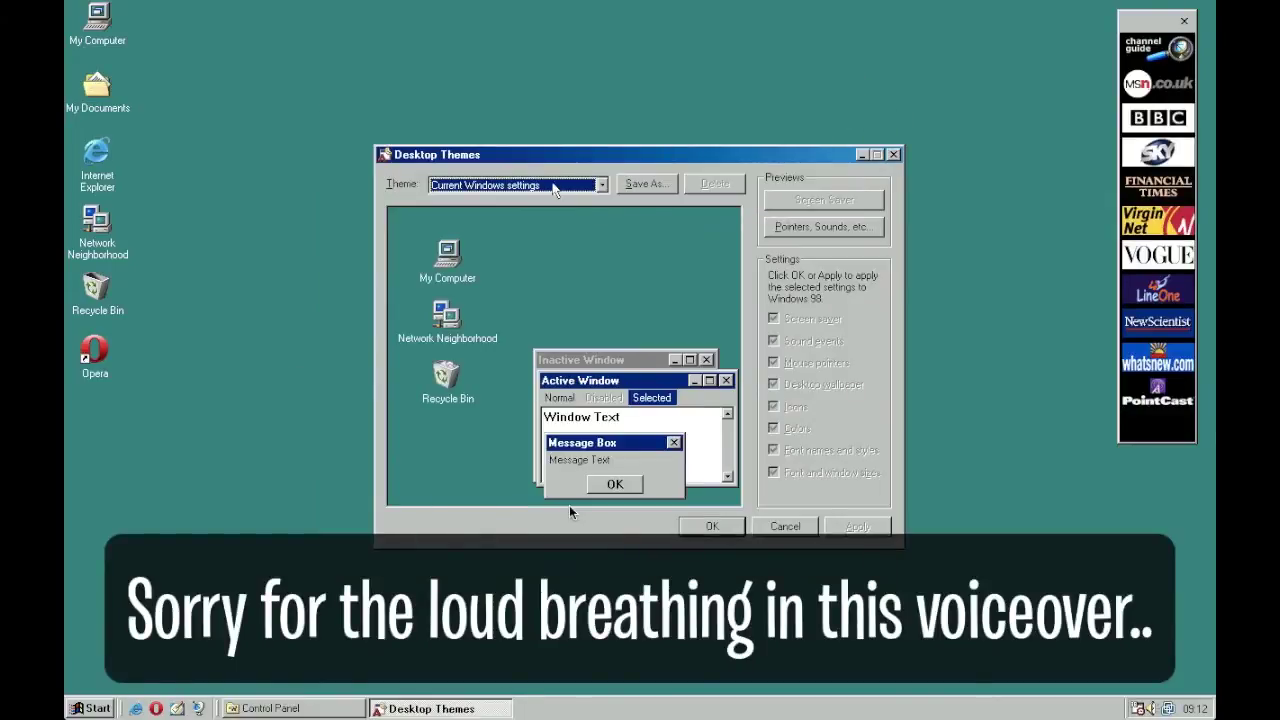
pyautogui.click(601, 184)
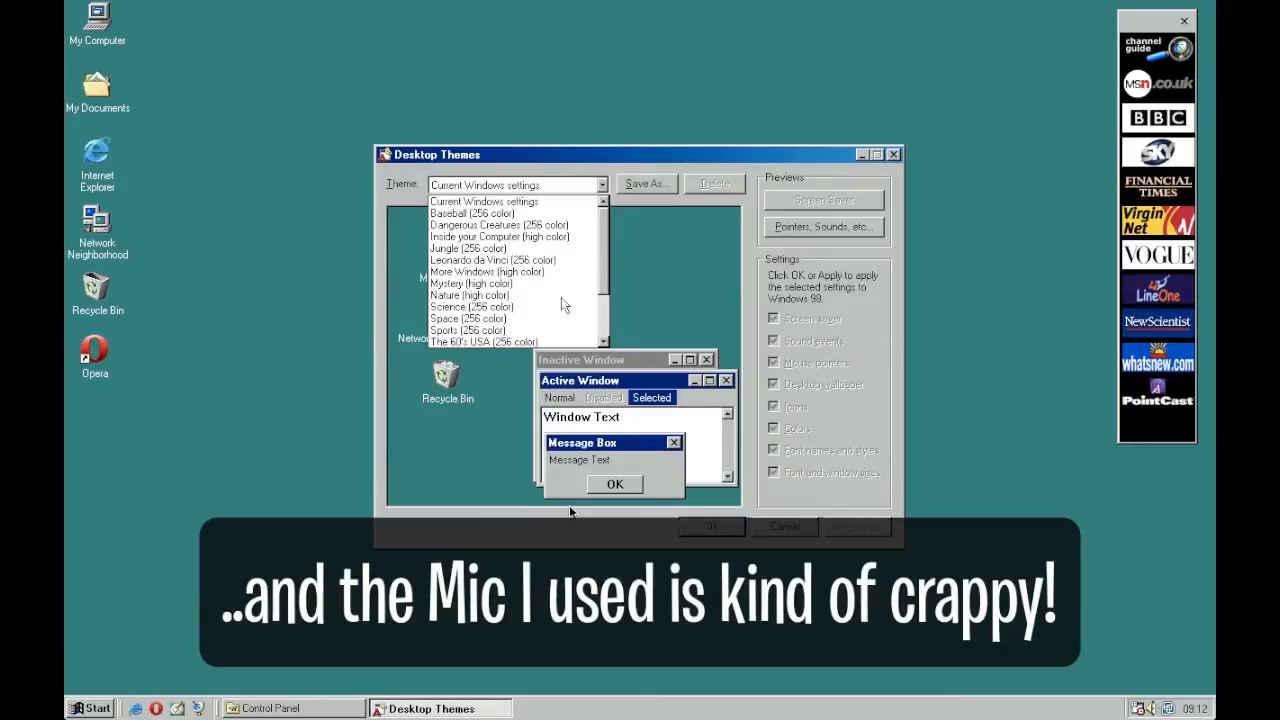
pyautogui.click(487, 271)
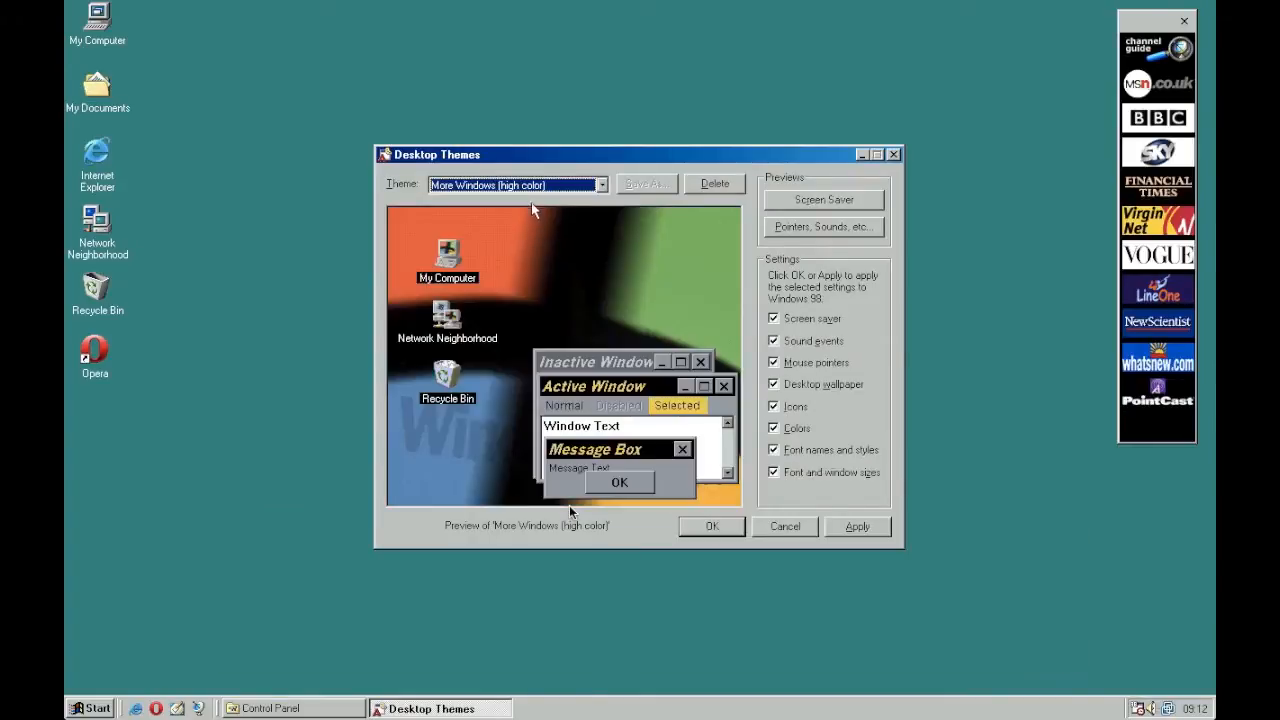
pyautogui.click(602, 185)
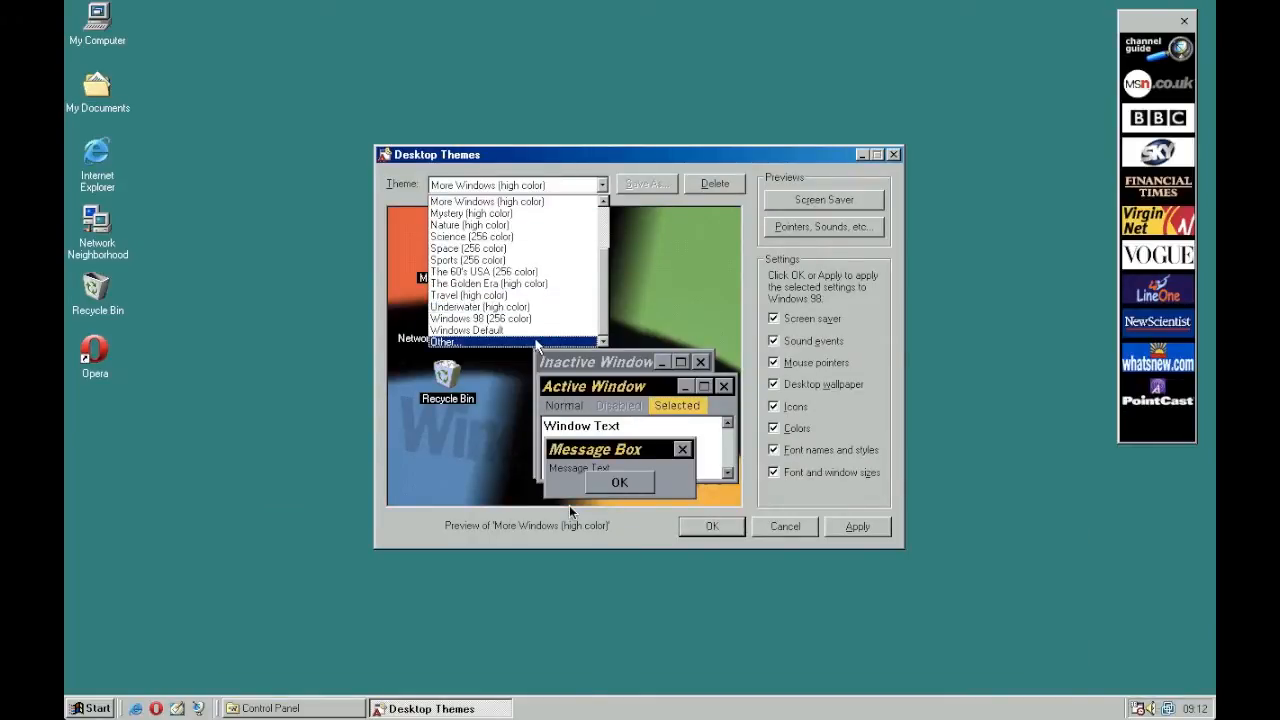
pyautogui.click(481, 319)
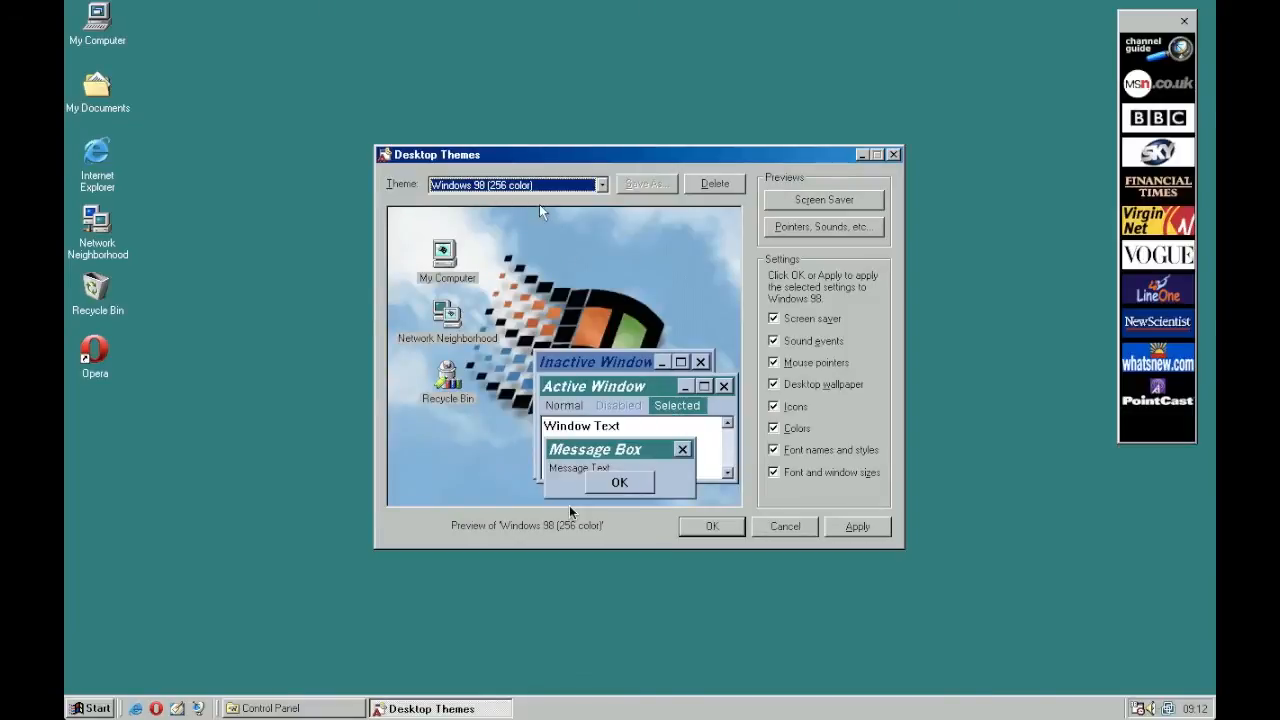
pyautogui.click(601, 185)
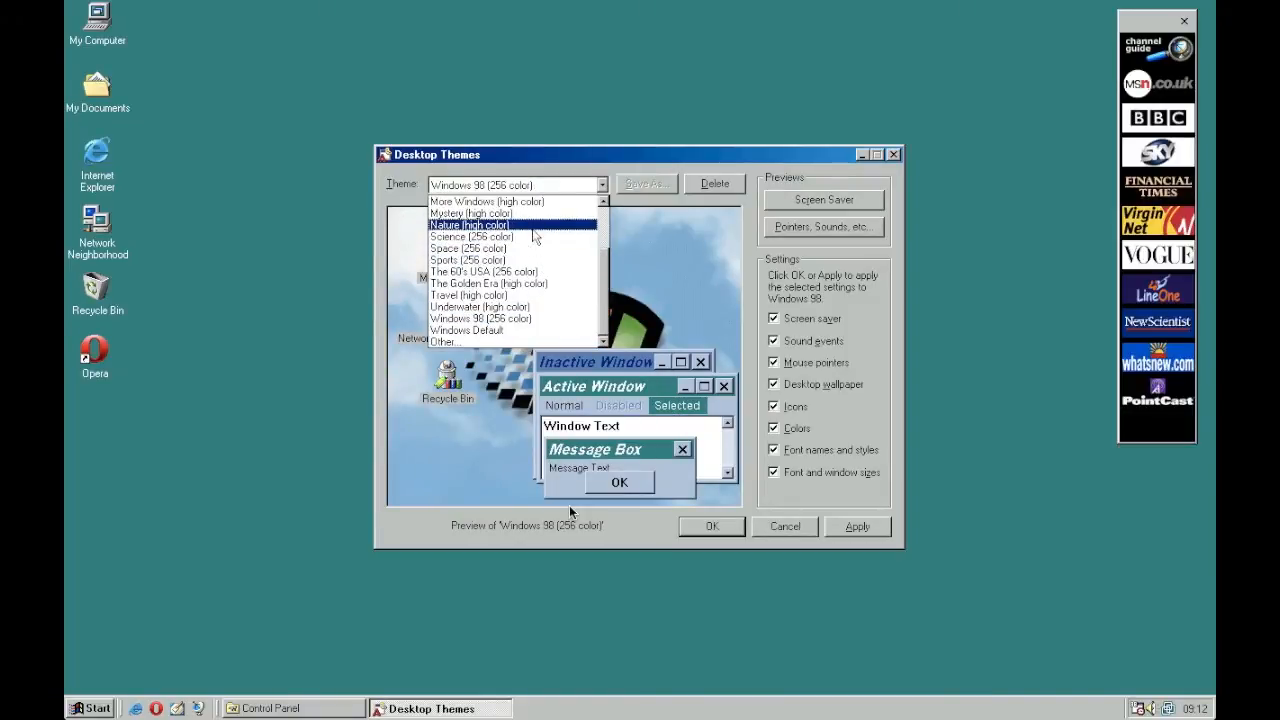
pyautogui.click(480, 213)
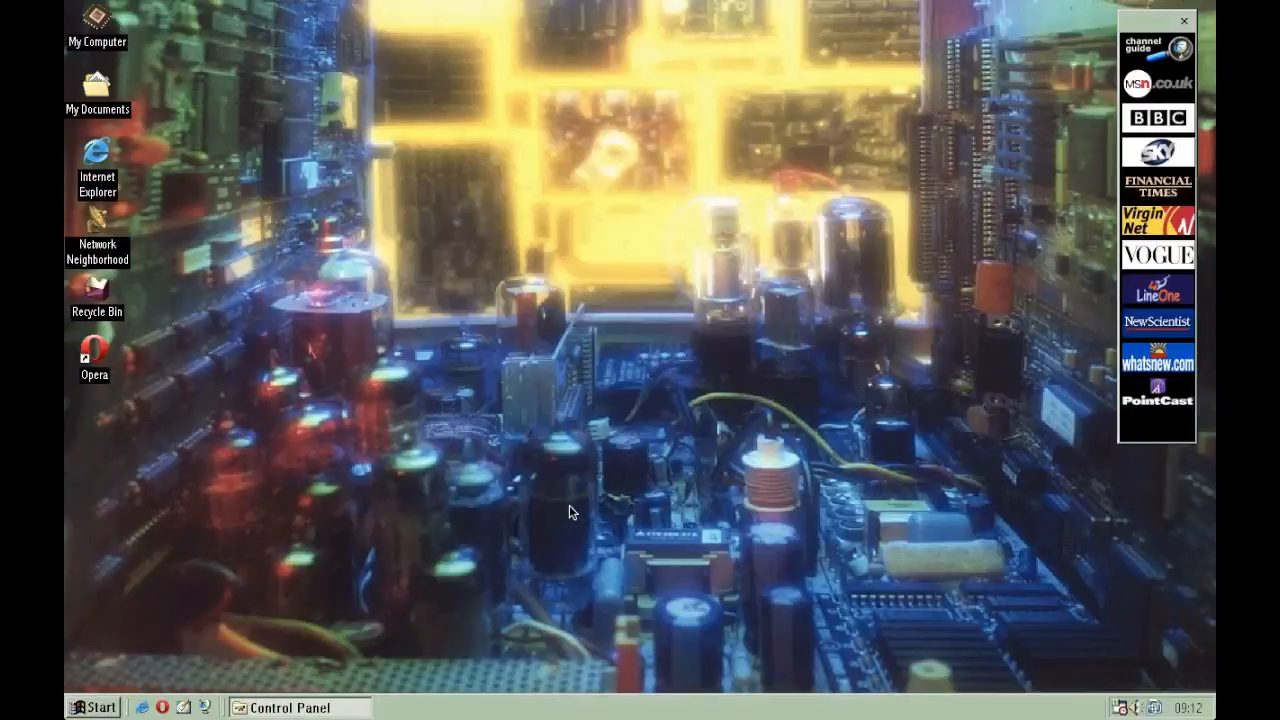
pyautogui.moveTo(95, 706)
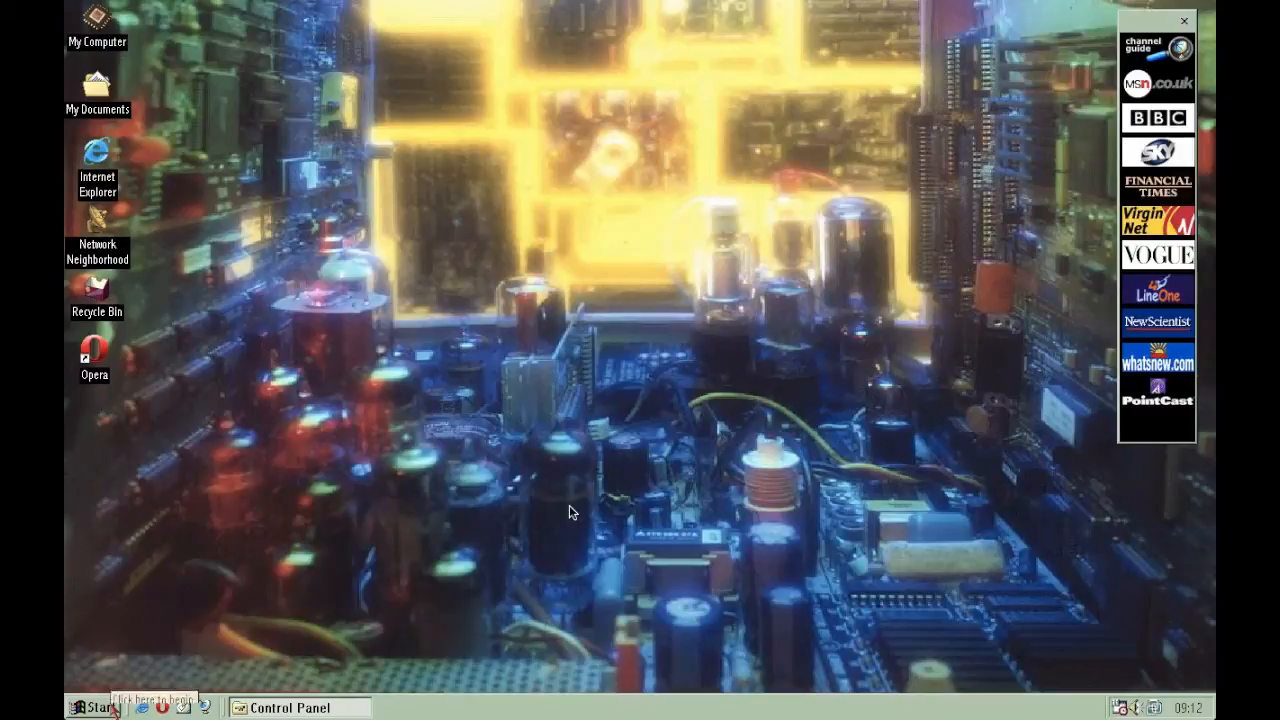
# Browse the Start > Programs menu, then restore, minimize and re-restore Control Panel
pyautogui.click(93, 706)
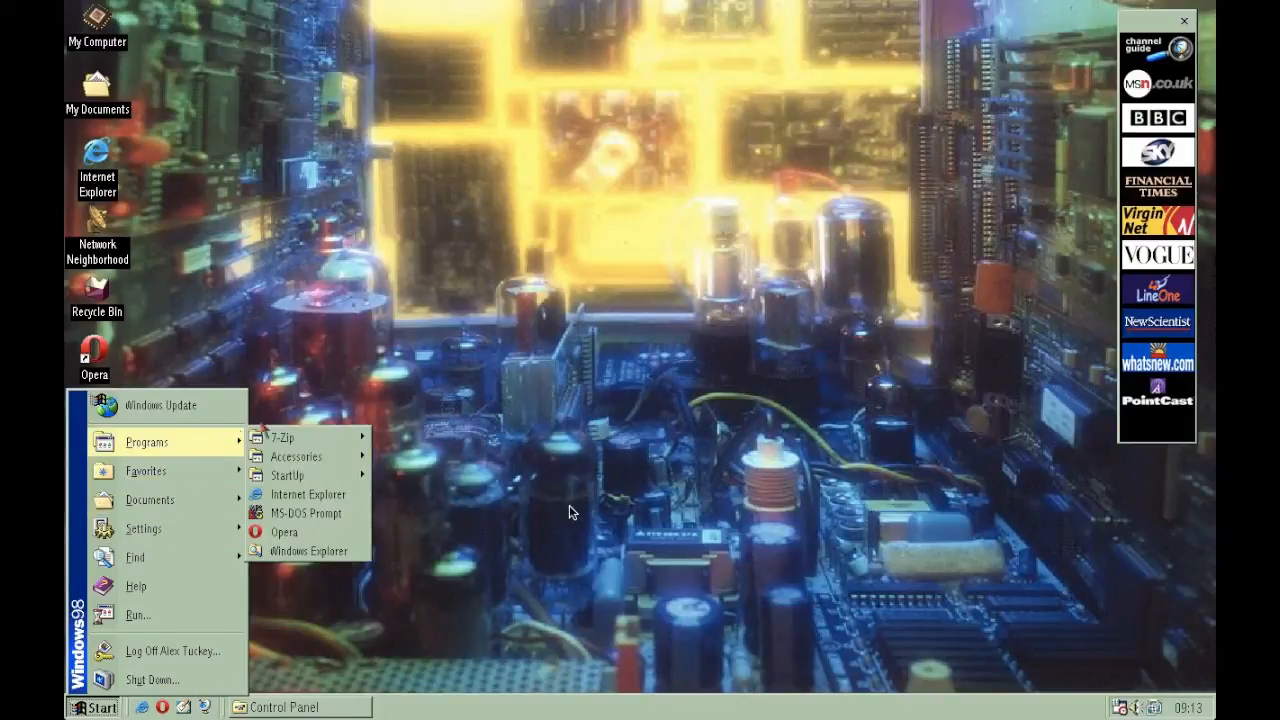
pyautogui.click(570, 512)
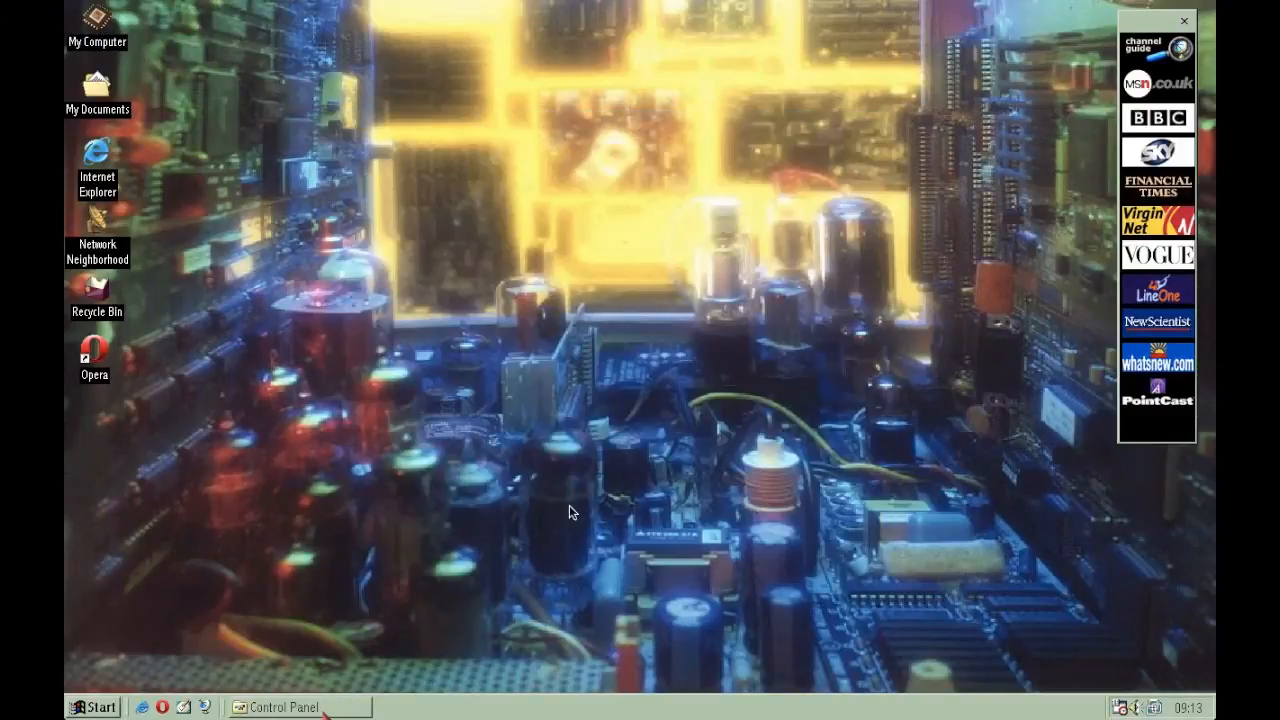
pyautogui.click(285, 707)
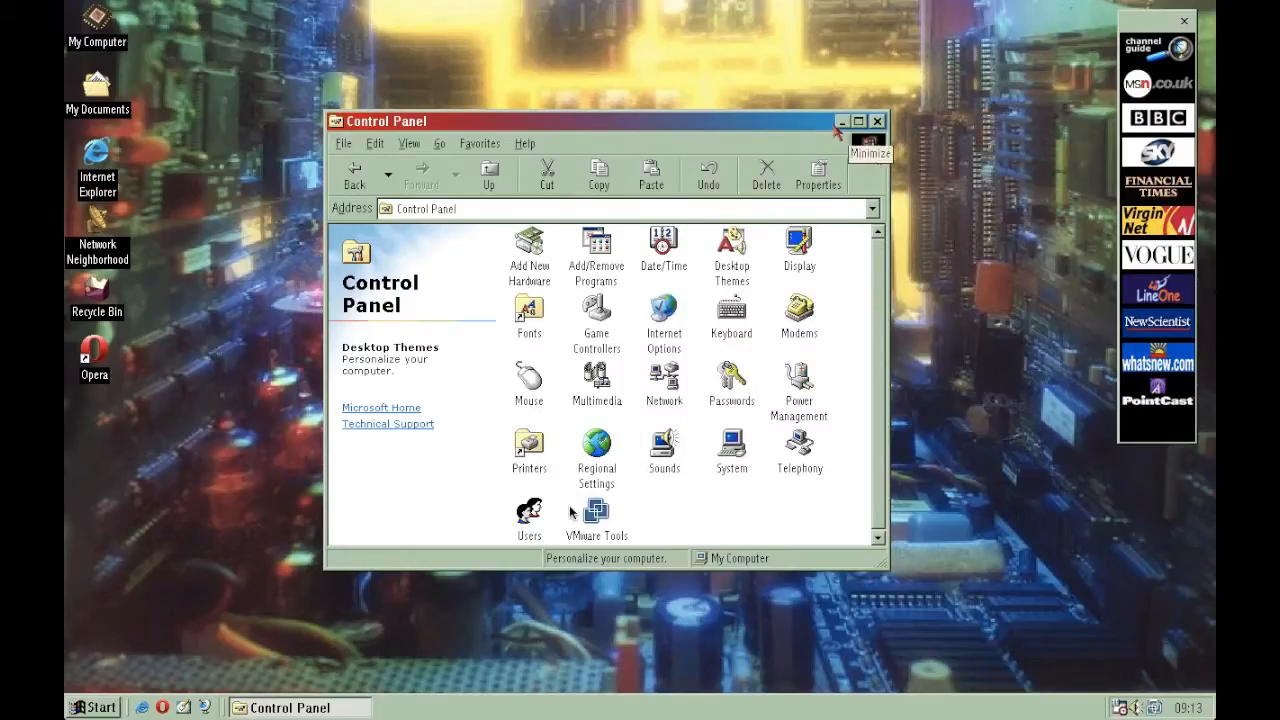
pyautogui.click(841, 121)
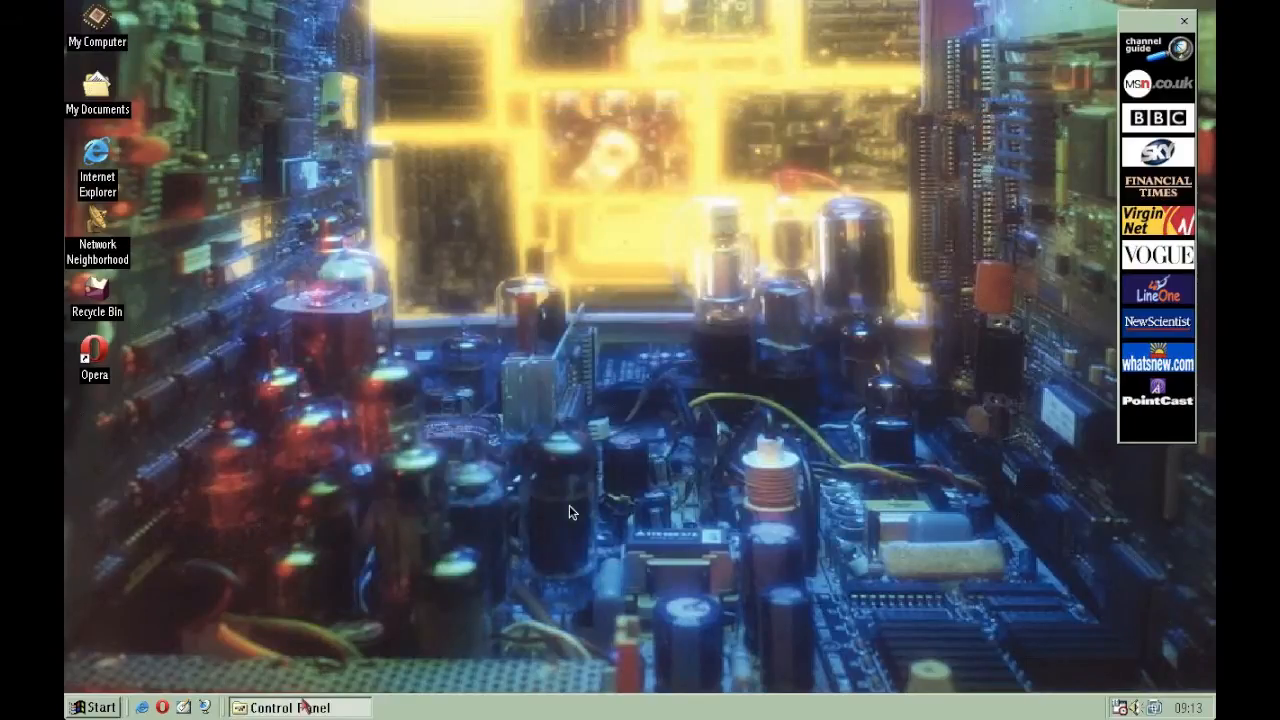
pyautogui.click(289, 707)
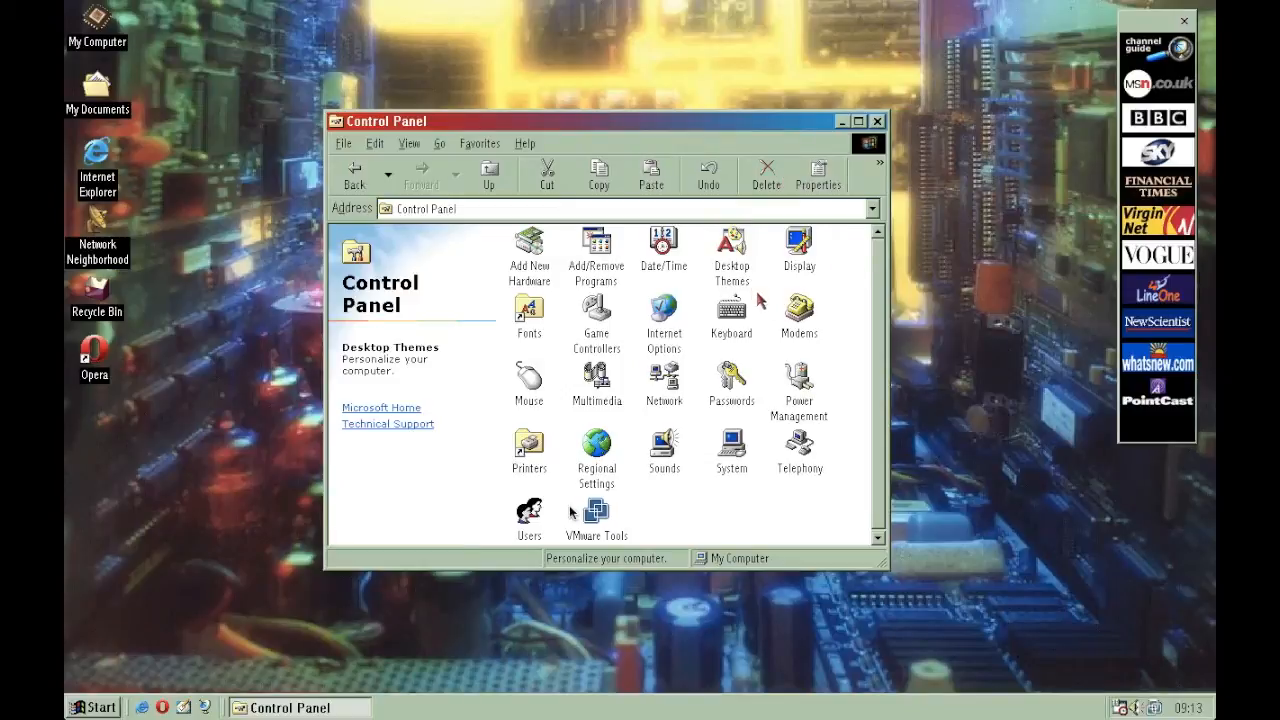
# Reopen Desktop Themes, preview the screen saver, then open the pointers and sounds preview
pyautogui.doubleClick(731, 250)
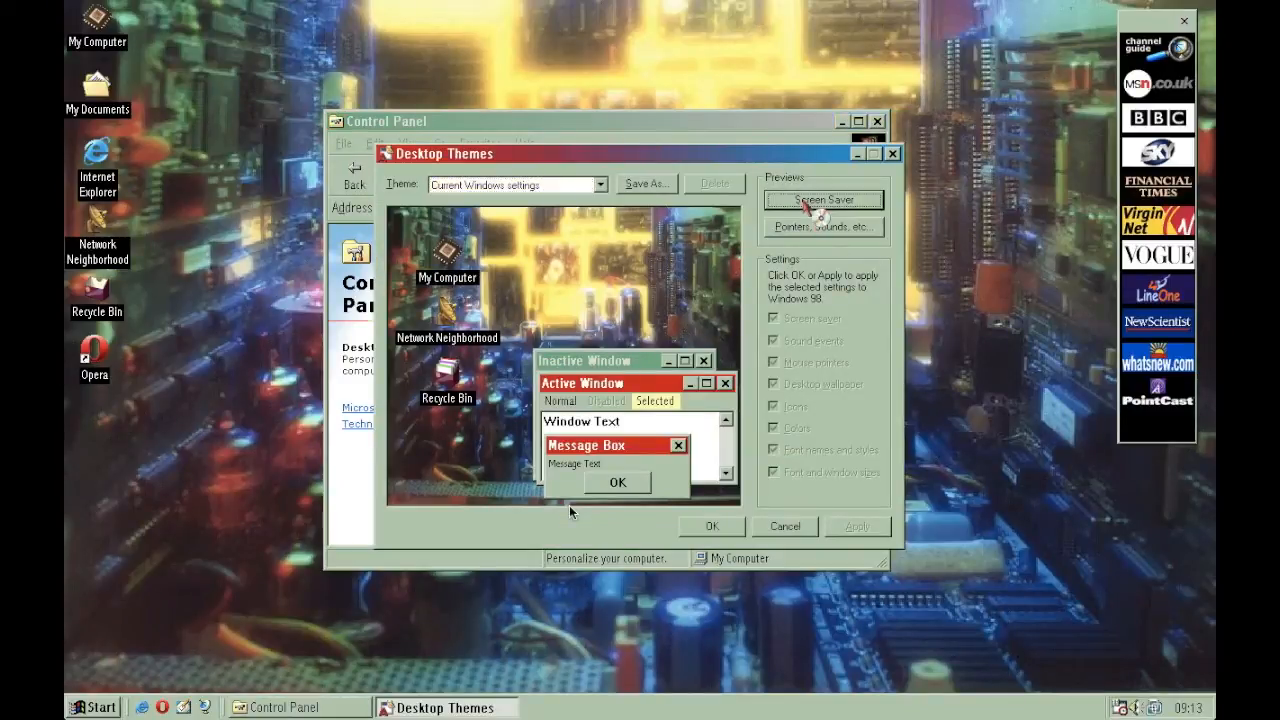
pyautogui.click(823, 200)
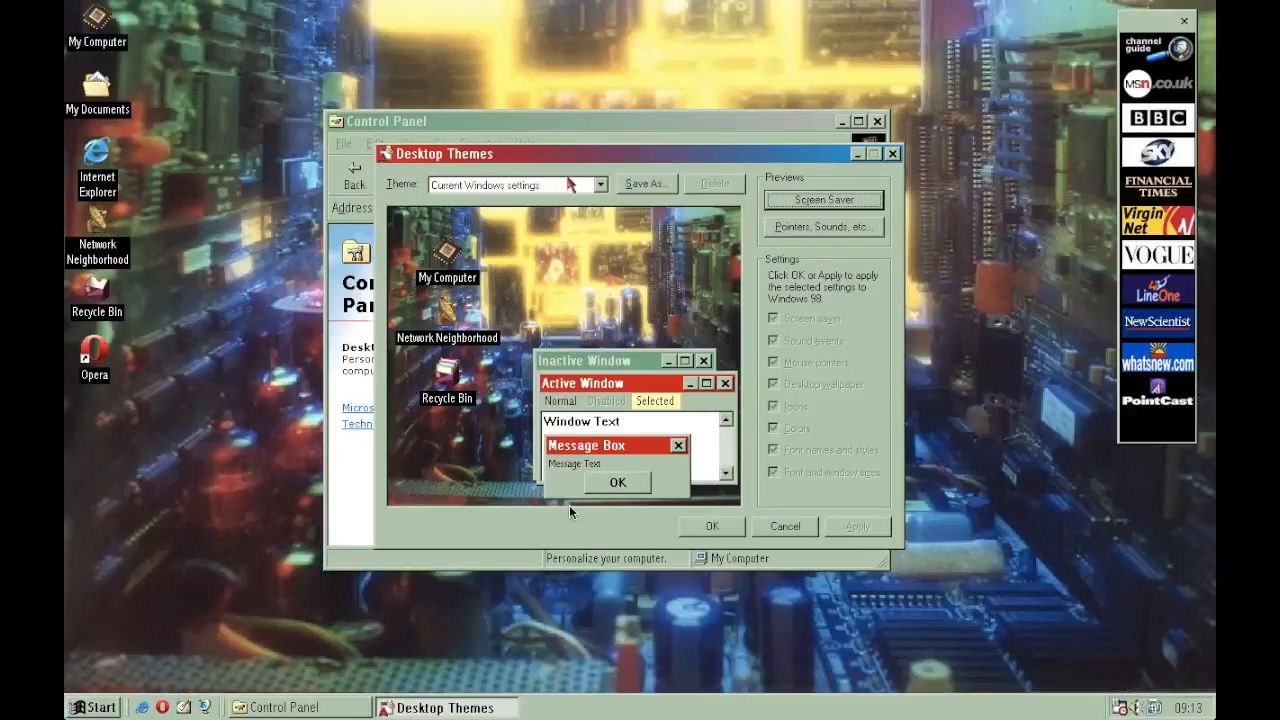
pyautogui.click(822, 226)
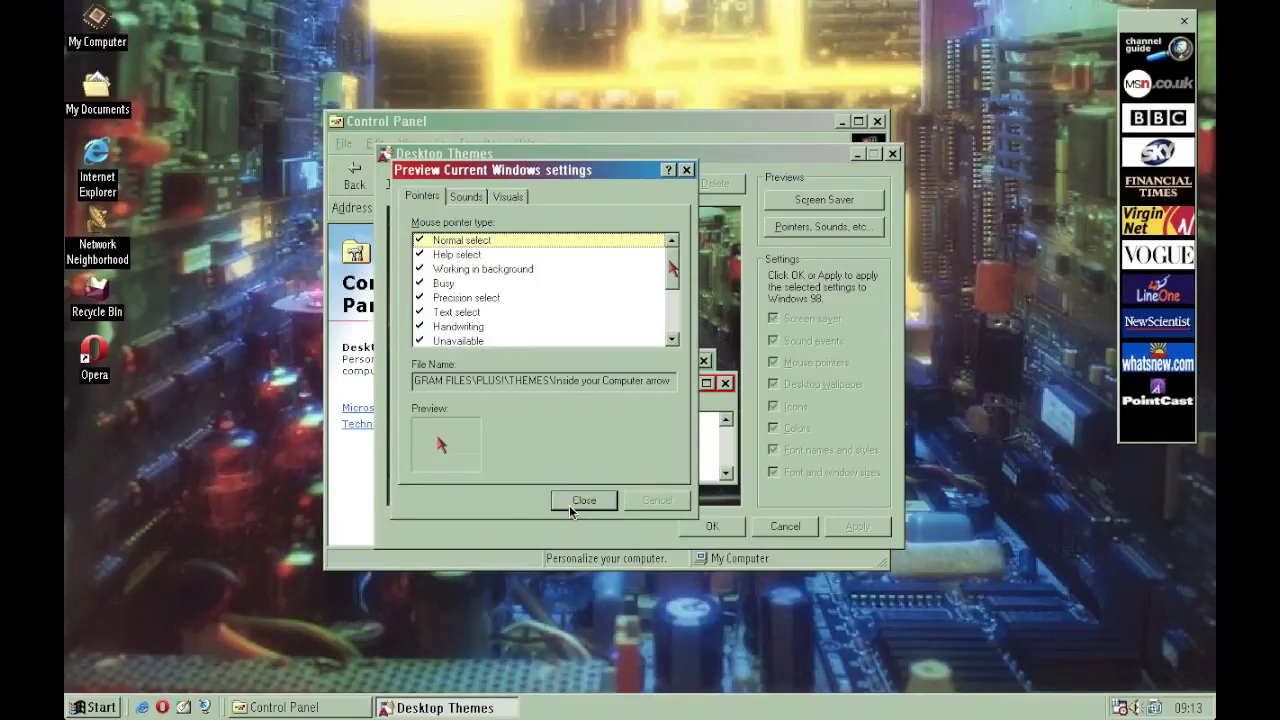
# Play the theme's Start Windows, Exit Windows and Empty Recycle Bin sounds
pyautogui.click(466, 196)
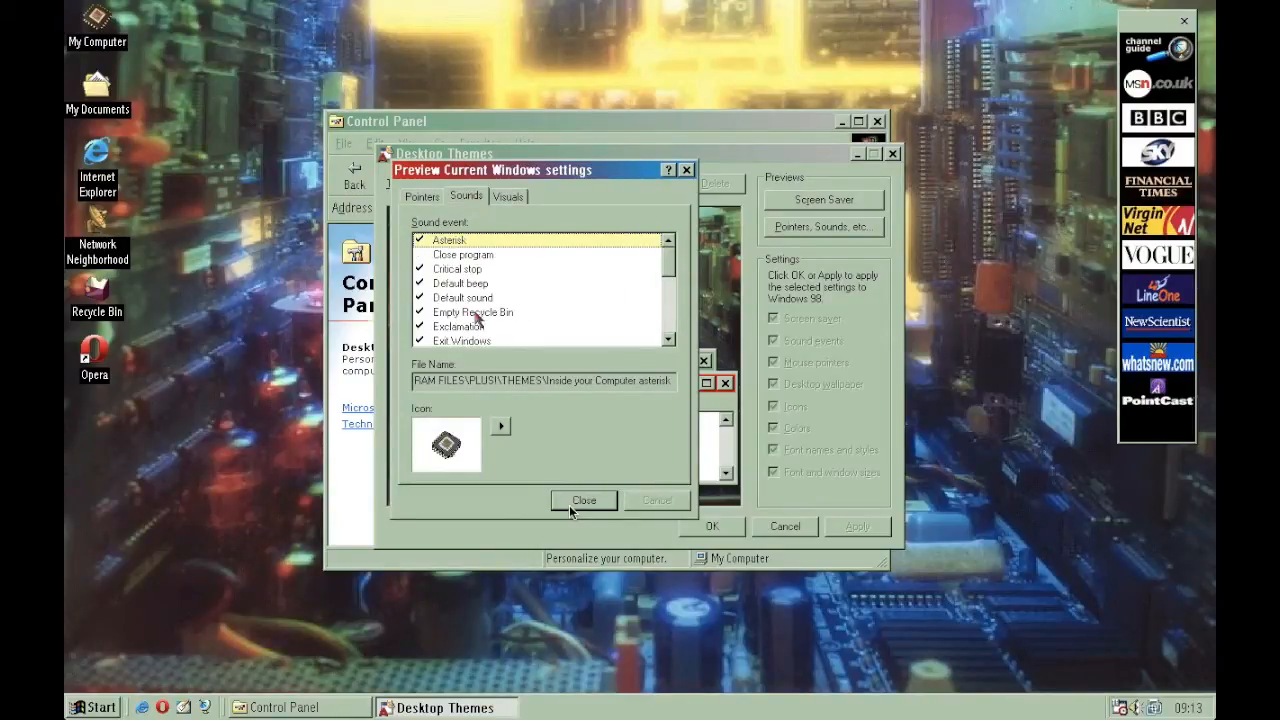
pyautogui.scroll(-3)
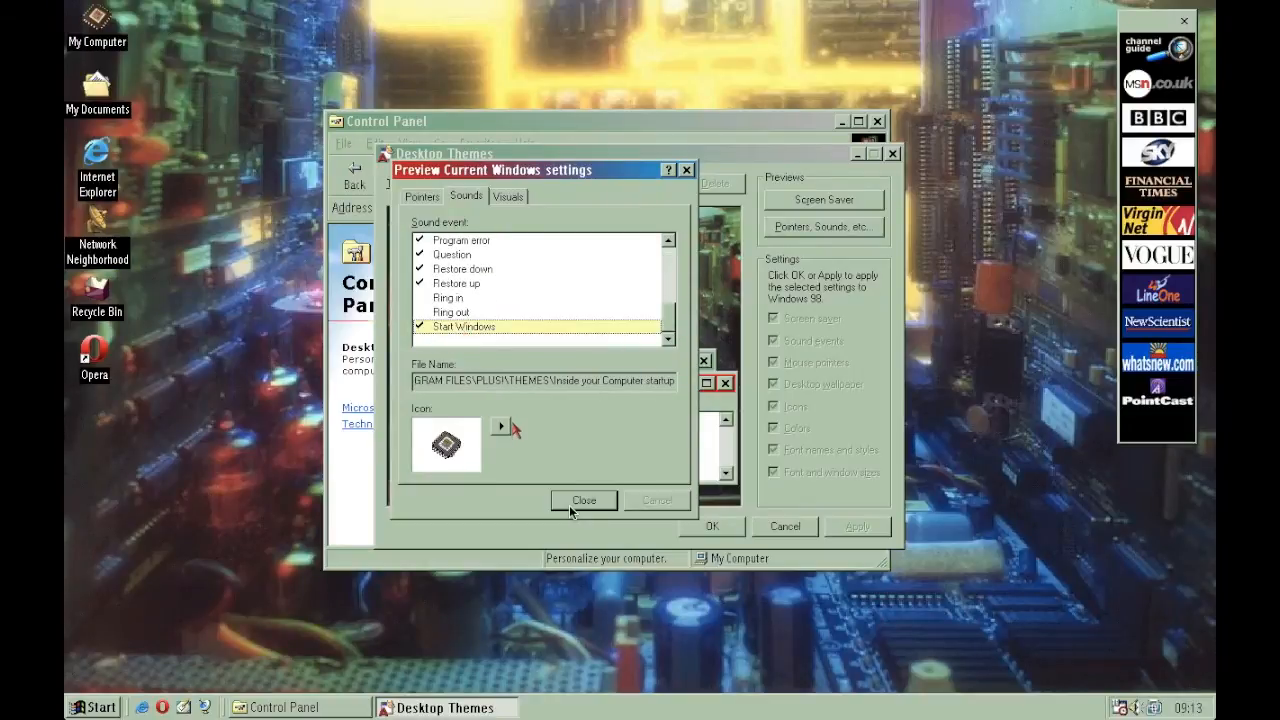
pyautogui.click(500, 426)
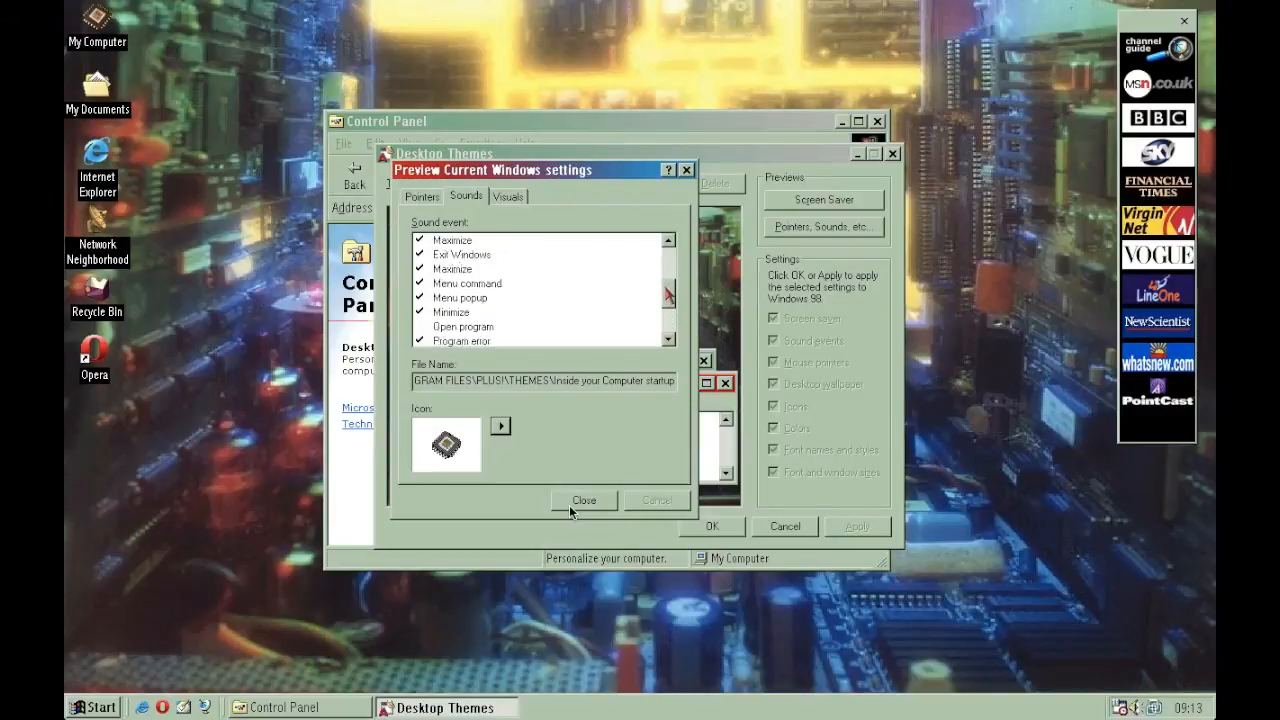
pyautogui.click(462, 283)
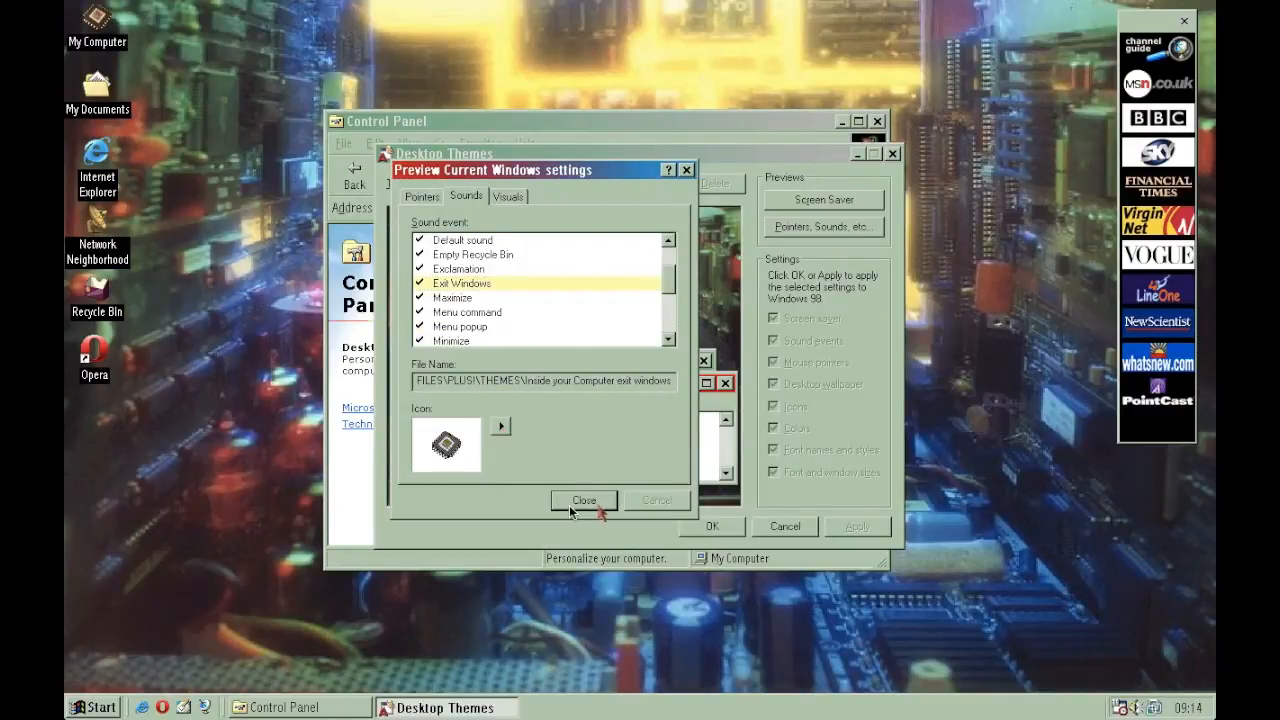
pyautogui.click(473, 254)
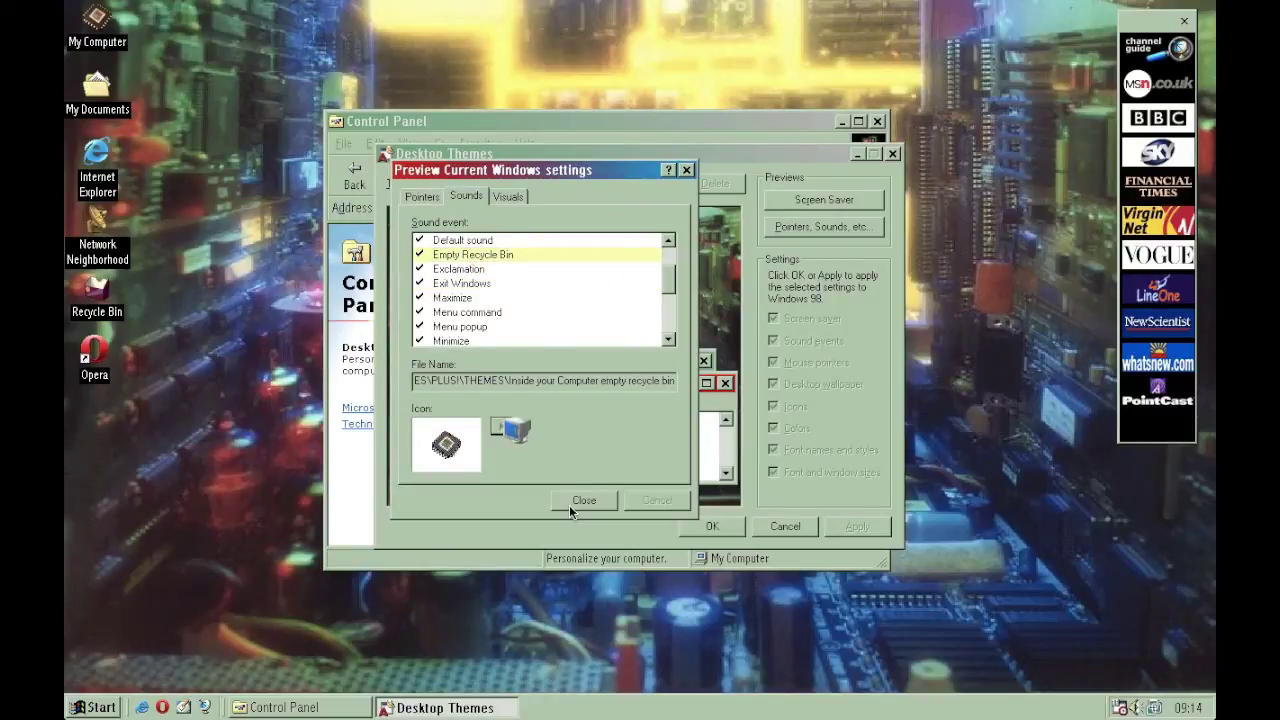
# Close the sound preview and select the Windows 98 theme from the Theme list
pyautogui.click(584, 500)
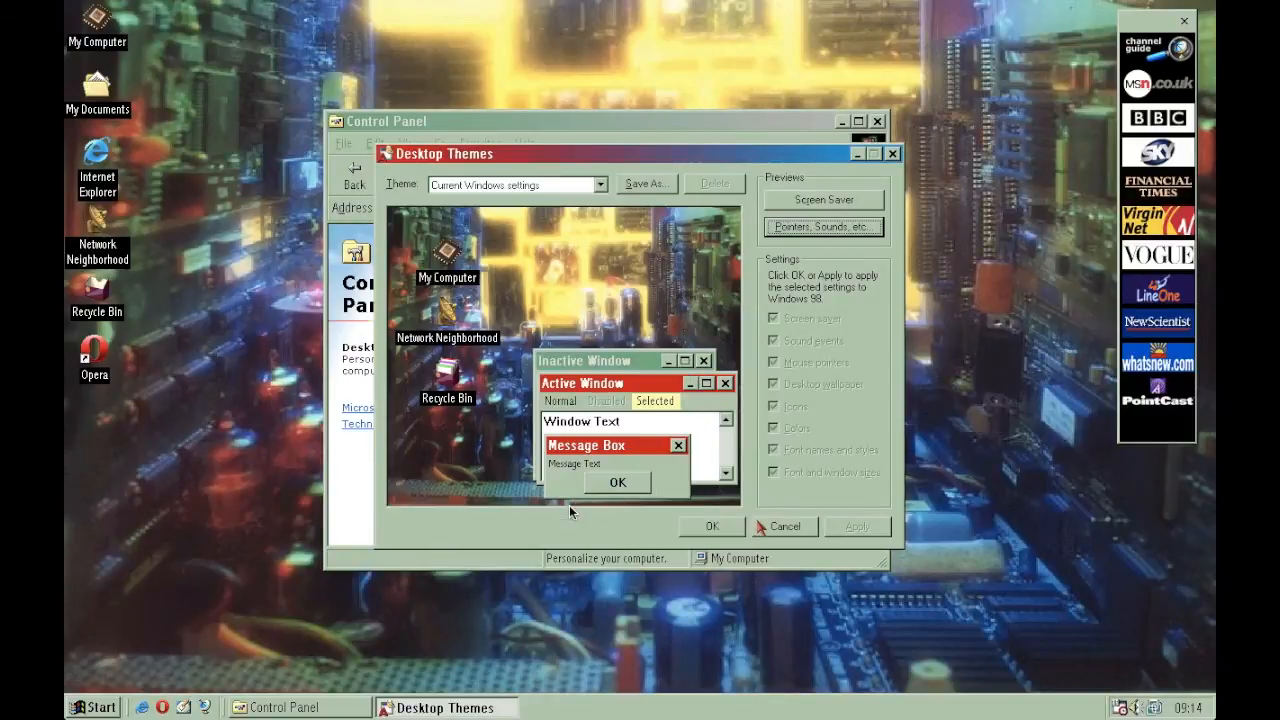
pyautogui.click(599, 184)
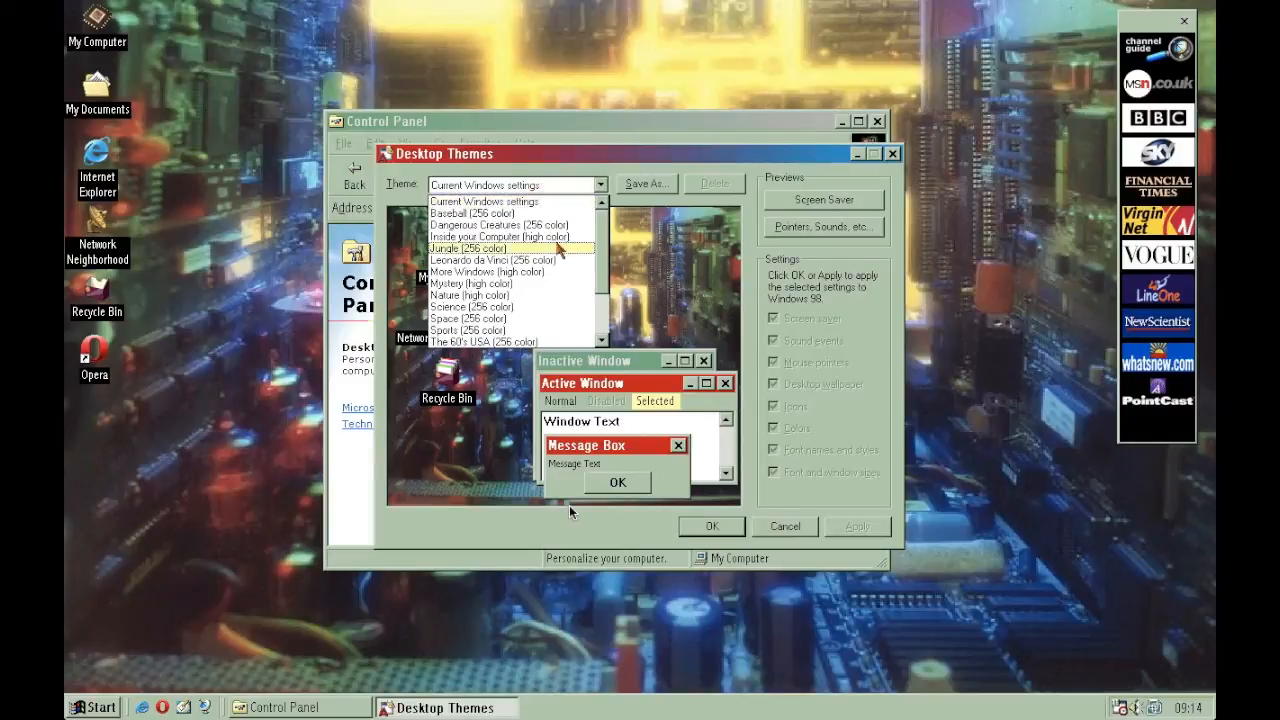
pyautogui.scroll(-3)
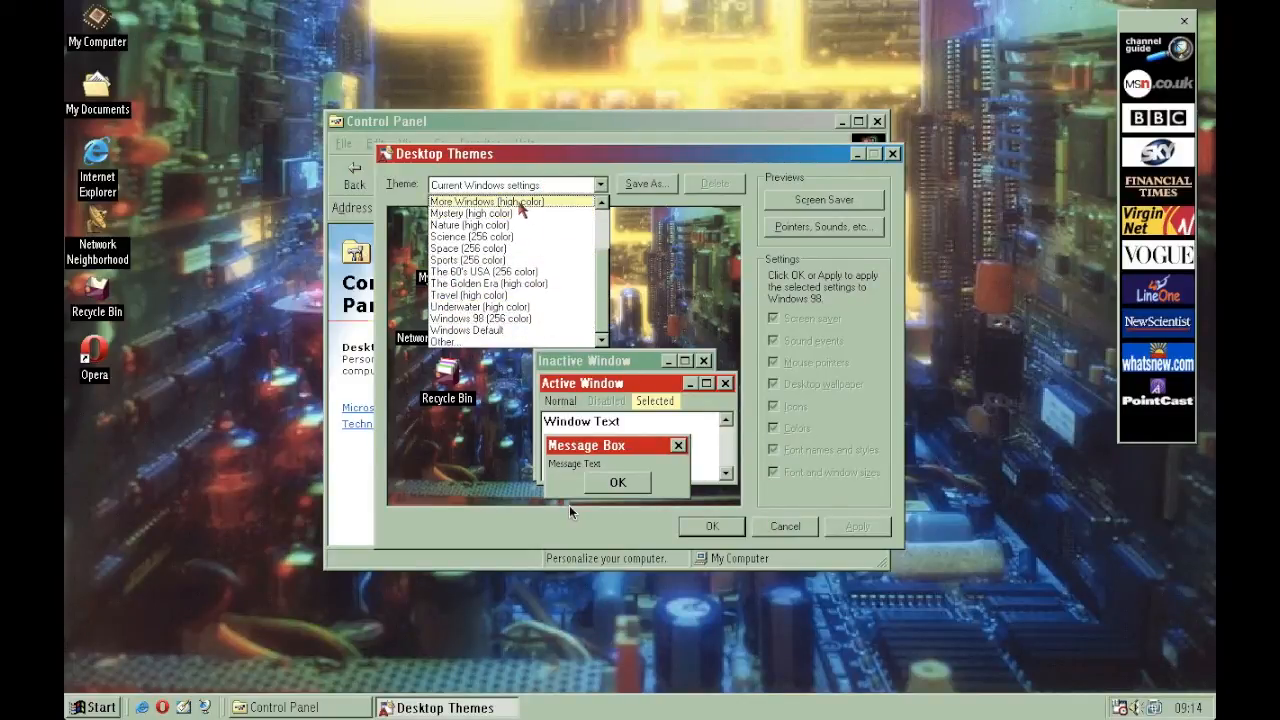
pyautogui.click(485, 201)
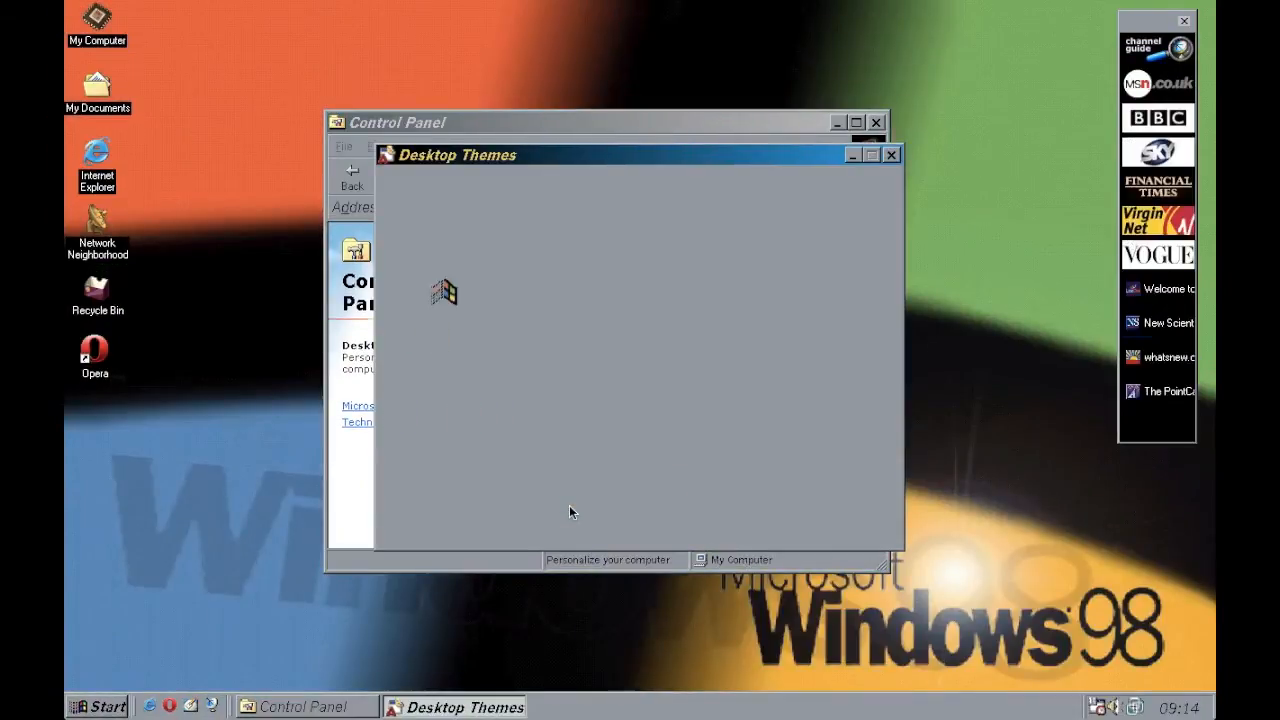
# Apply the Windows 98 theme with OK, then maximize and restore Control Panel
pyautogui.click(890, 154)
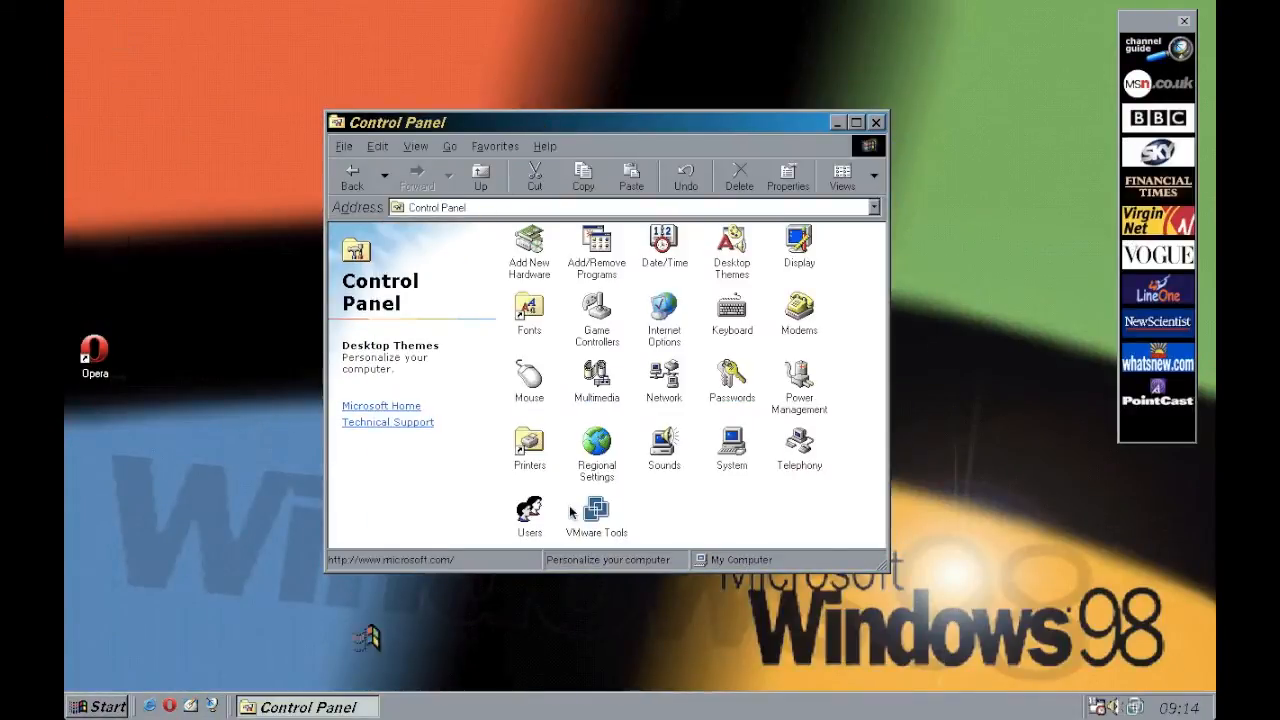
pyautogui.click(96, 706)
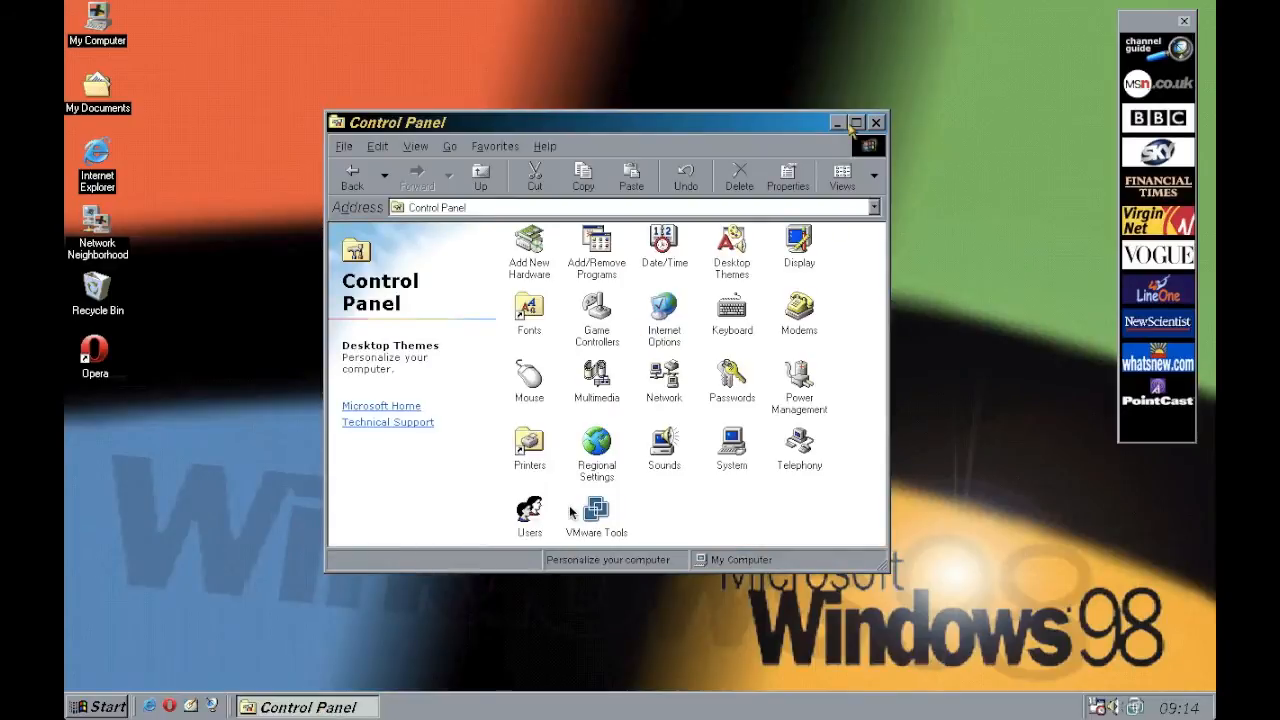
pyautogui.click(855, 122)
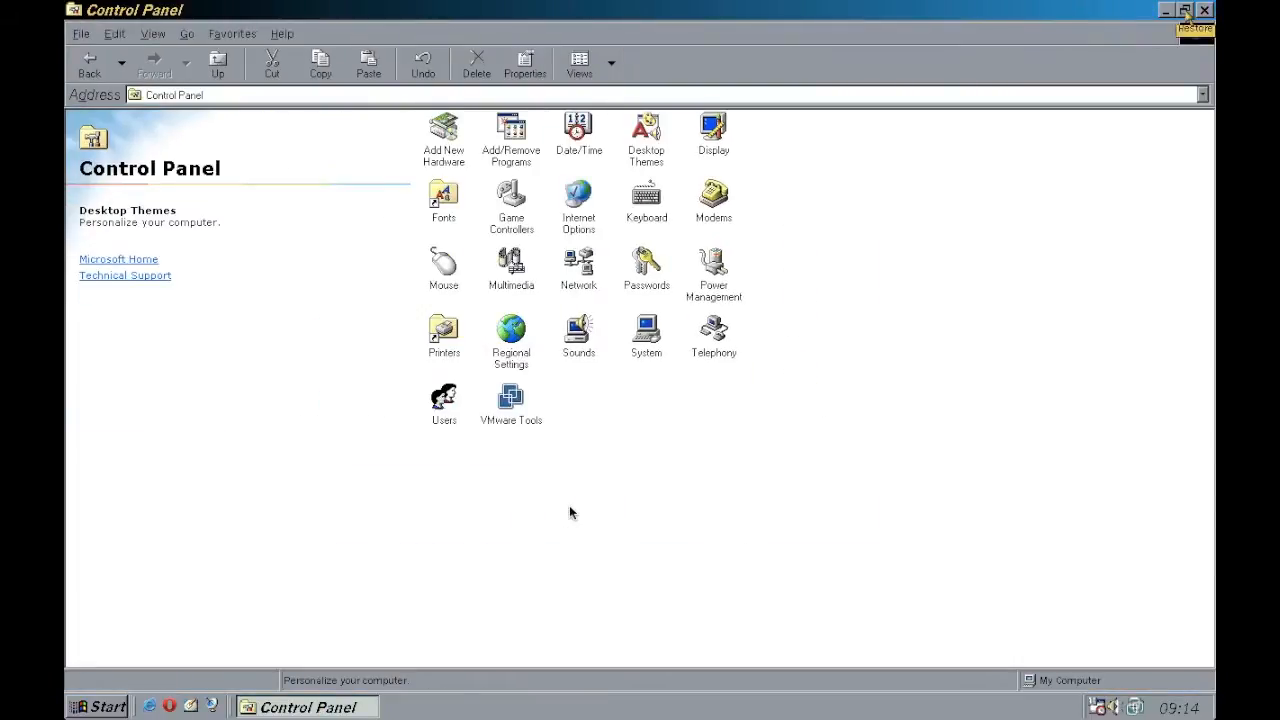
pyautogui.click(1196, 28)
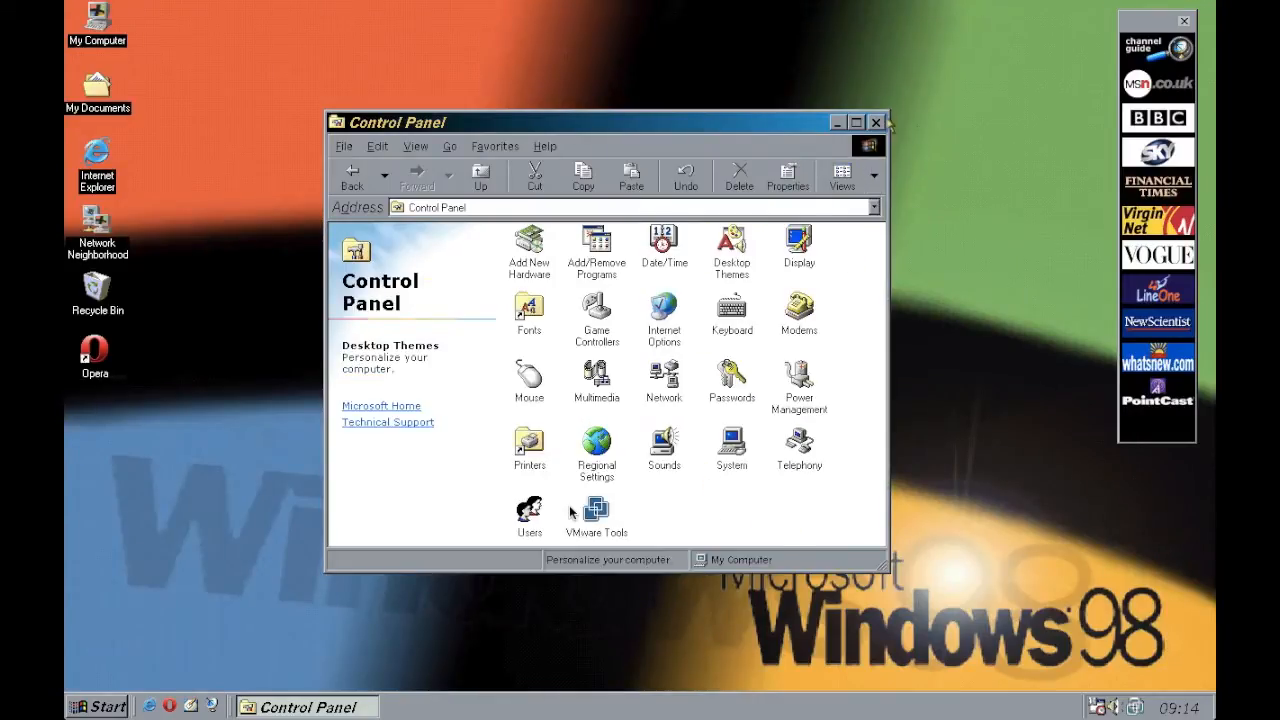
# Reopen Desktop Themes and choose the Science (256 color) theme
pyautogui.doubleClick(731, 245)
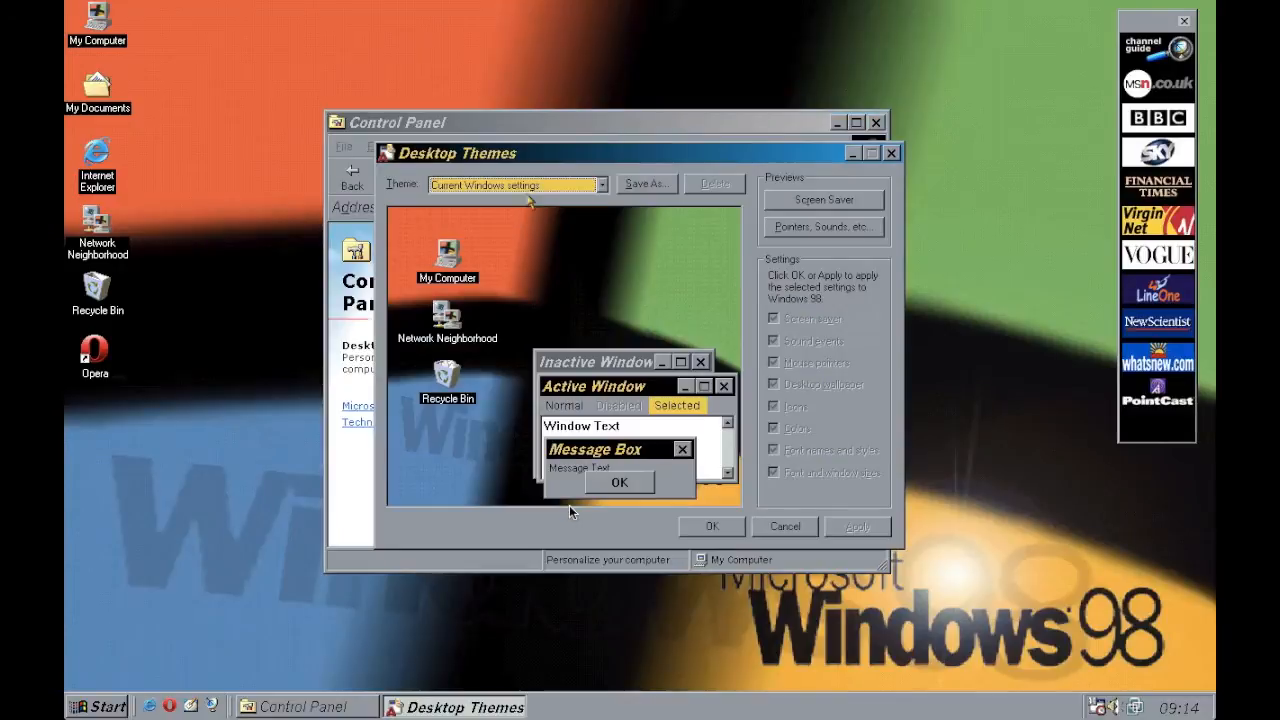
pyautogui.click(601, 184)
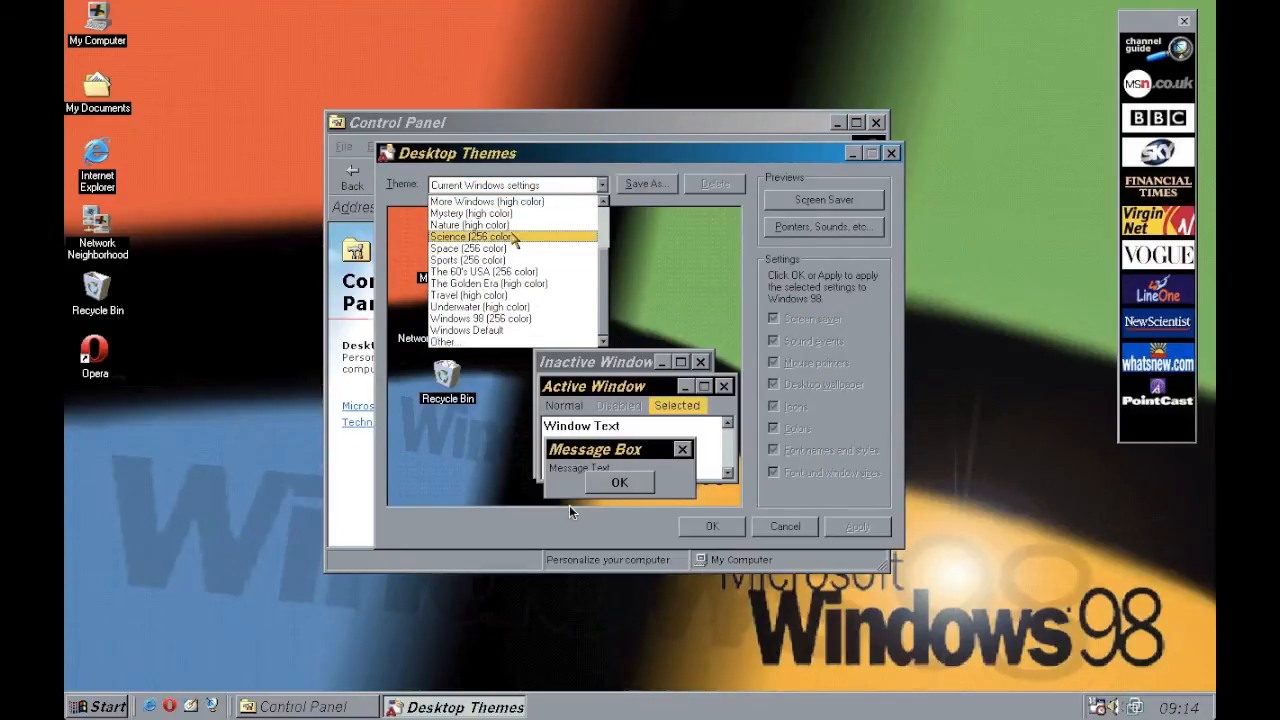
pyautogui.click(480, 236)
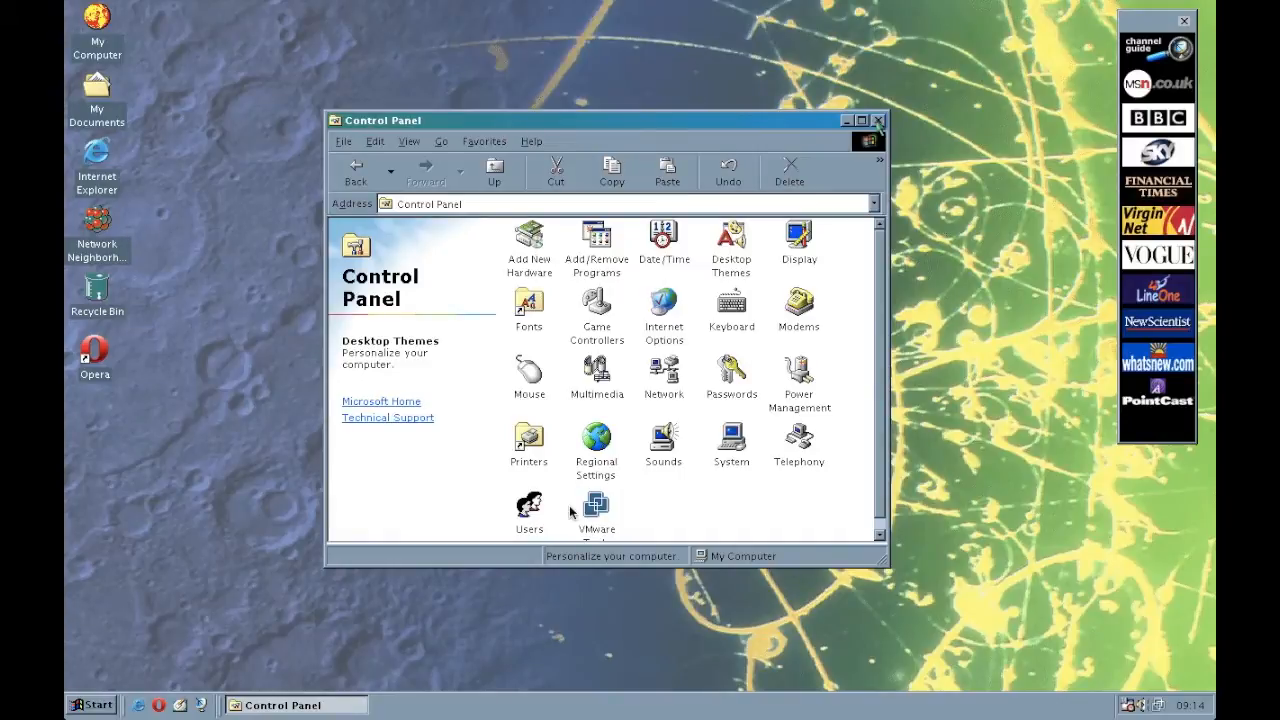
# Close Control Panel and type 'this is a test' into a new Notepad window
pyautogui.click(878, 120)
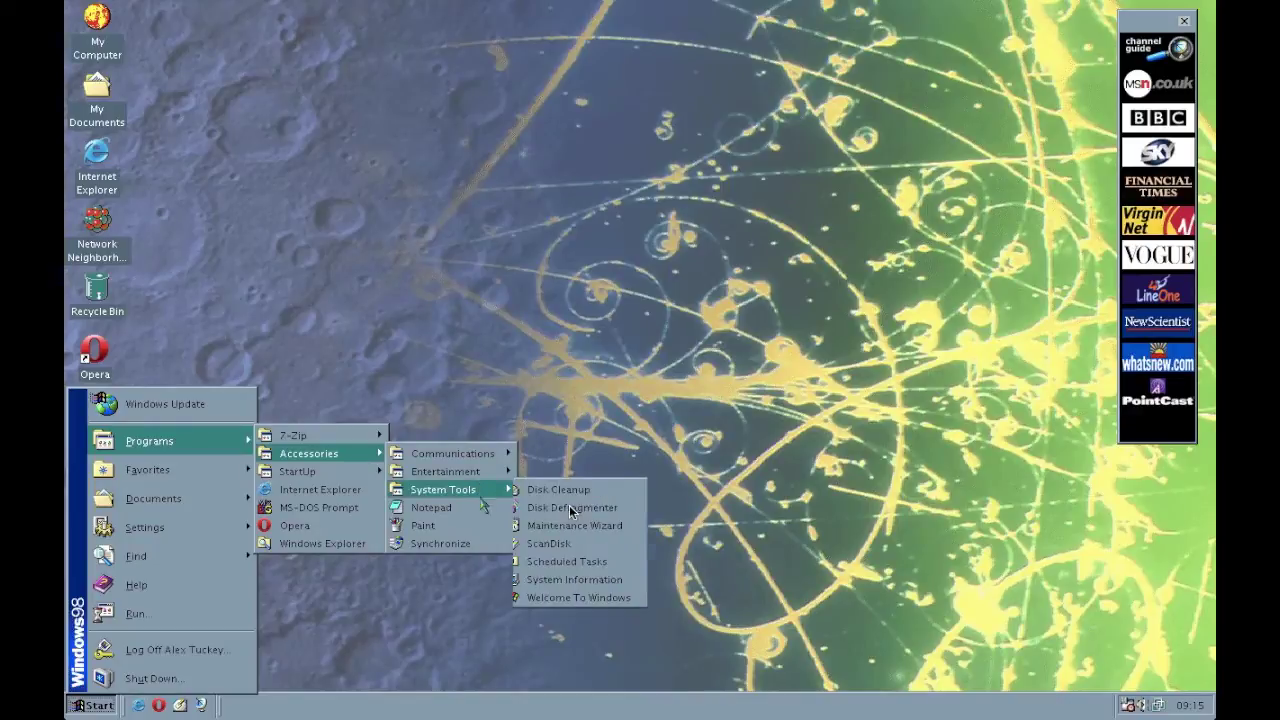
pyautogui.click(431, 507)
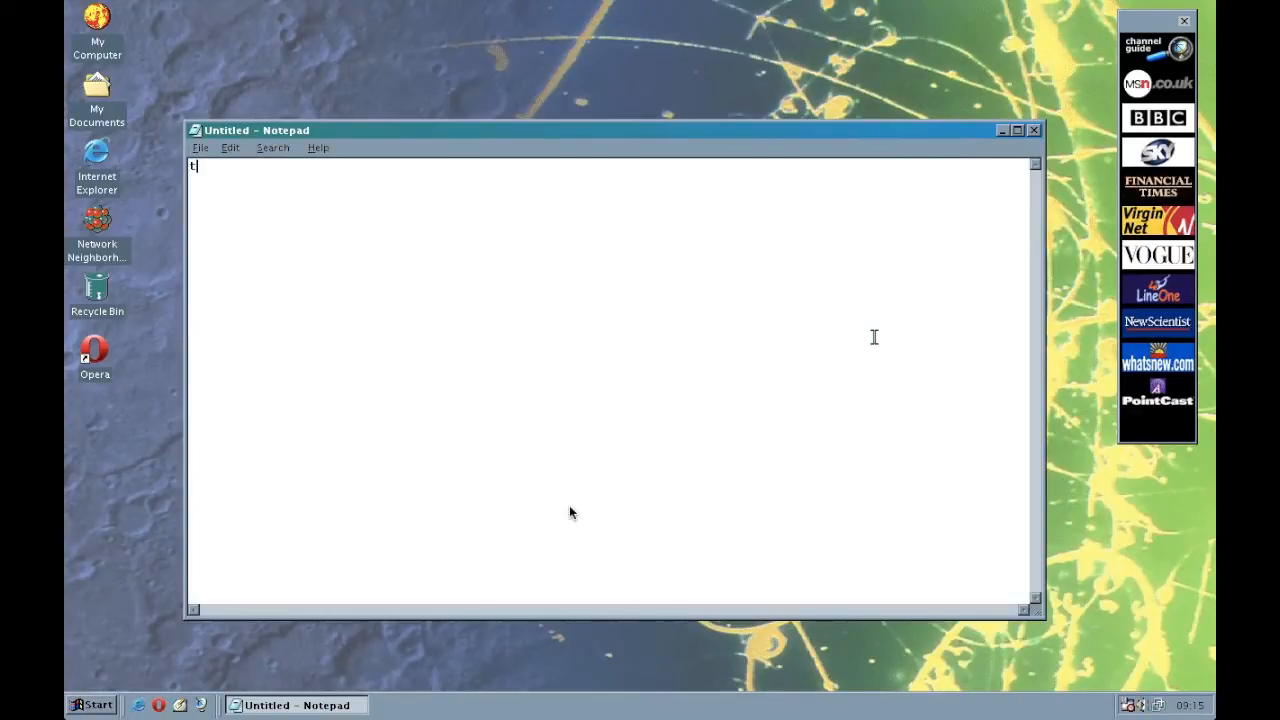
pyautogui.write('hi')
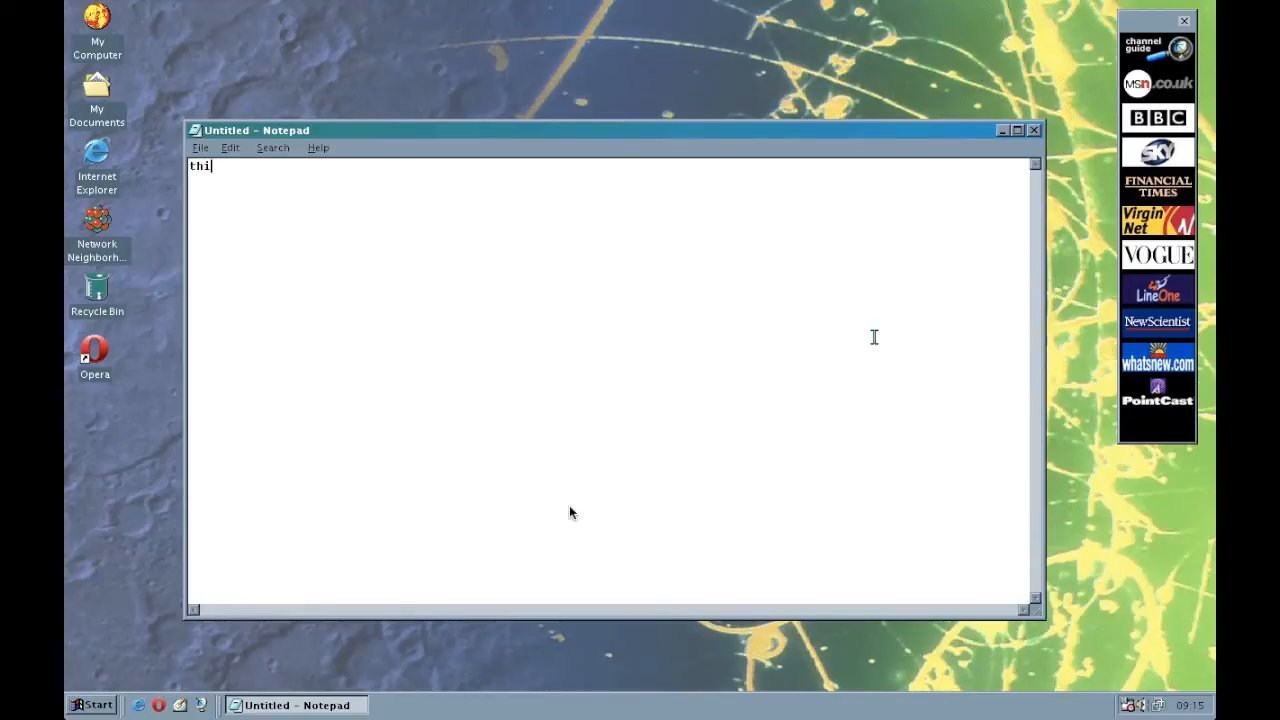
pyautogui.write('s is a')
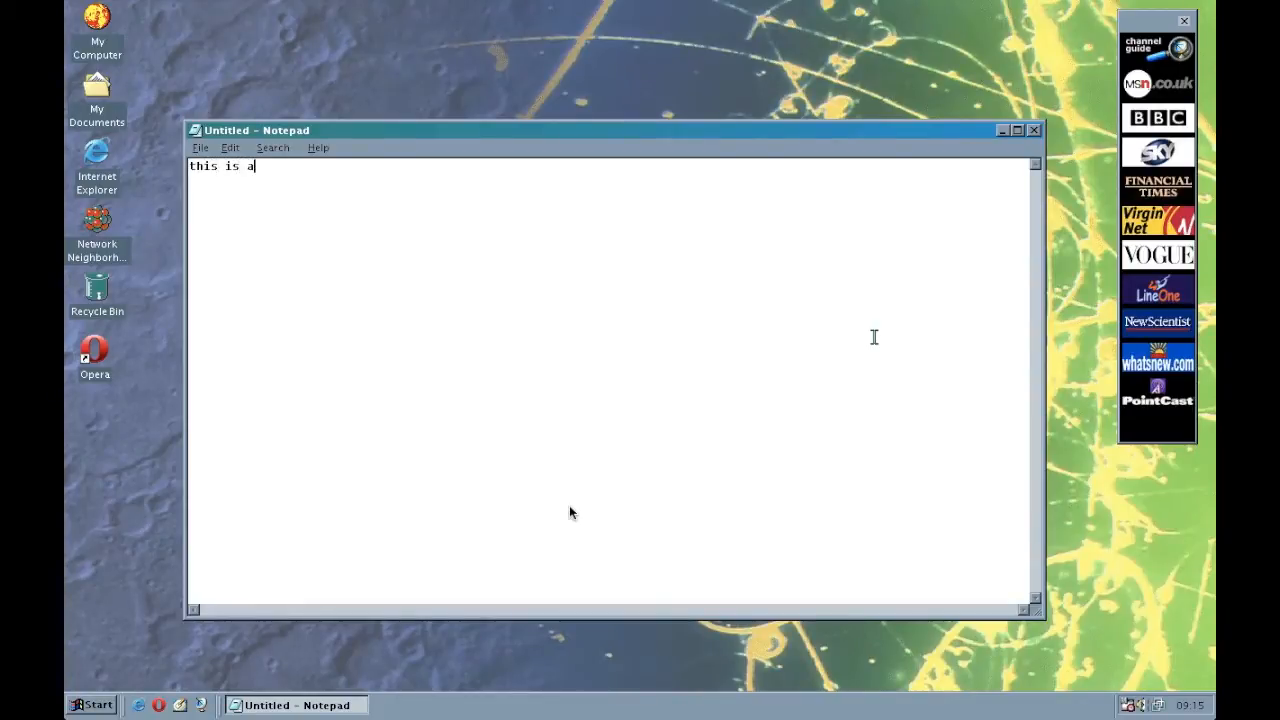
pyautogui.write('test')
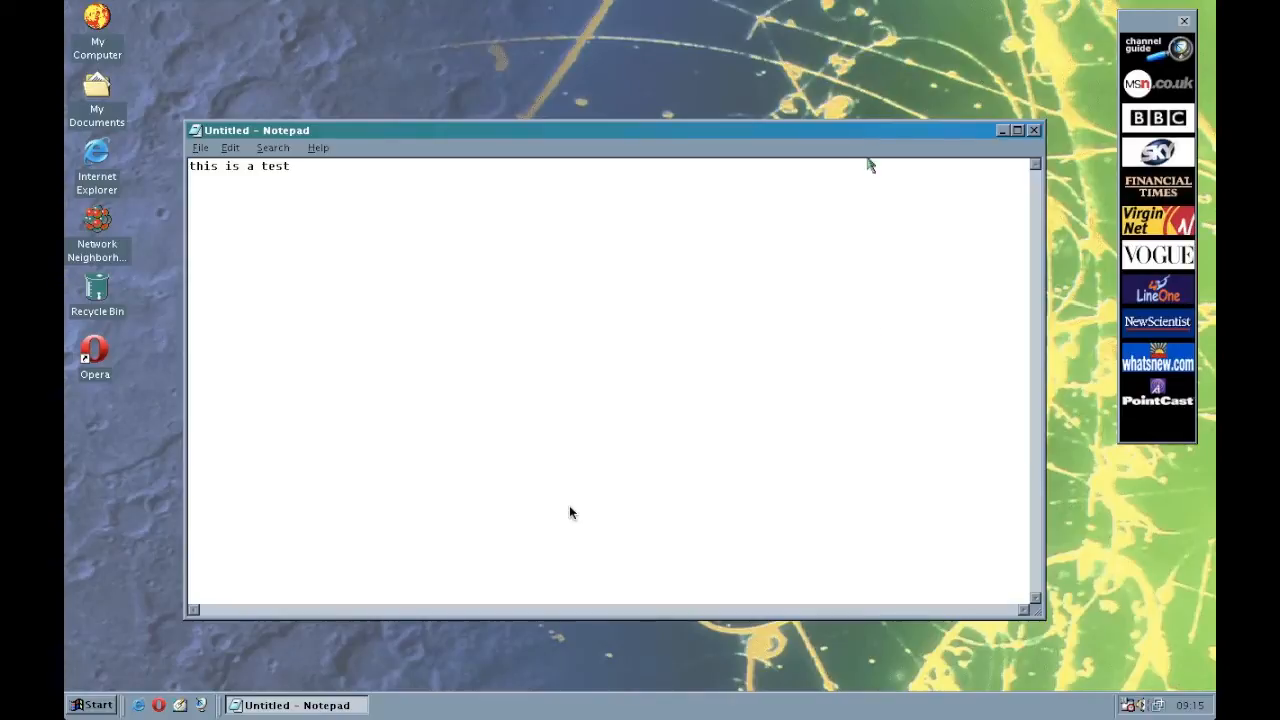
pyautogui.moveTo(1020, 147)
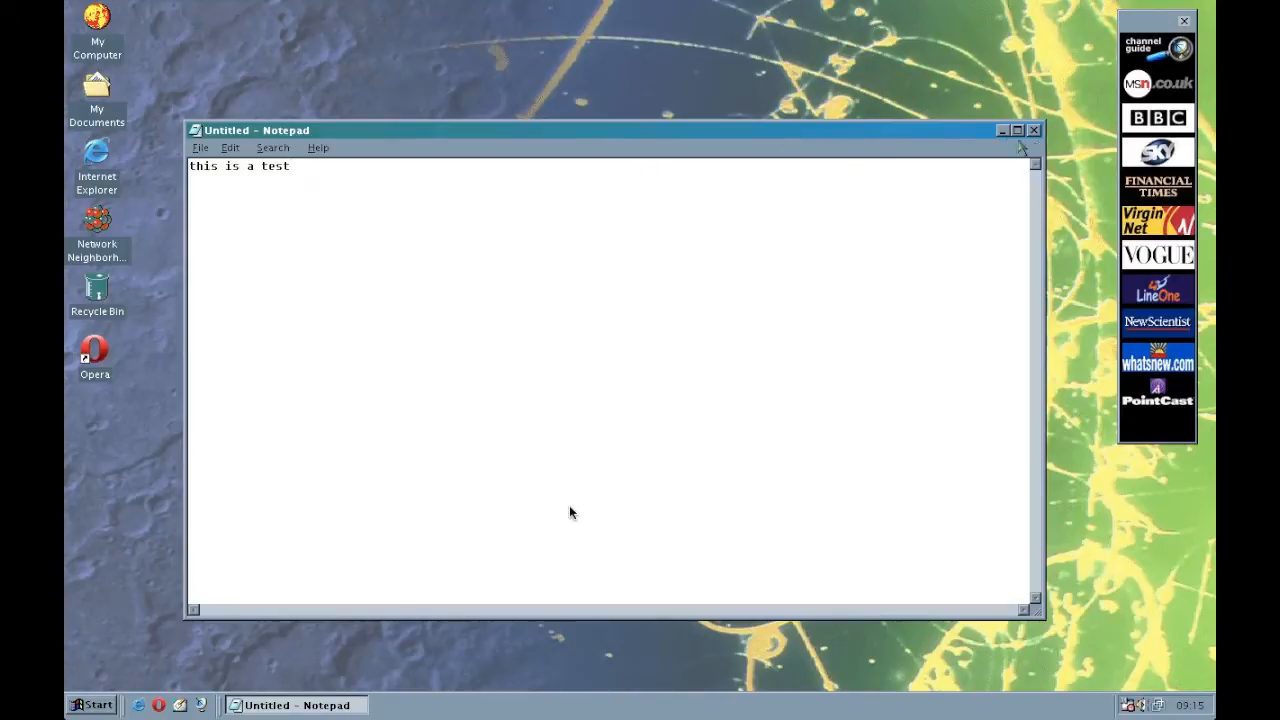
# Close Notepad without saving the test text
pyautogui.click(1003, 130)
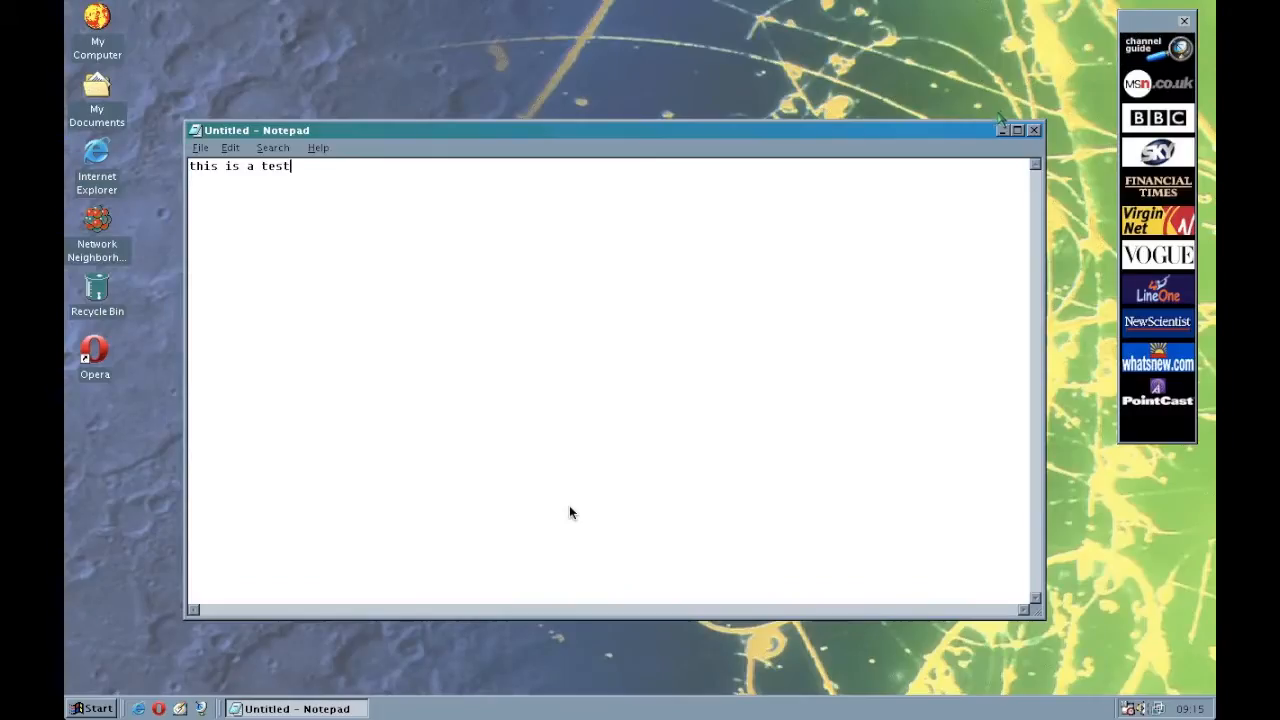
pyautogui.click(1033, 129)
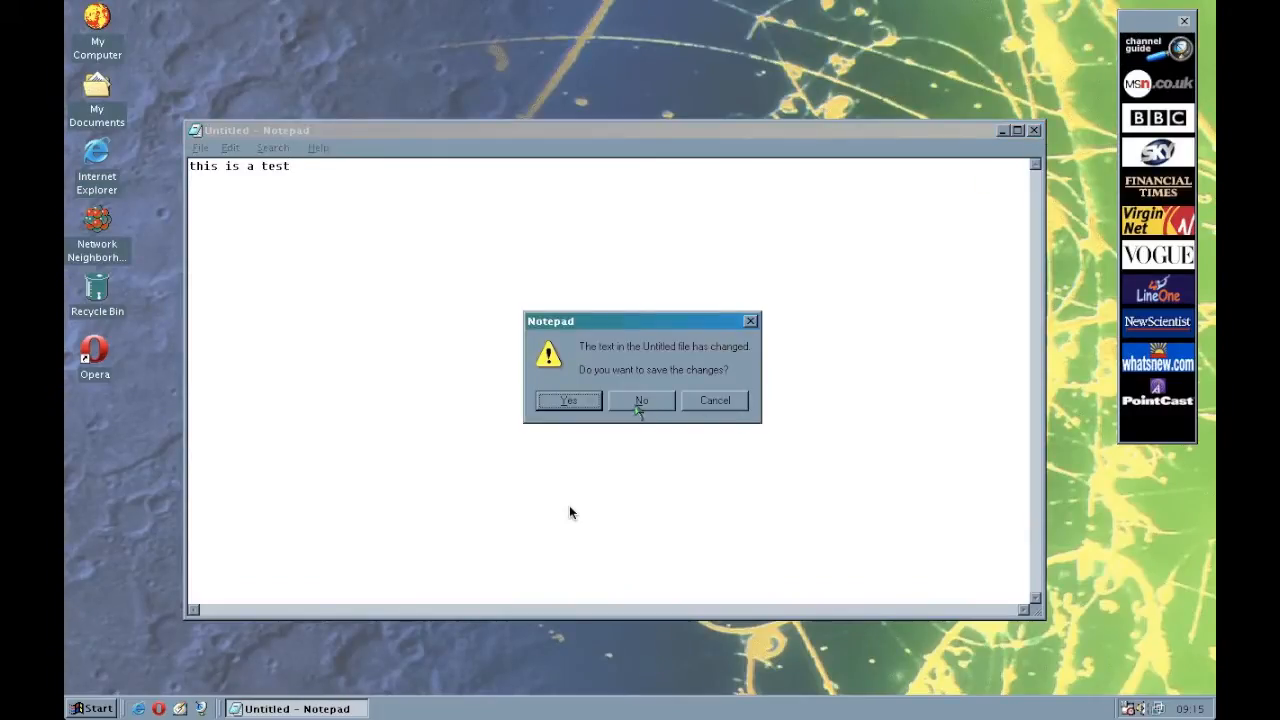
pyautogui.click(641, 400)
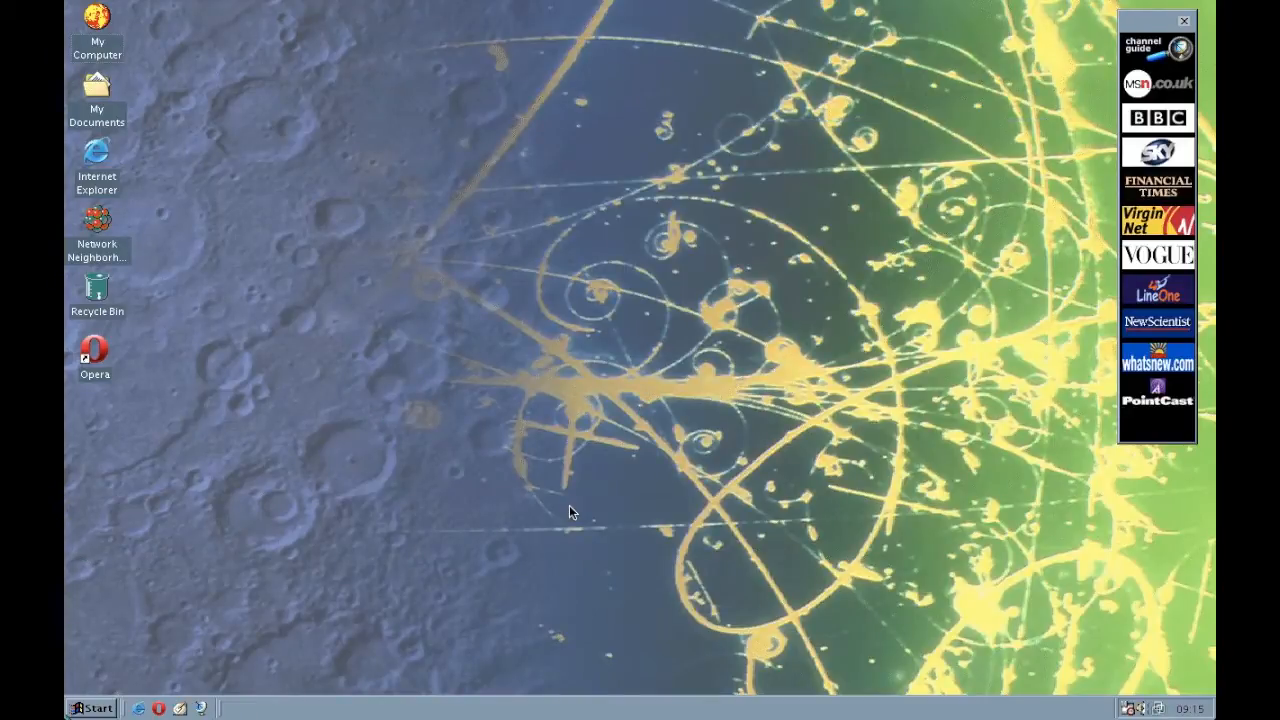
pyautogui.click(91, 707)
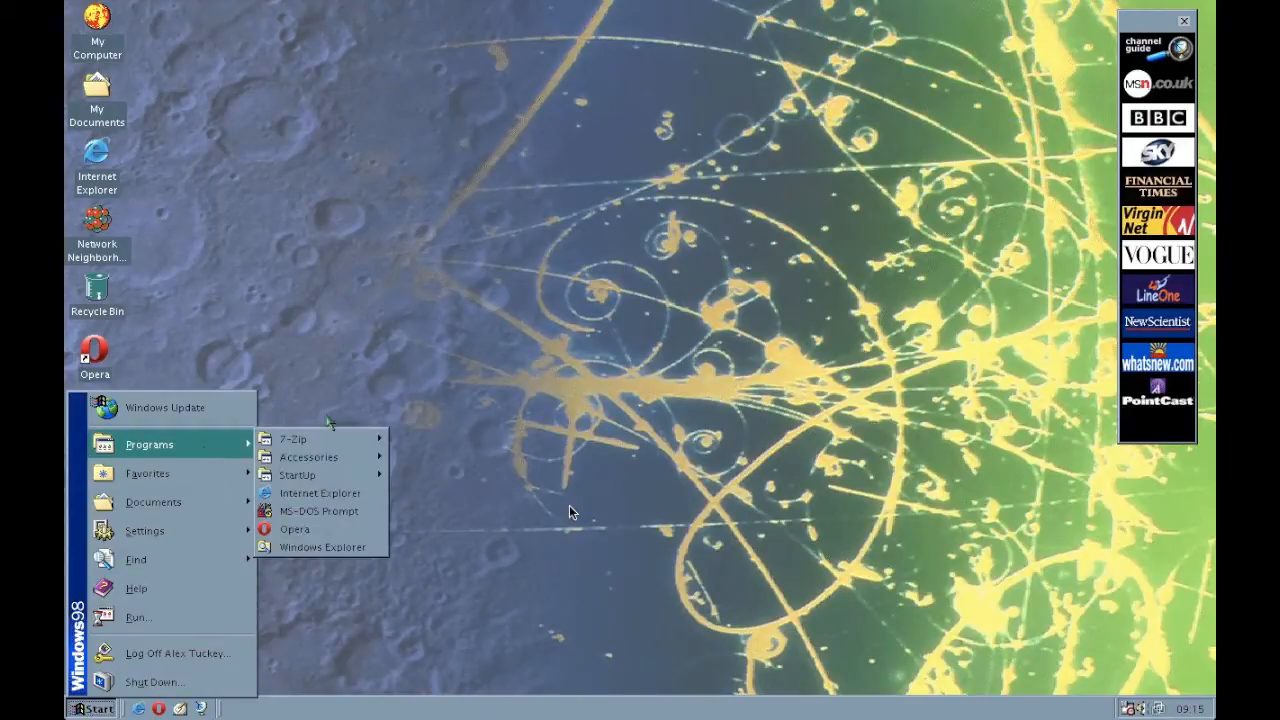
pyautogui.click(570, 510)
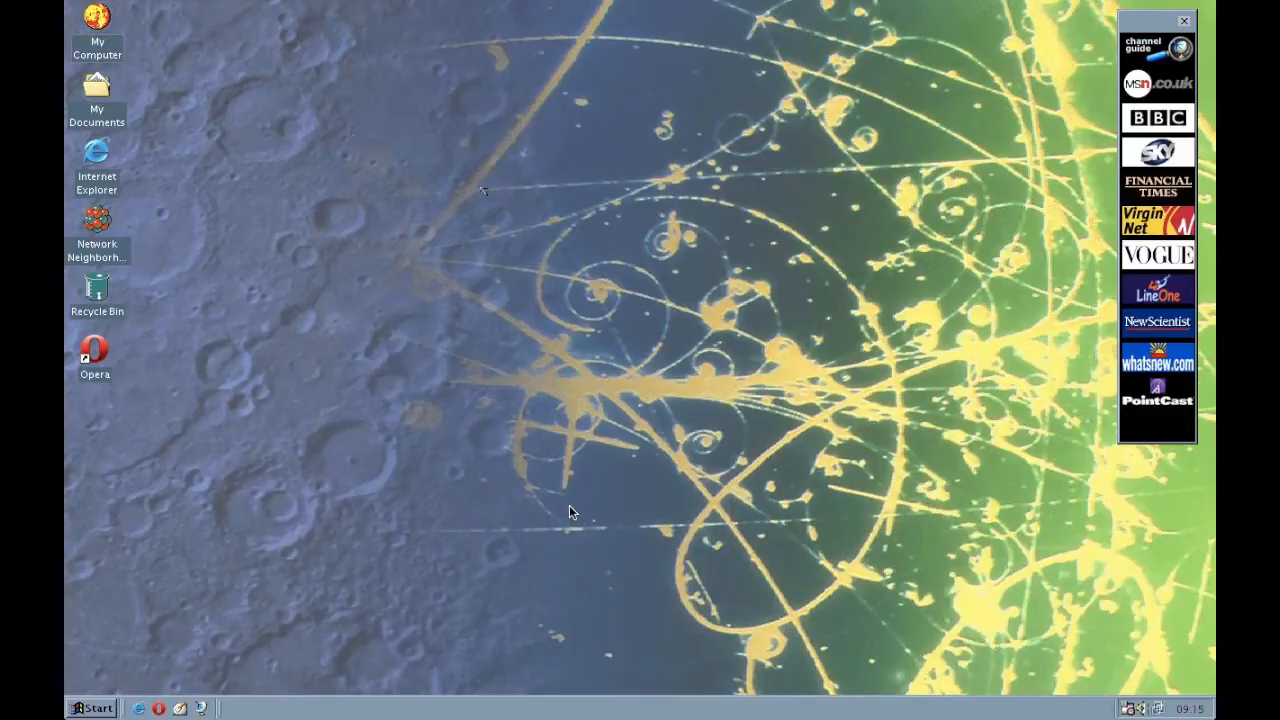
pyautogui.moveTo(305, 372)
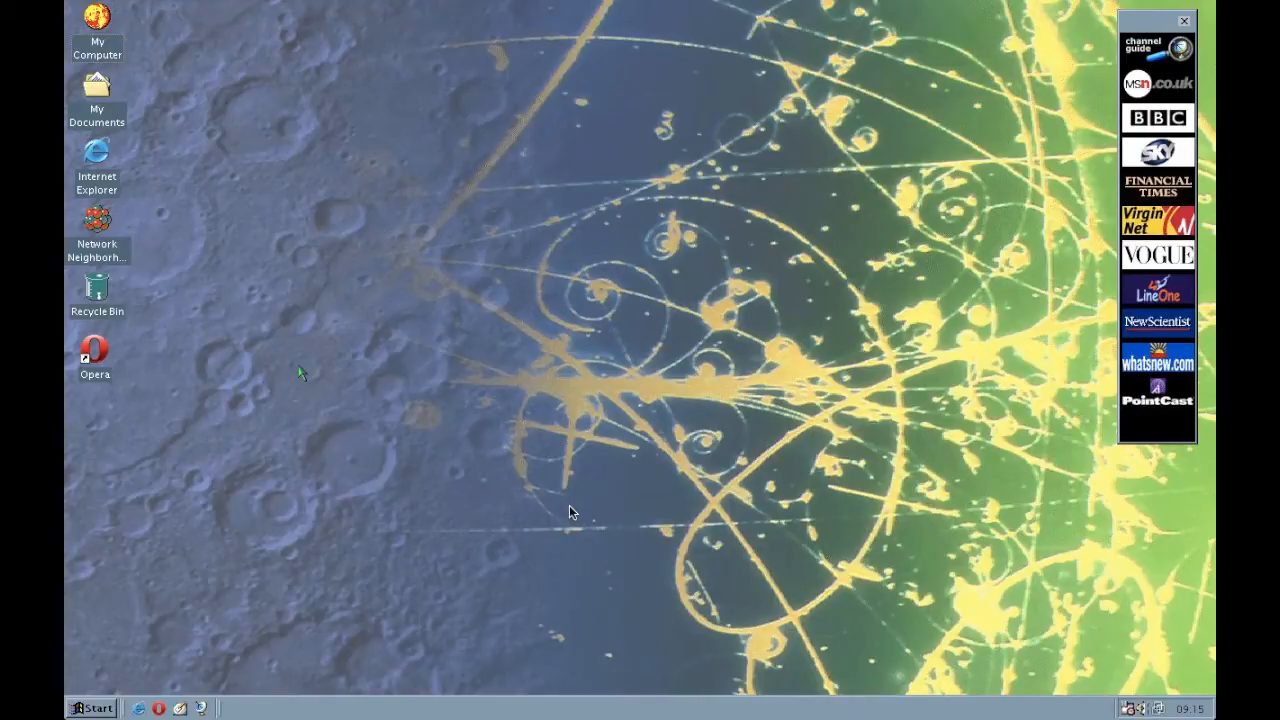
pyautogui.moveTo(170, 32)
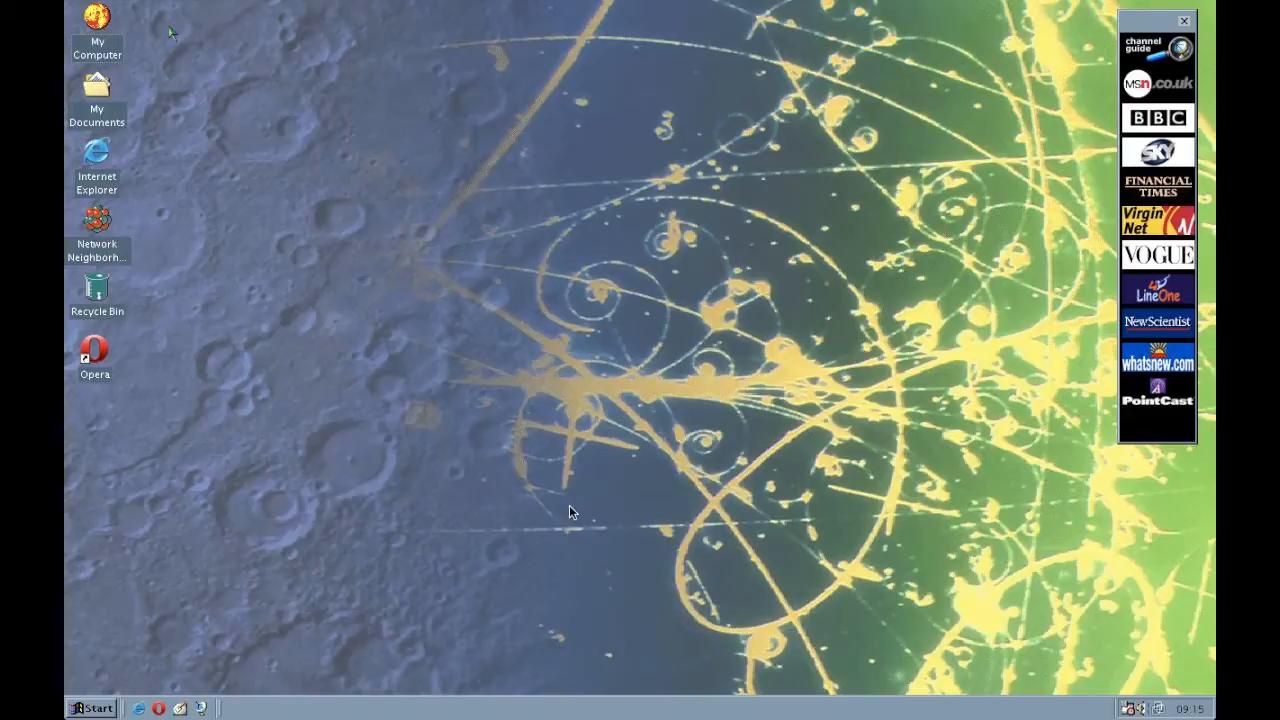
pyautogui.moveTo(192, 400)
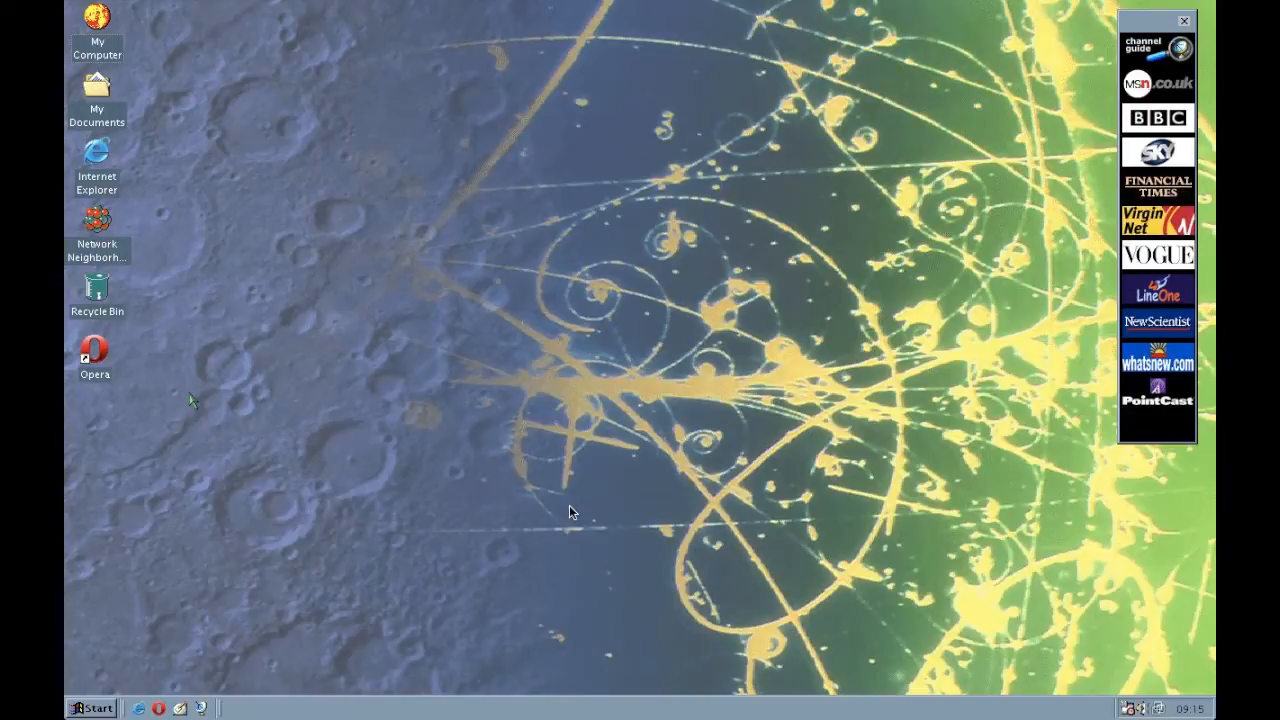
pyautogui.moveTo(123, 105)
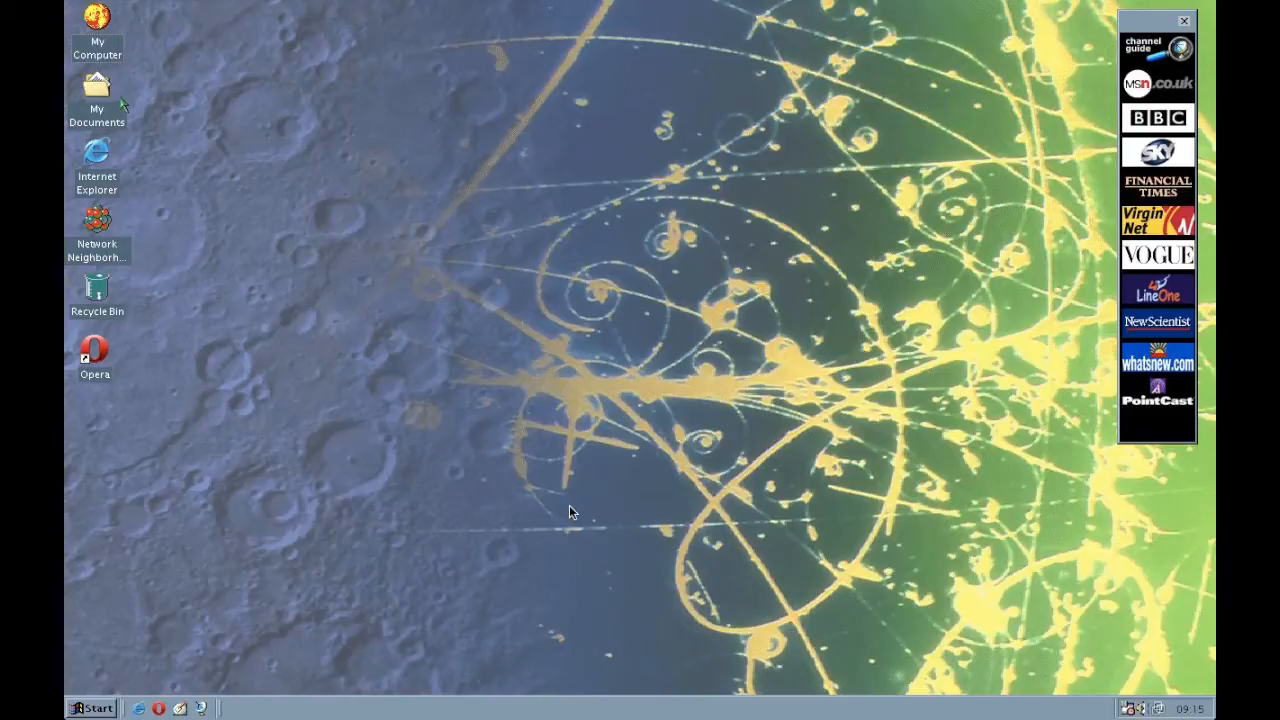
# Launch Internet Explorer and view its Help > About version 6.0 dialog
pyautogui.doubleClick(97, 152)
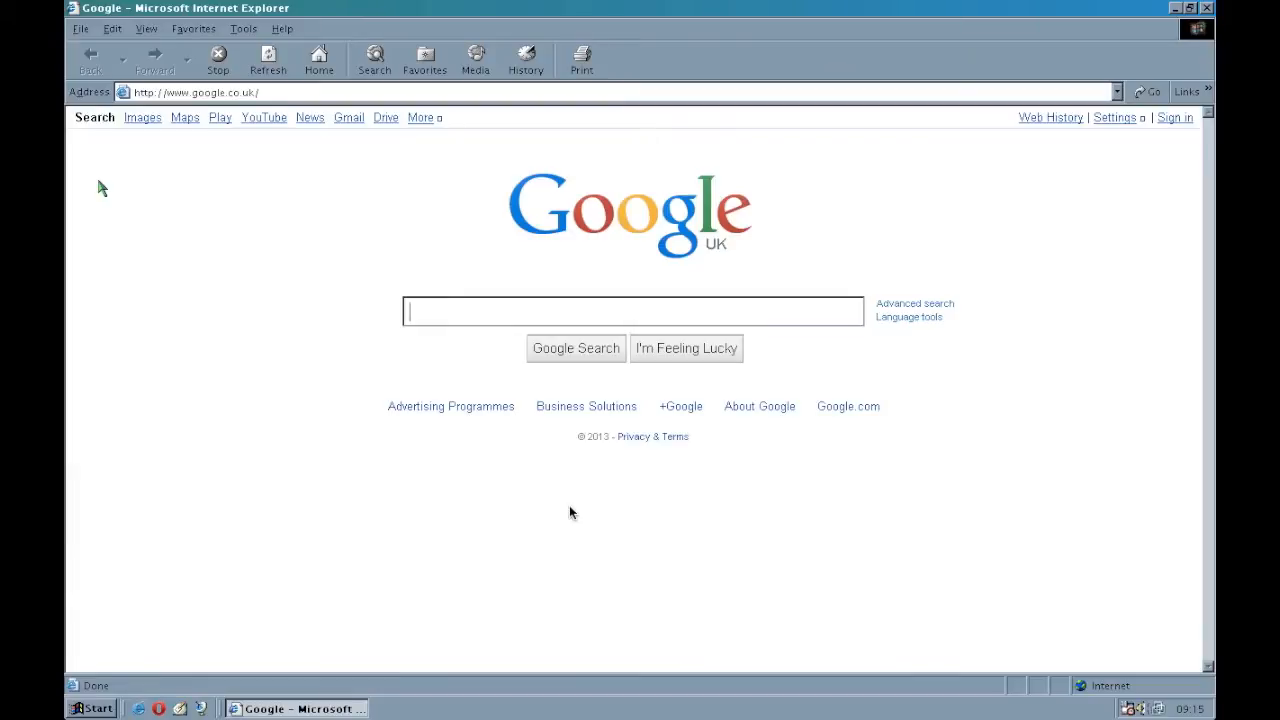
pyautogui.click(282, 28)
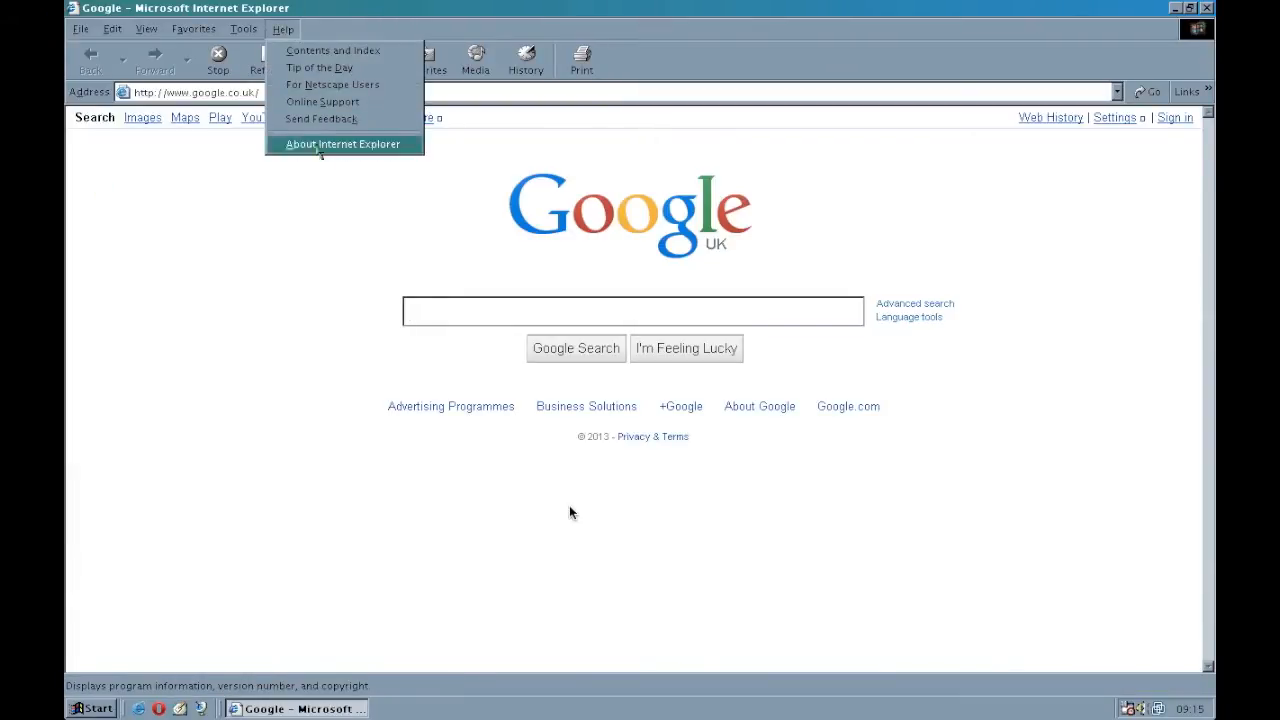
pyautogui.click(343, 143)
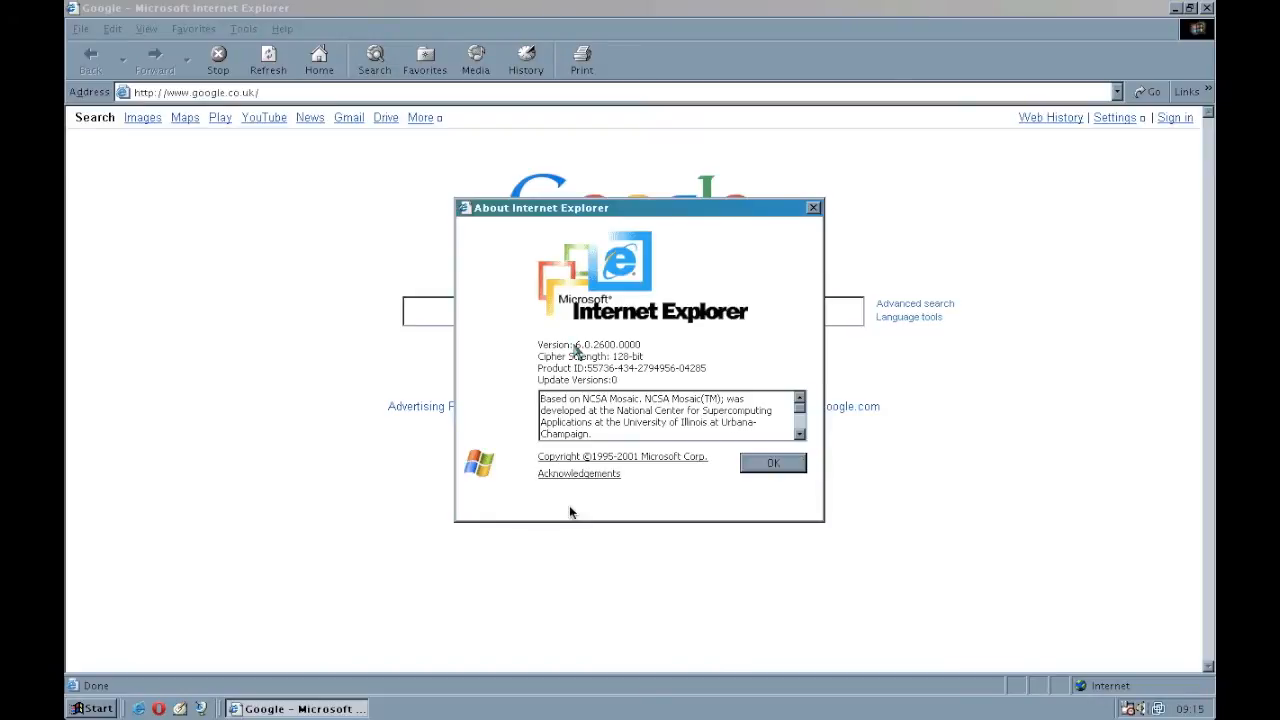
pyautogui.click(772, 462)
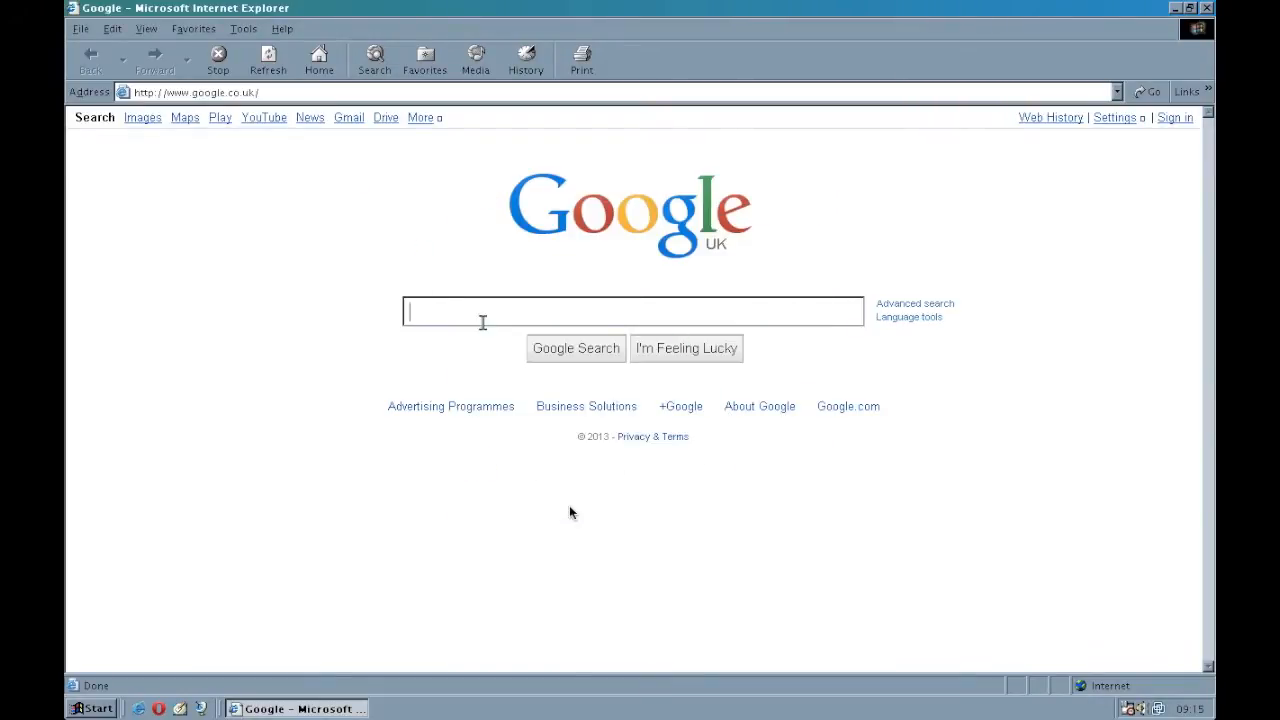
# Search Google Images for 'windows 8' after a false start
pyautogui.click(142, 117)
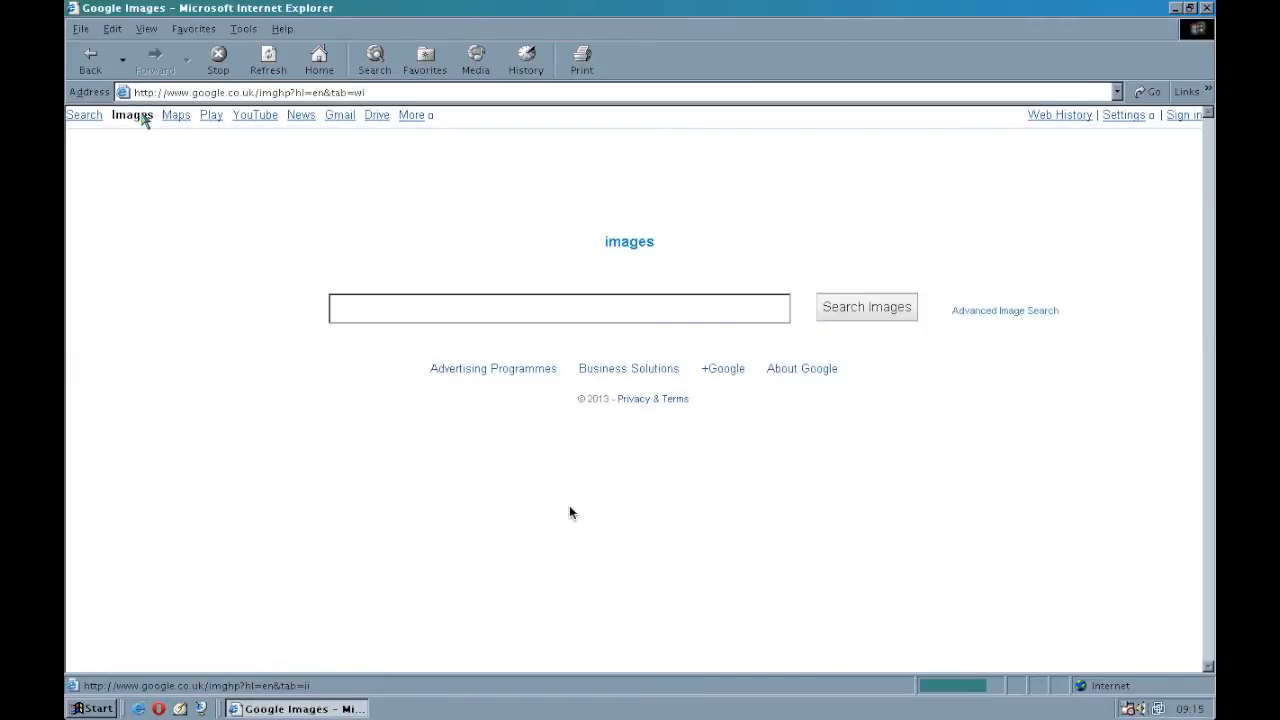
pyautogui.write('th')
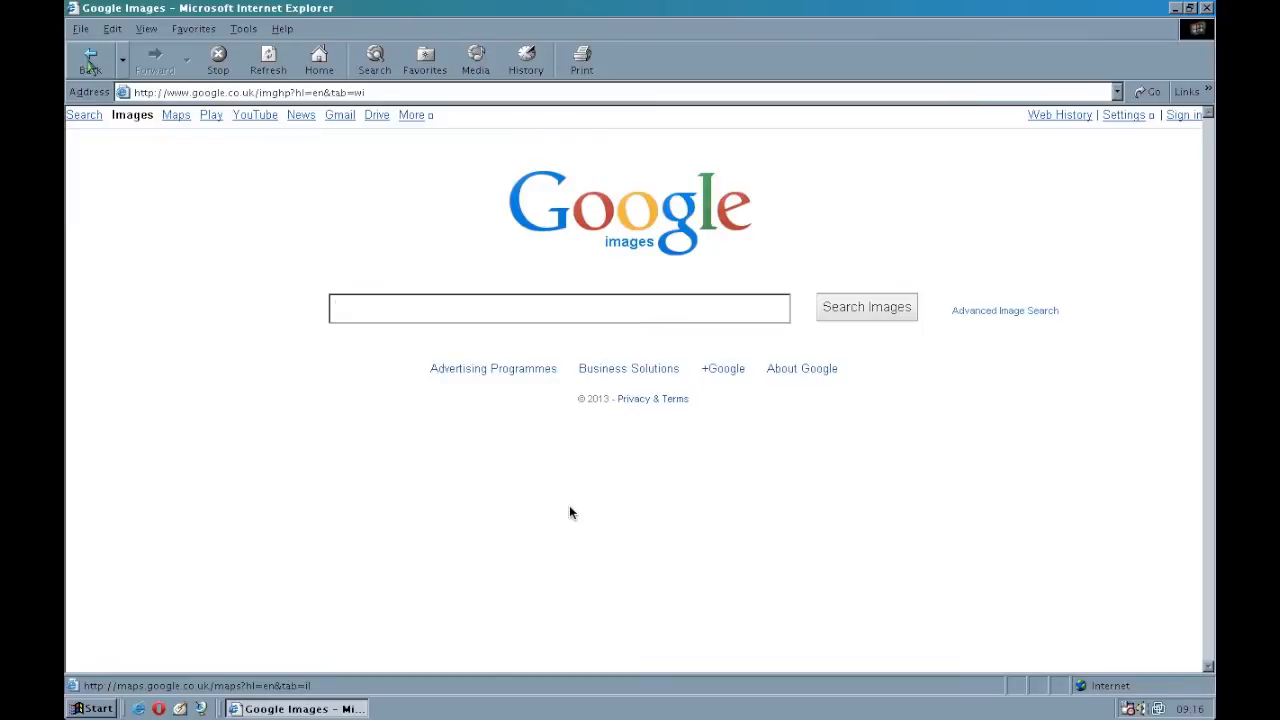
pyautogui.click(89, 58)
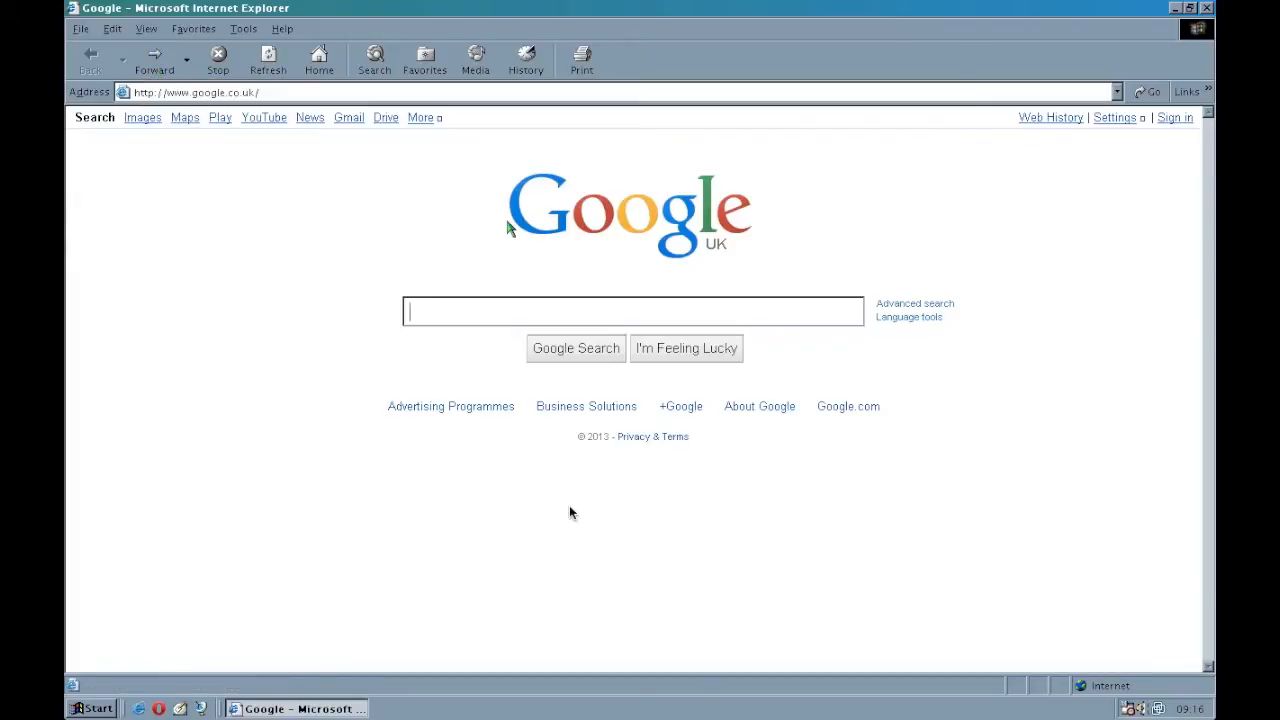
pyautogui.moveTo(143, 117)
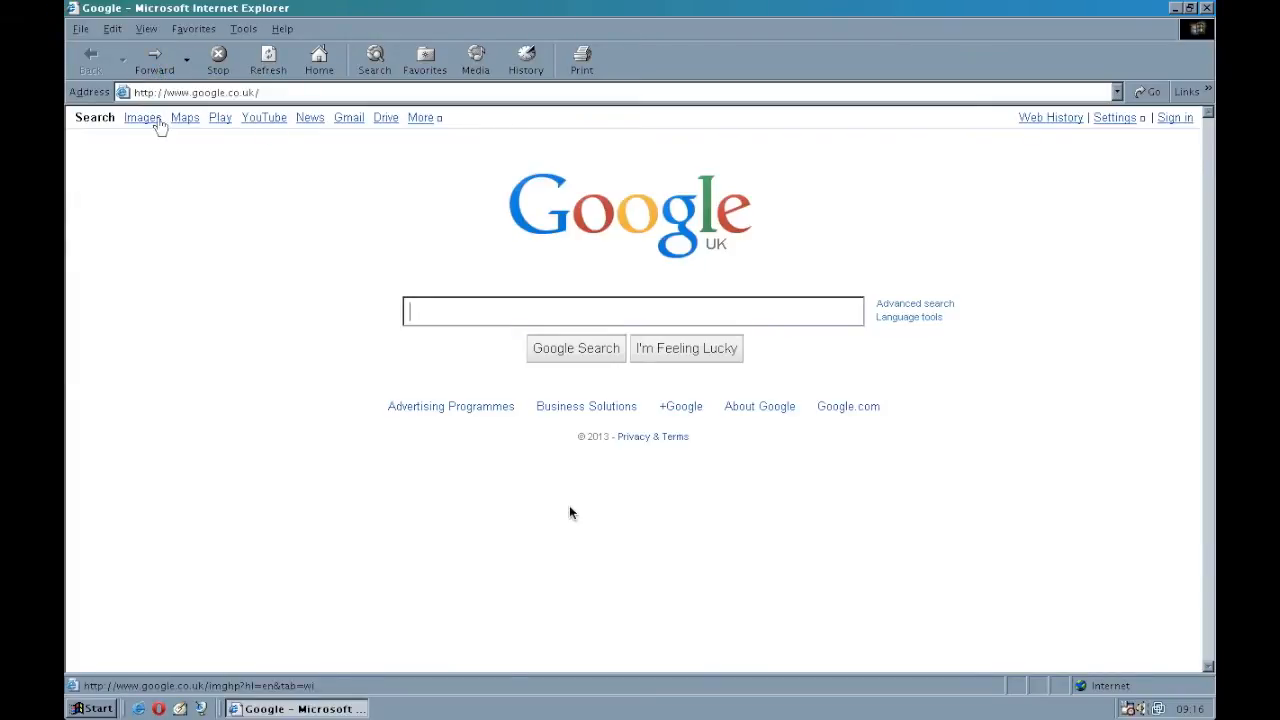
pyautogui.click(142, 117)
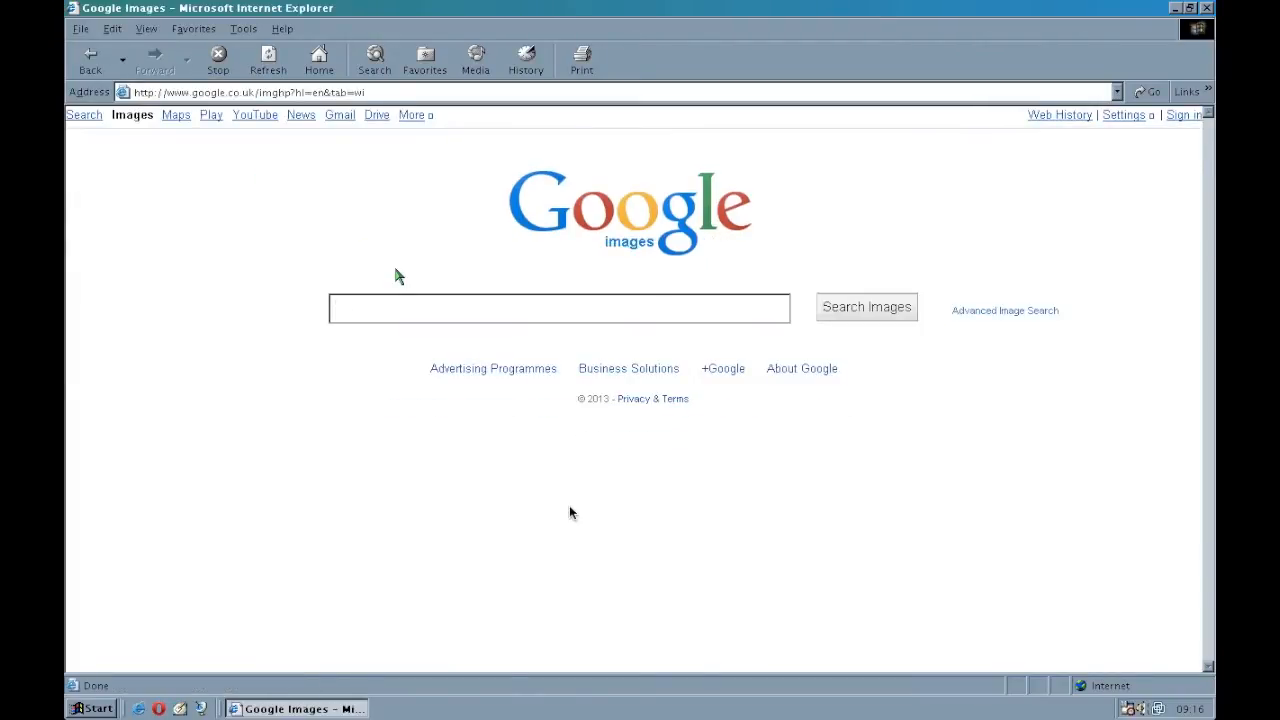
pyautogui.write('windows 98')
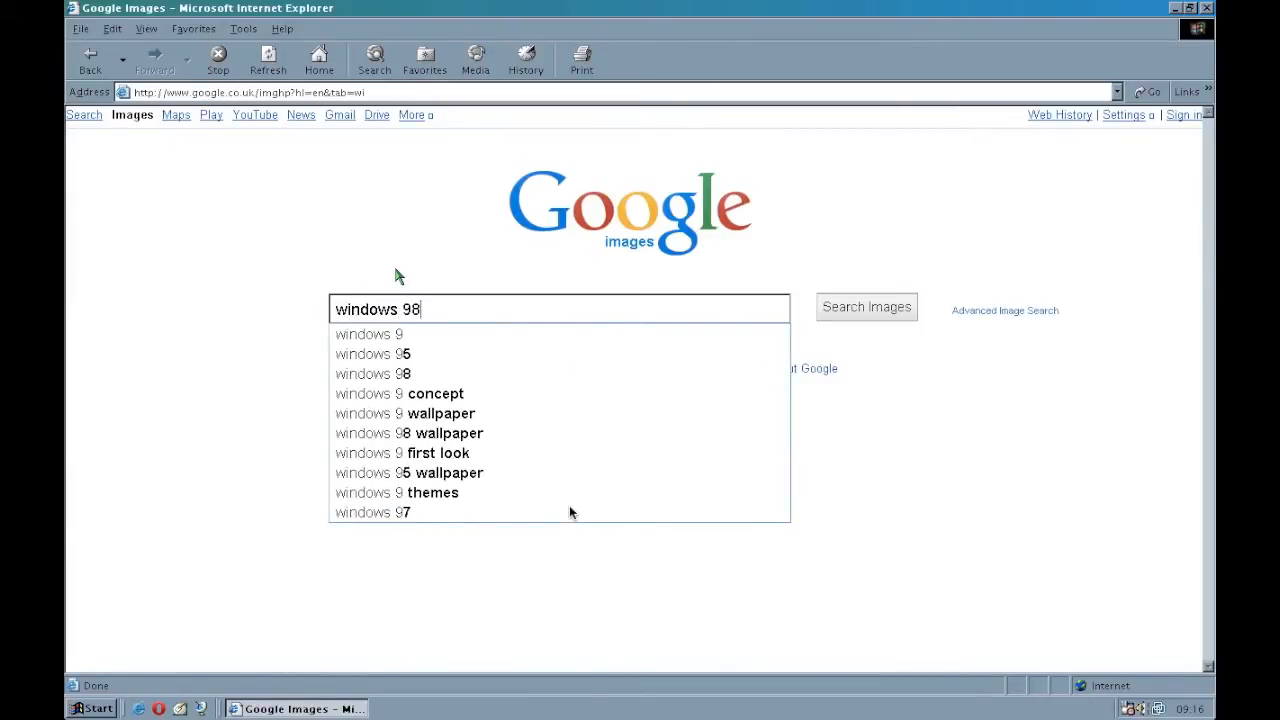
pyautogui.press('BackSpace')
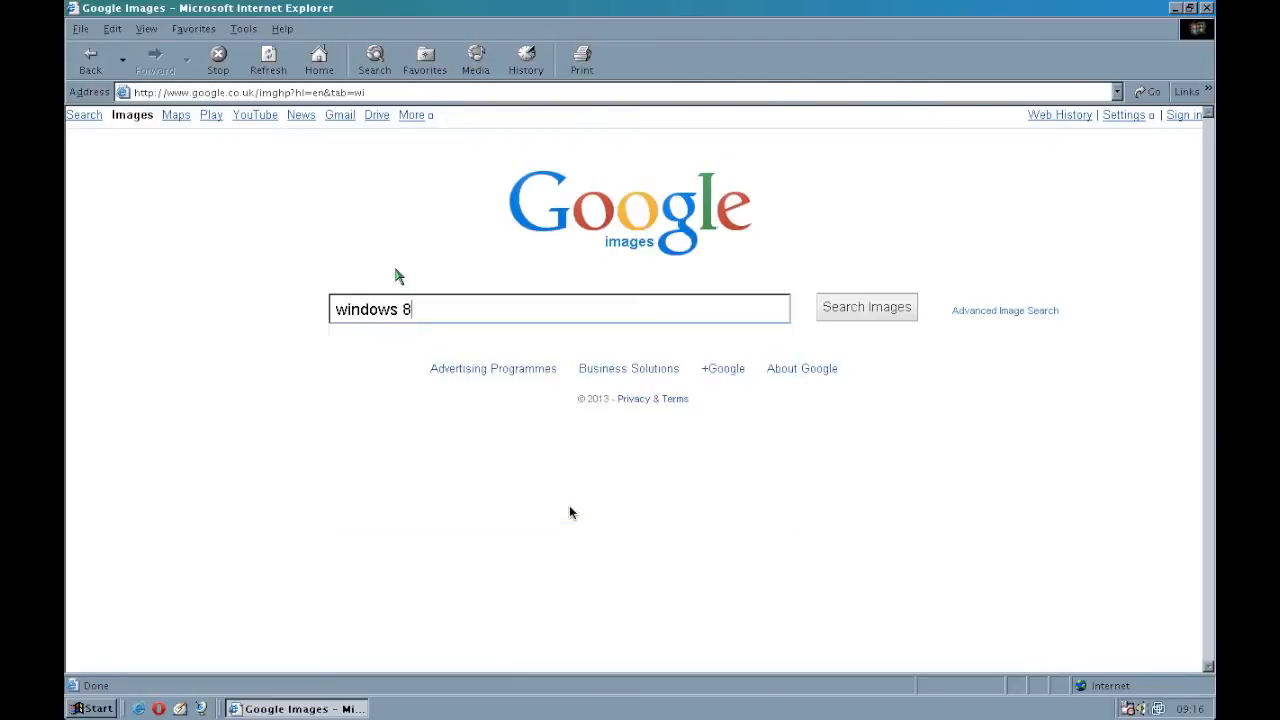
pyautogui.click(865, 307)
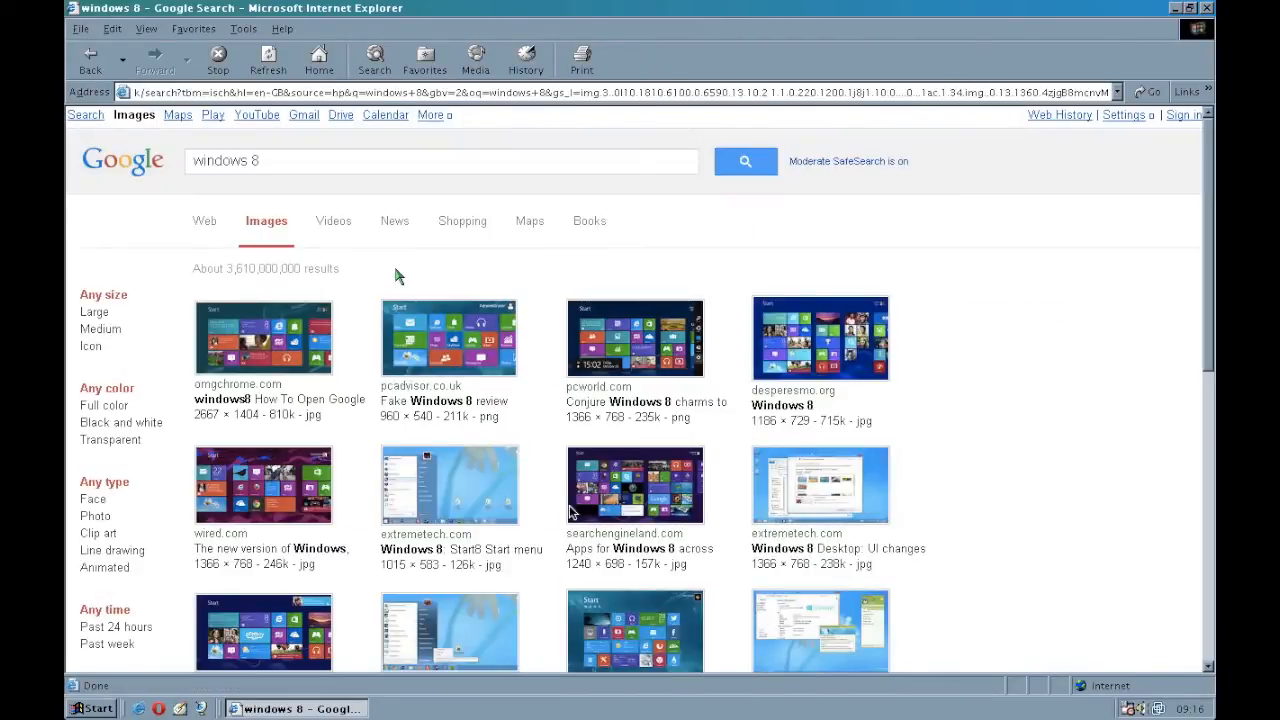
# Scroll the windows 8 image results and browse to the second page
pyautogui.scroll(-3)
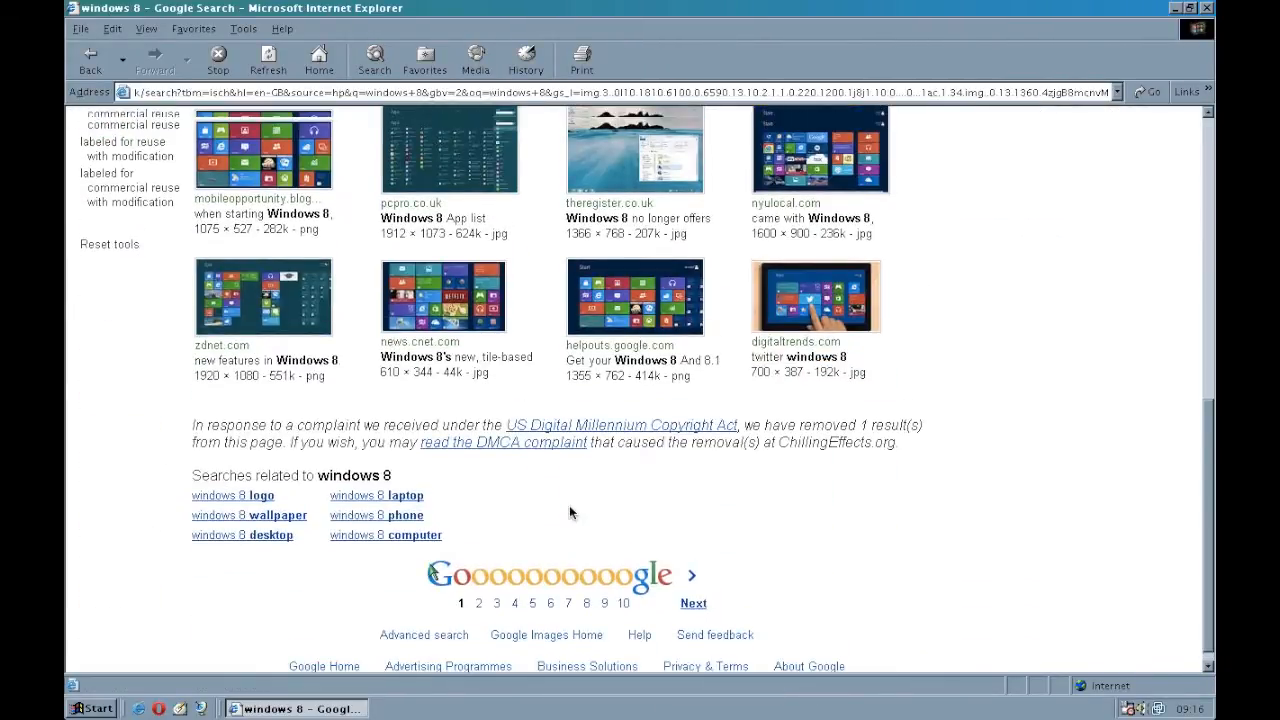
pyautogui.scroll(3)
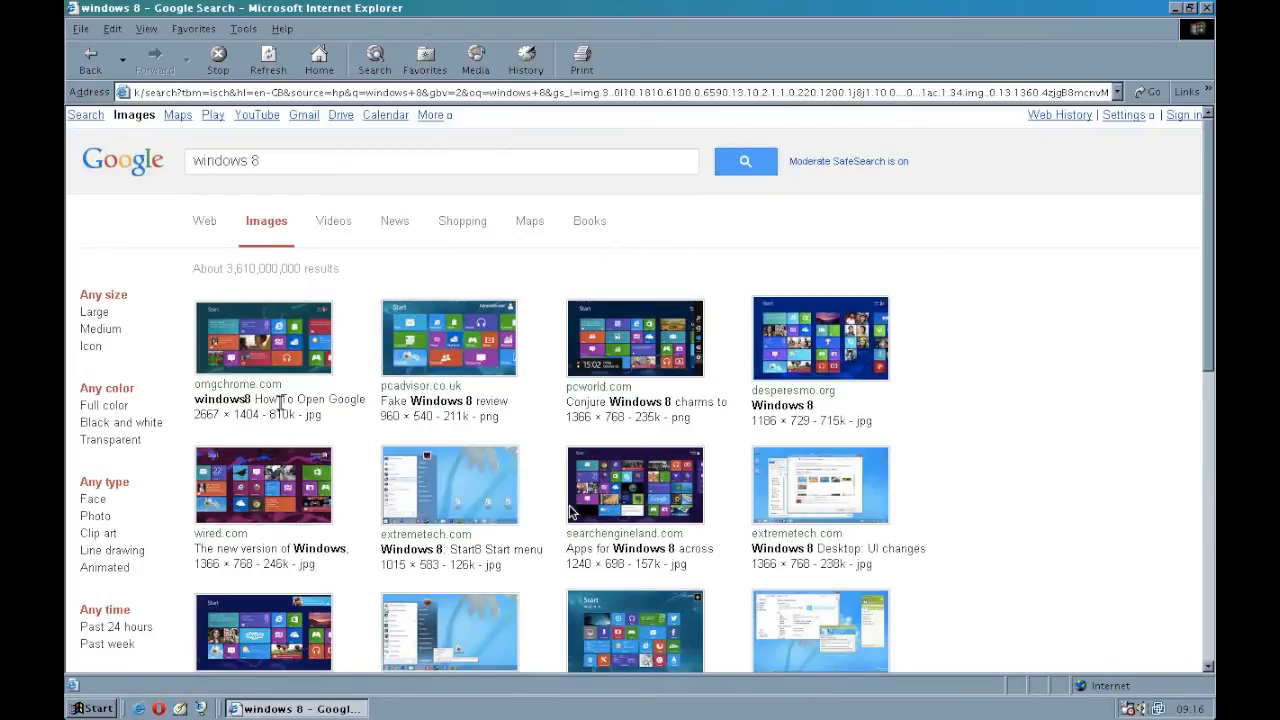
pyautogui.scroll(-3)
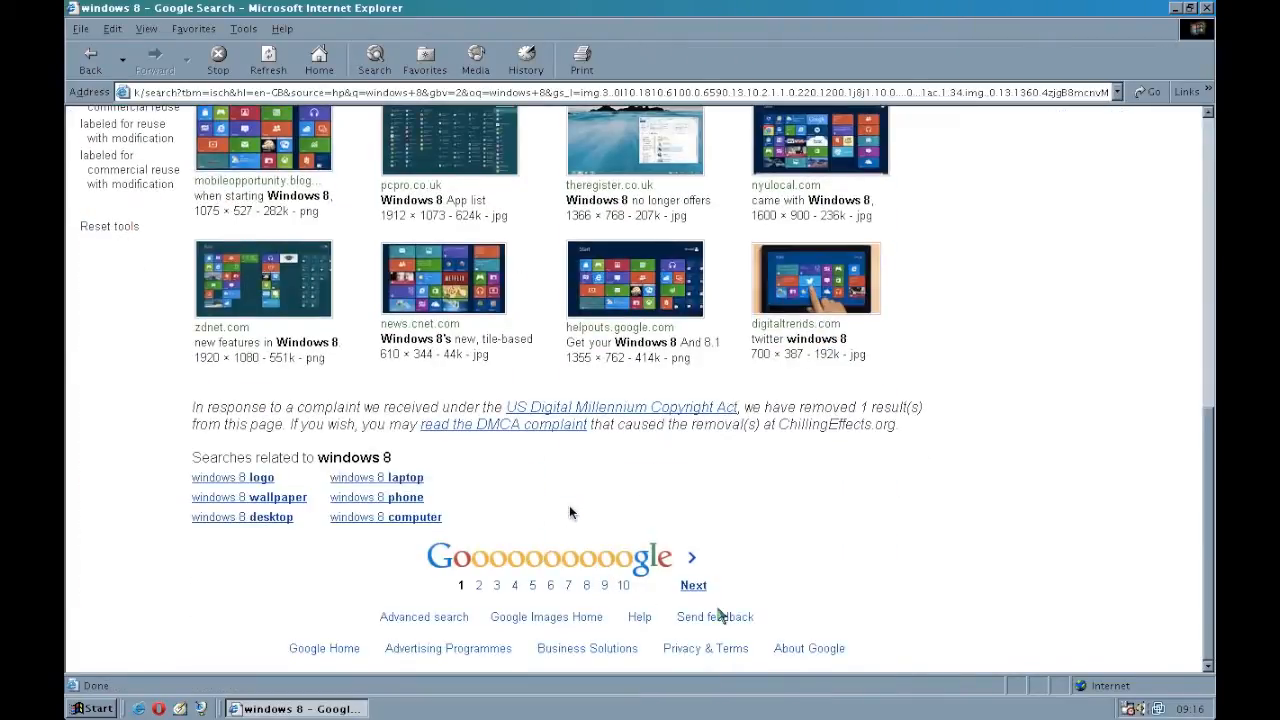
pyautogui.click(693, 585)
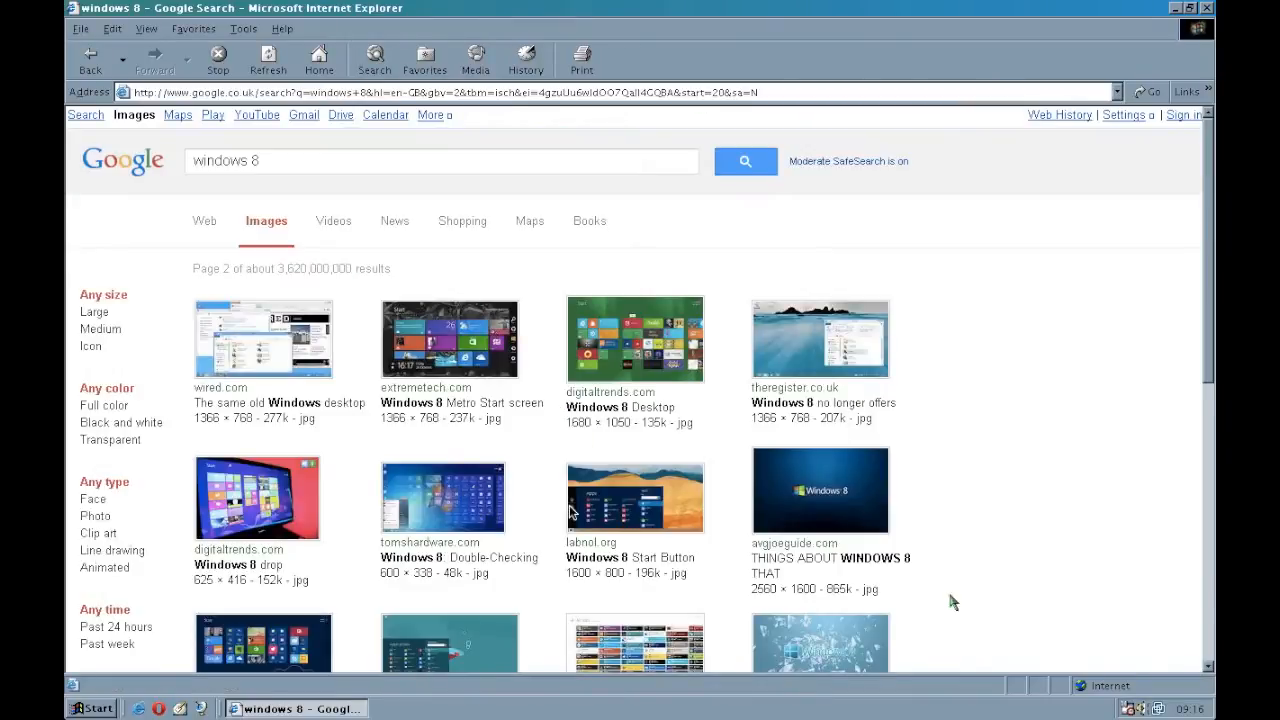
pyautogui.scroll(-3)
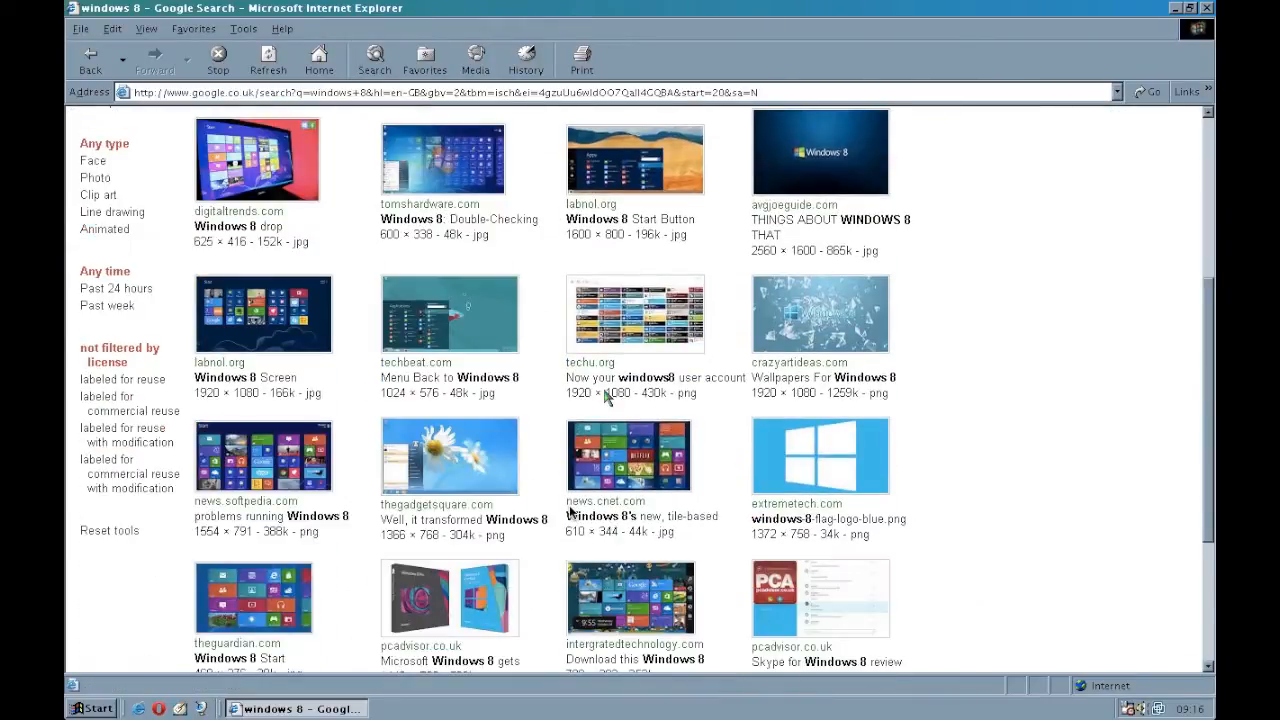
pyautogui.scroll(-3)
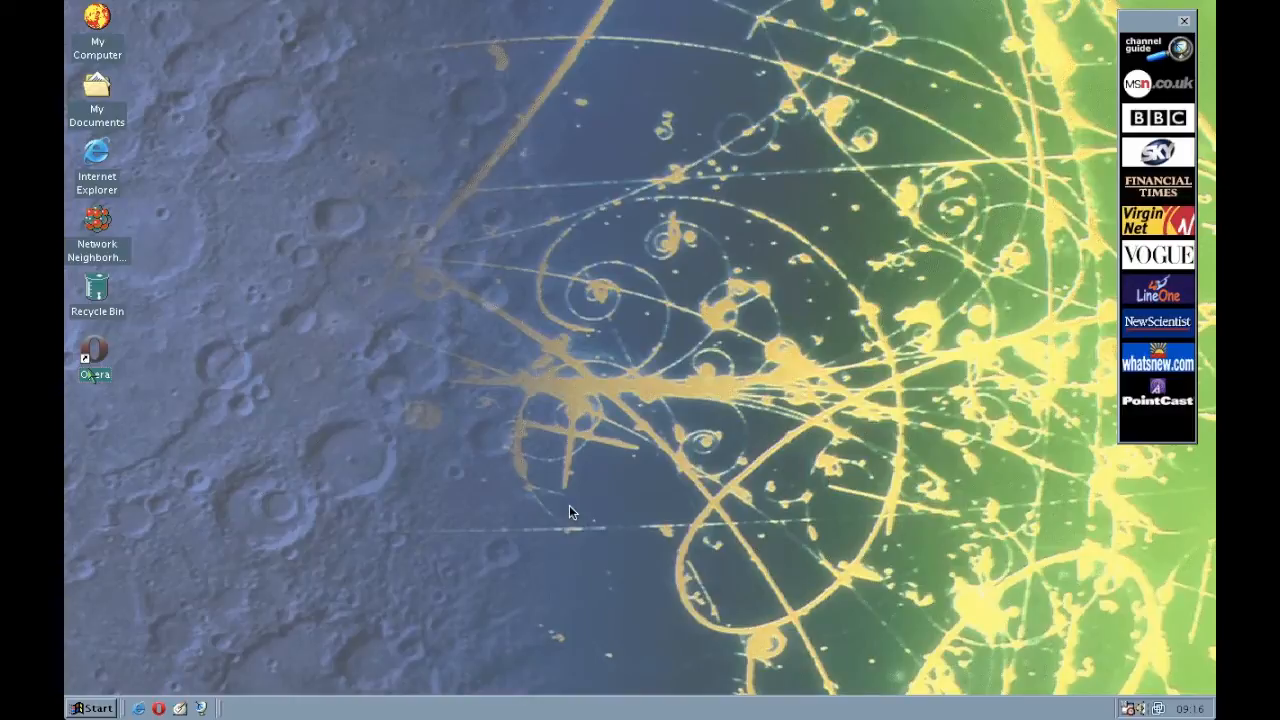
# Launch Opera without making it default, view About Opera 10.10, then close it
pyautogui.doubleClick(93, 357)
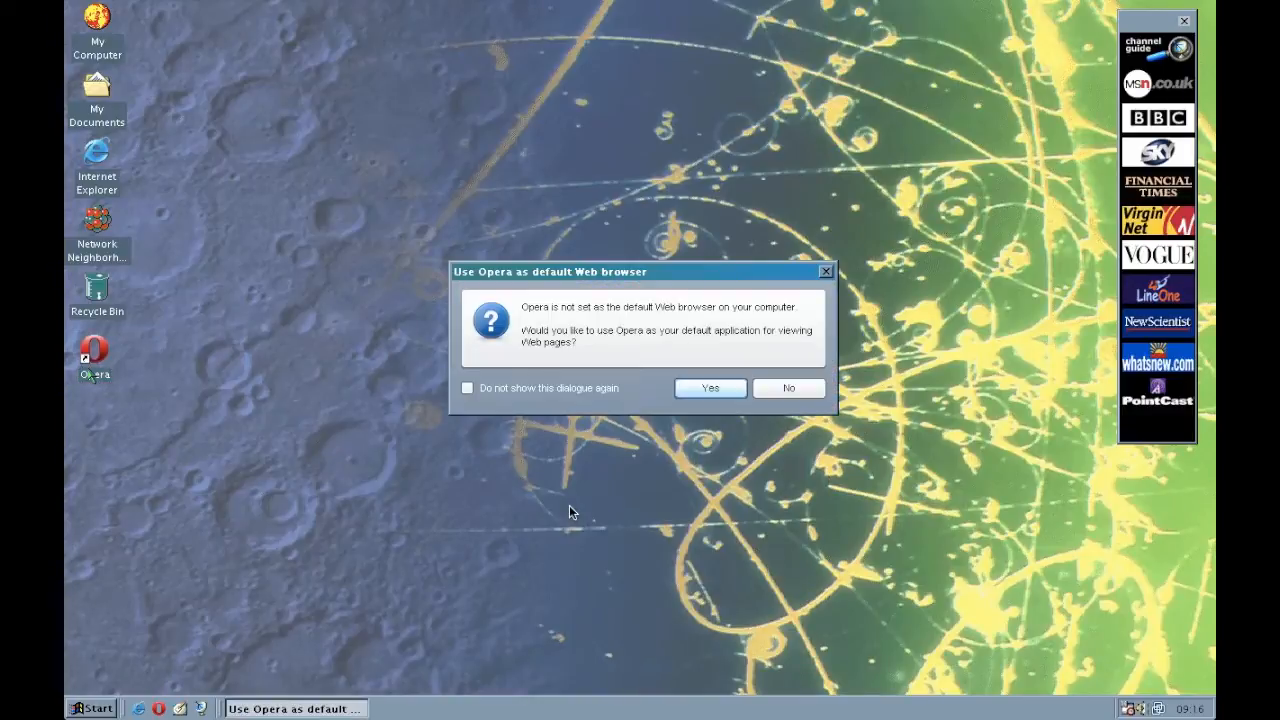
pyautogui.moveTo(820, 378)
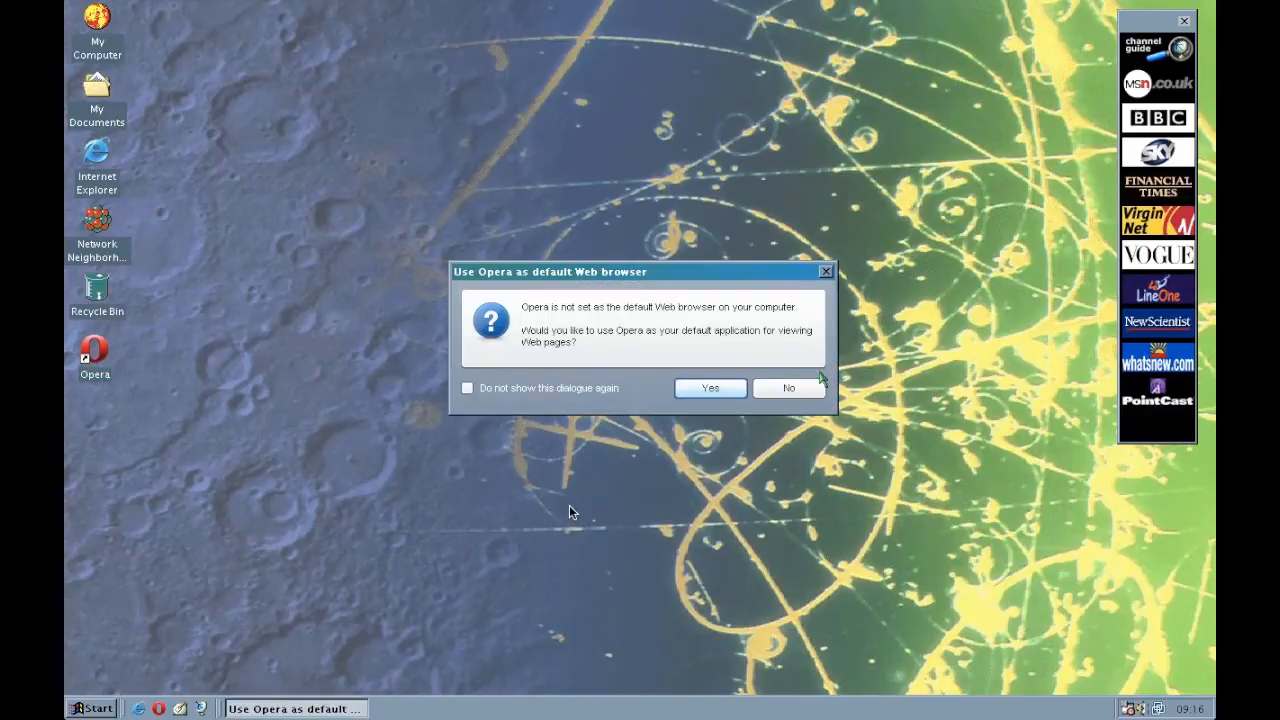
pyautogui.click(788, 388)
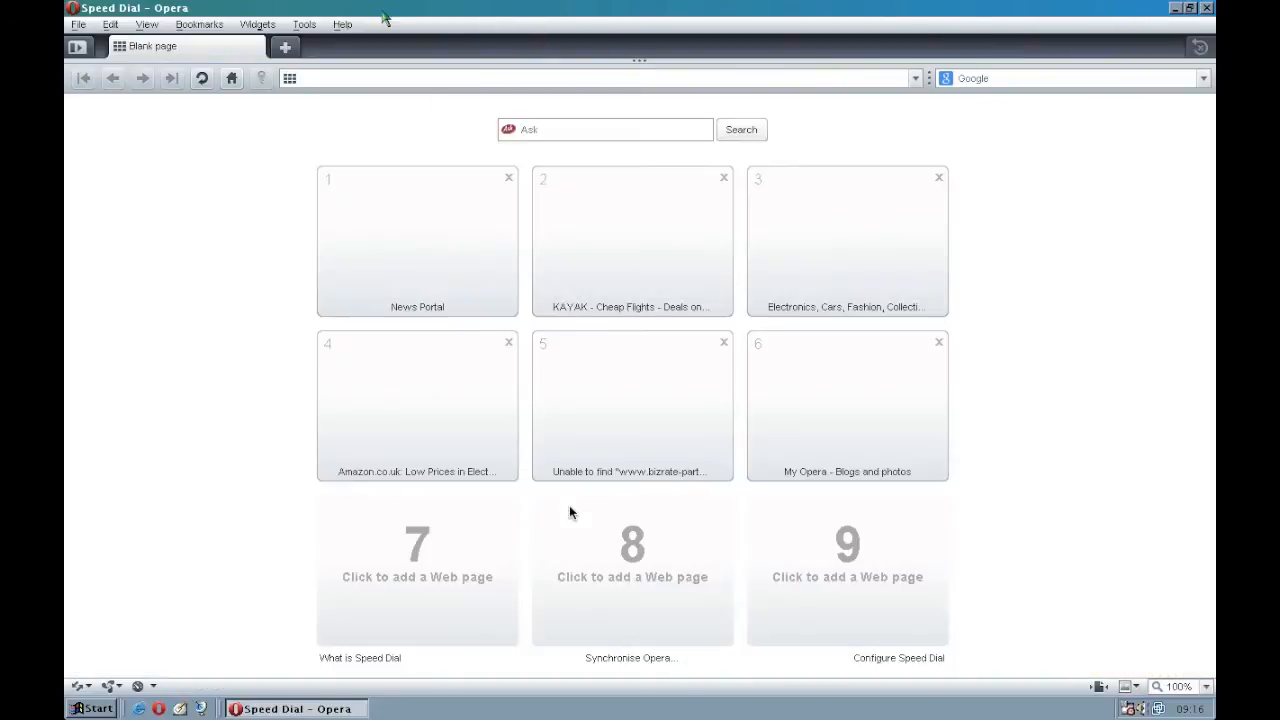
pyautogui.click(342, 24)
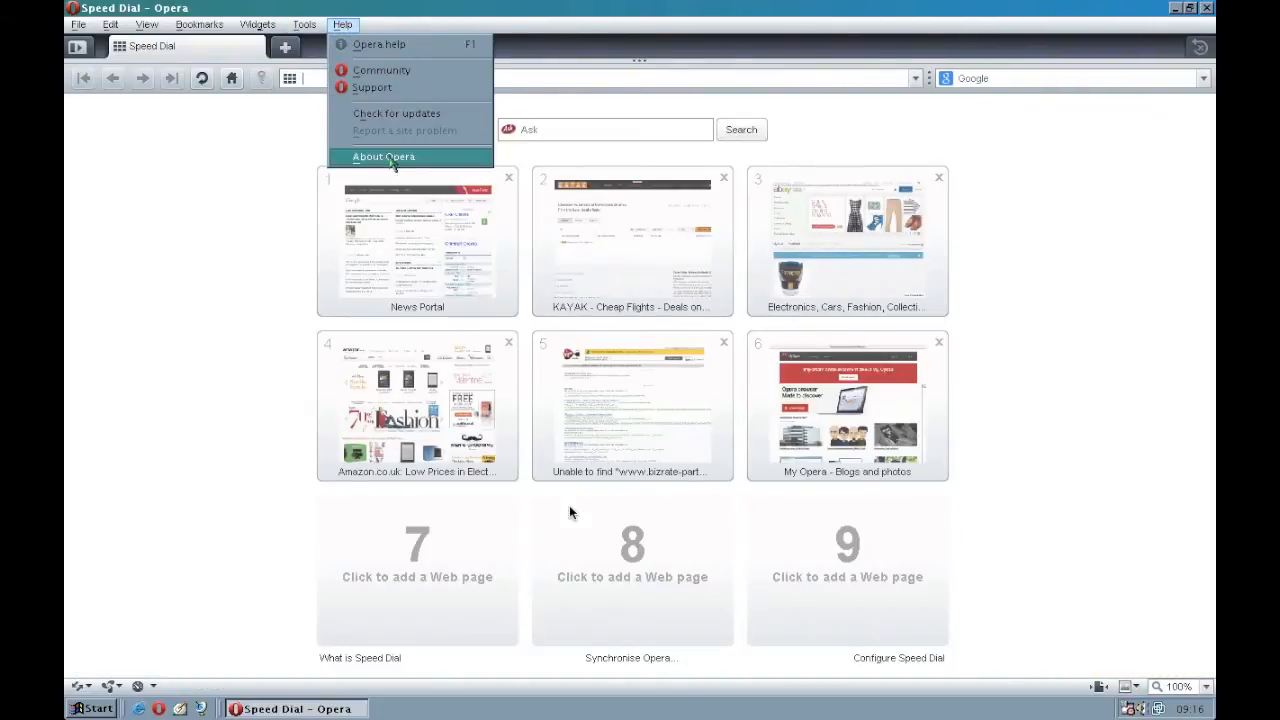
pyautogui.click(383, 157)
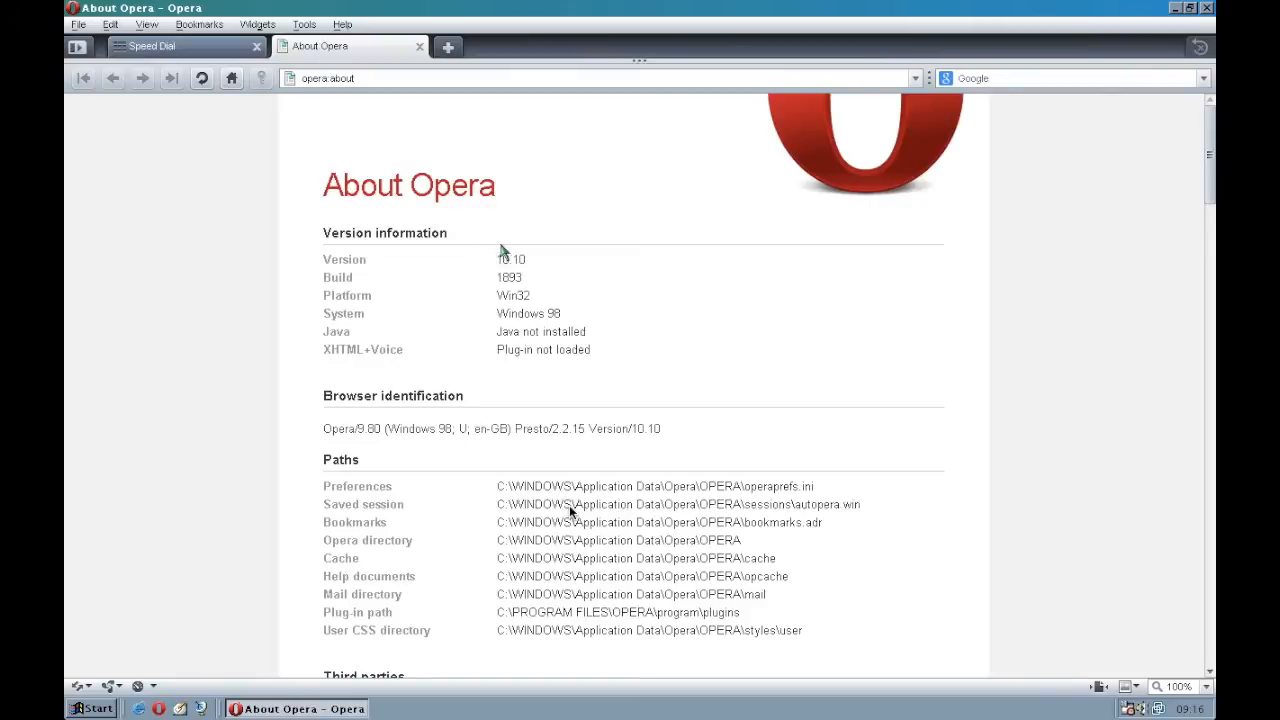
pyautogui.moveTo(419, 46)
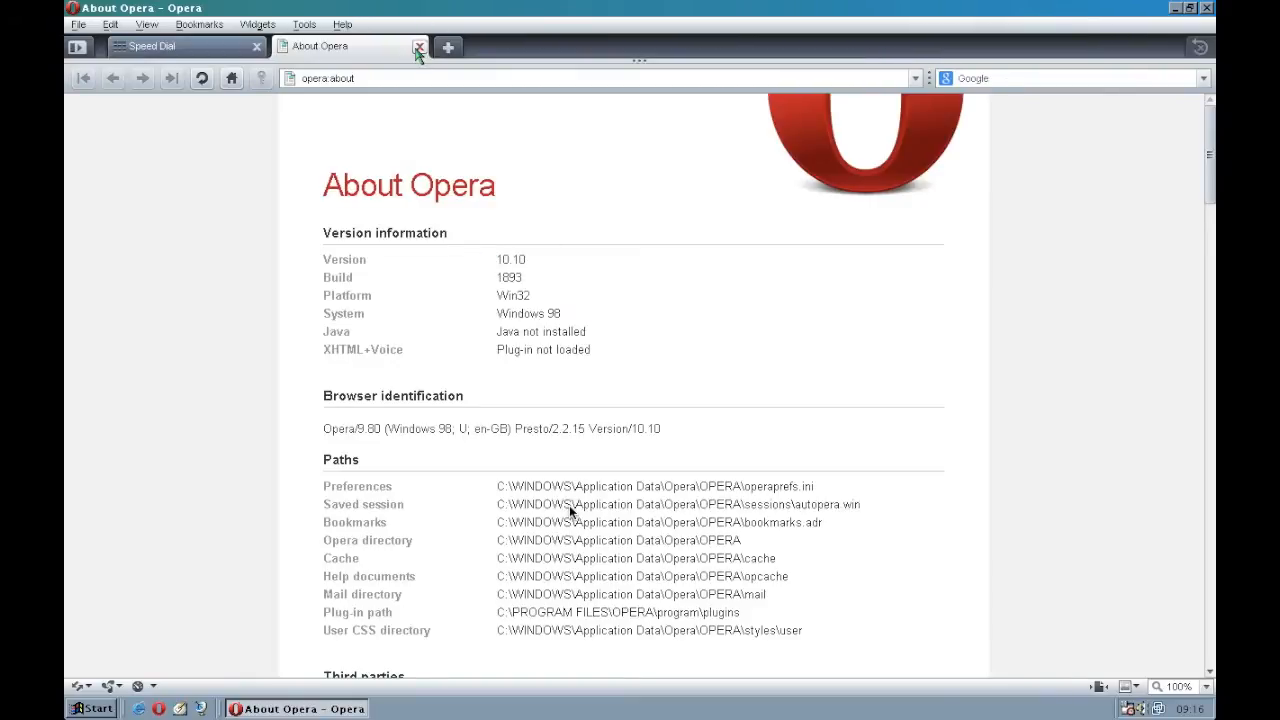
pyautogui.click(418, 46)
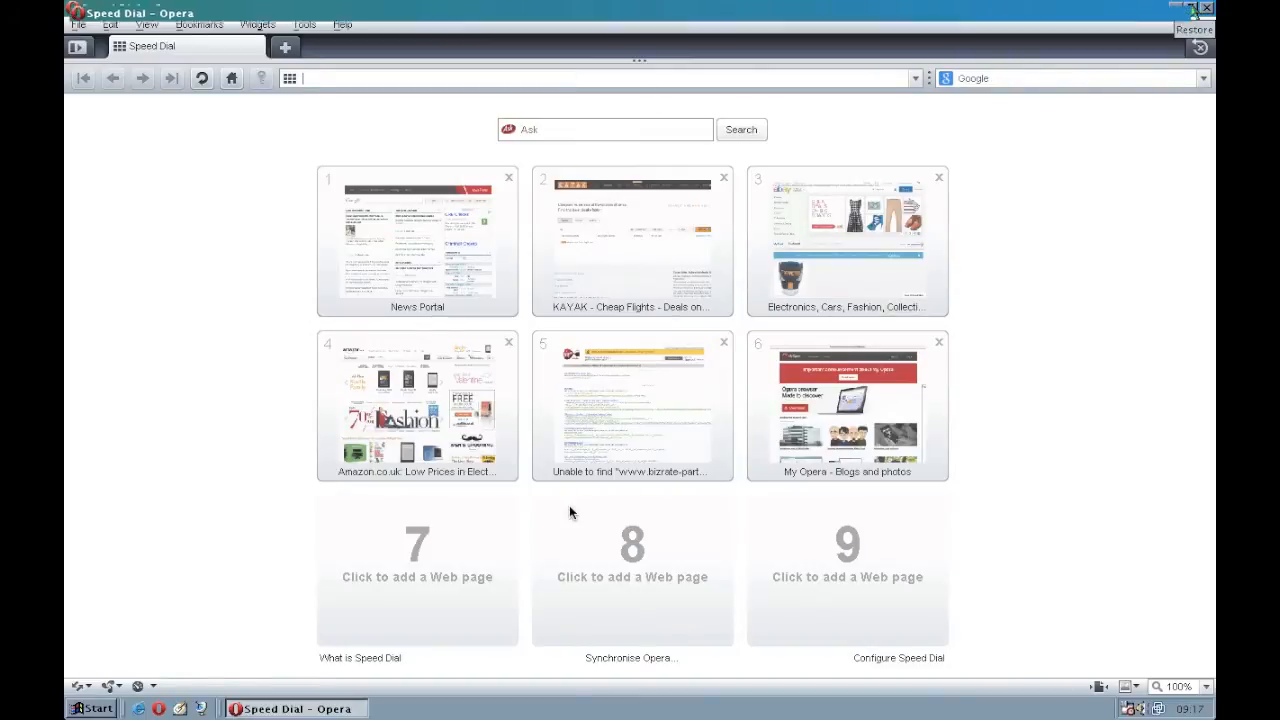
pyautogui.click(1194, 9)
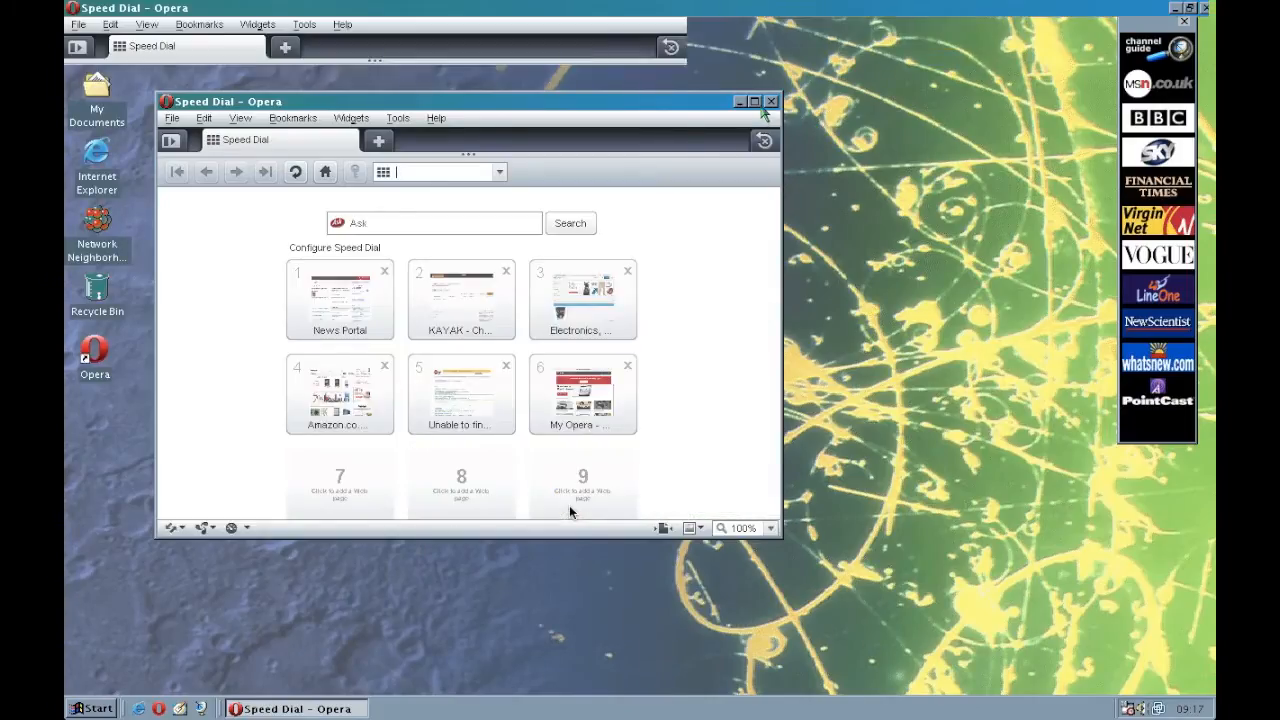
pyautogui.click(754, 100)
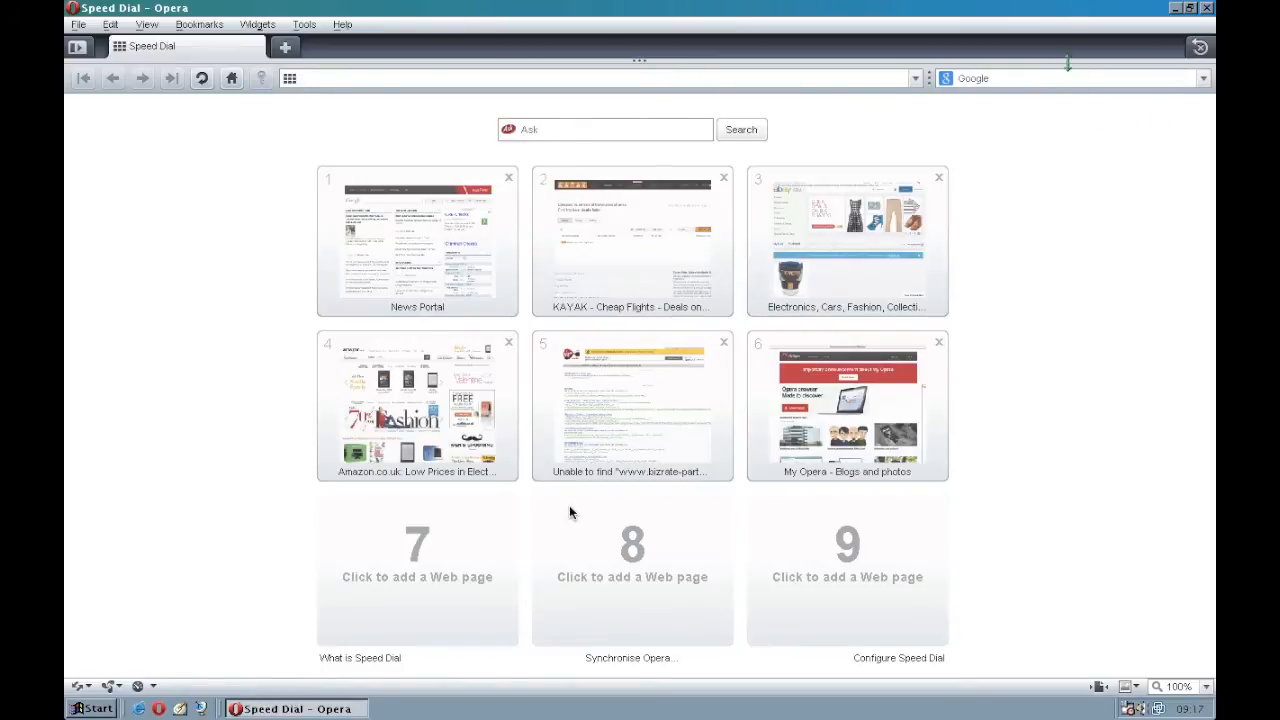
pyautogui.click(1050, 78)
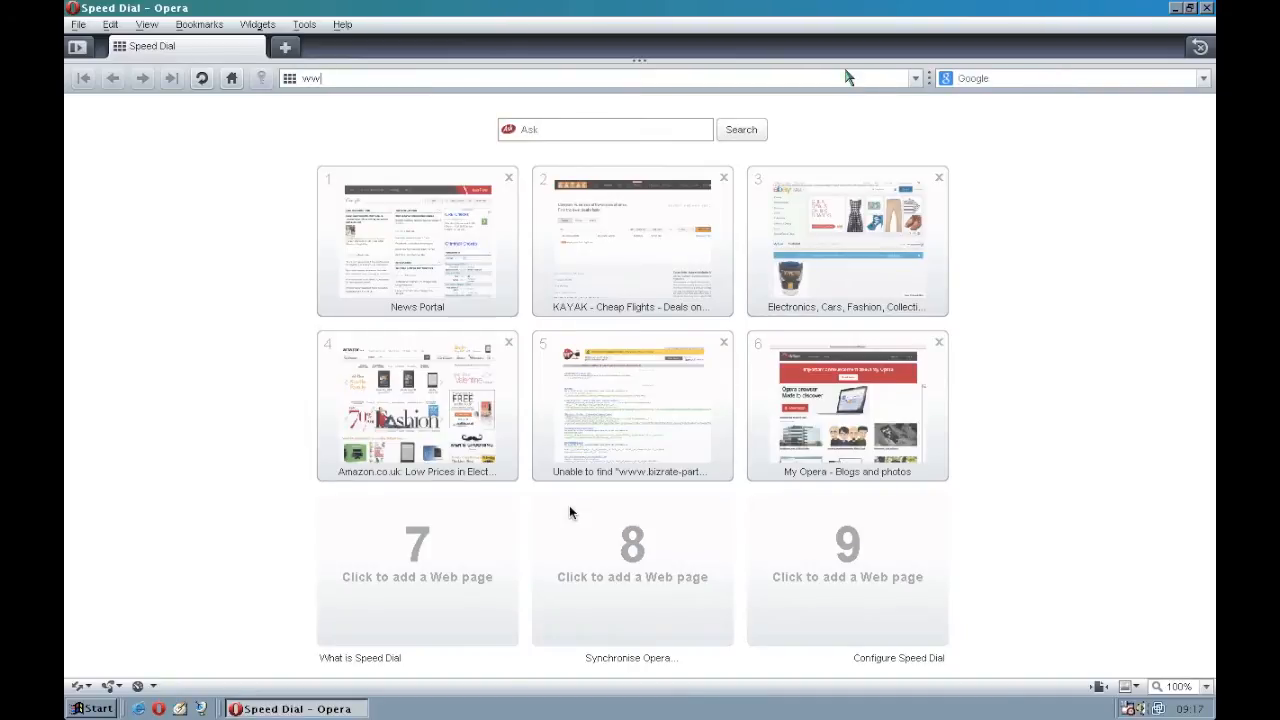
pyautogui.write('www.ou')
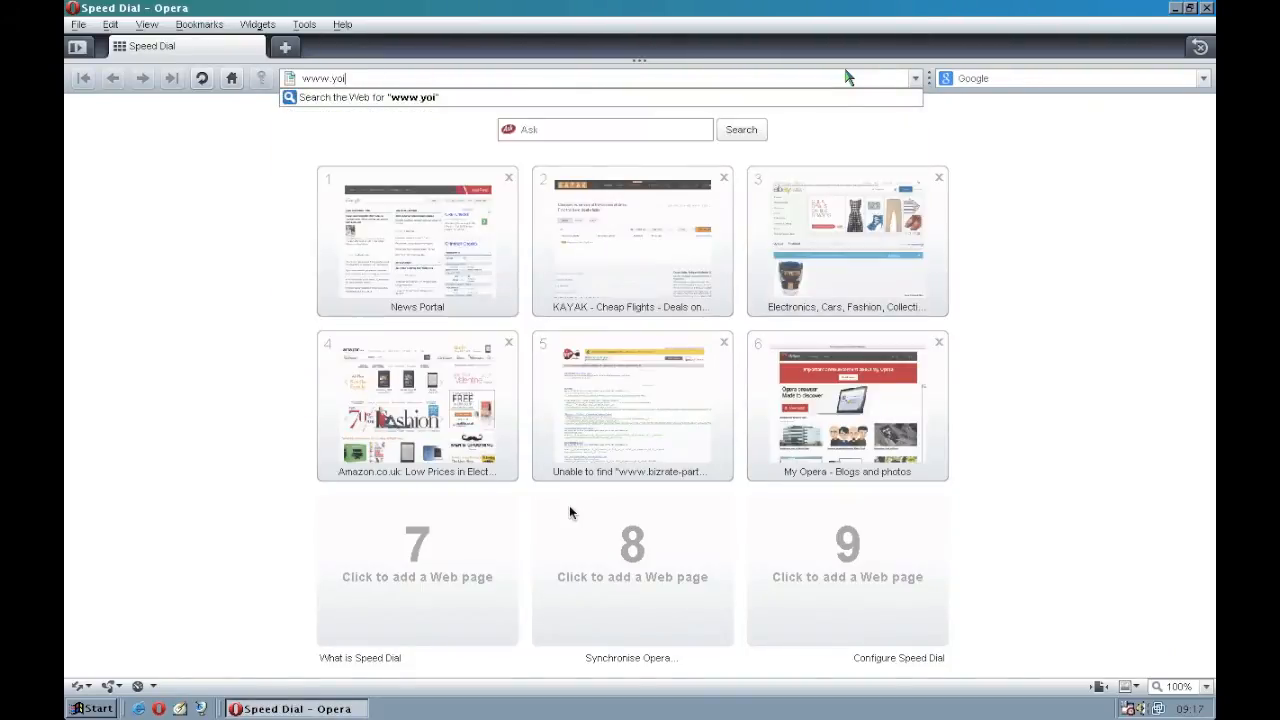
pyautogui.write('utube')
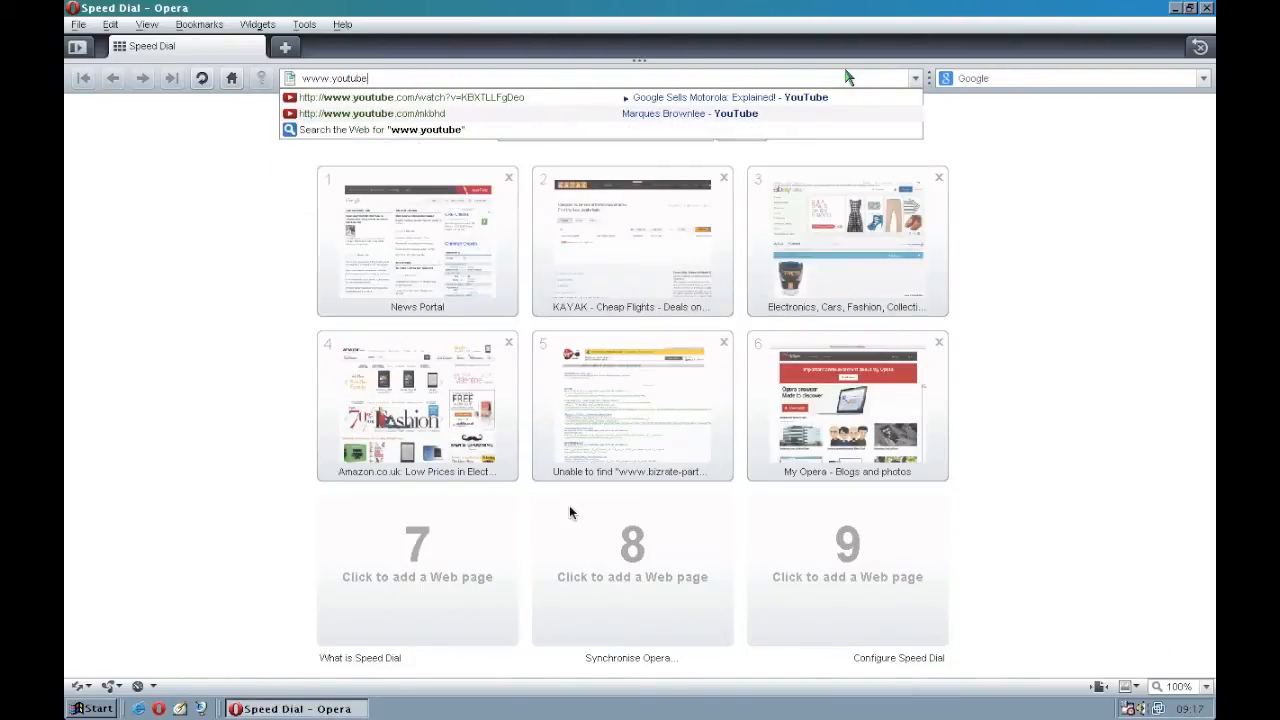
pyautogui.moveTo(665, 113)
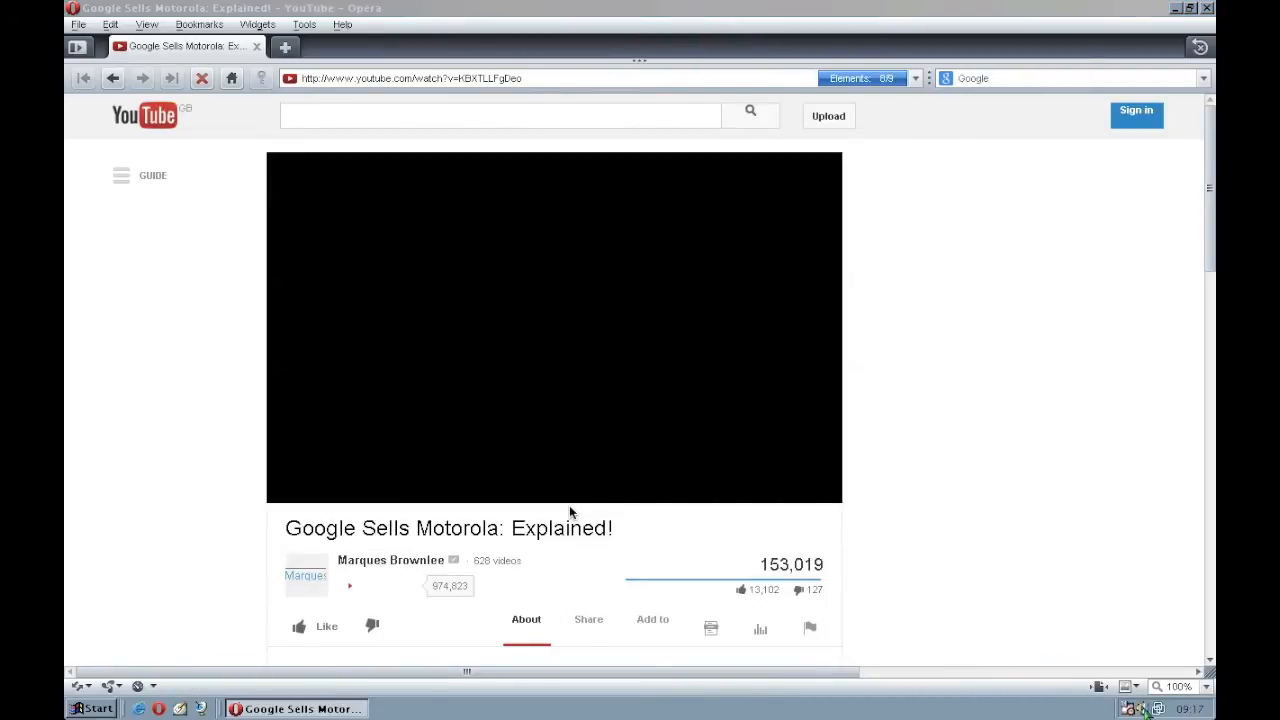
# Play 'Google Sells Motorola: Explained!' and view the player's Quality settings
pyautogui.click(554, 327)
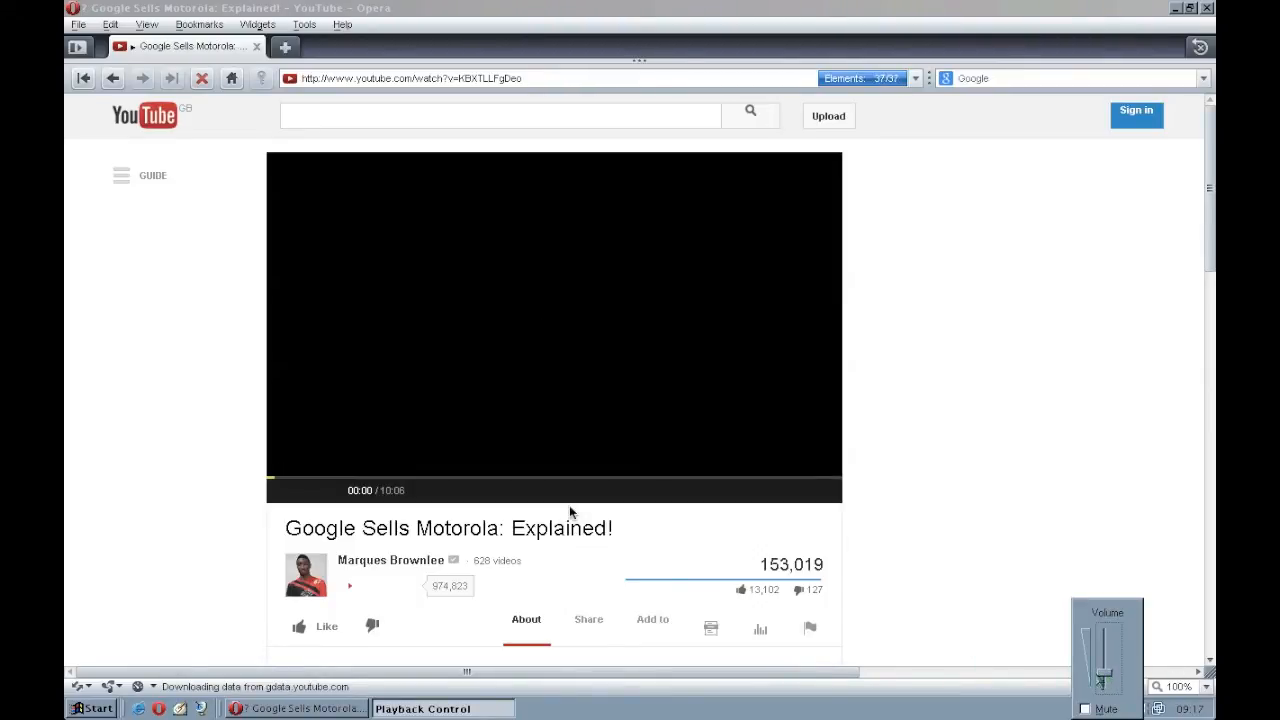
pyautogui.click(554, 315)
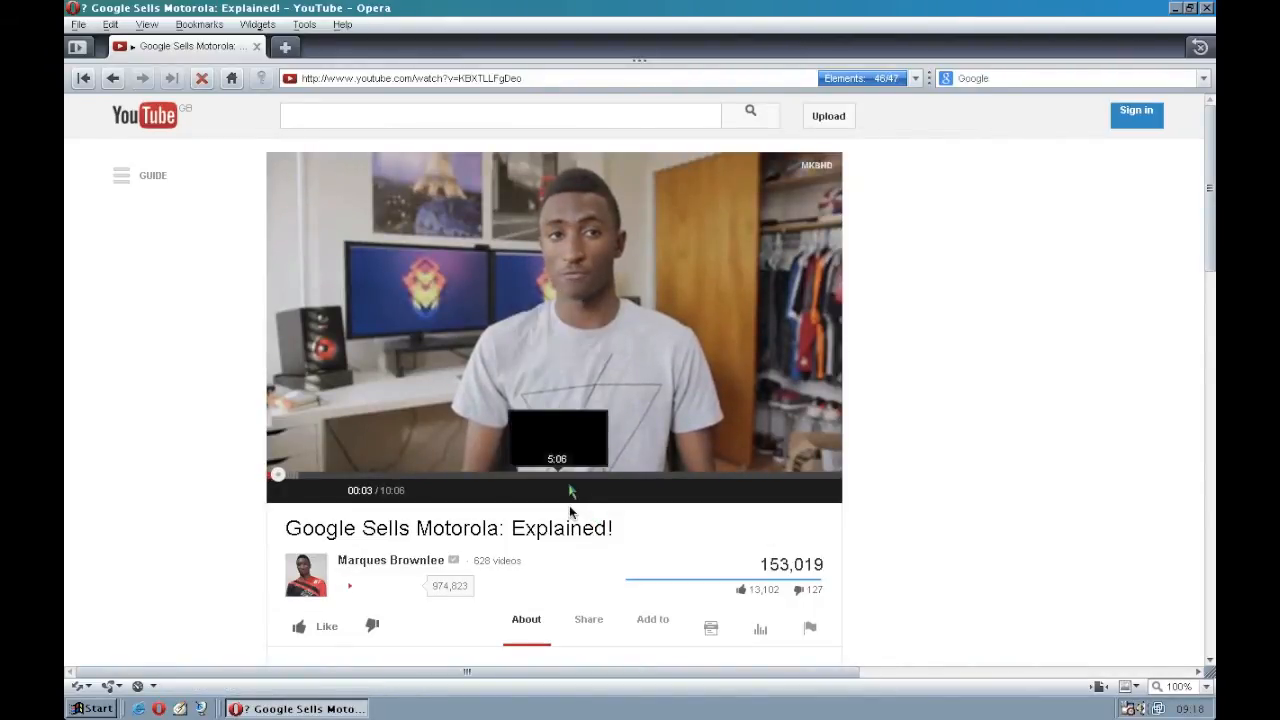
pyautogui.moveTo(293, 483)
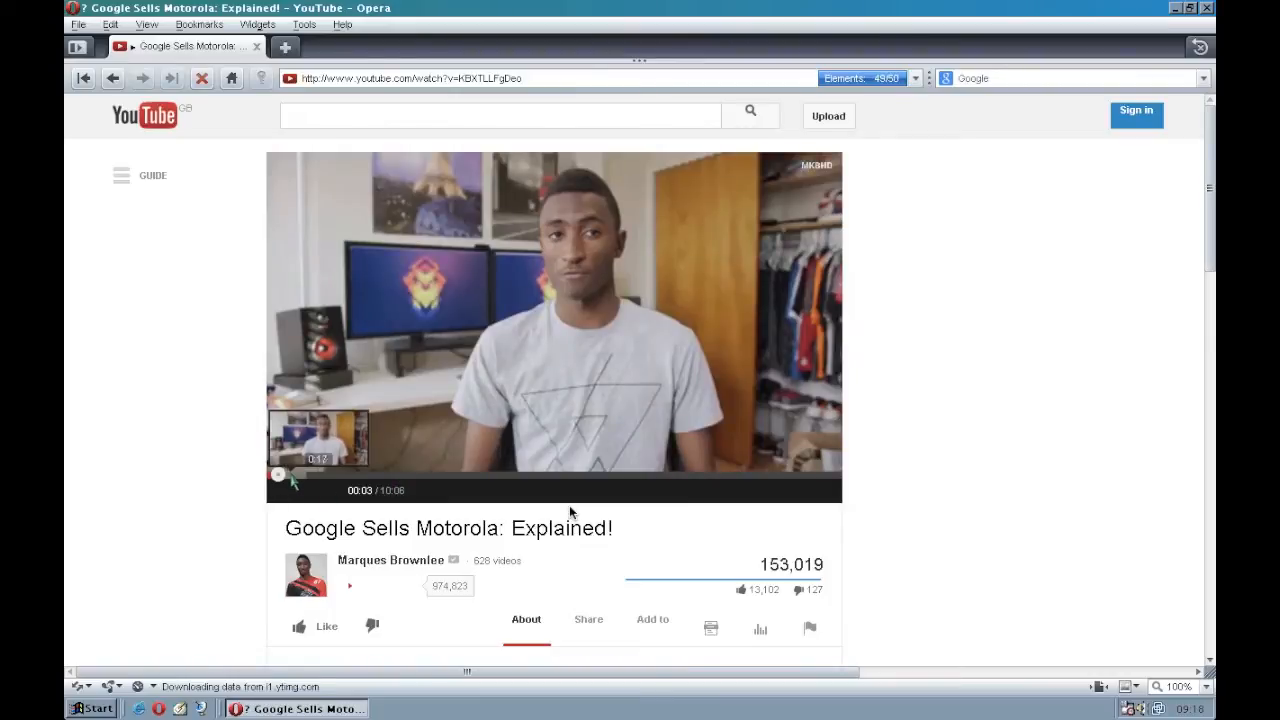
pyautogui.moveTo(518, 477)
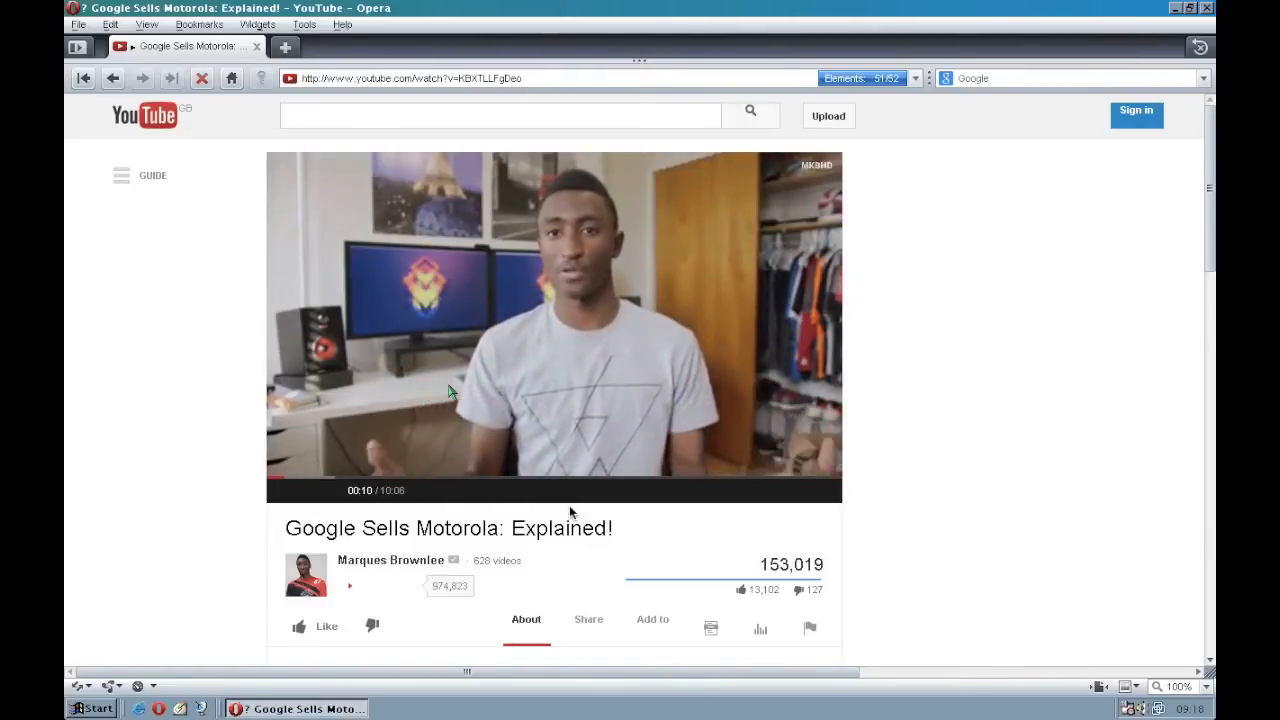
pyautogui.moveTo(770, 492)
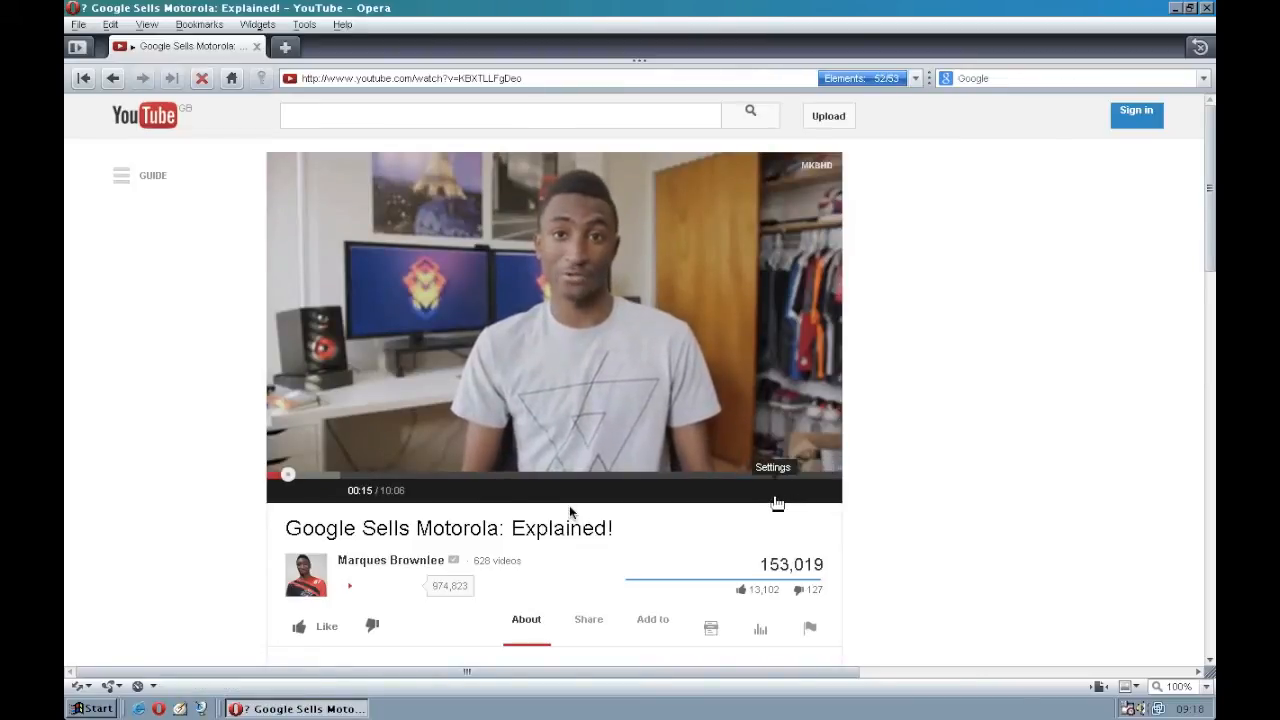
pyautogui.click(772, 467)
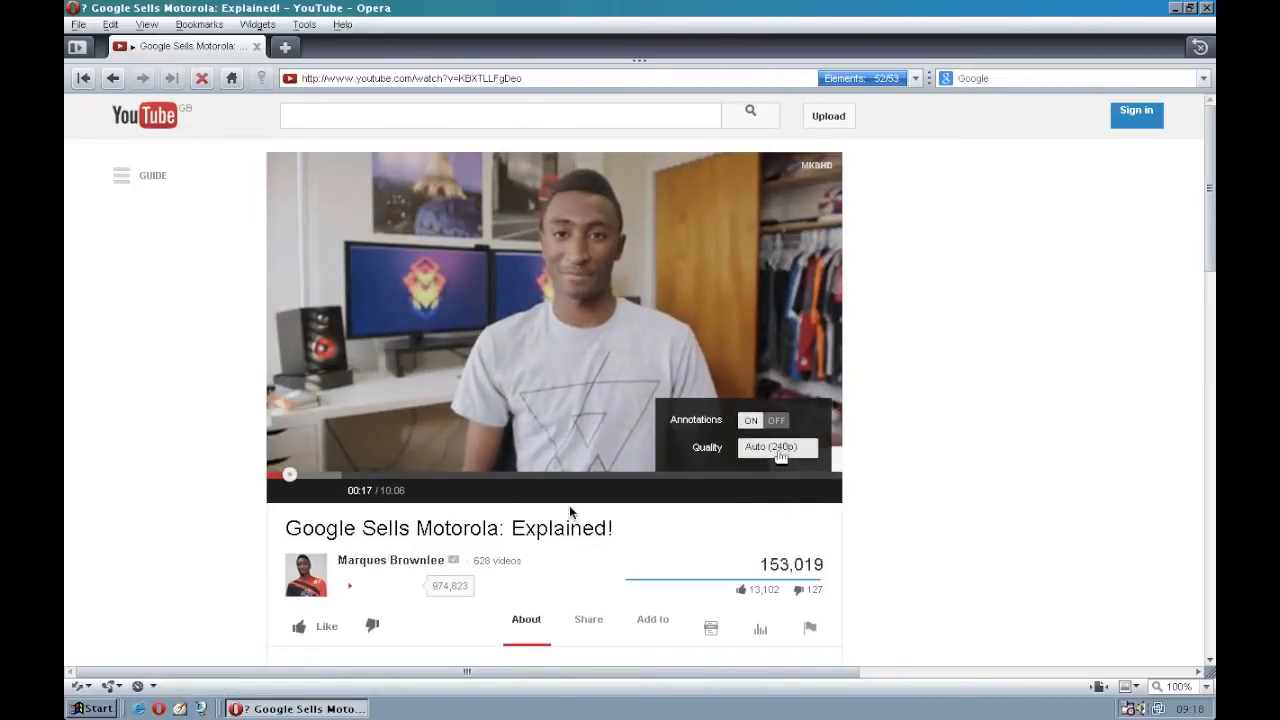
pyautogui.click(777, 447)
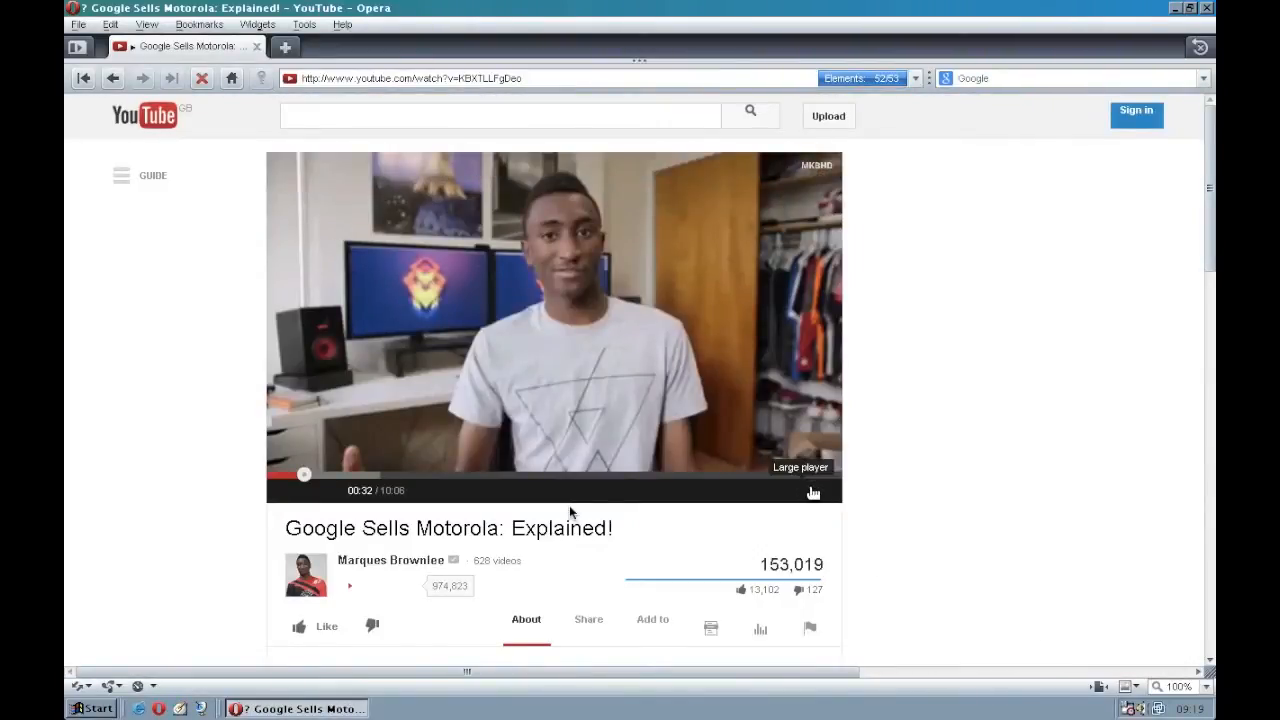
pyautogui.moveTo(730, 487)
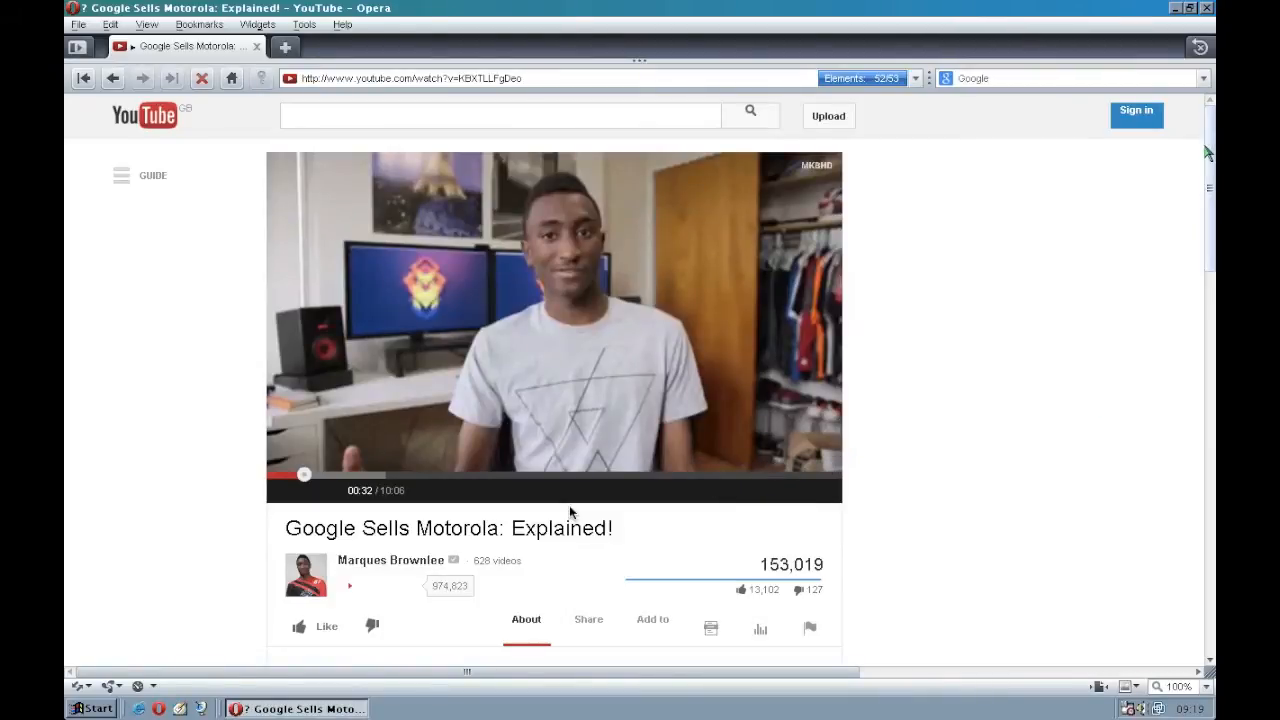
# Scroll down to the video description and back up
pyautogui.scroll(-3)
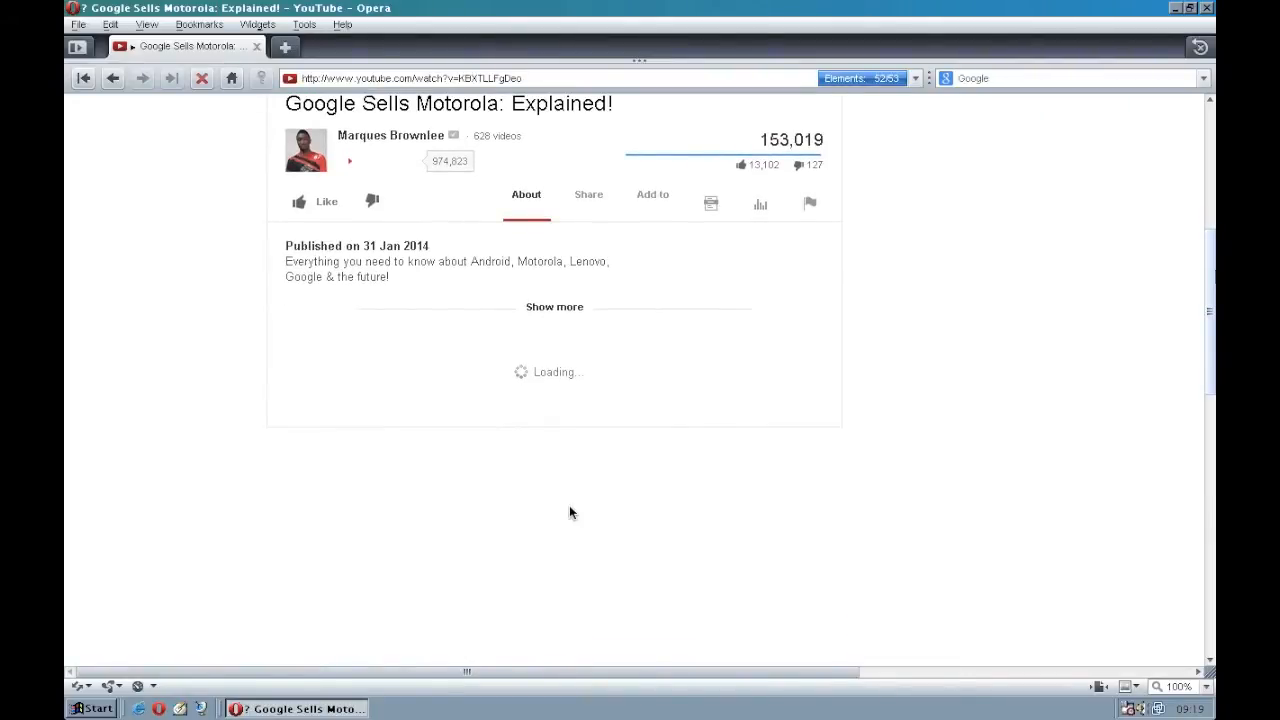
pyautogui.scroll(3)
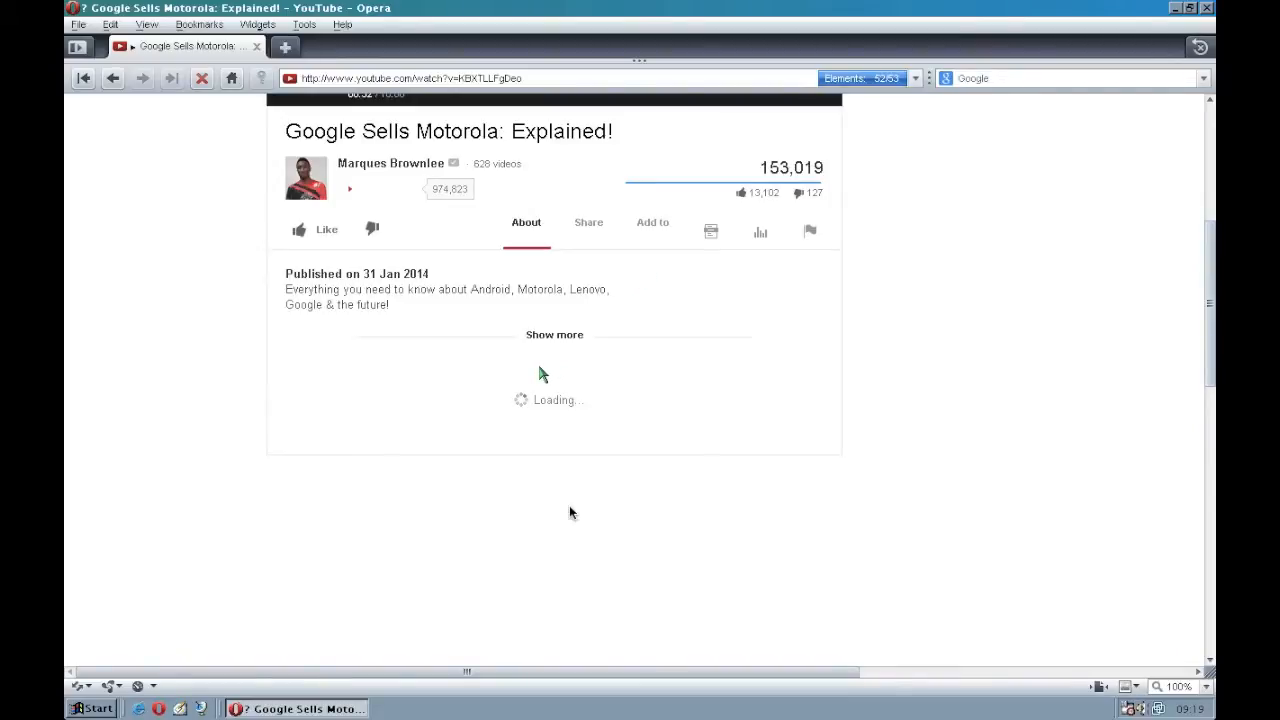
pyautogui.moveTo(573, 512)
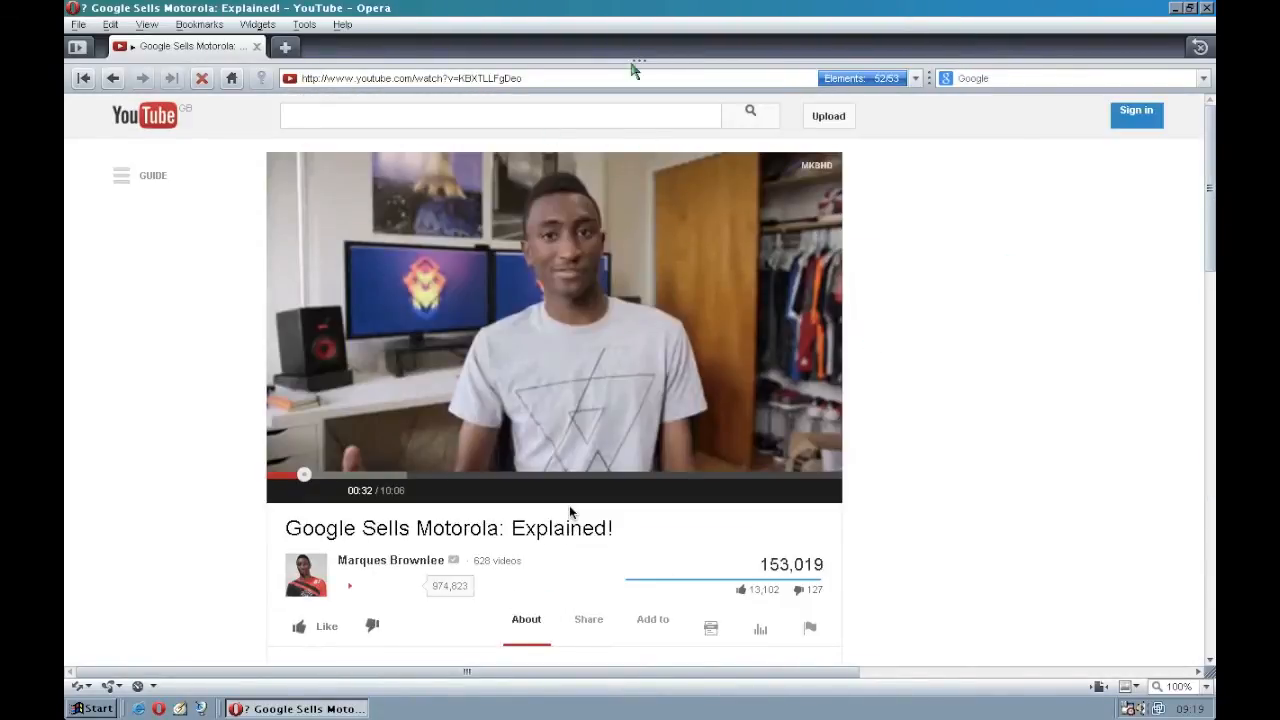
pyautogui.moveTo(857, 438)
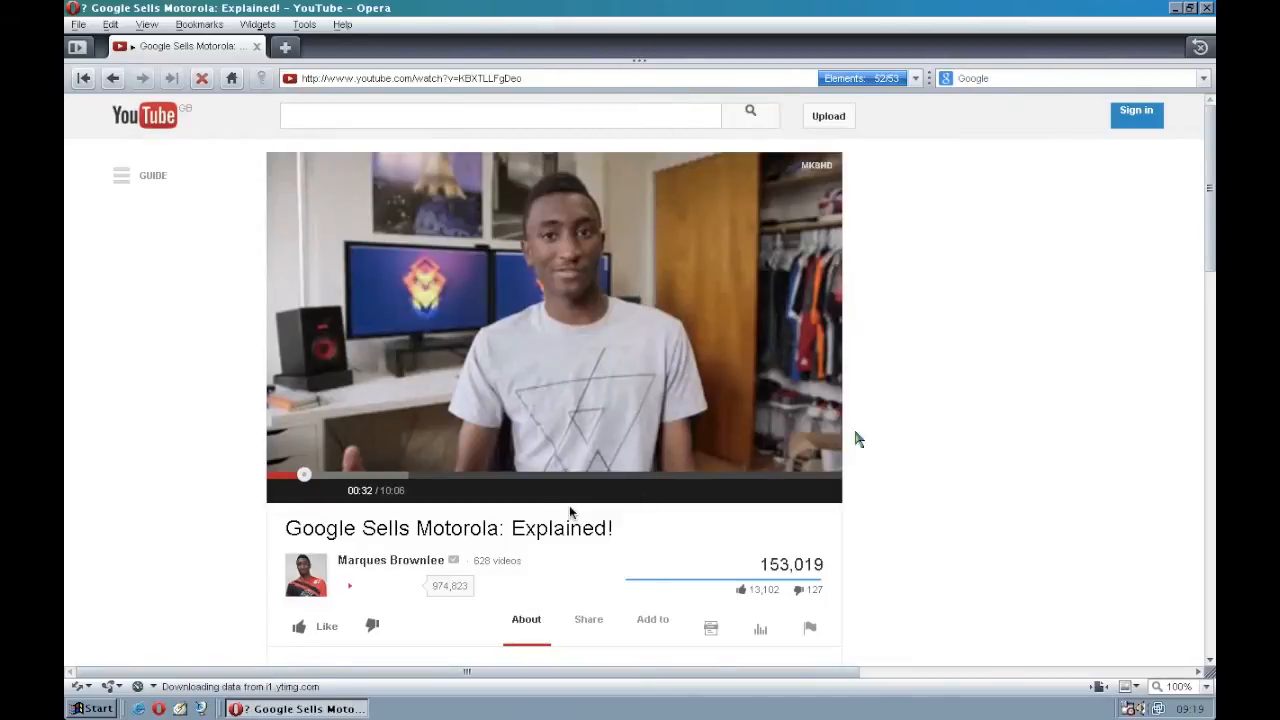
pyautogui.moveTo(880, 442)
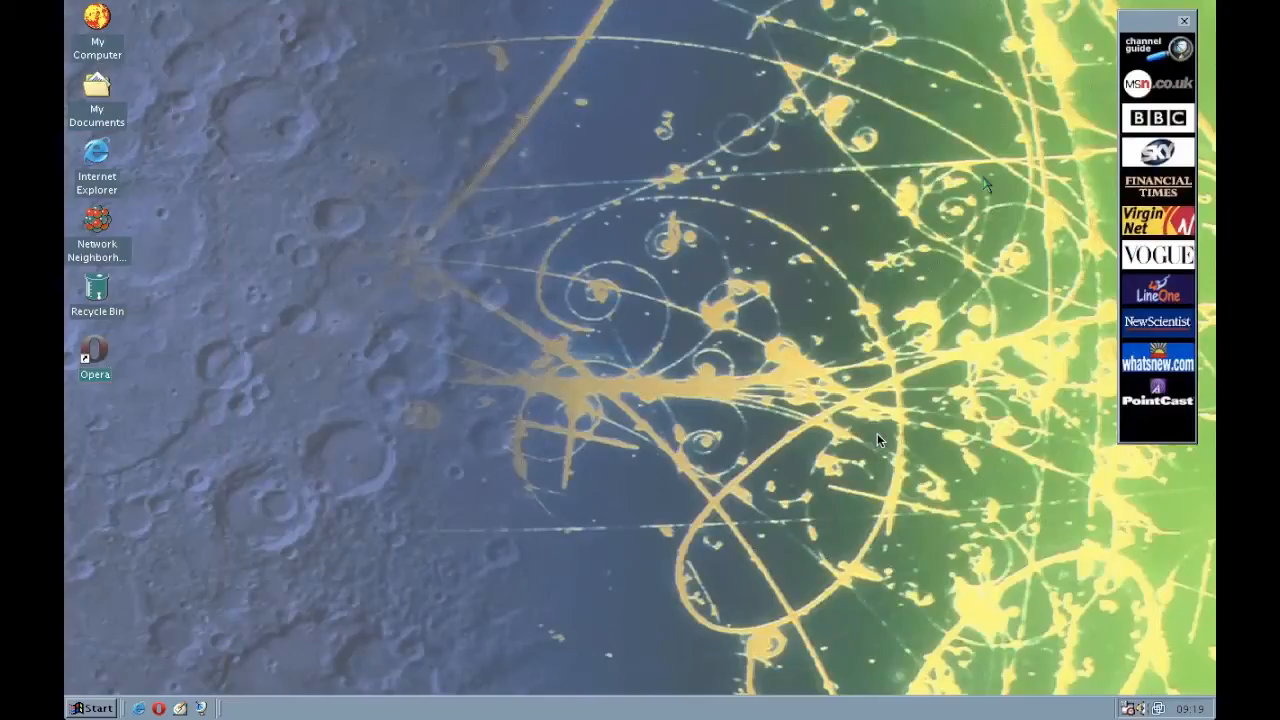
pyautogui.moveTo(650, 408)
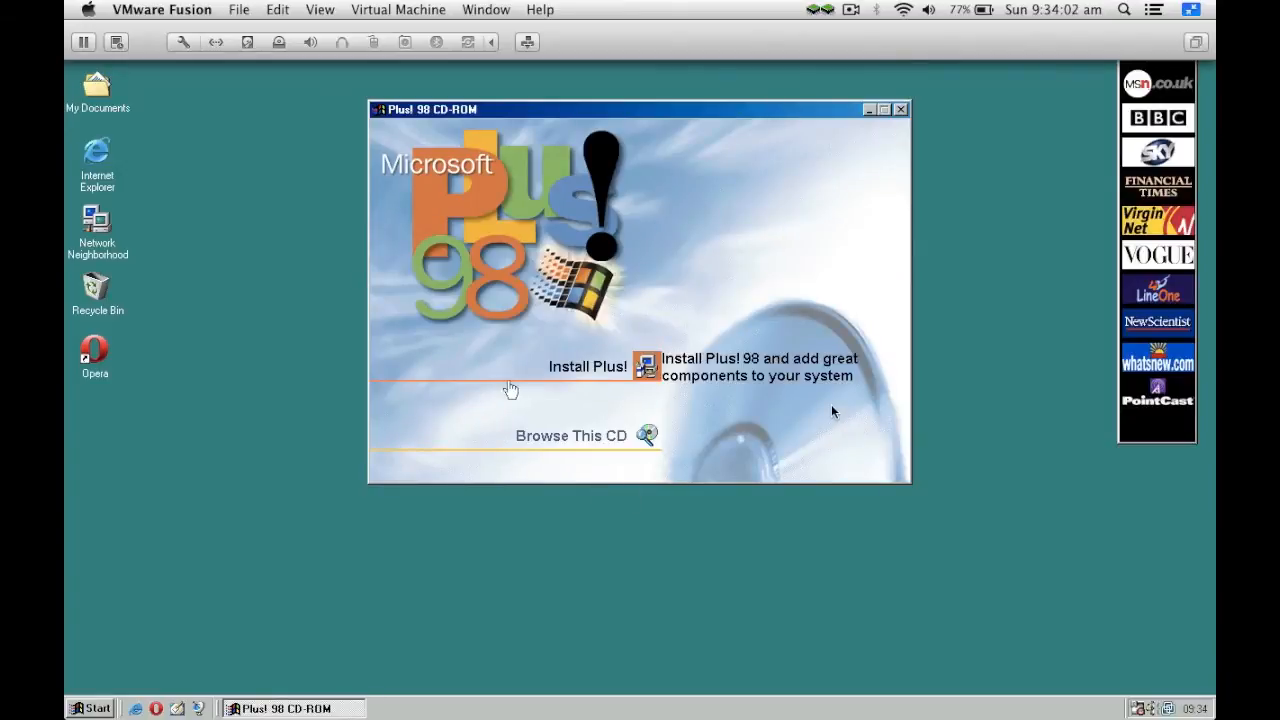
pyautogui.moveTo(622, 320)
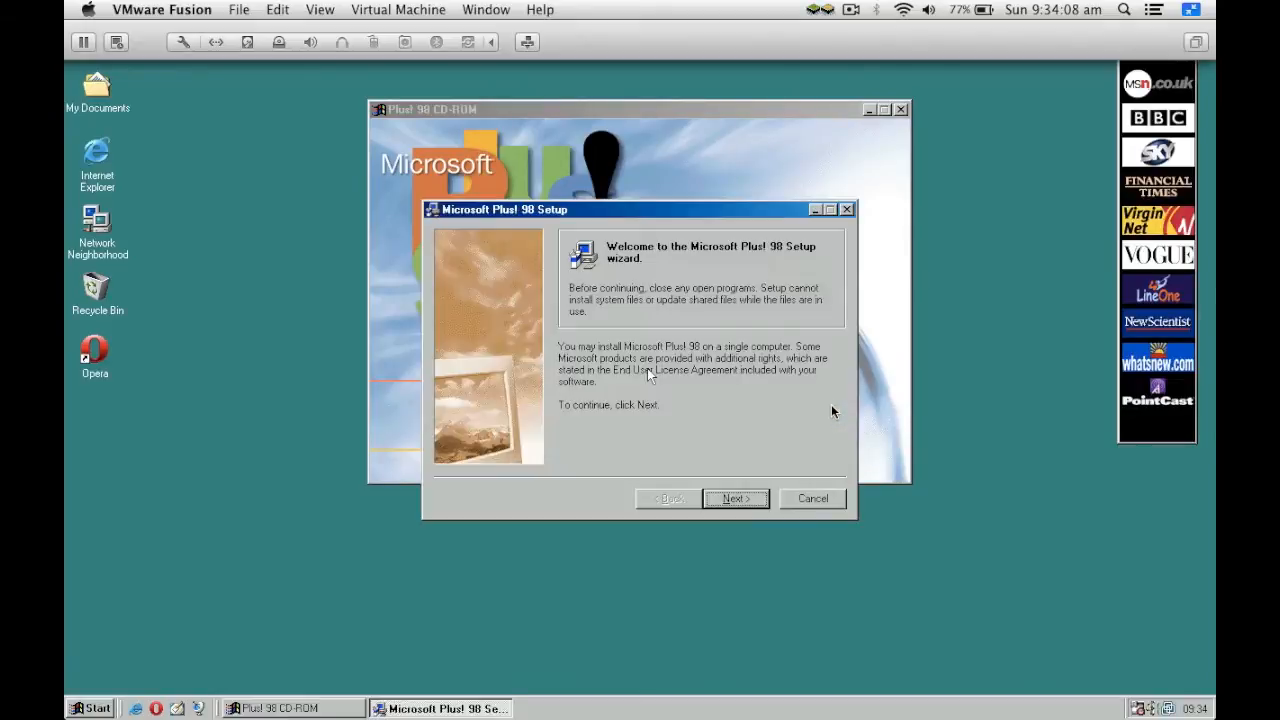
# Accept the Plus! 98 licence, enter user details and decline the virus scan
pyautogui.click(735, 498)
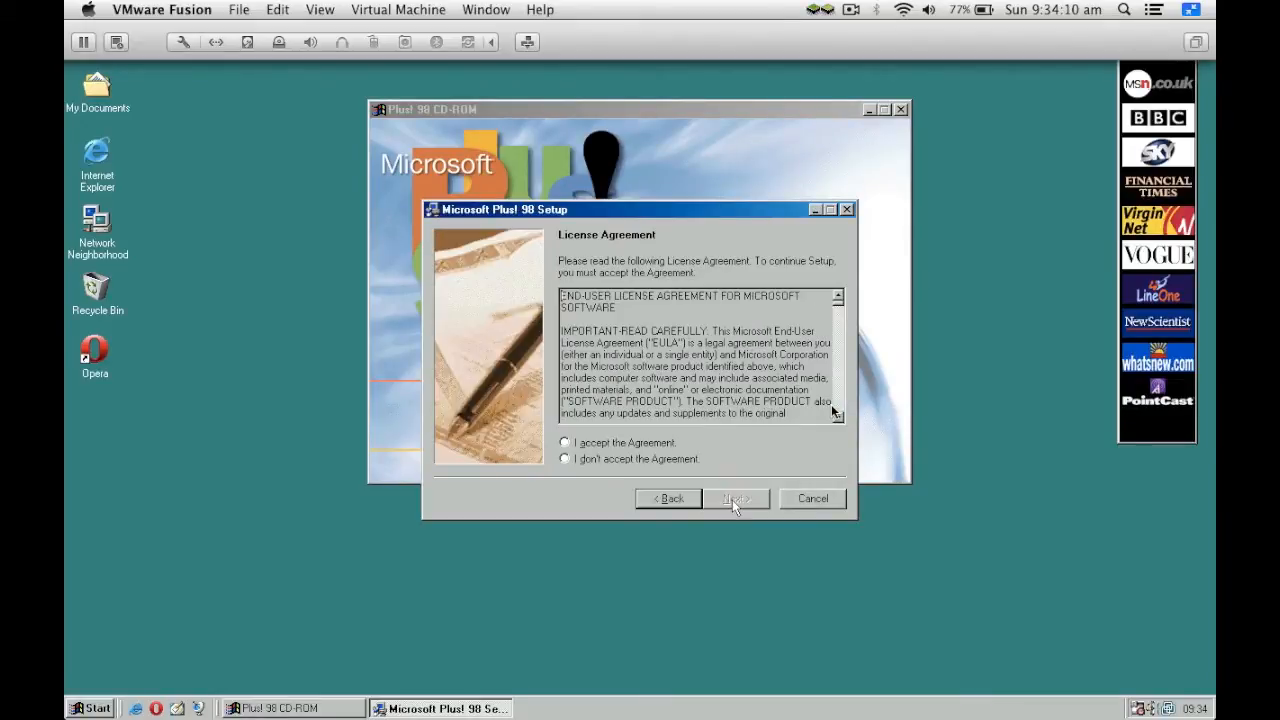
pyautogui.click(735, 498)
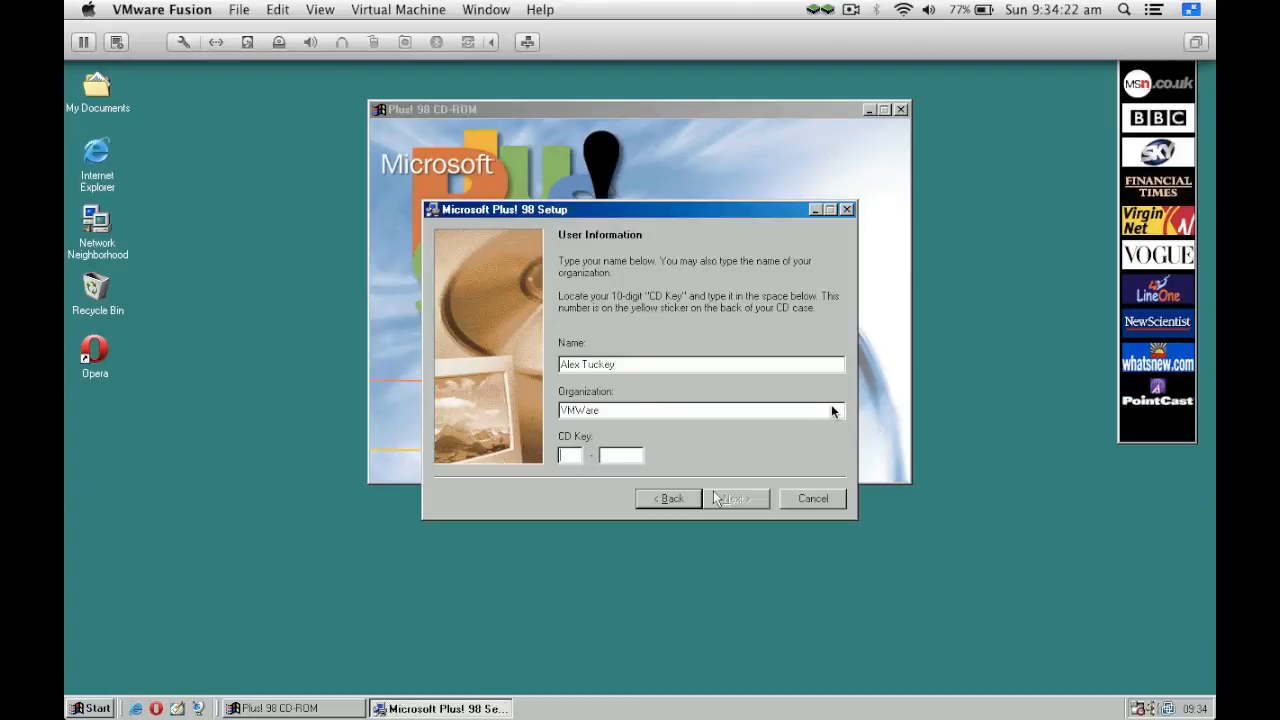
pyautogui.click(735, 498)
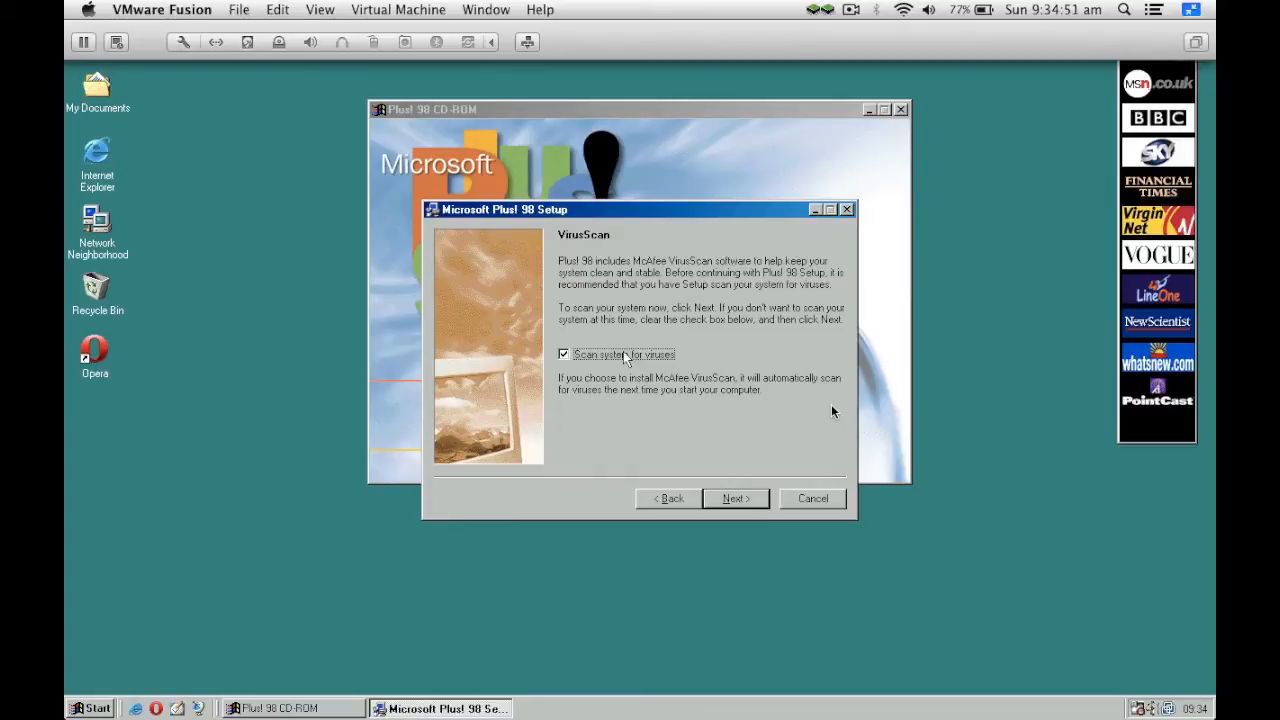
pyautogui.click(564, 354)
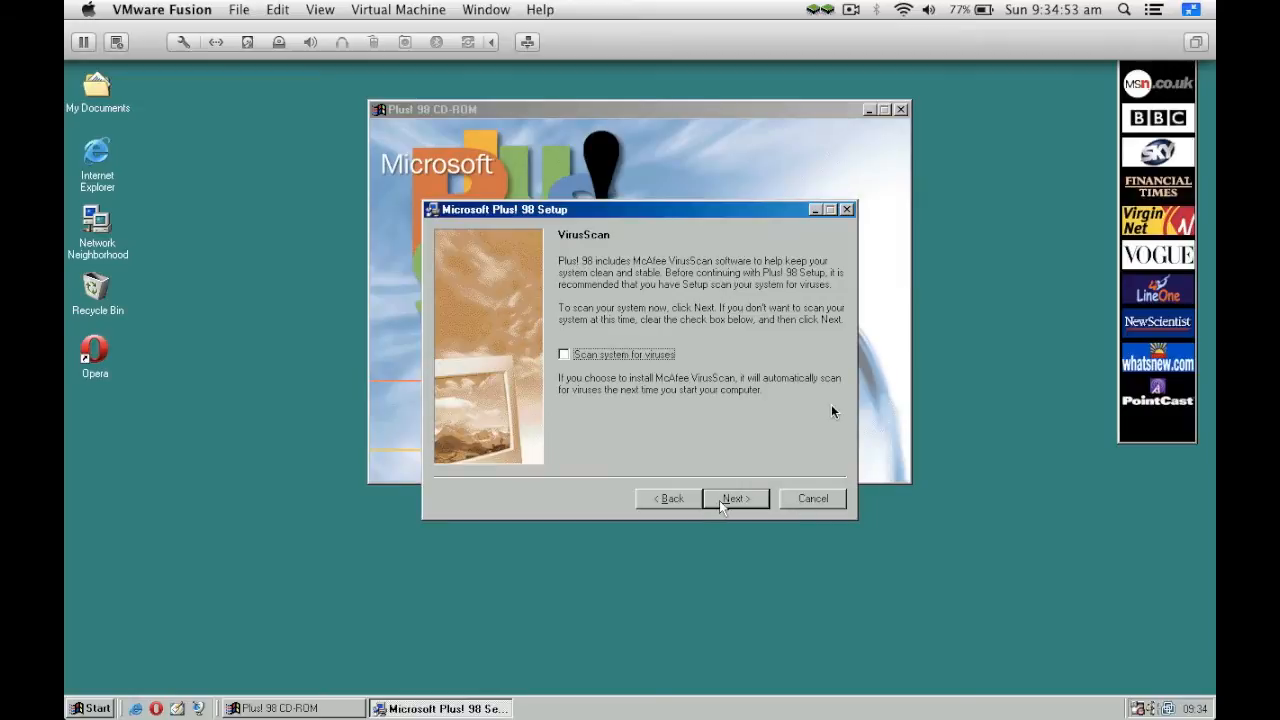
pyautogui.moveTo(729, 508)
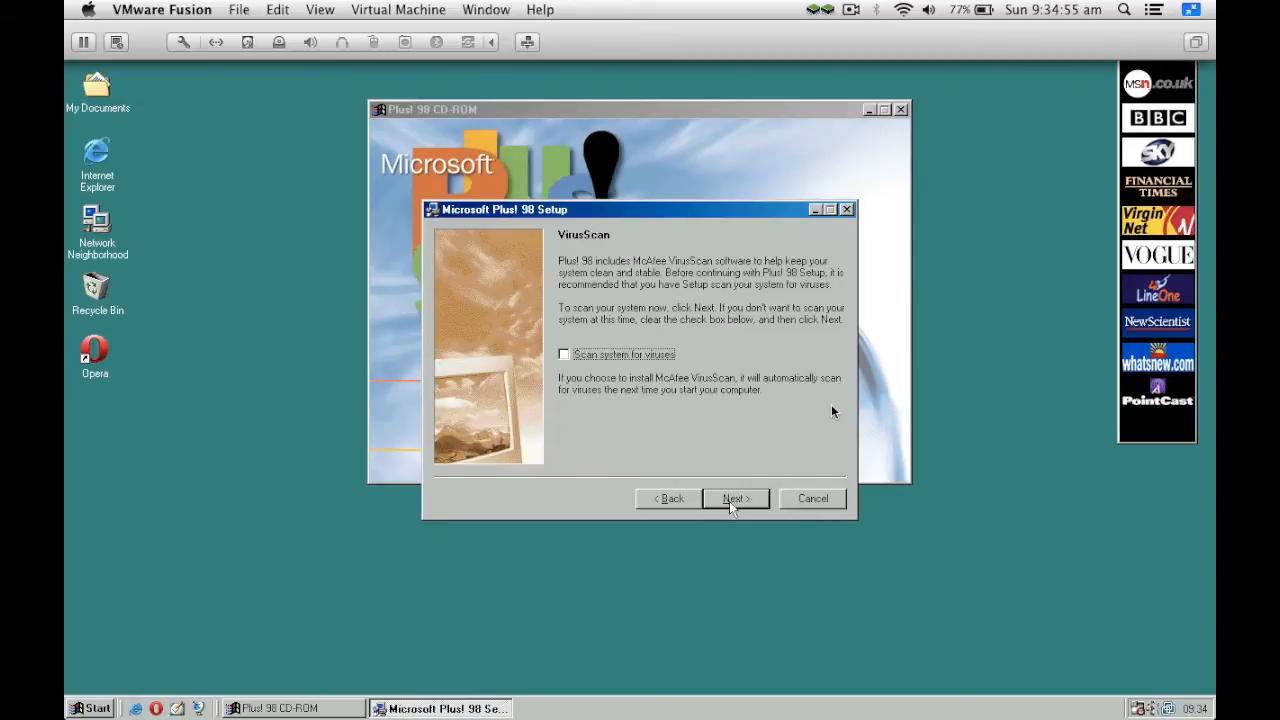
pyautogui.click(735, 498)
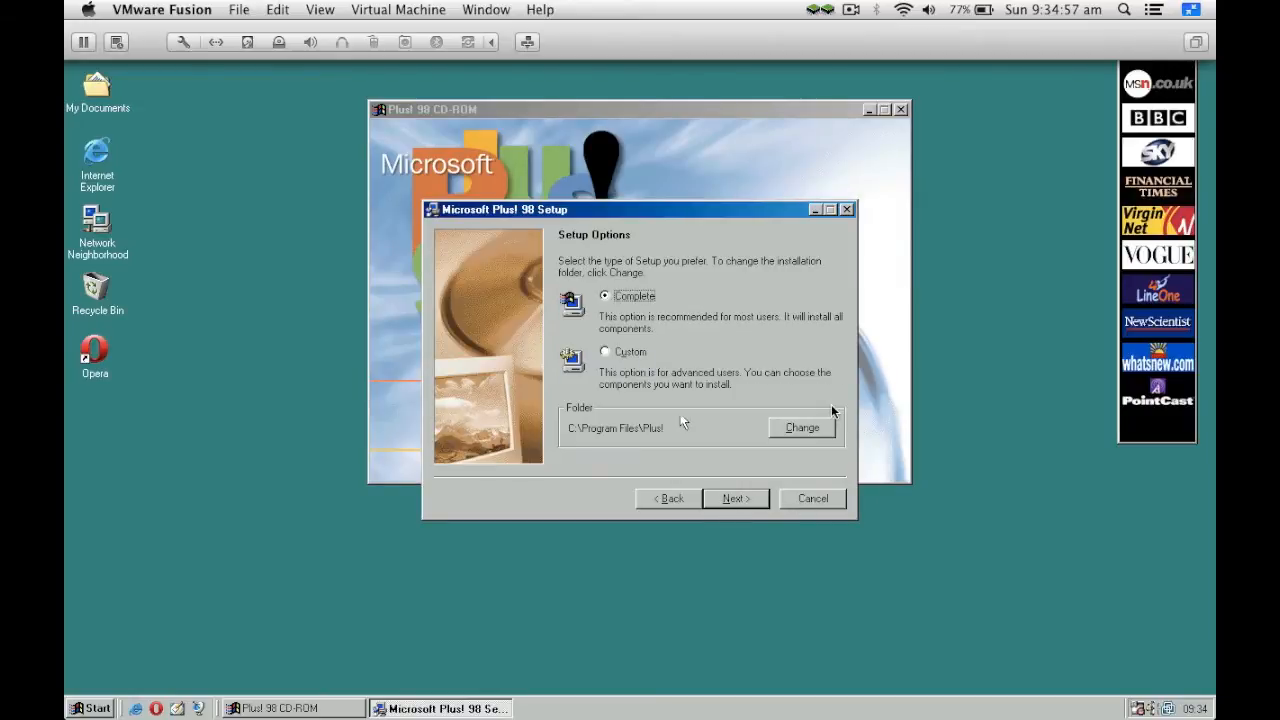
# Choose Custom and review Golf 1998 Lite, Lose Your Marbles and Organic Art, keeping all
pyautogui.click(735, 498)
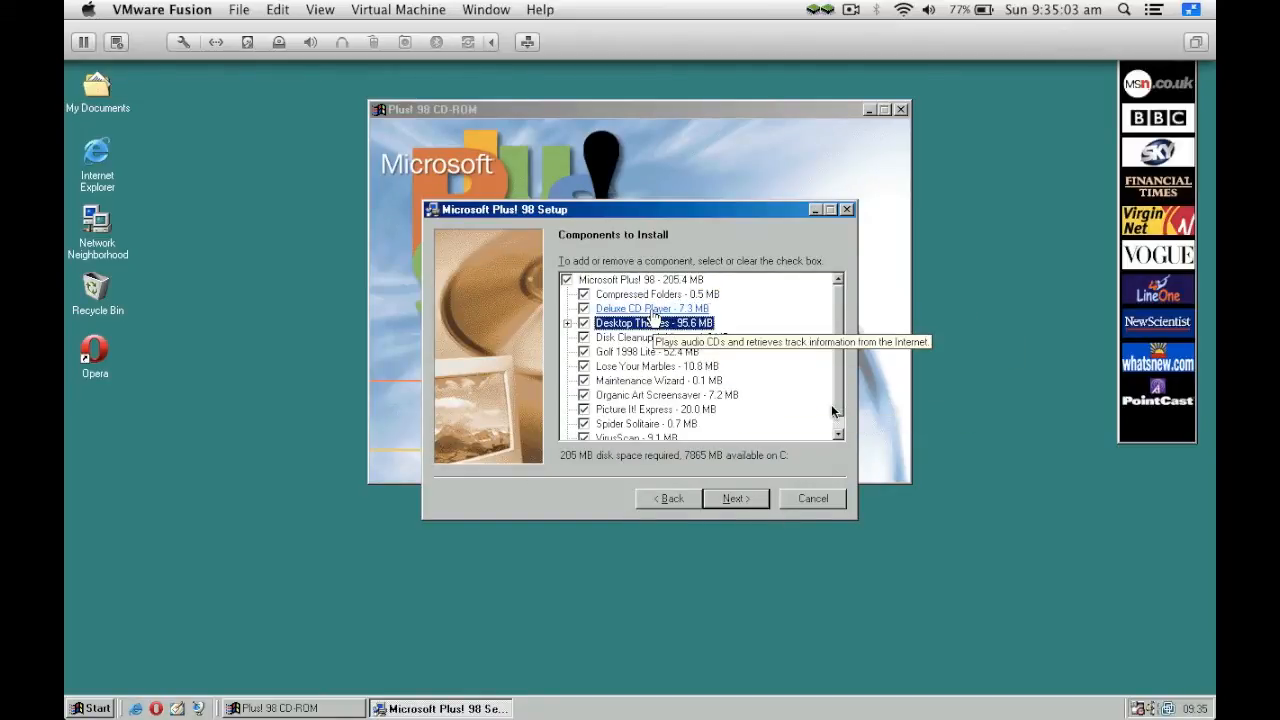
pyautogui.click(648, 351)
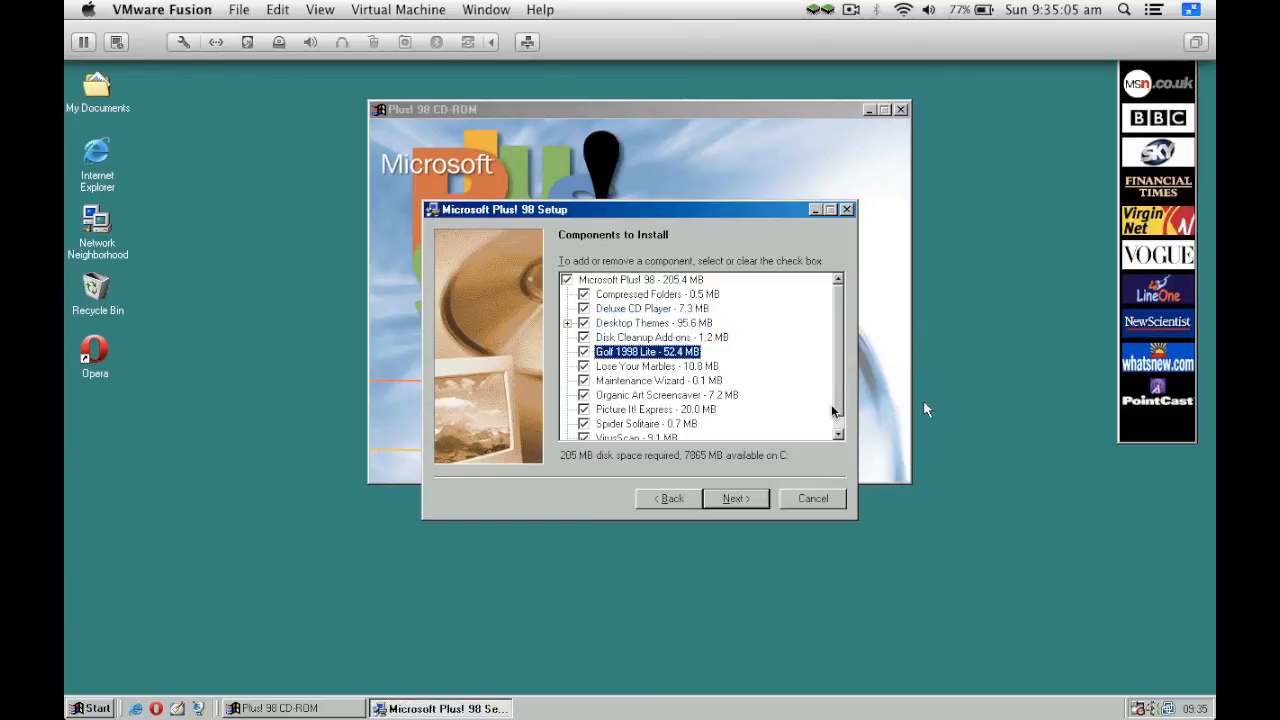
pyautogui.click(655, 366)
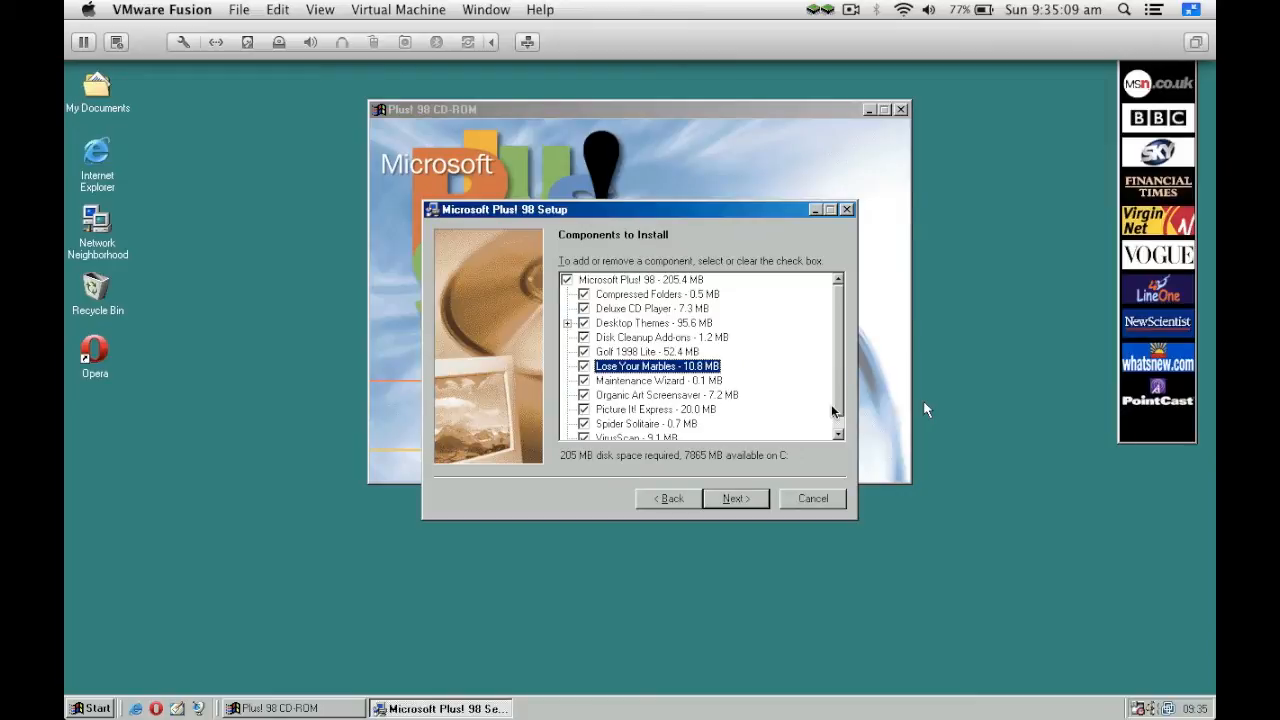
pyautogui.click(666, 394)
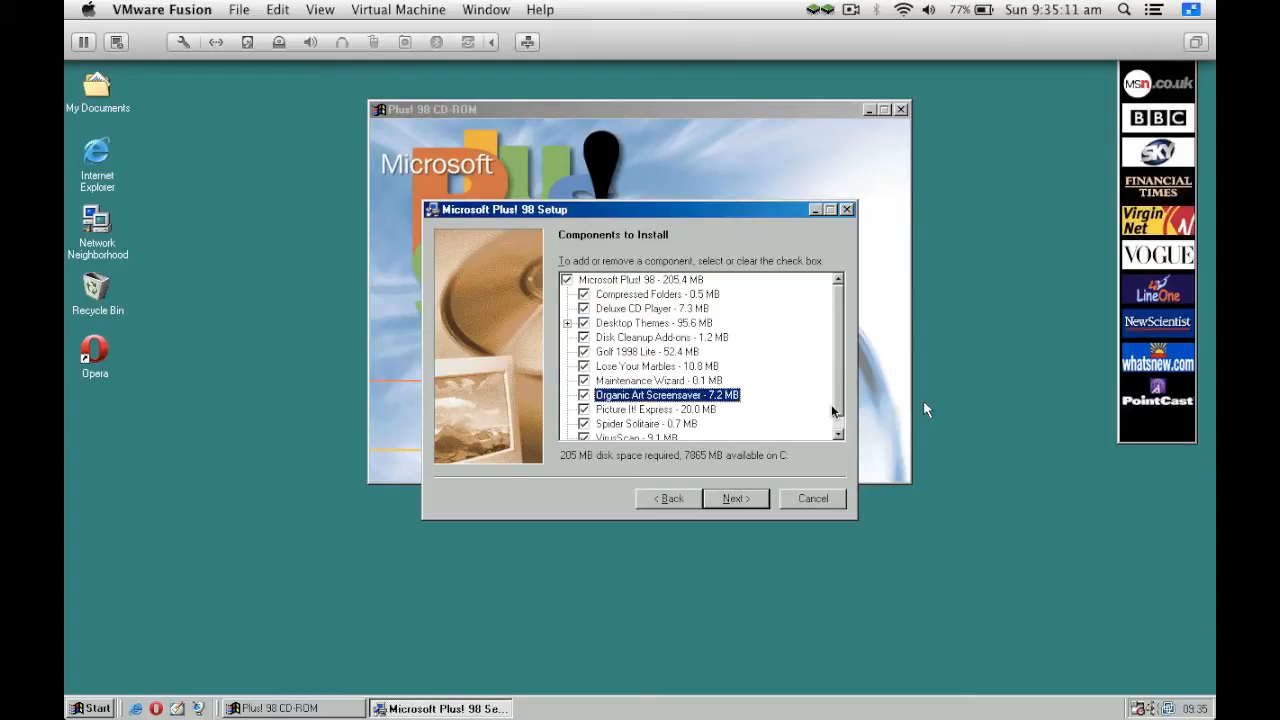
pyautogui.click(646, 423)
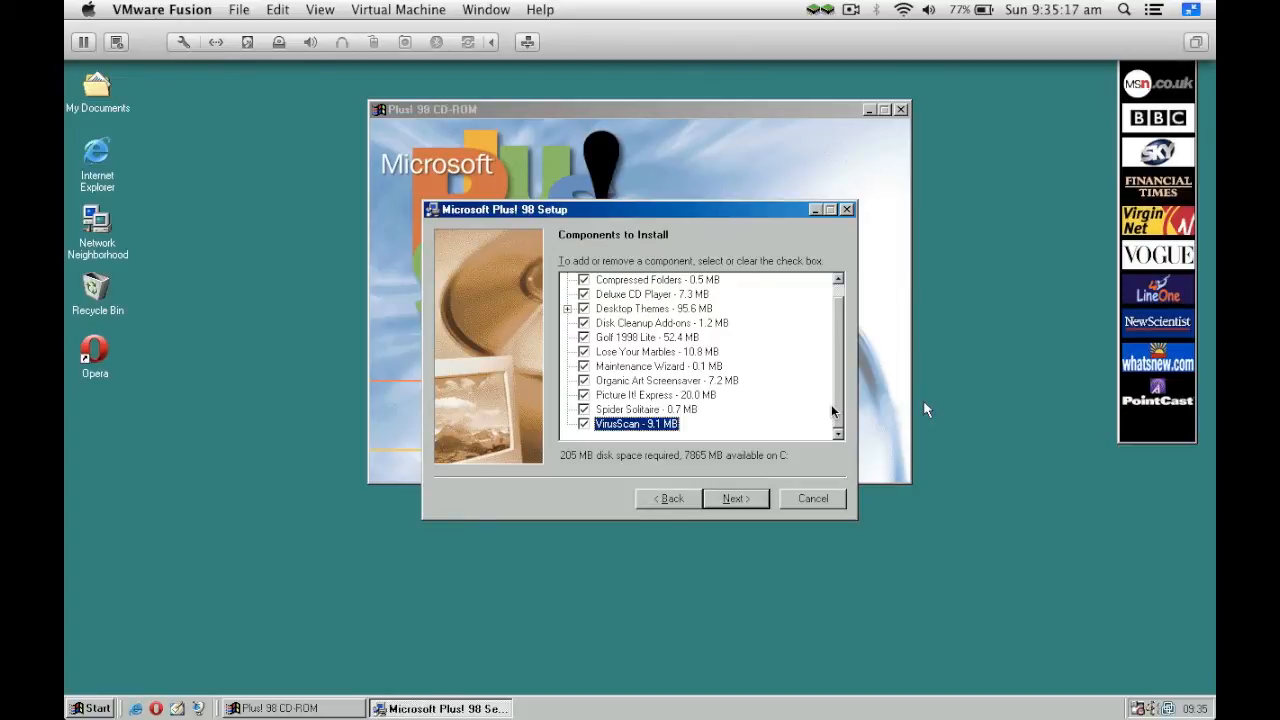
pyautogui.moveTo(740, 505)
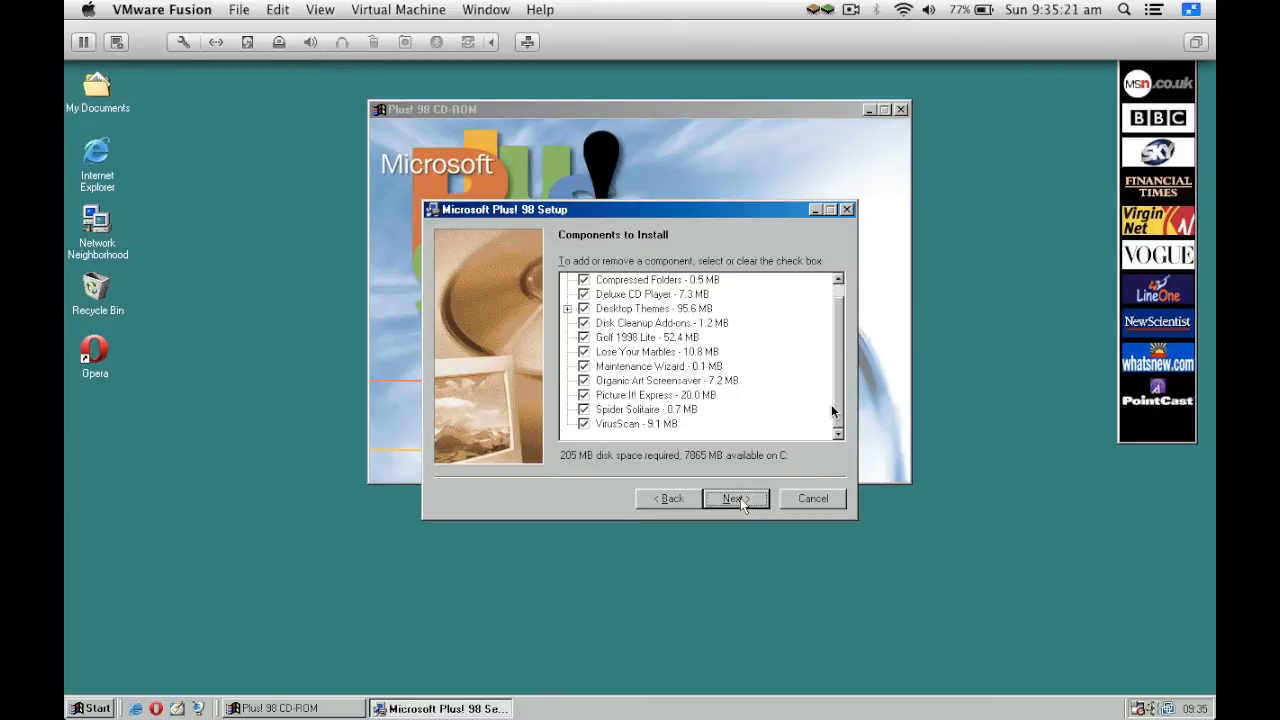
pyautogui.click(735, 498)
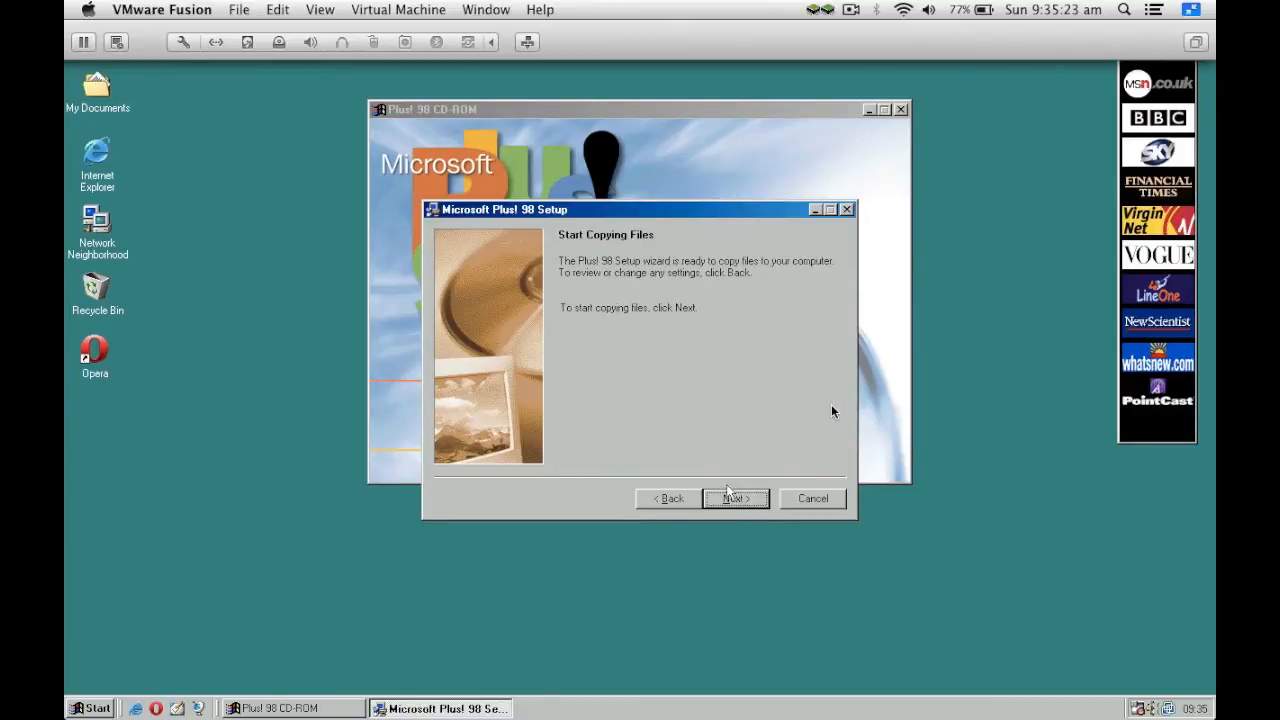
# Start copying the Plus! 98 files and let installation run to completion
pyautogui.click(734, 498)
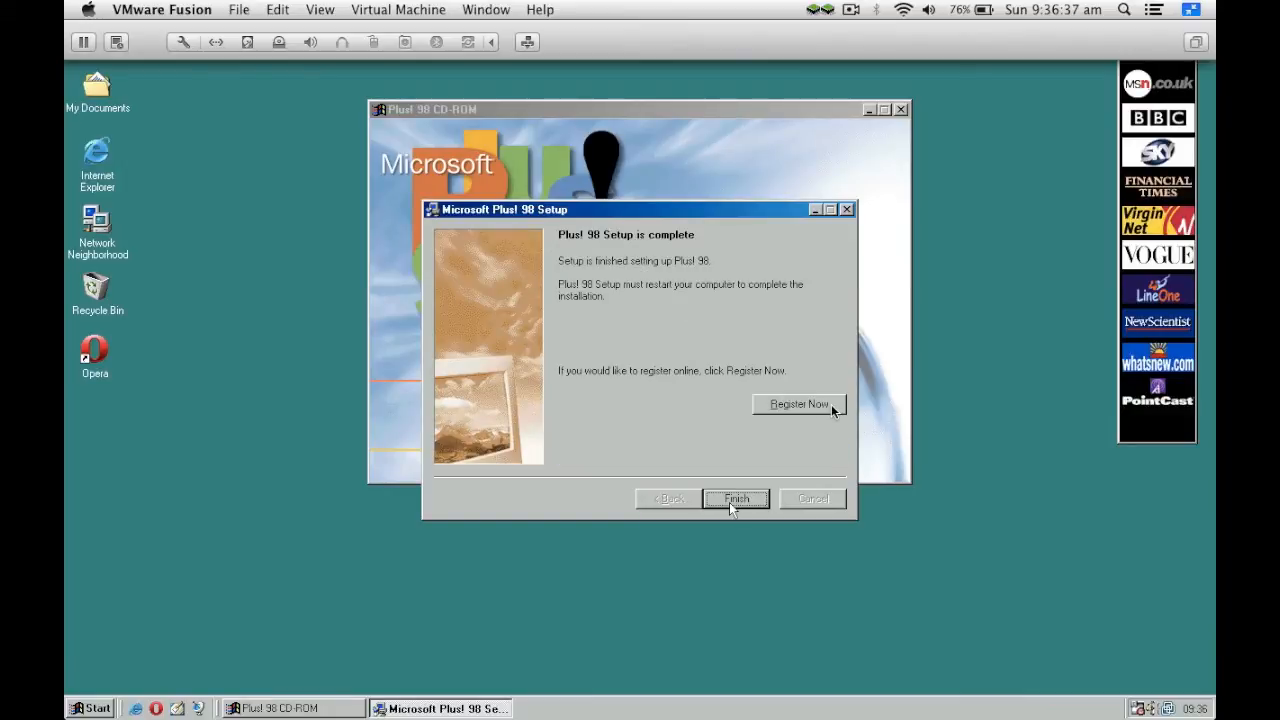
# Finish Plus! 98 Setup and agree to restart the computer now
pyautogui.click(736, 498)
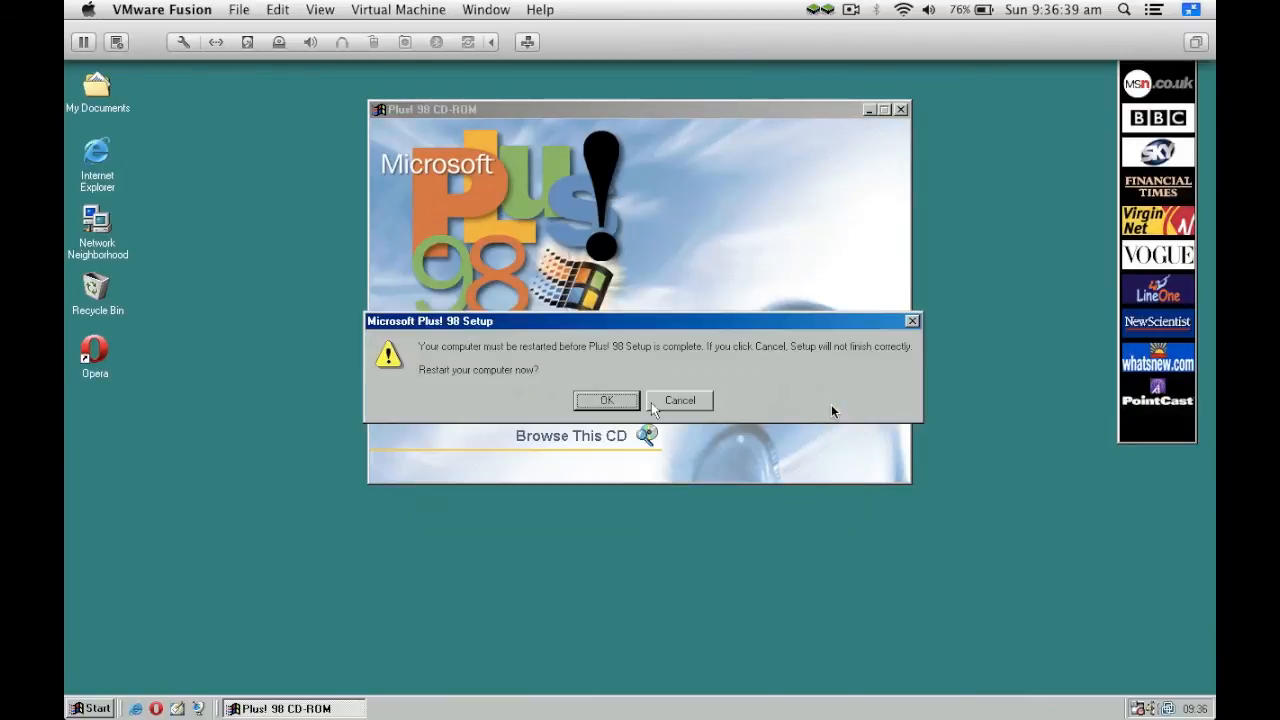
pyautogui.click(680, 400)
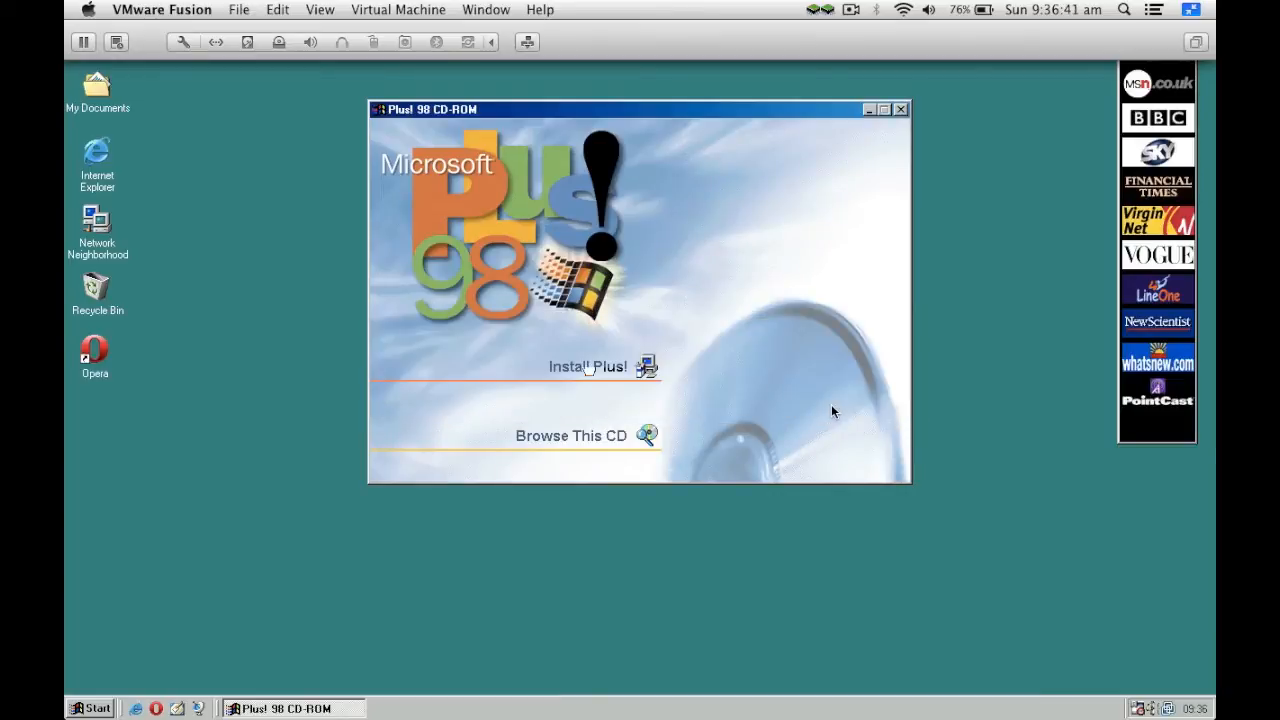
pyautogui.moveTo(575, 280)
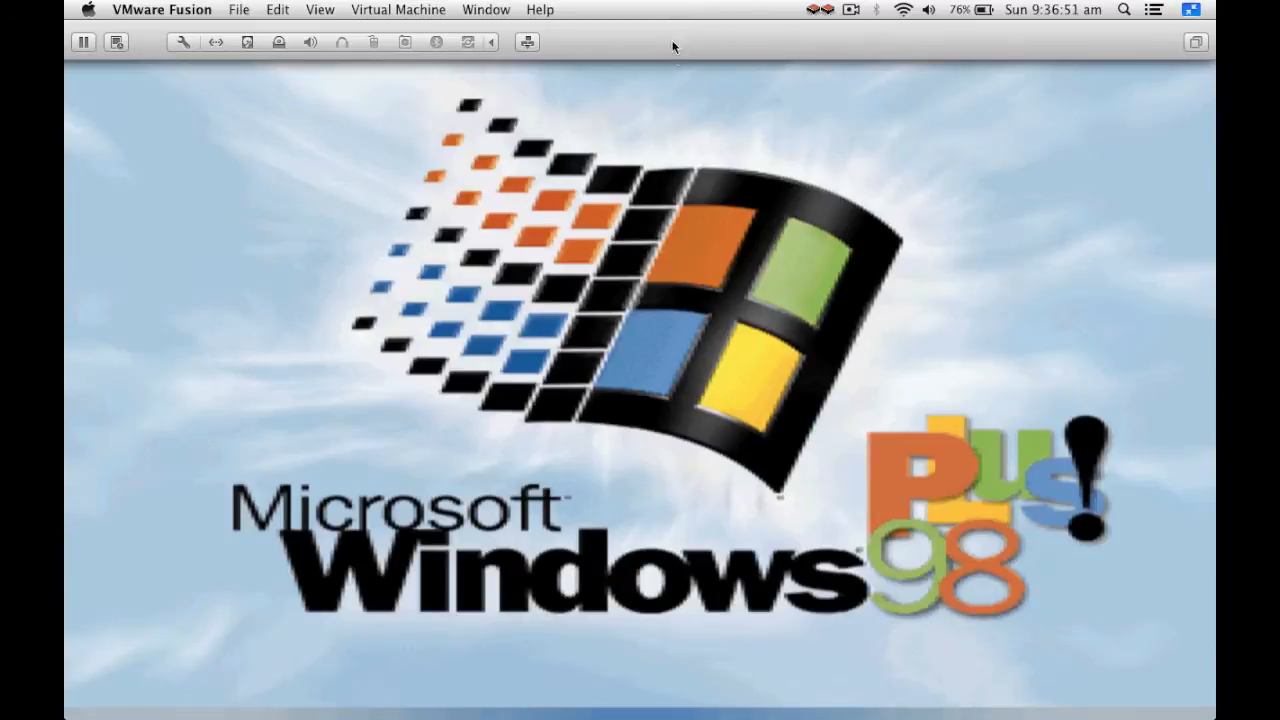
# After the reboot, open the Start menu and close it without choosing anything
pyautogui.click(486, 9)
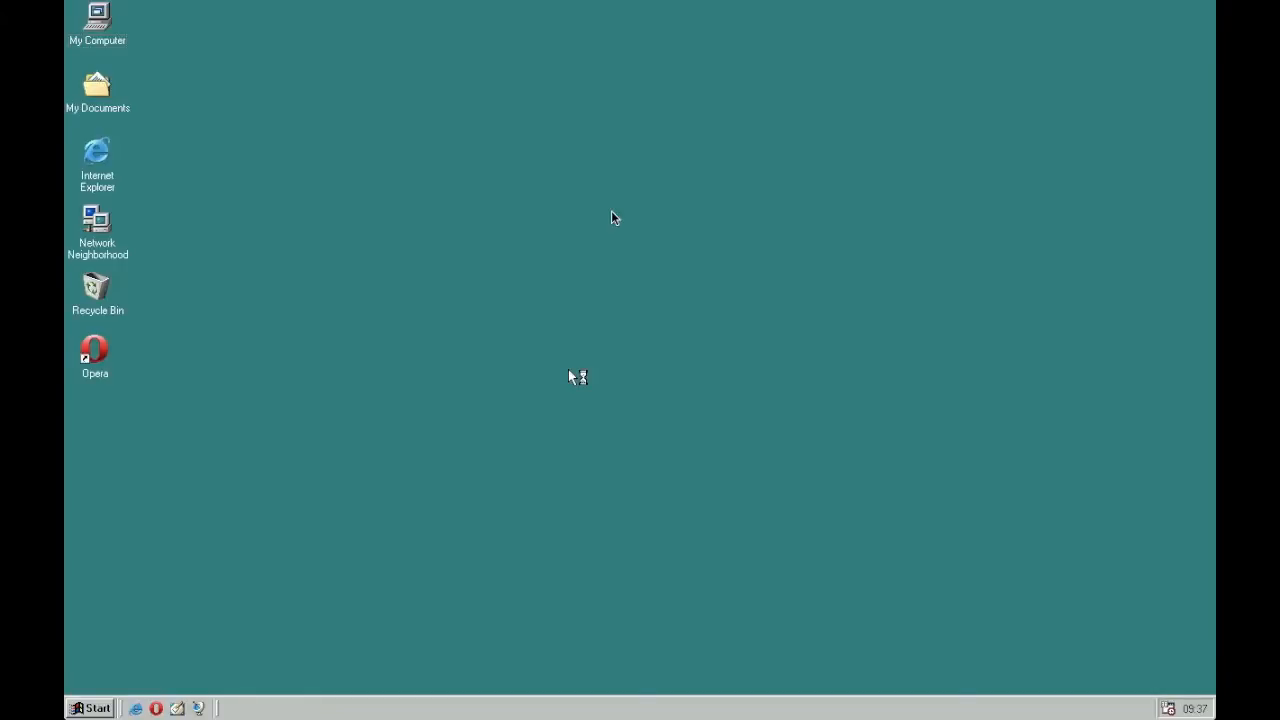
pyautogui.click(89, 708)
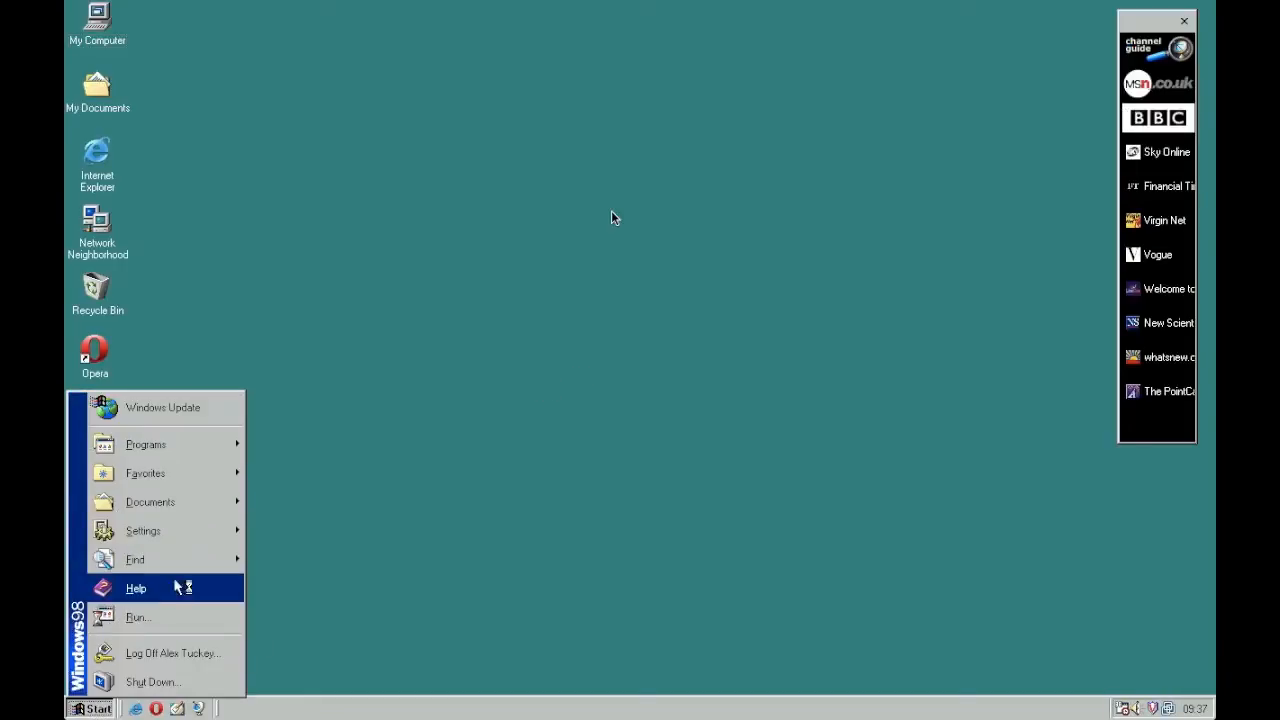
pyautogui.click(145, 444)
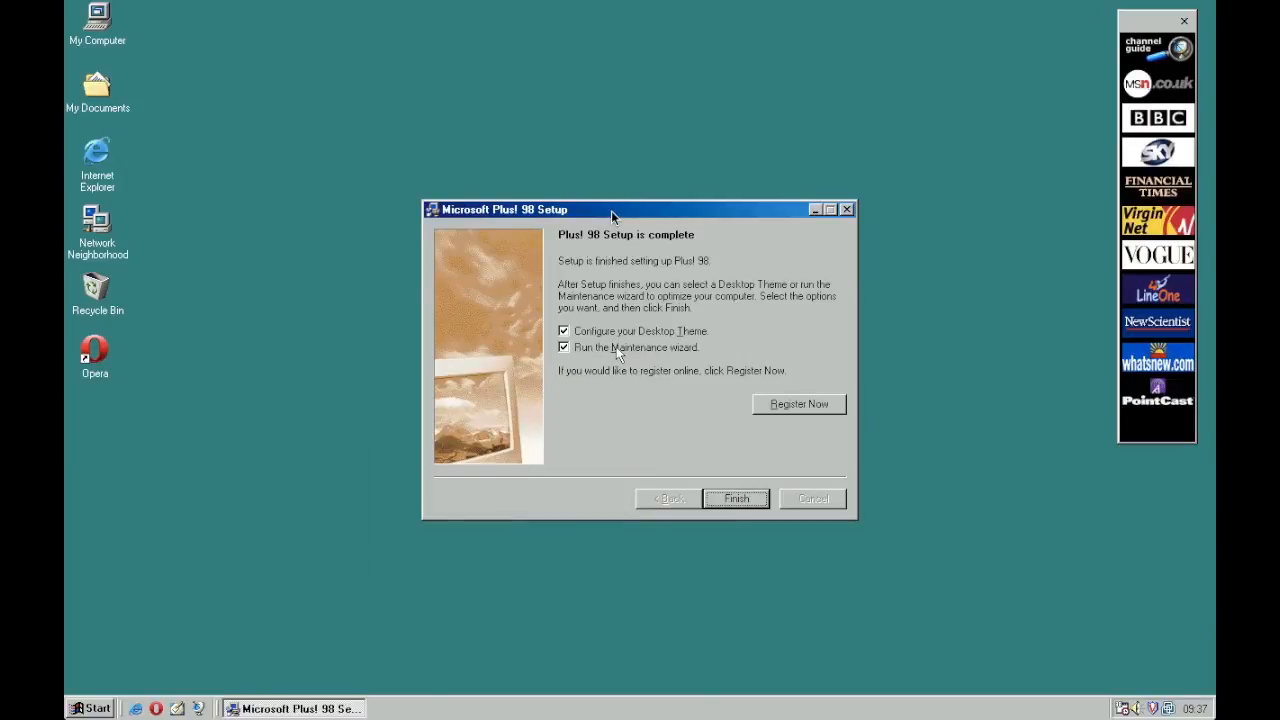
# Finish setup and preview the Architecture and Cathy desktop themes
pyautogui.click(564, 347)
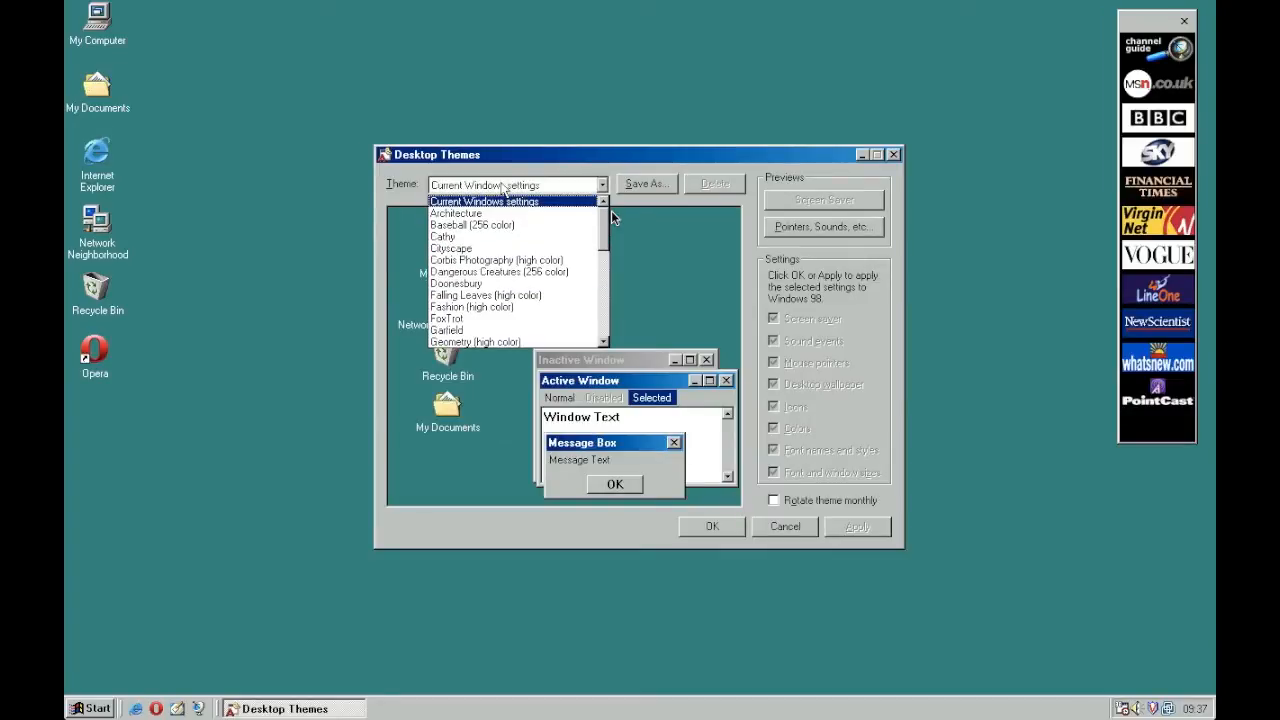
pyautogui.click(456, 213)
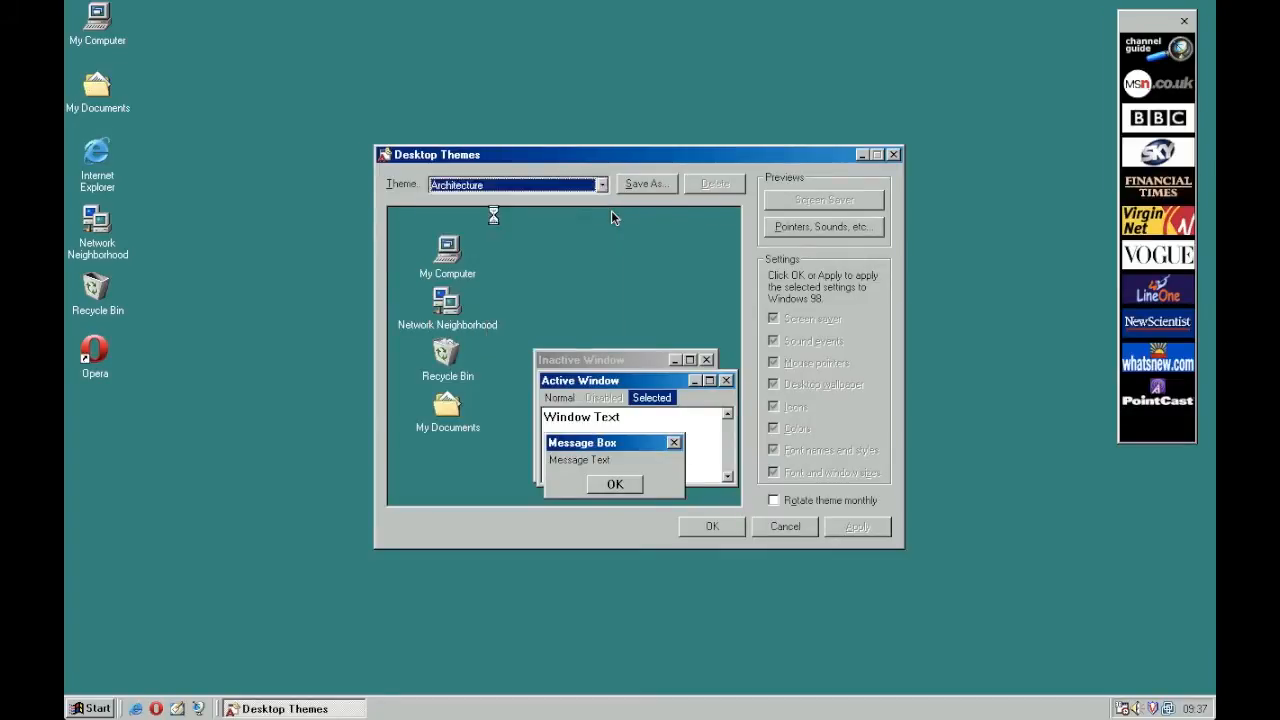
pyautogui.click(601, 184)
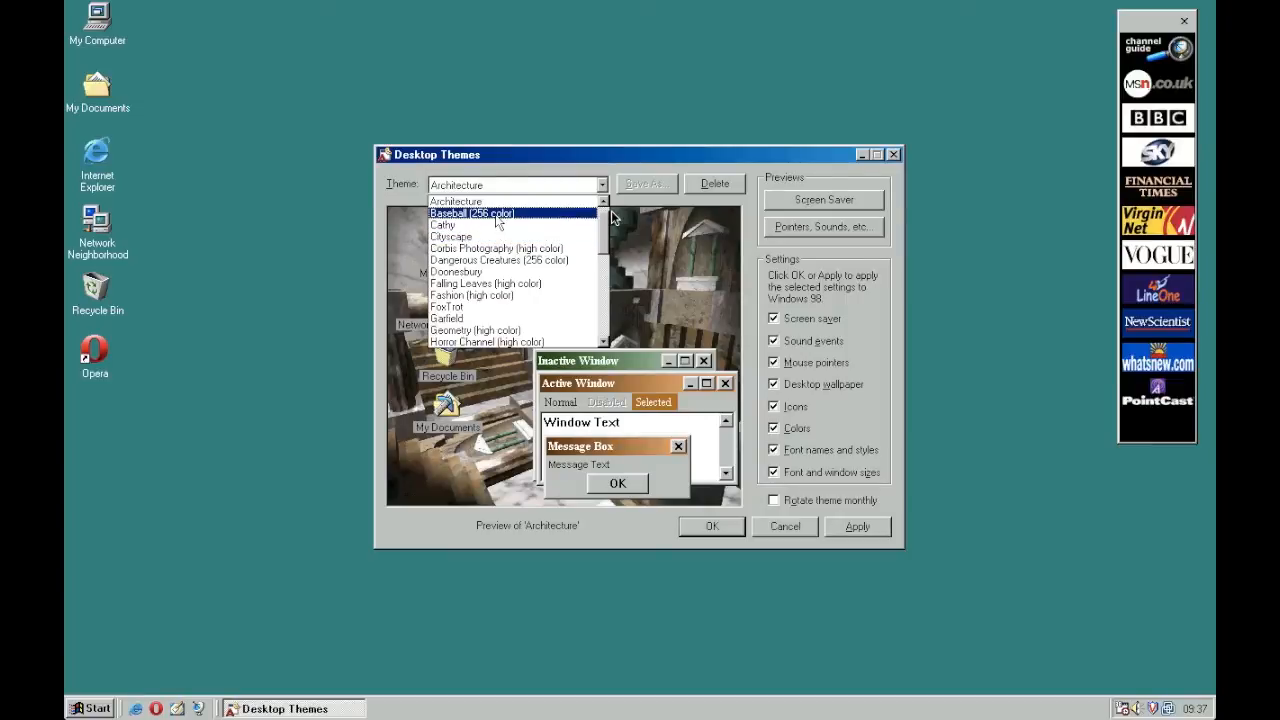
pyautogui.click(471, 213)
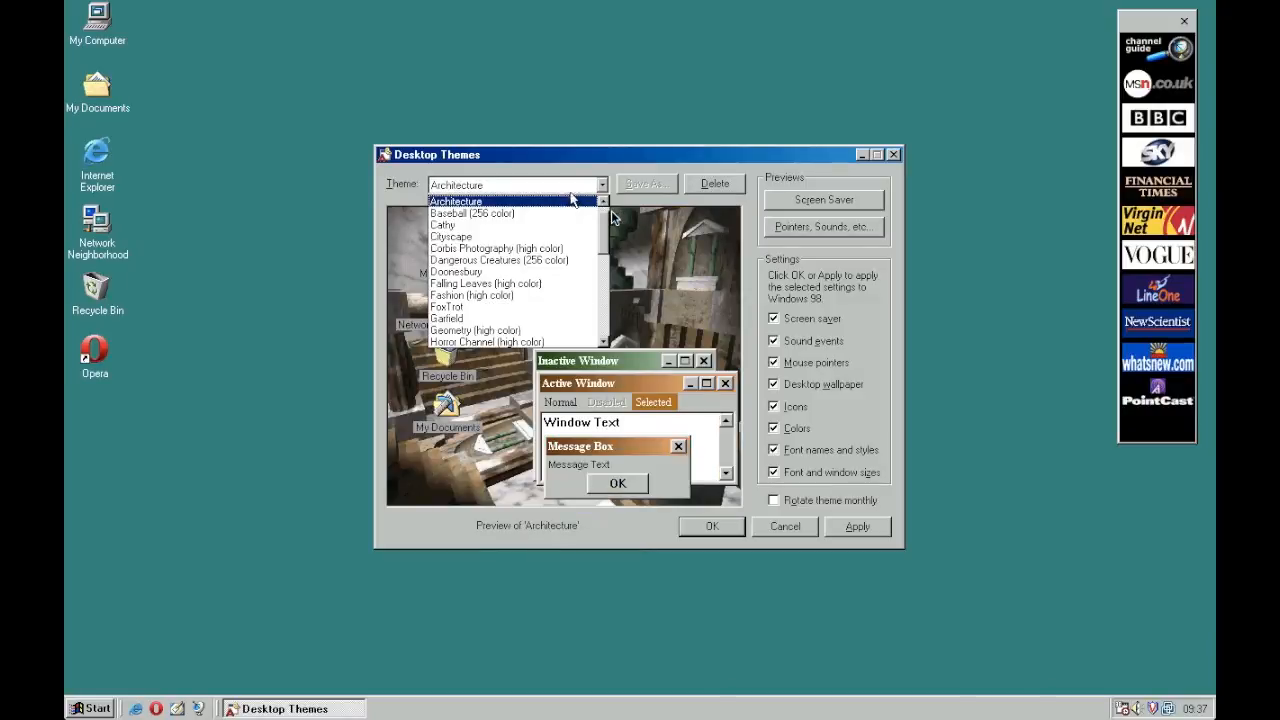
pyautogui.click(442, 225)
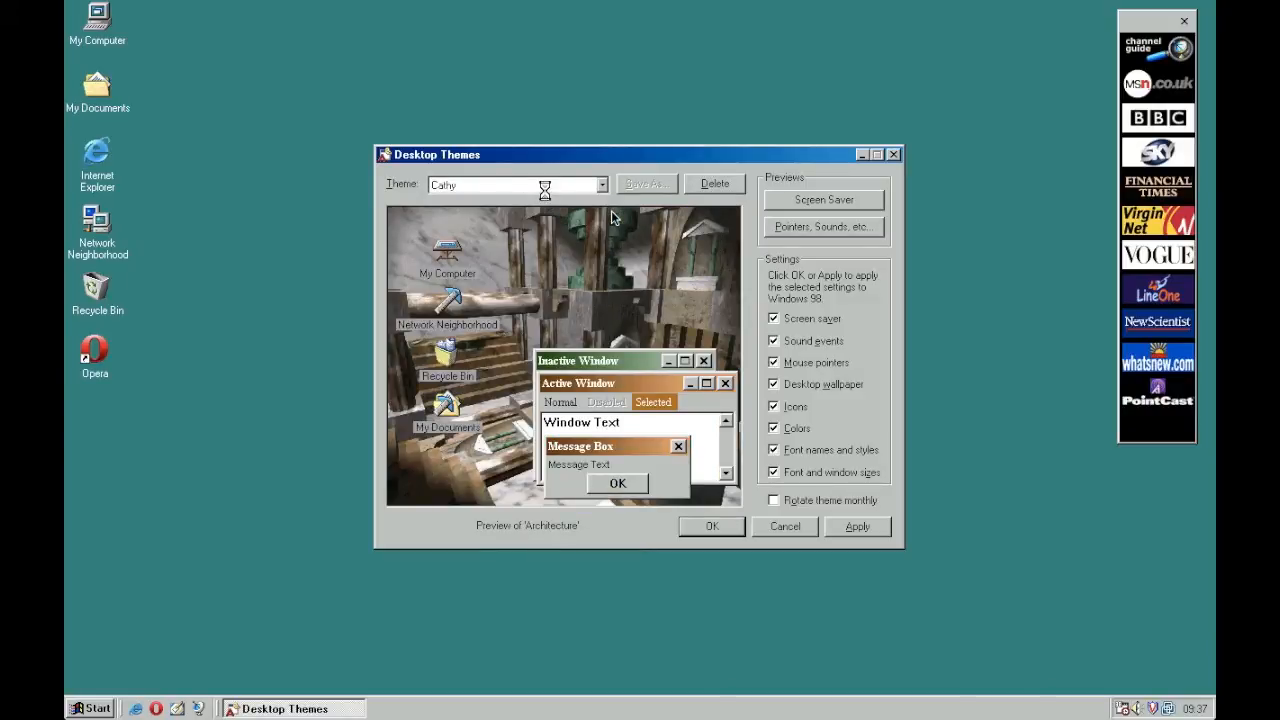
# Preview Cityscape, Corbis Photography, Dangerous Creatures and Fashion, then apply Garfield
pyautogui.click(601, 184)
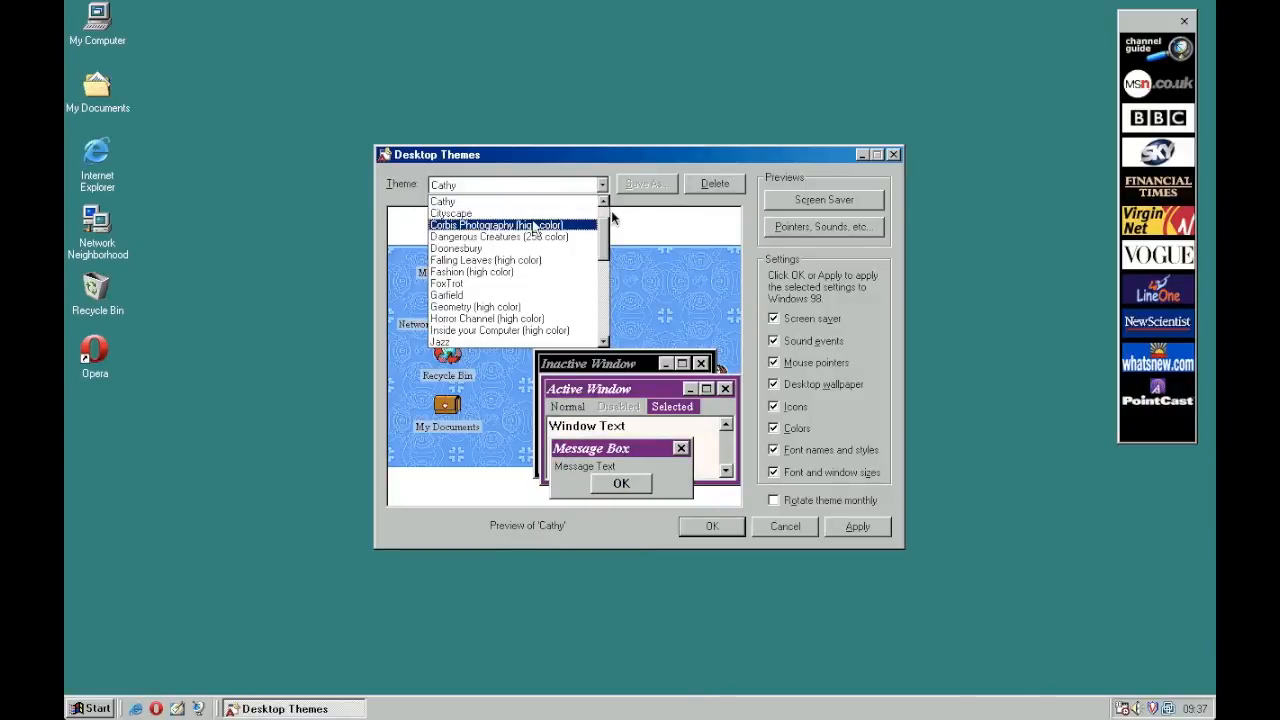
pyautogui.click(451, 200)
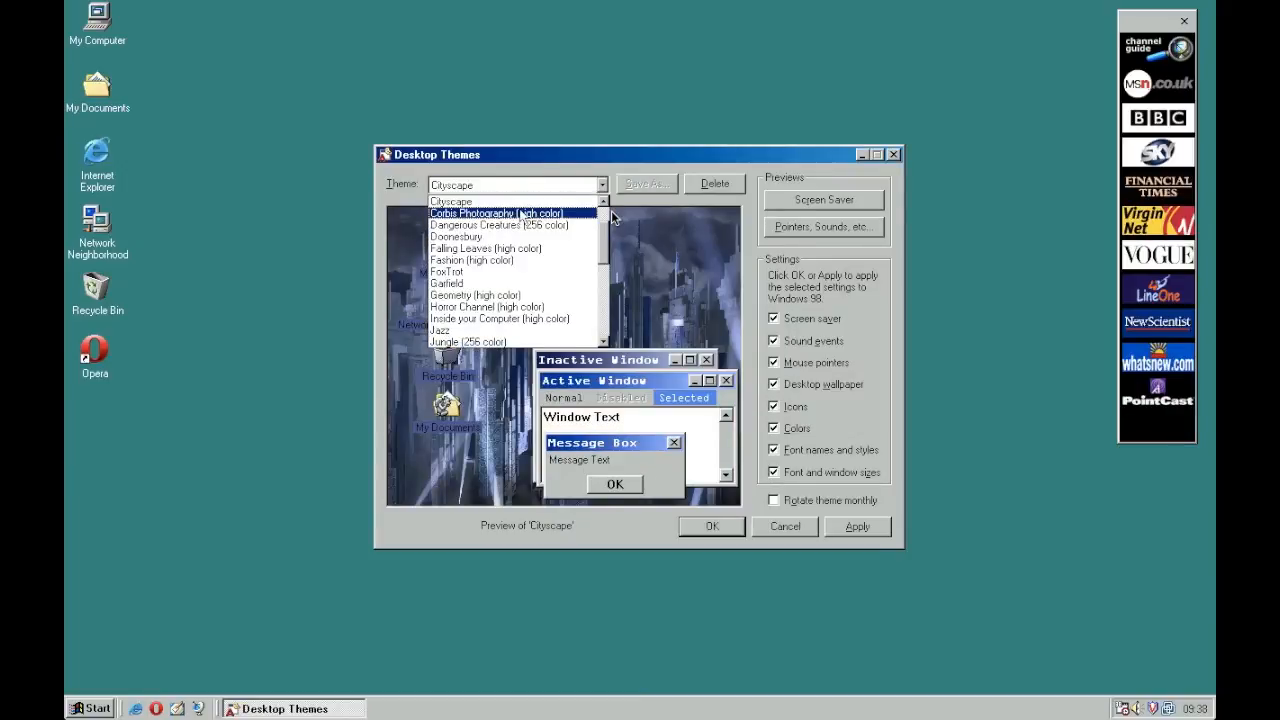
pyautogui.click(497, 213)
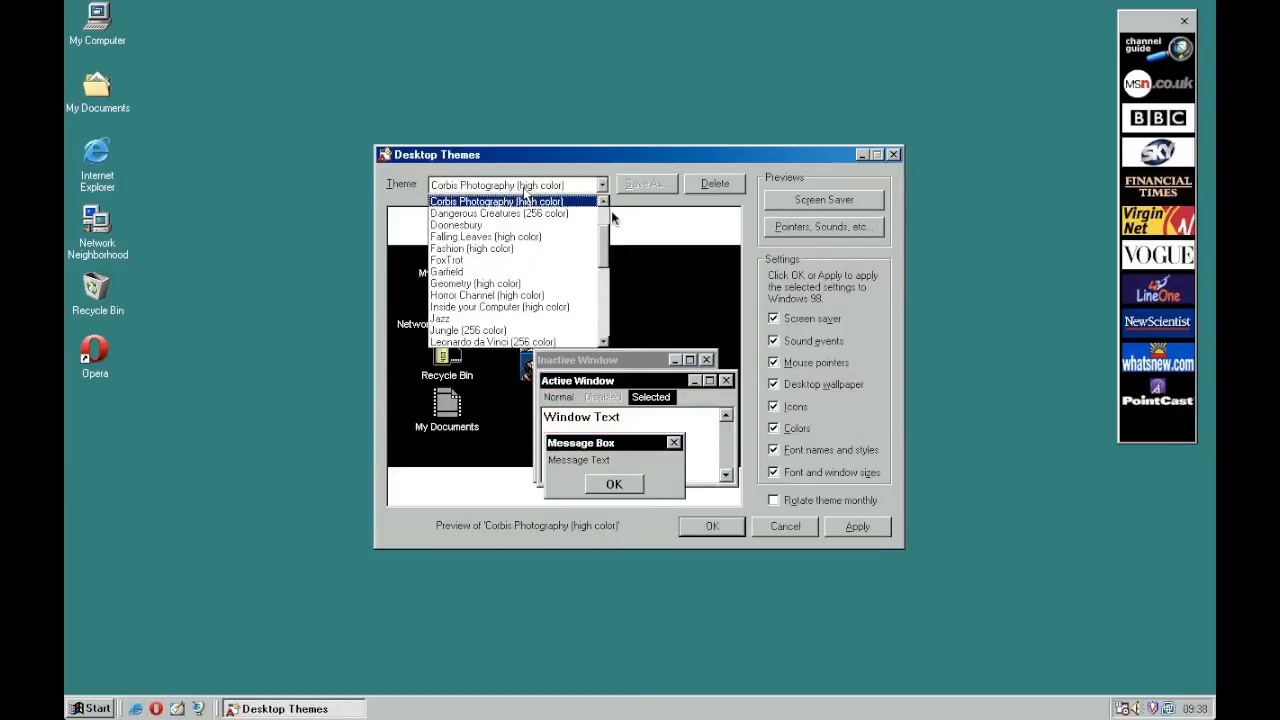
pyautogui.click(497, 213)
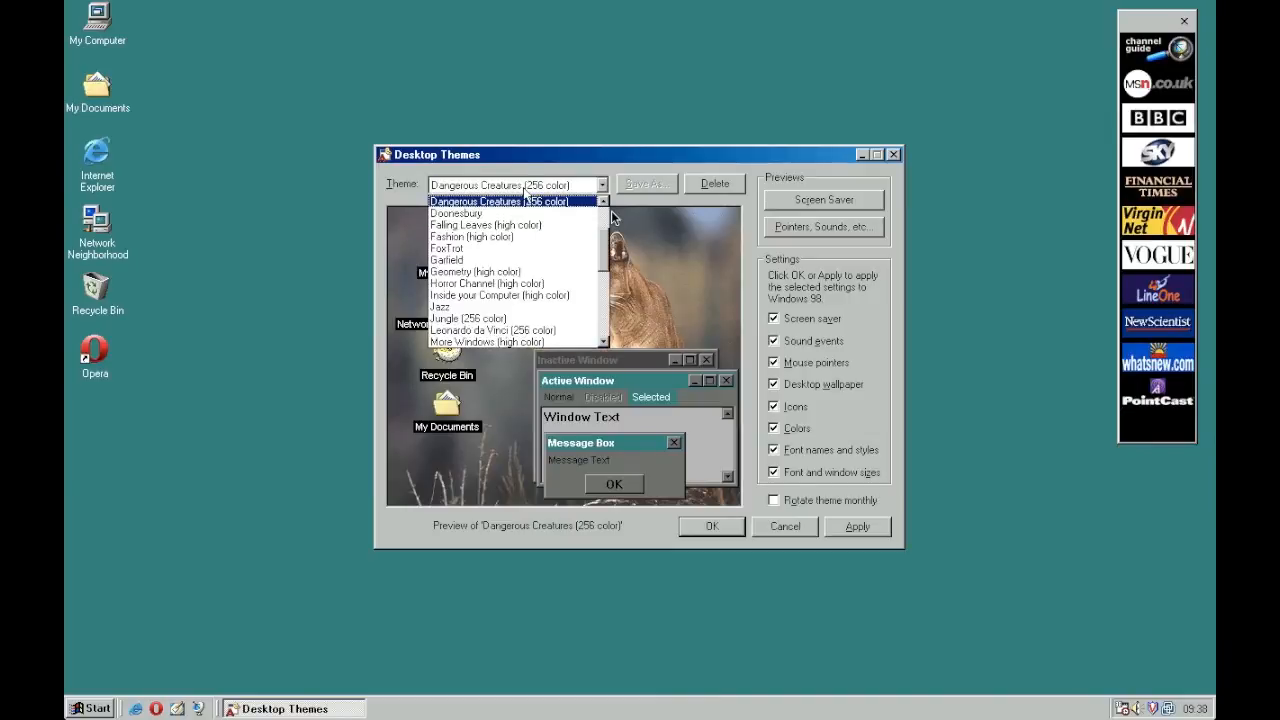
pyautogui.click(457, 213)
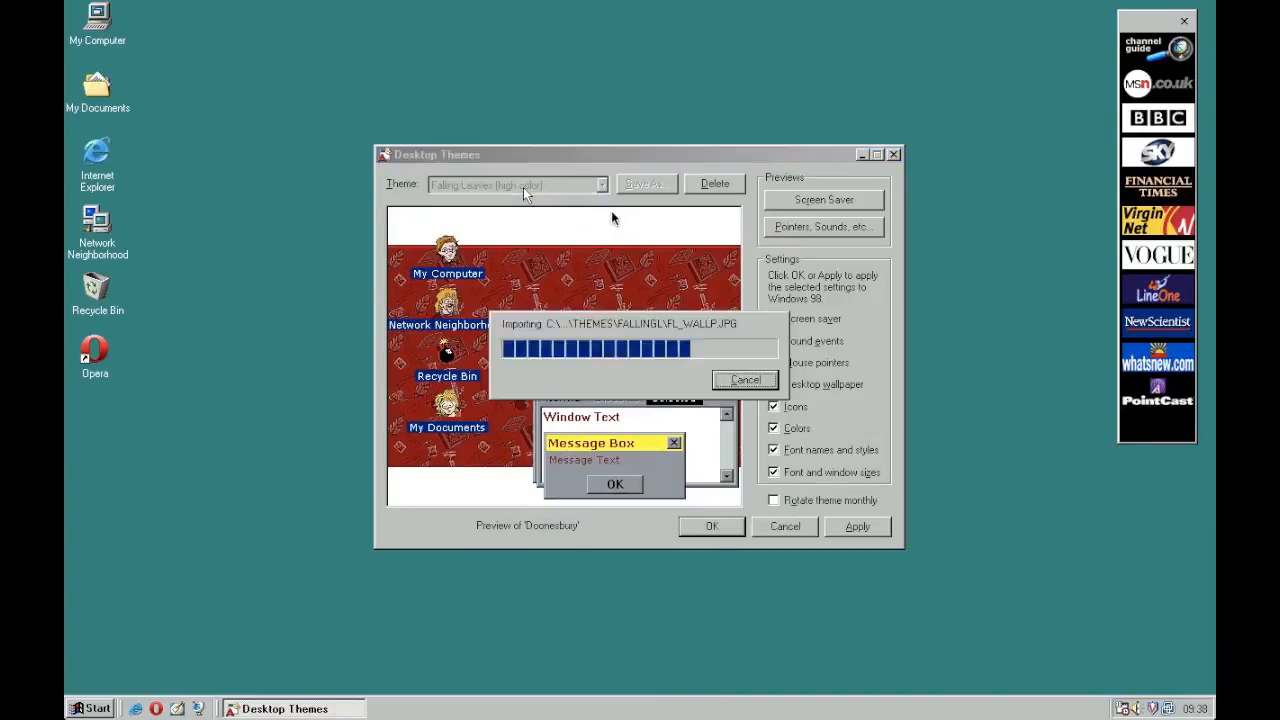
pyautogui.click(601, 184)
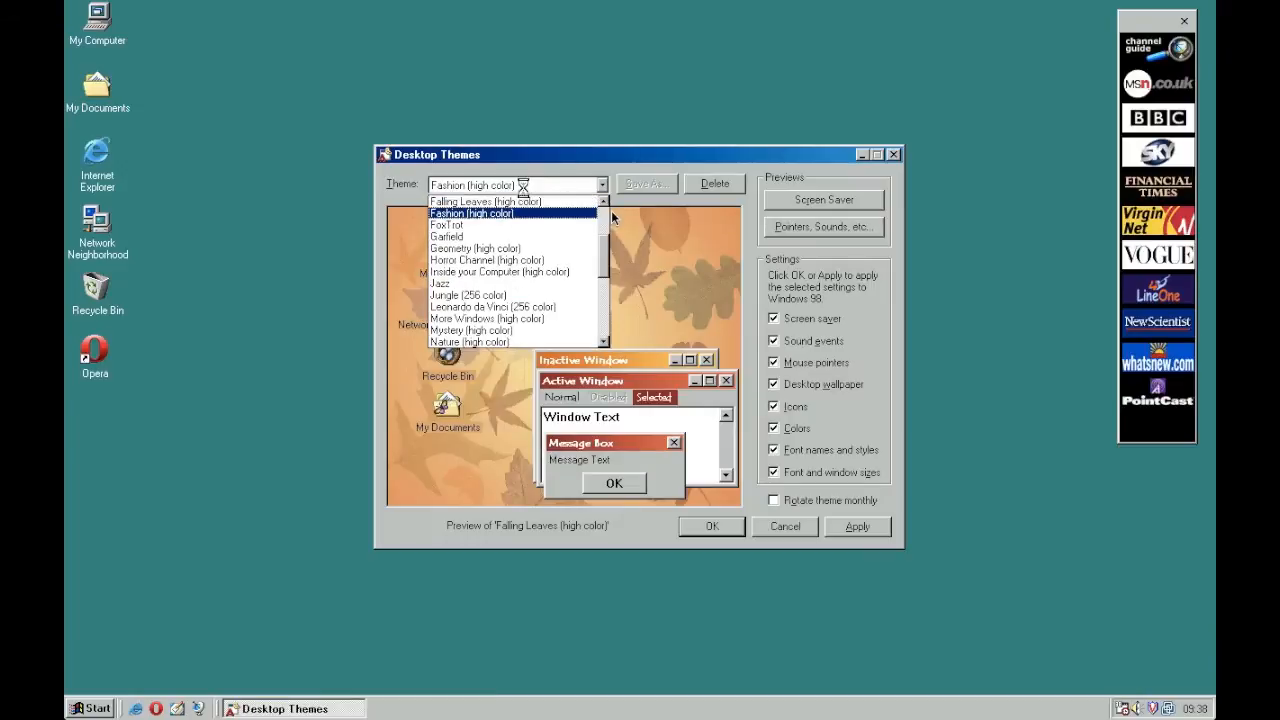
pyautogui.click(446, 224)
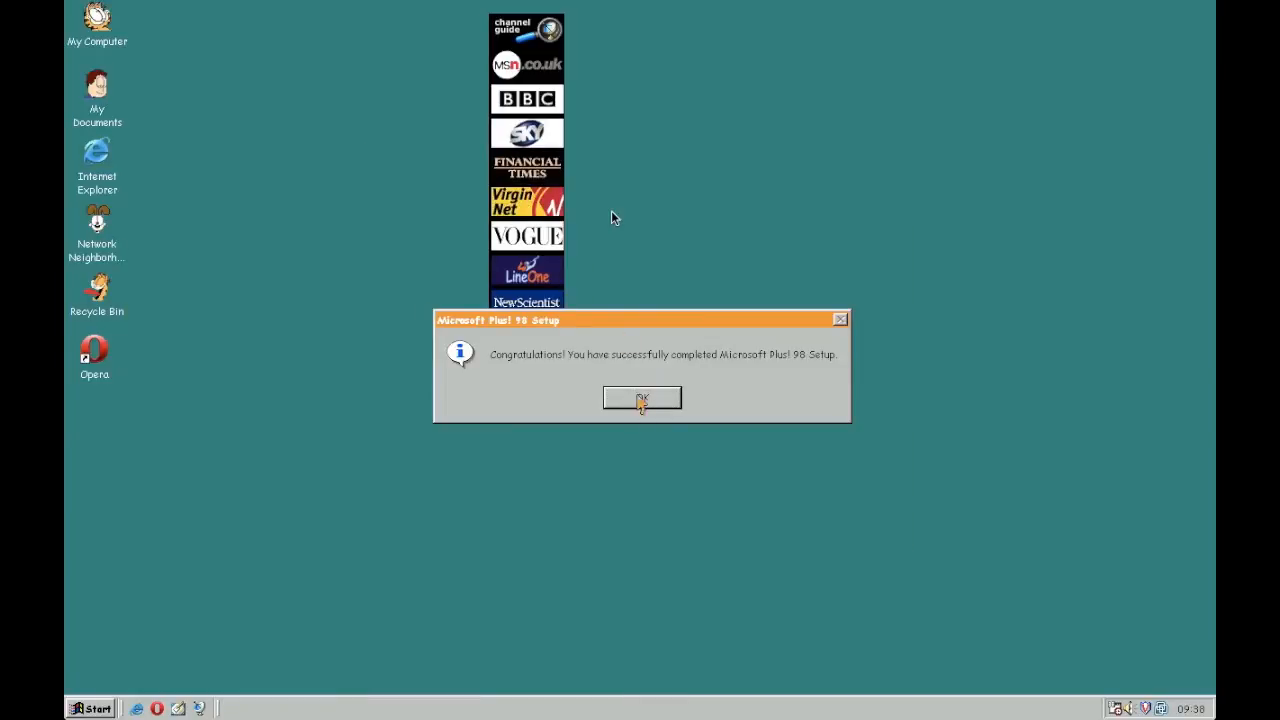
# Dismiss the congratulations box, allow the Flash install, close its error, and open Start
pyautogui.click(641, 397)
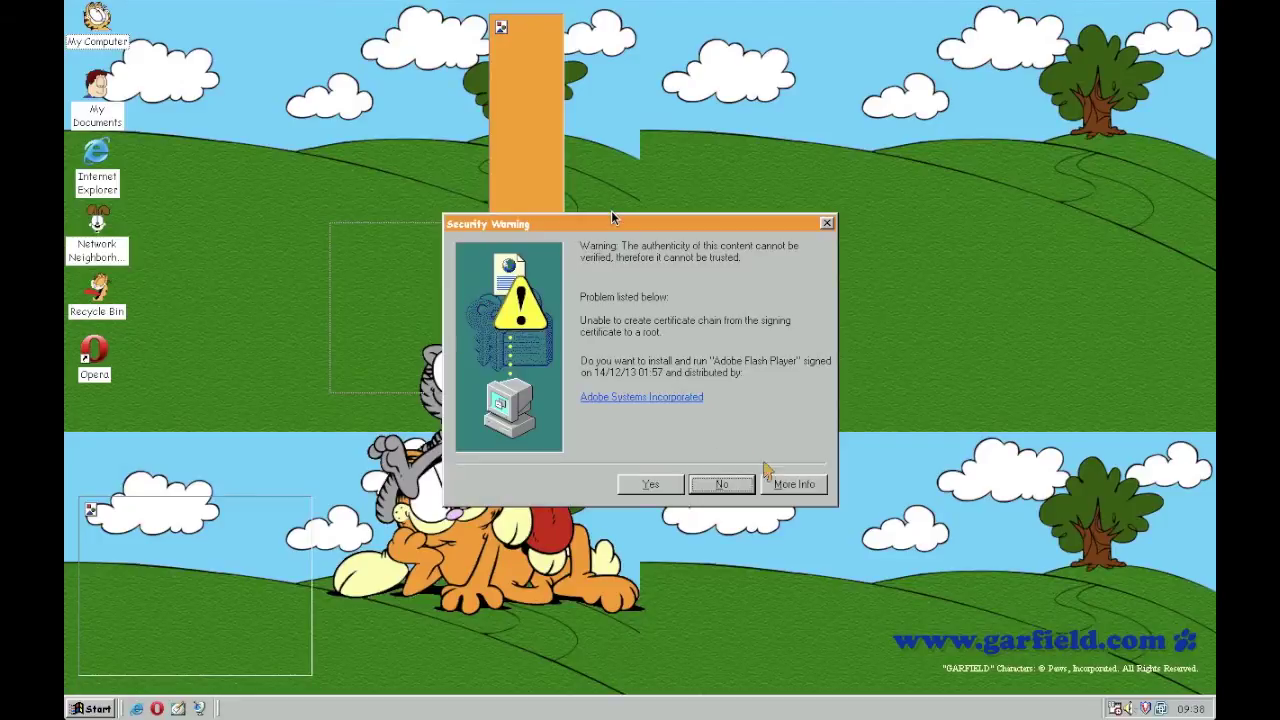
pyautogui.click(650, 484)
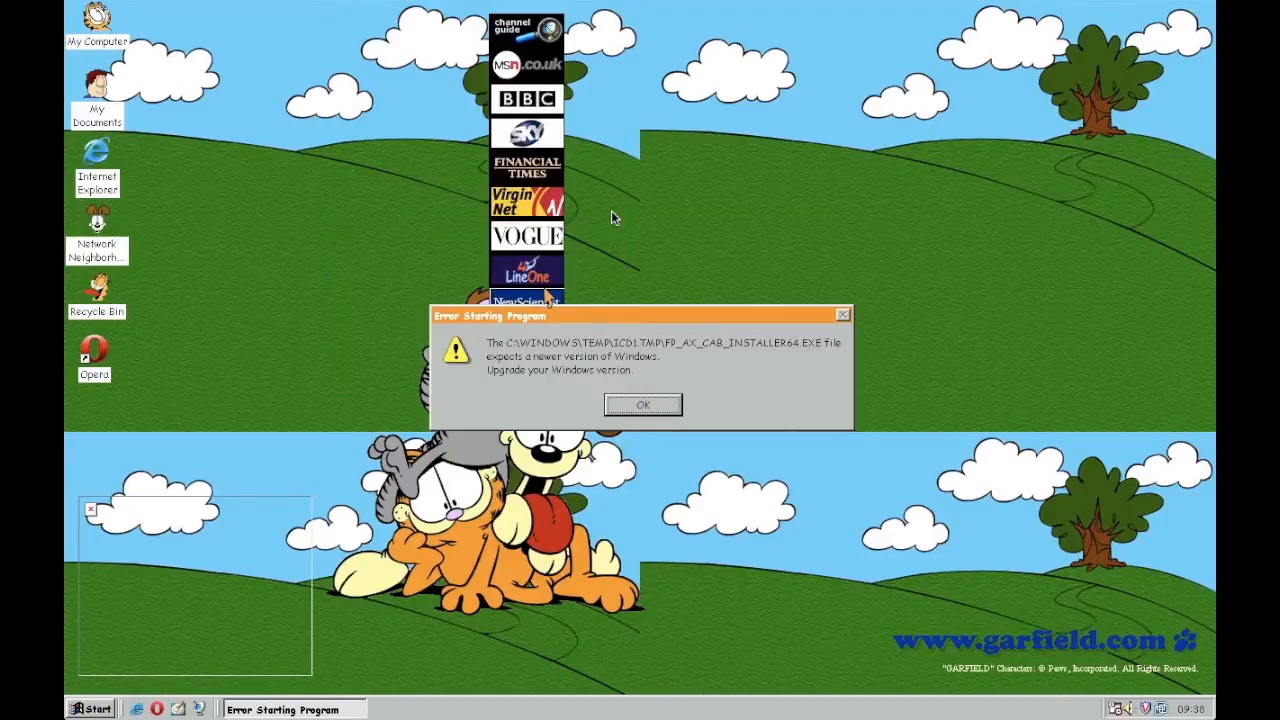
pyautogui.click(642, 405)
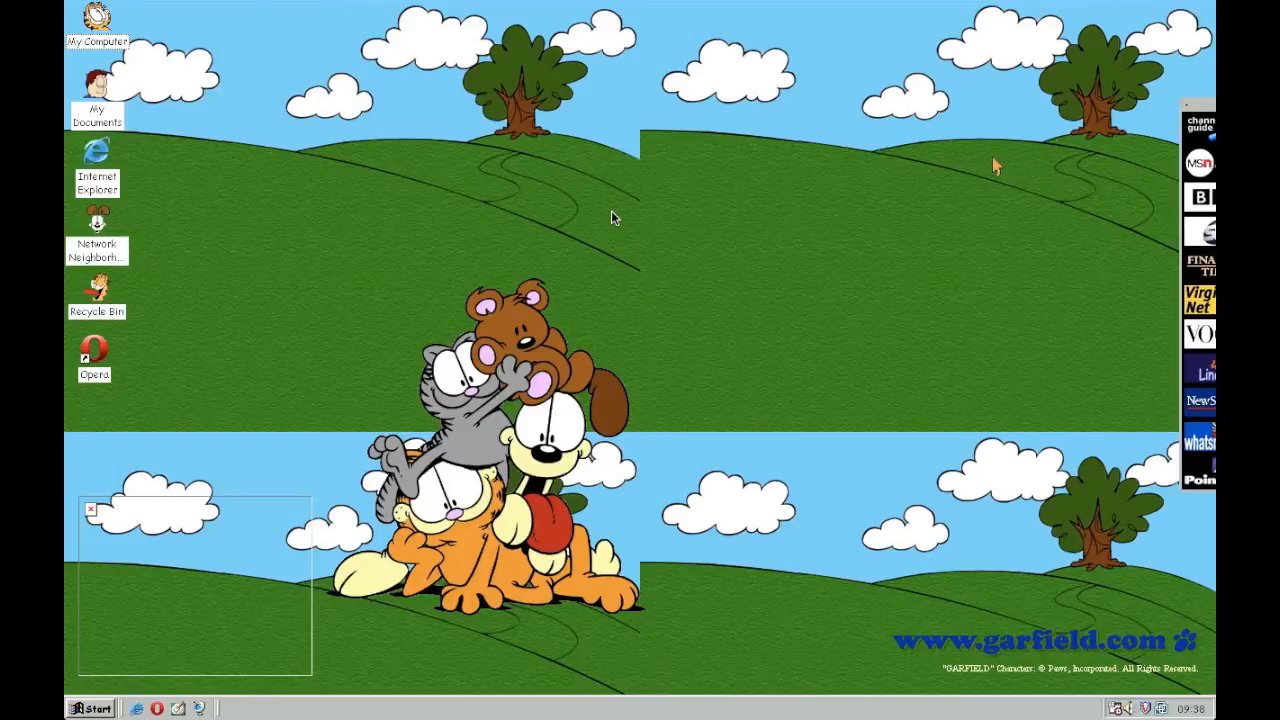
pyautogui.click(91, 708)
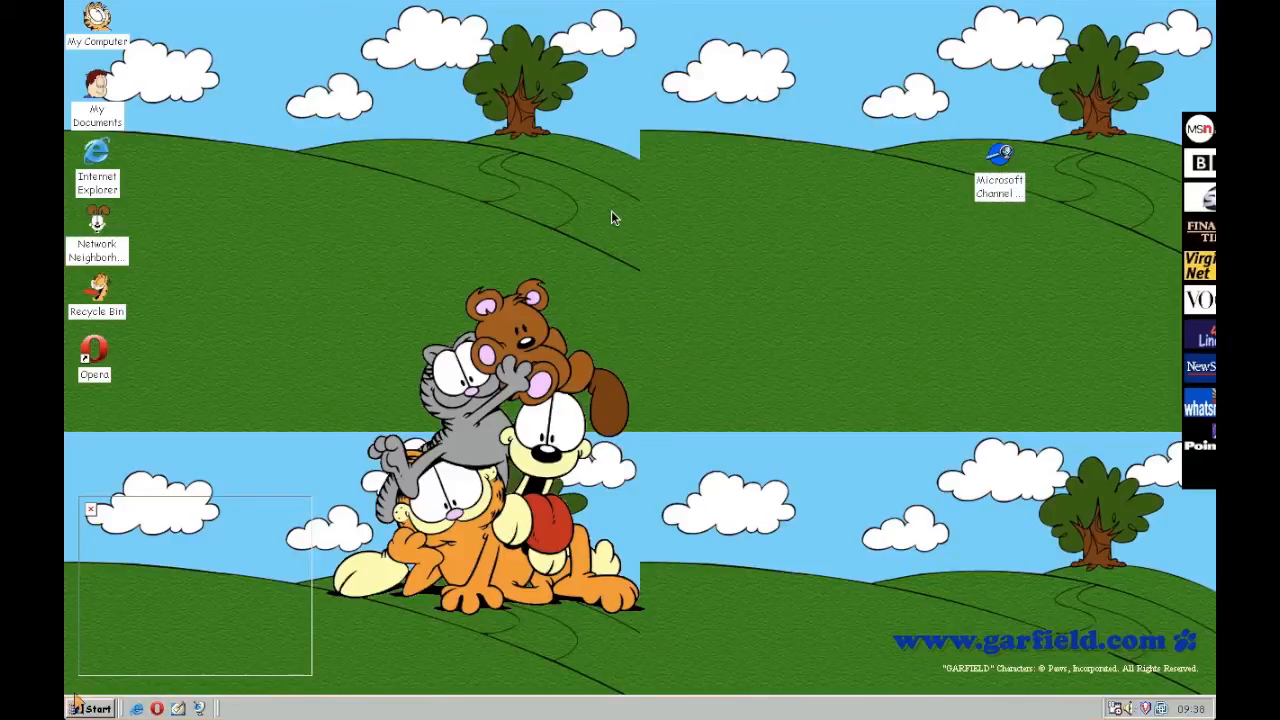
pyautogui.moveTo(330, 532)
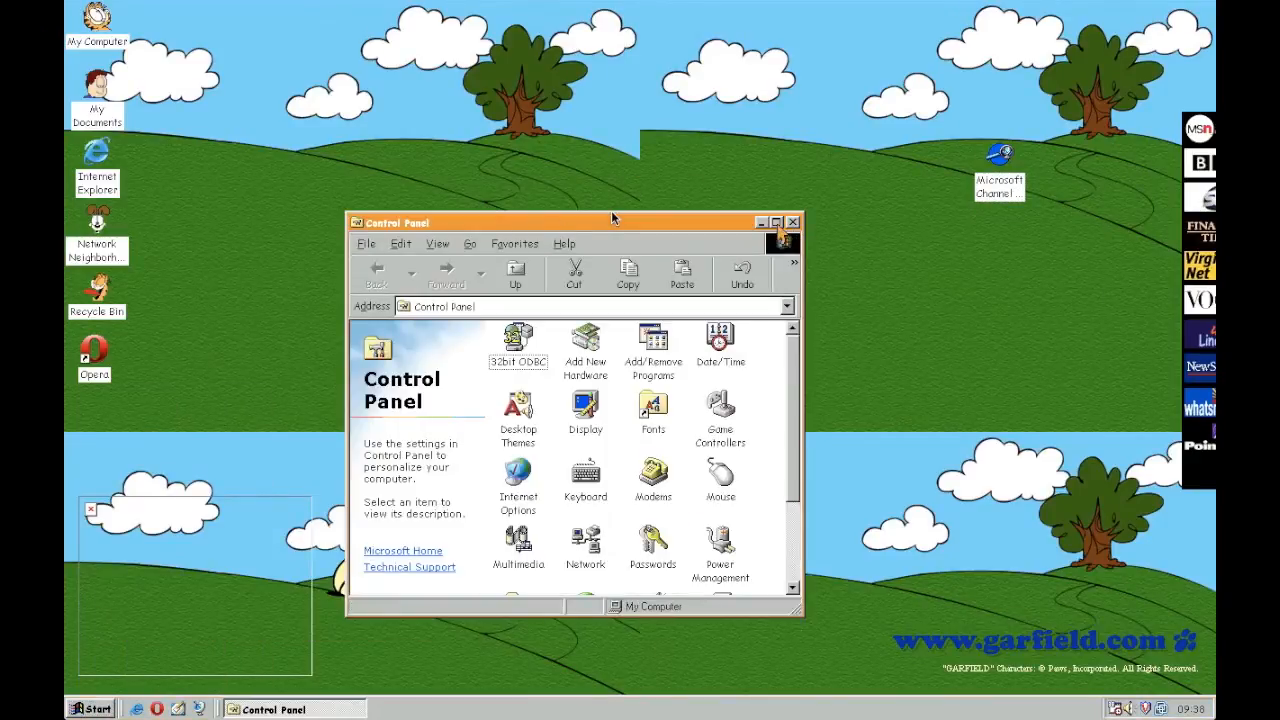
# Maximize, restore, then minimize the Control Panel window
pyautogui.click(775, 222)
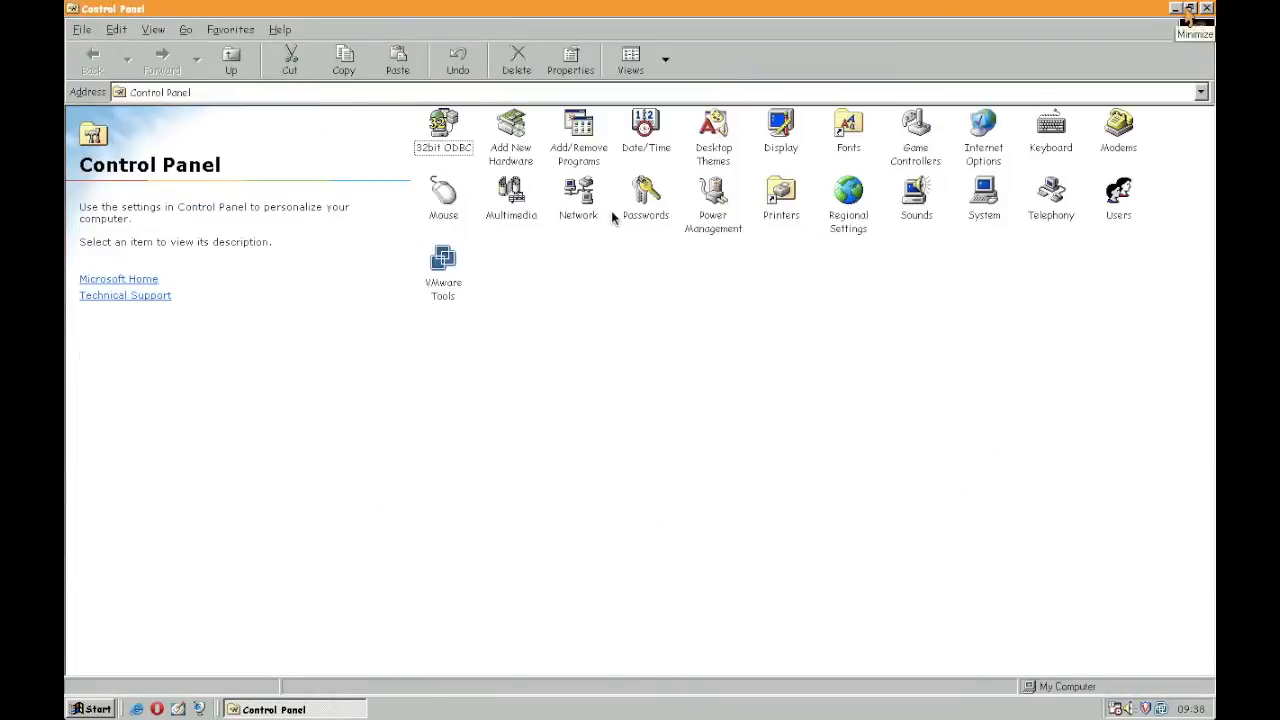
pyautogui.click(1184, 9)
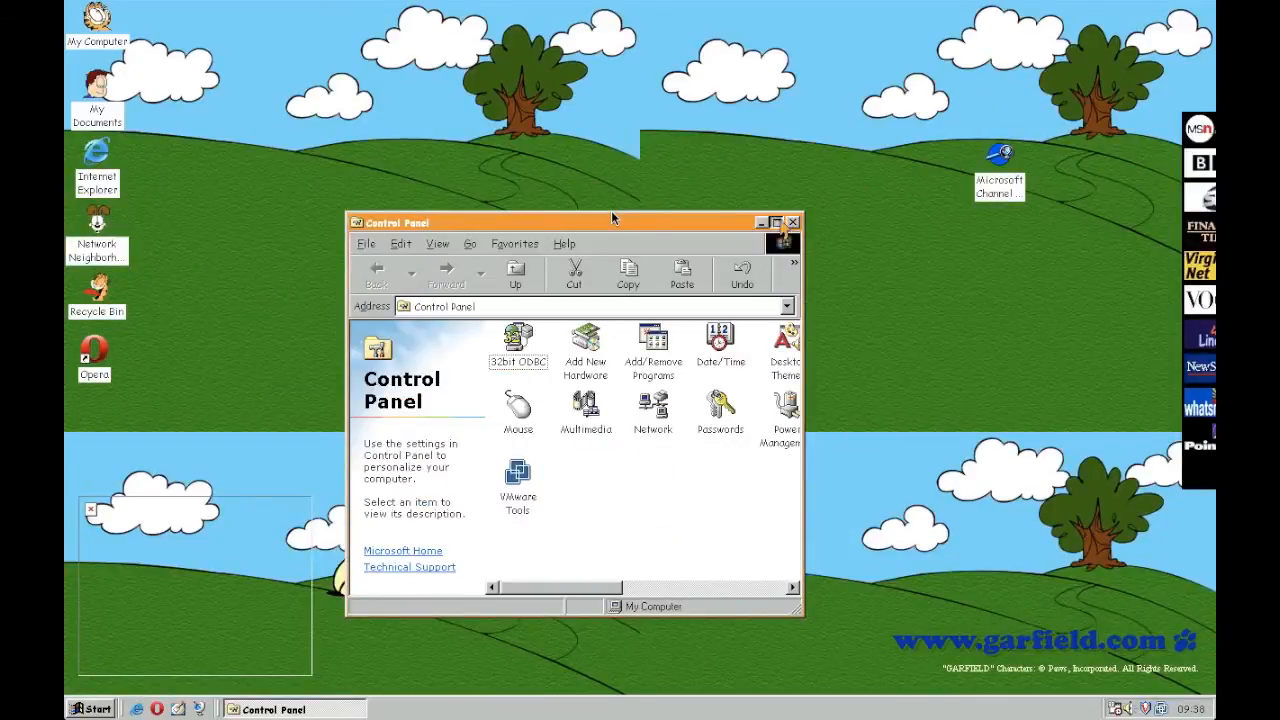
pyautogui.moveTo(820, 268)
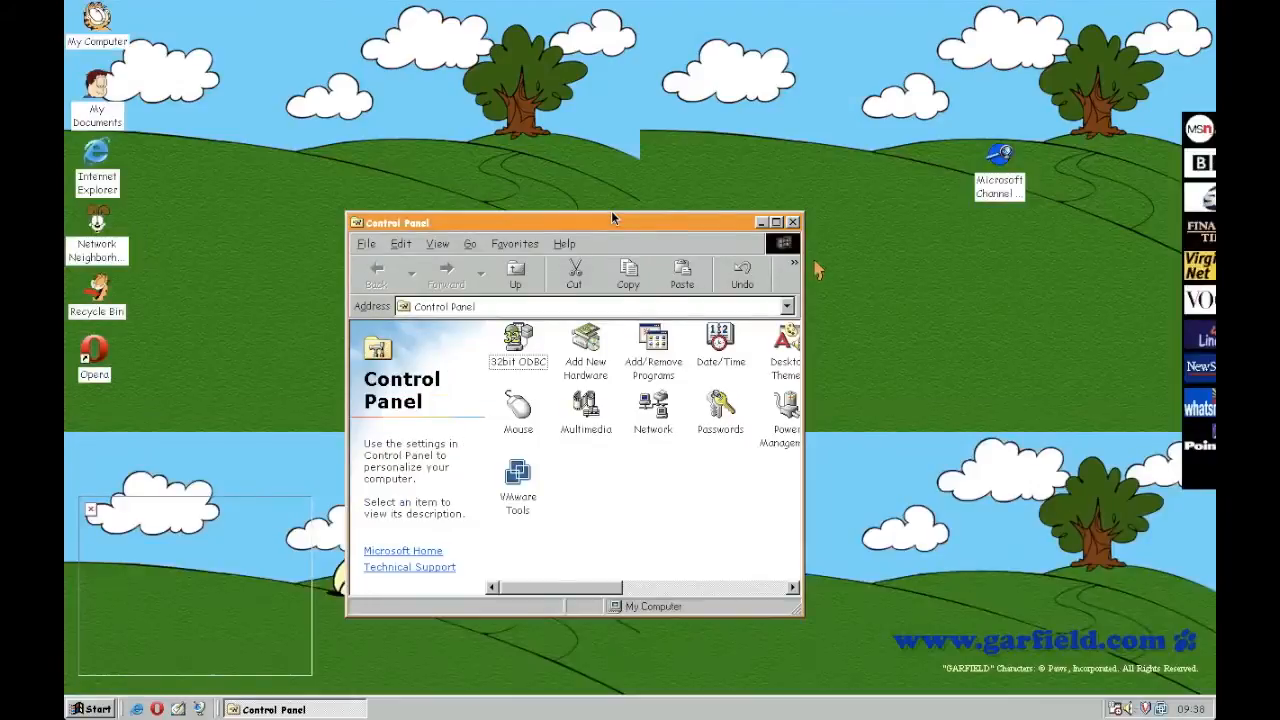
pyautogui.click(761, 222)
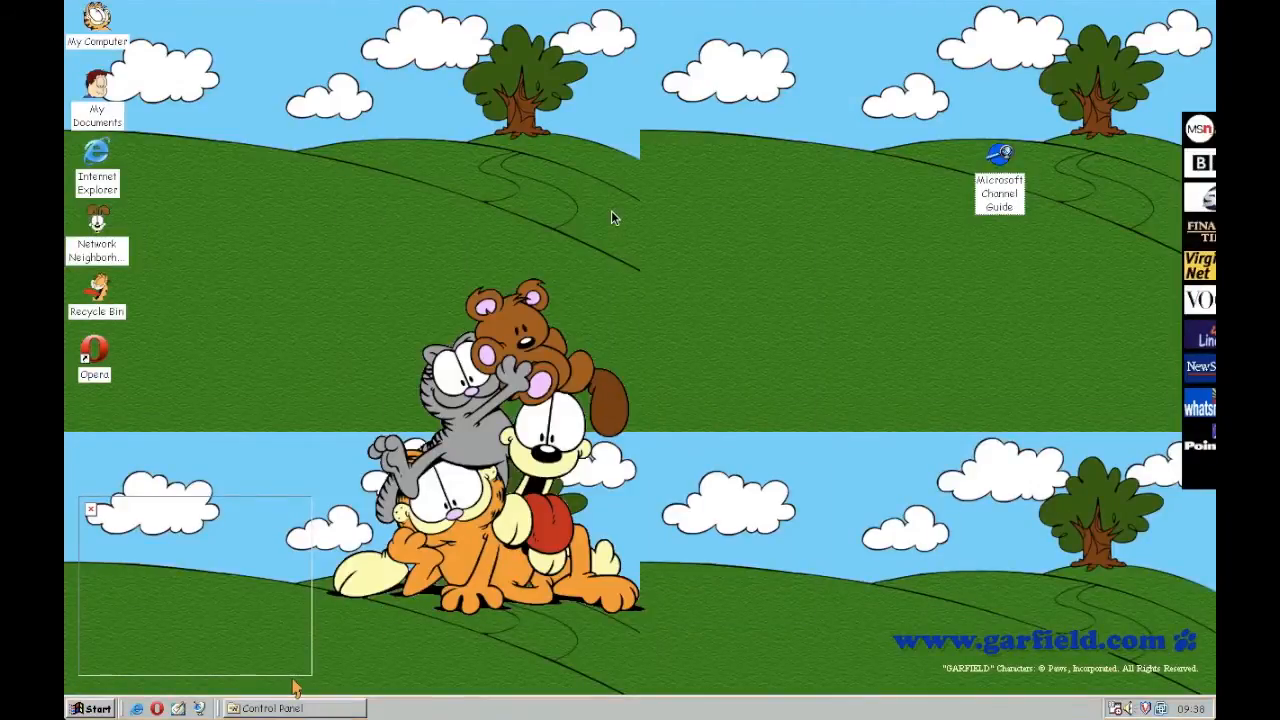
# Pick the Windows 98 theme in Desktop Themes to replace Garfield
pyautogui.click(268, 708)
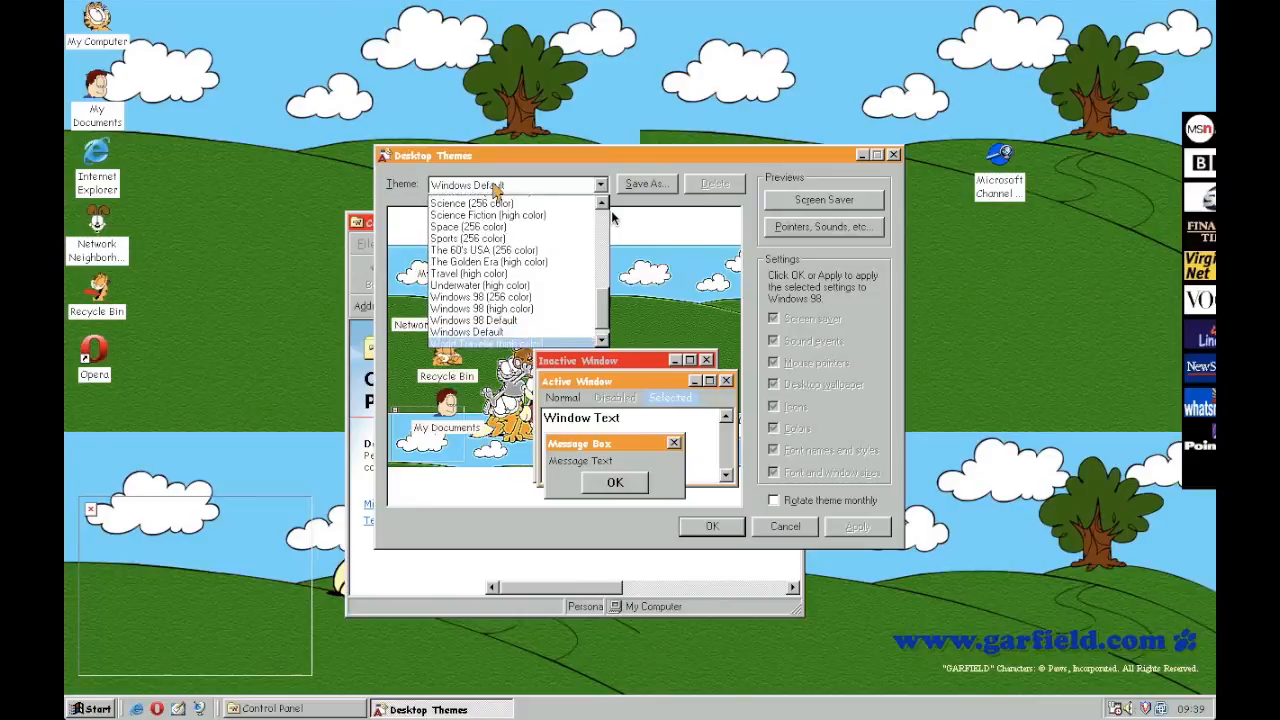
pyautogui.click(480, 308)
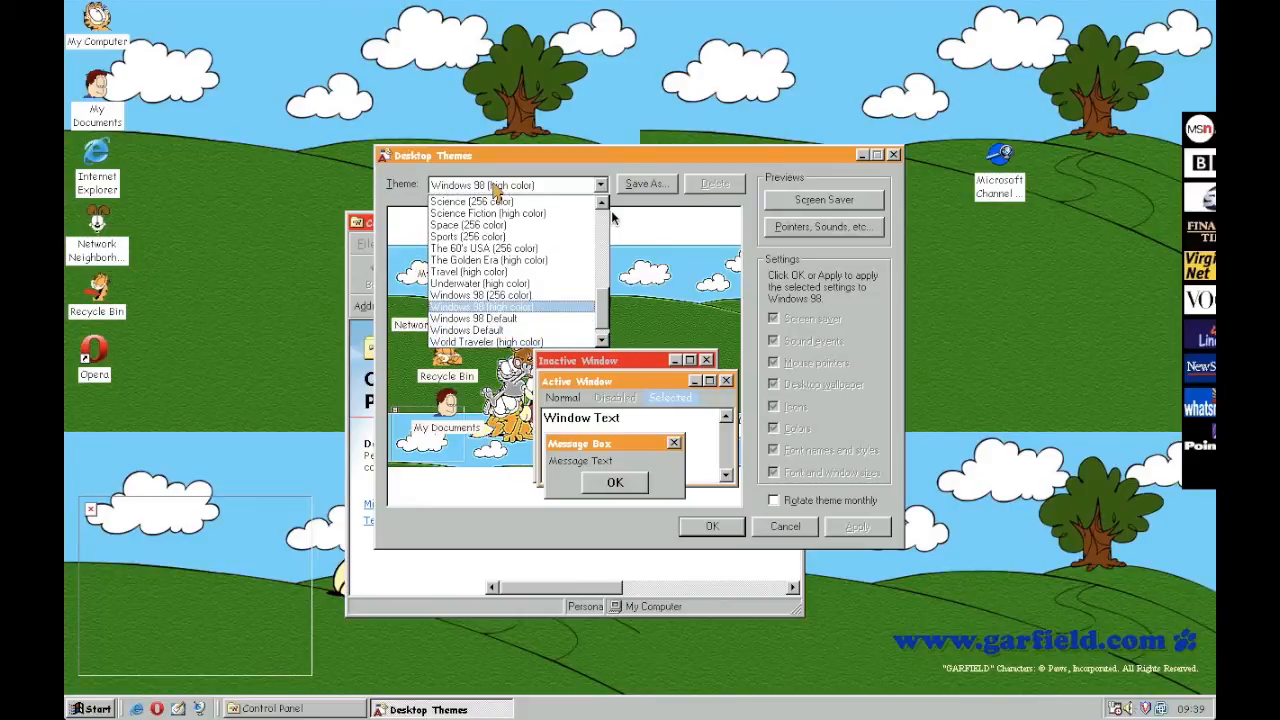
pyautogui.click(483, 297)
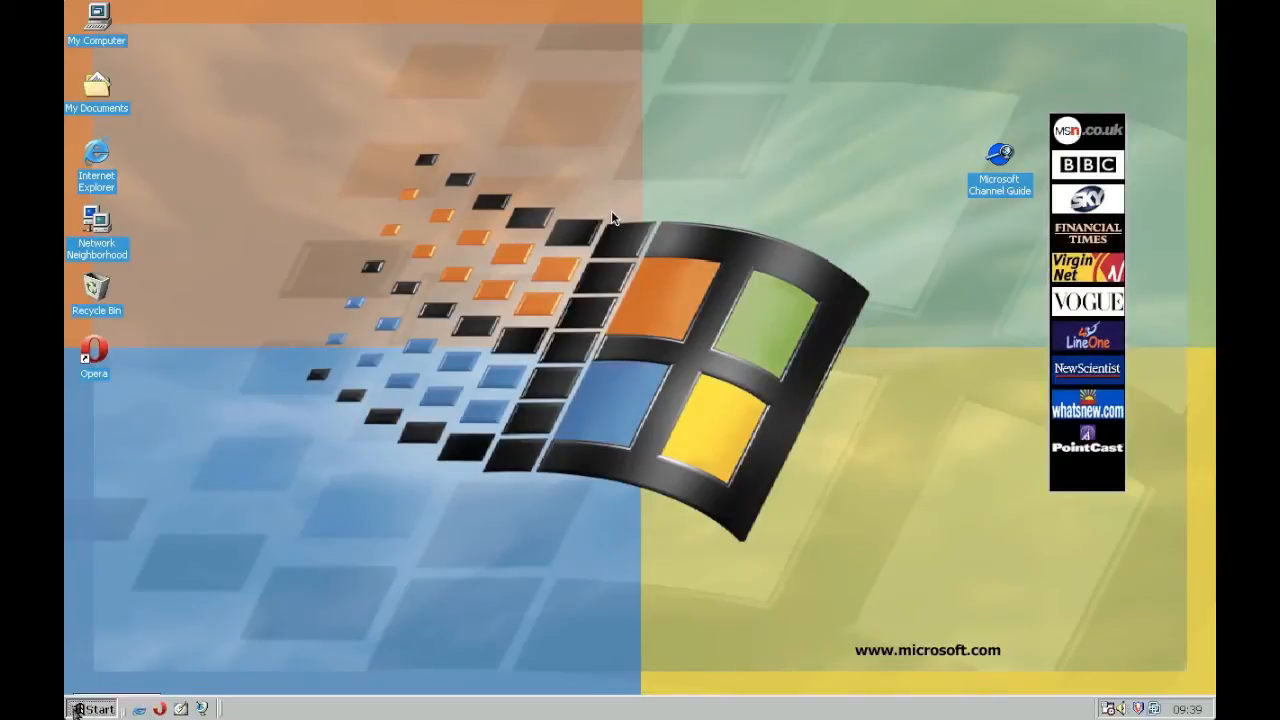
pyautogui.click(92, 708)
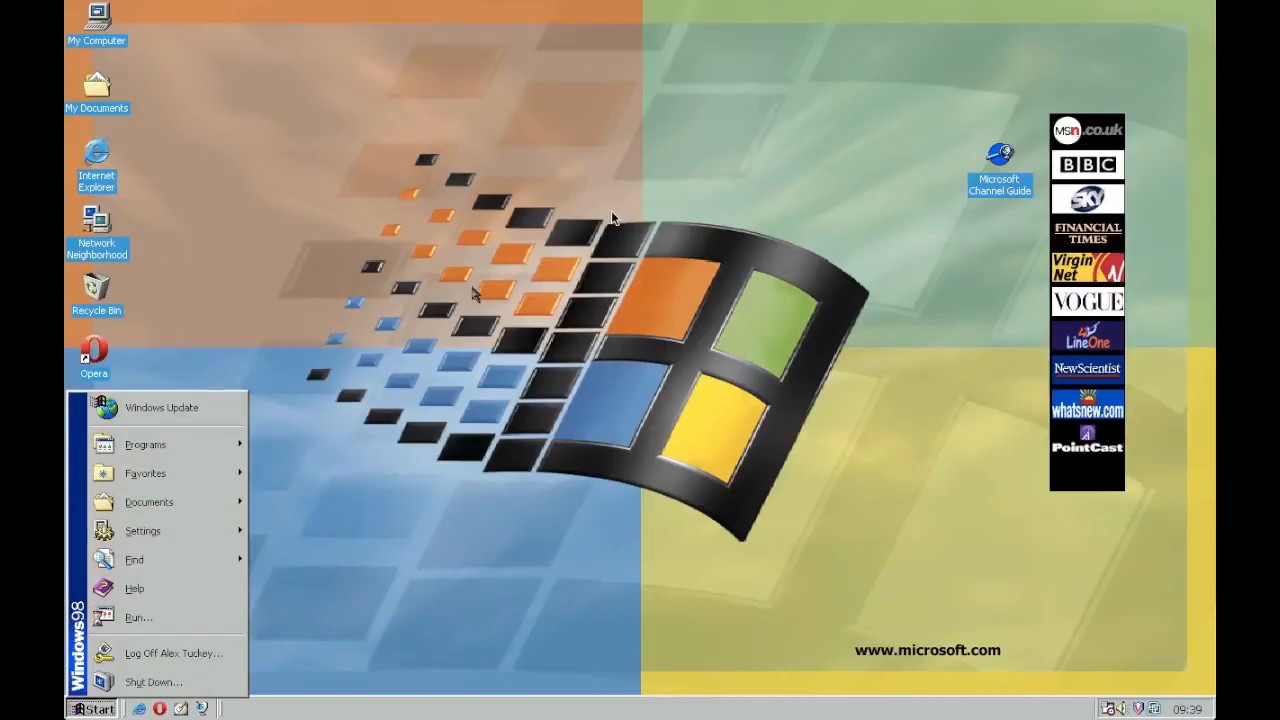
pyautogui.moveTo(263, 513)
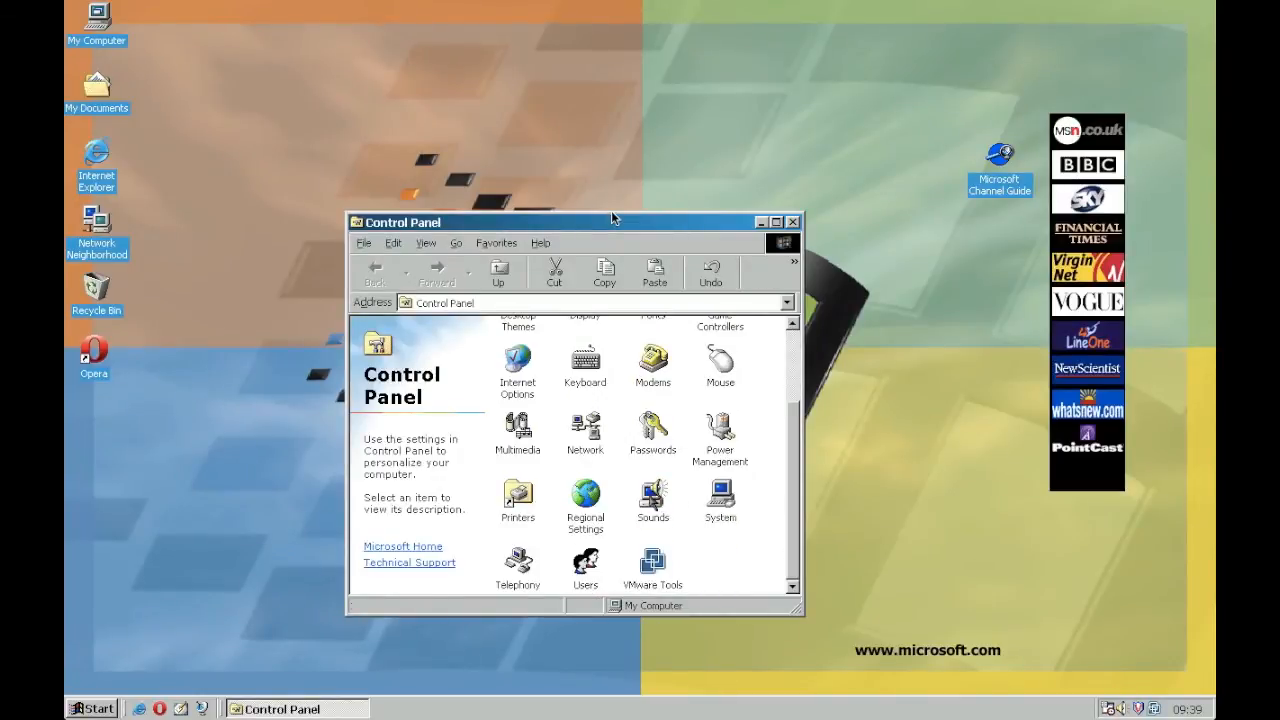
pyautogui.doubleClick(652, 502)
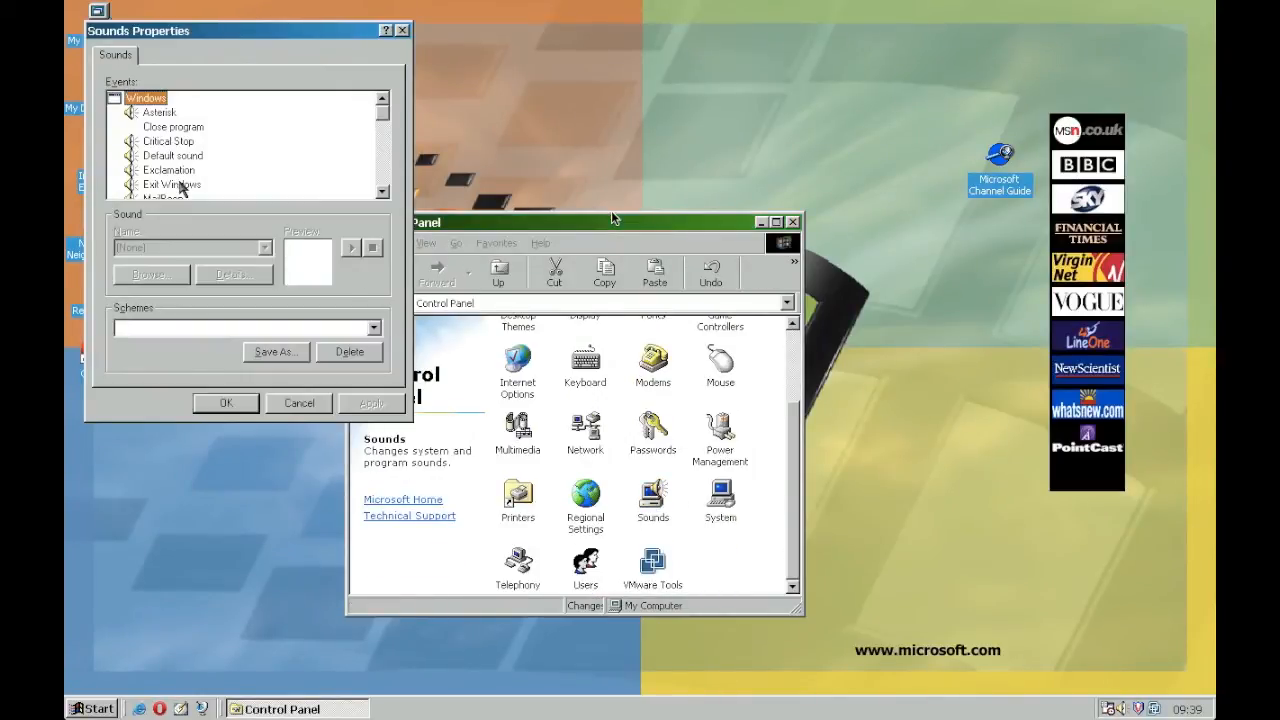
pyautogui.click(172, 184)
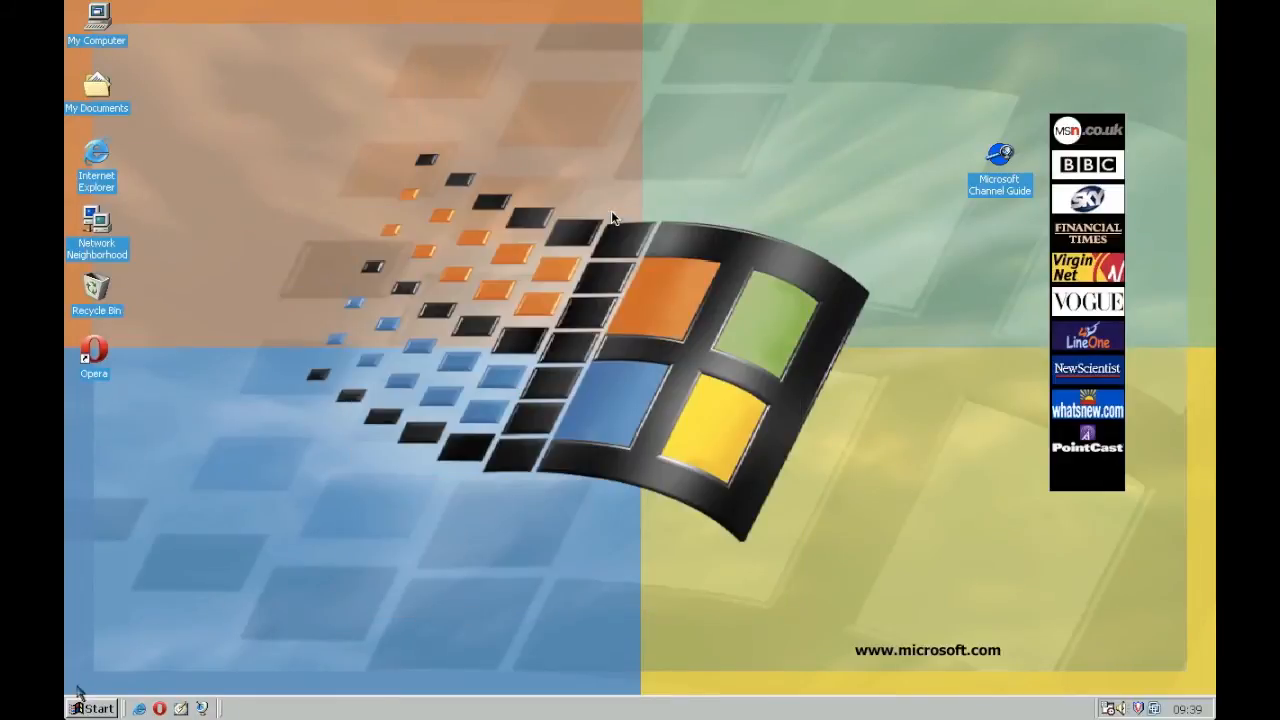
# Apply the Cityscape theme from Plus! 98 Desktop Themes, then open and close My Documents
pyautogui.click(93, 708)
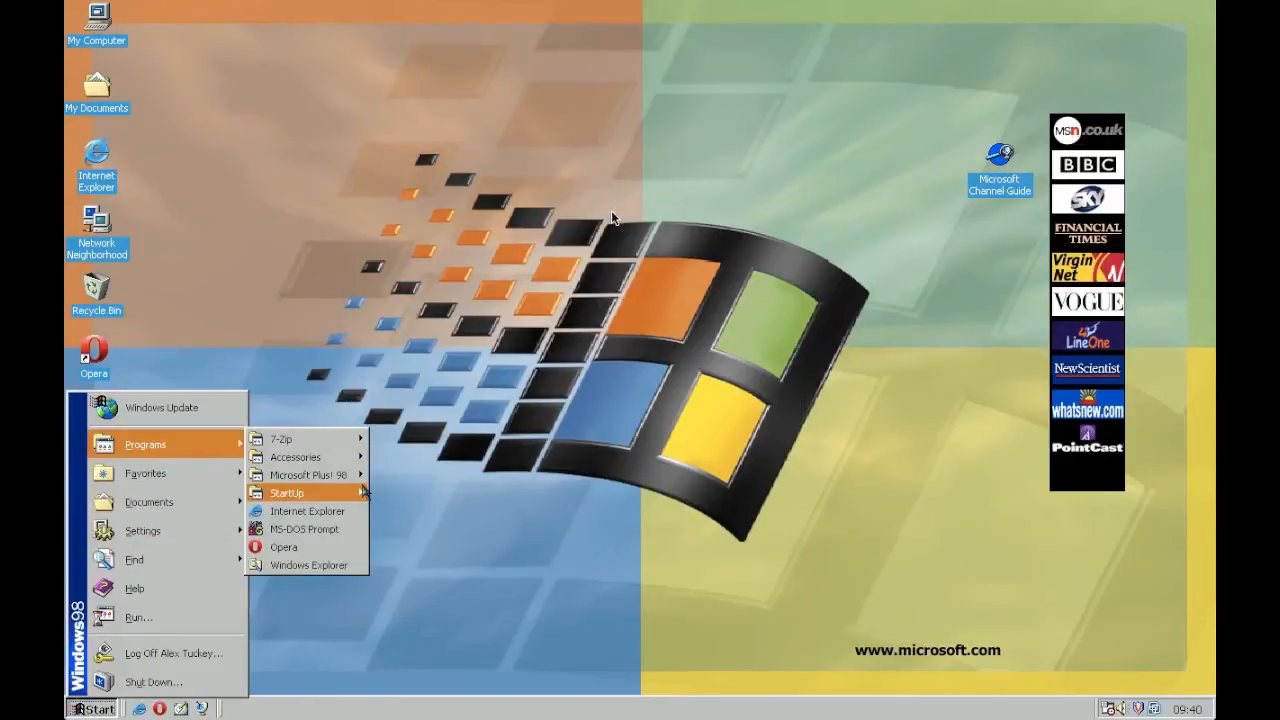
pyautogui.click(420, 537)
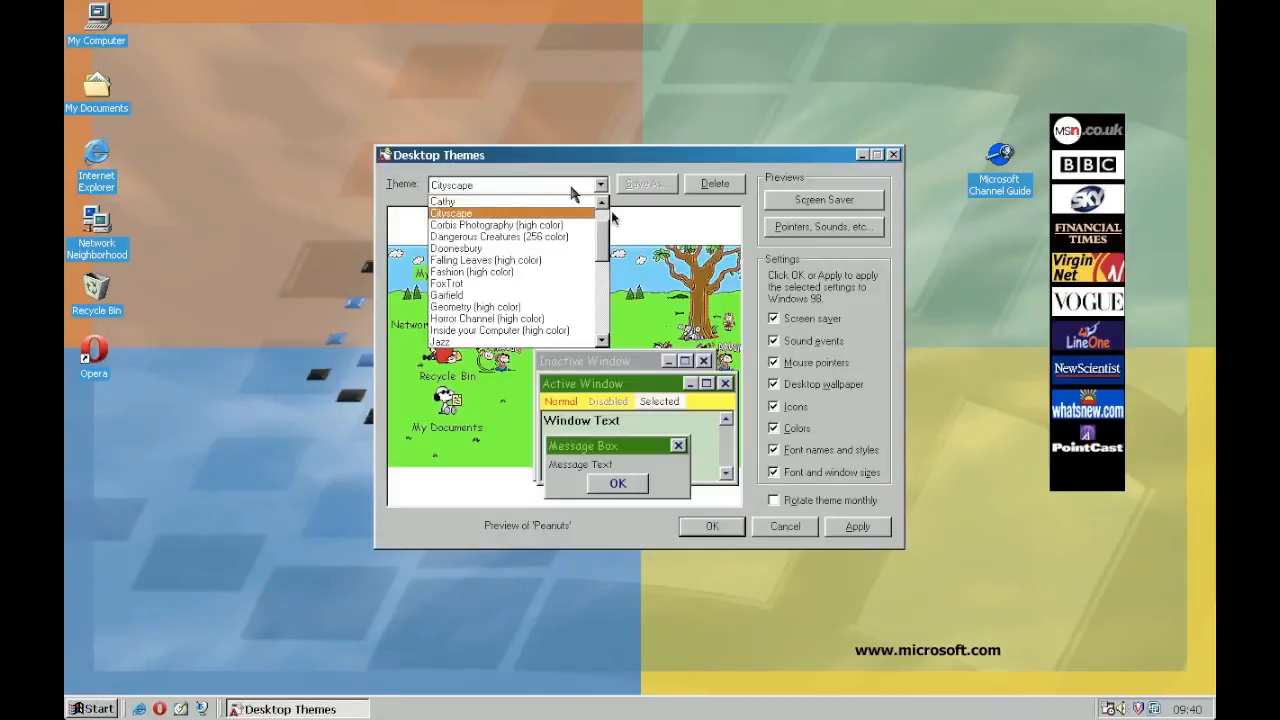
pyautogui.click(450, 213)
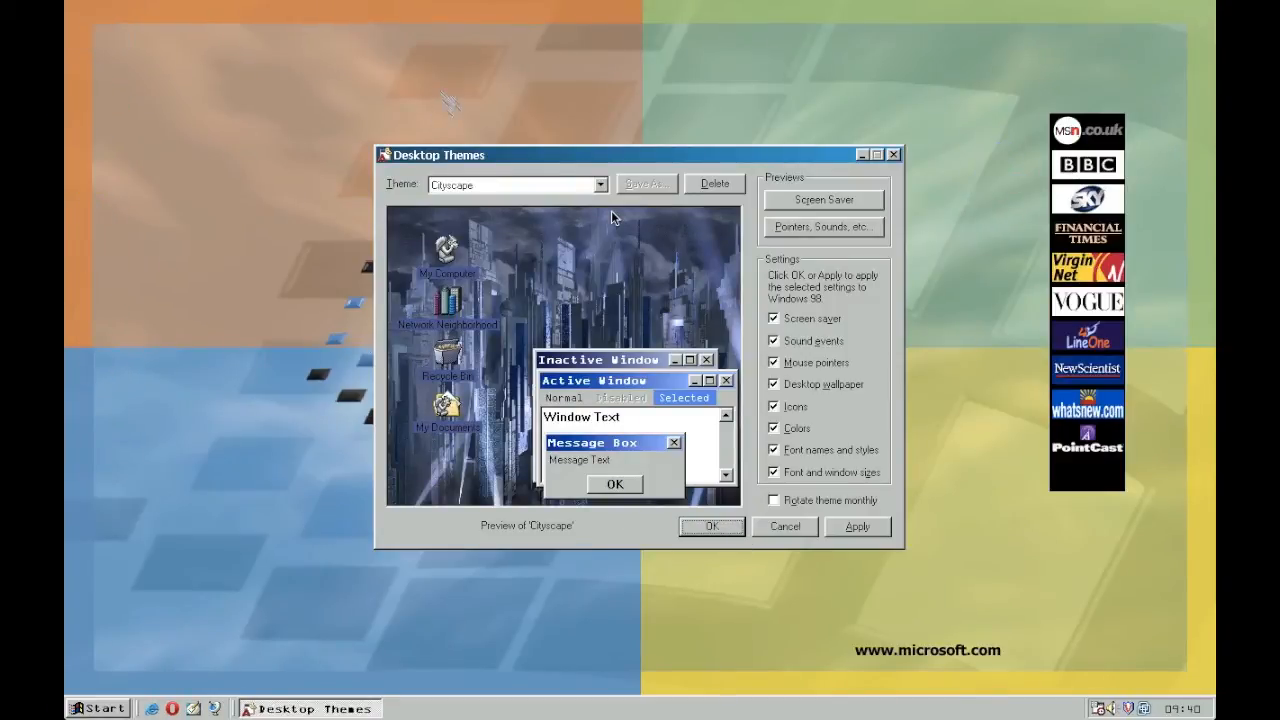
pyautogui.click(711, 526)
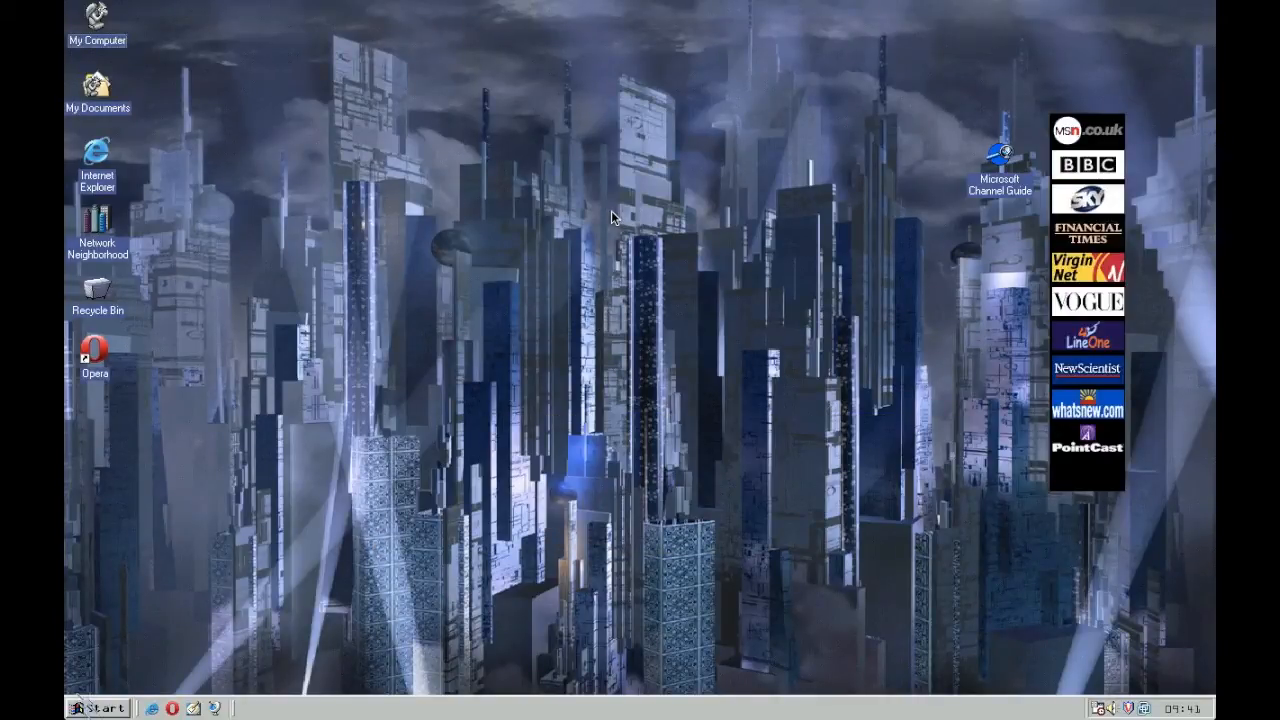
pyautogui.click(97, 708)
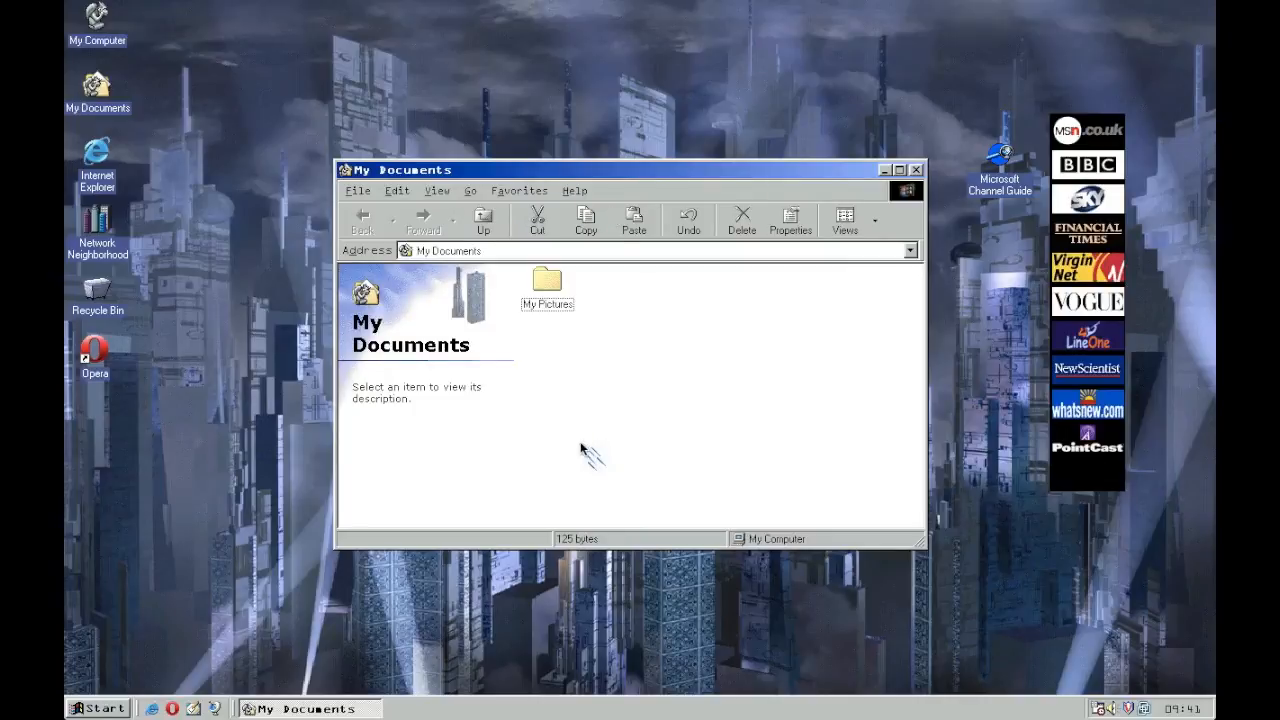
pyautogui.click(914, 169)
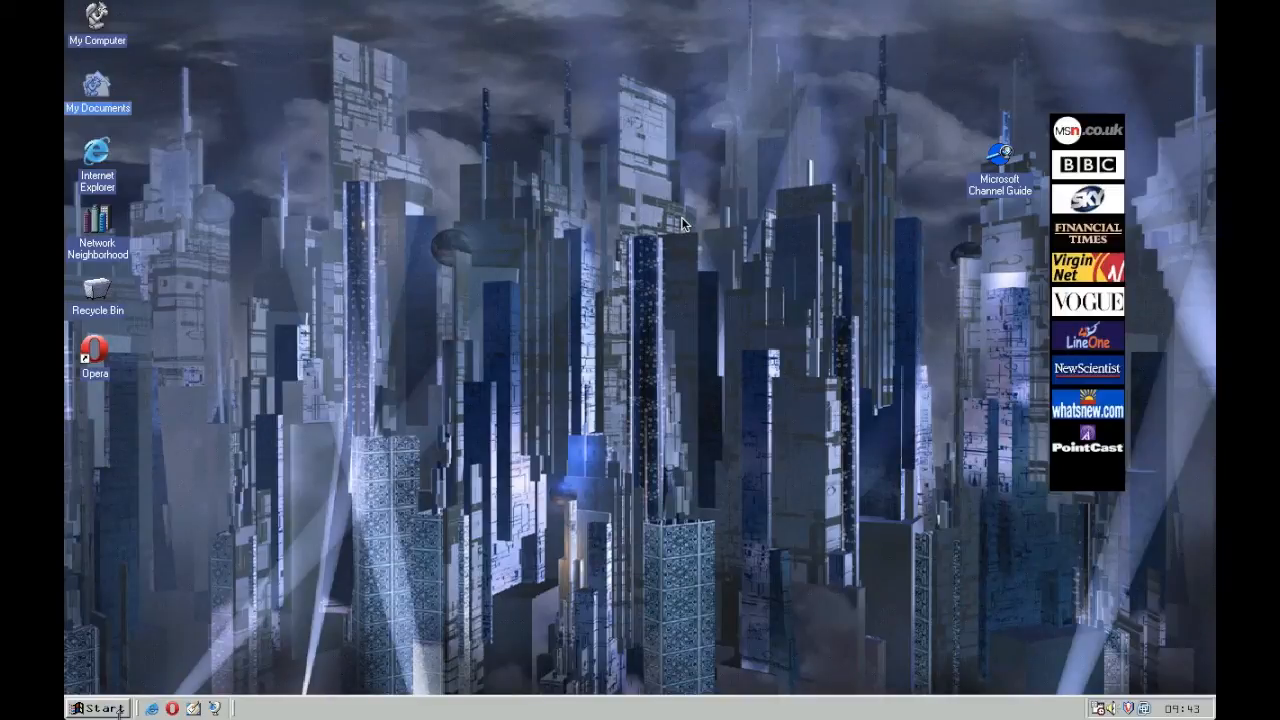
# Launch Lose Your Marbles from the Plus! 98 Games menu
pyautogui.click(98, 708)
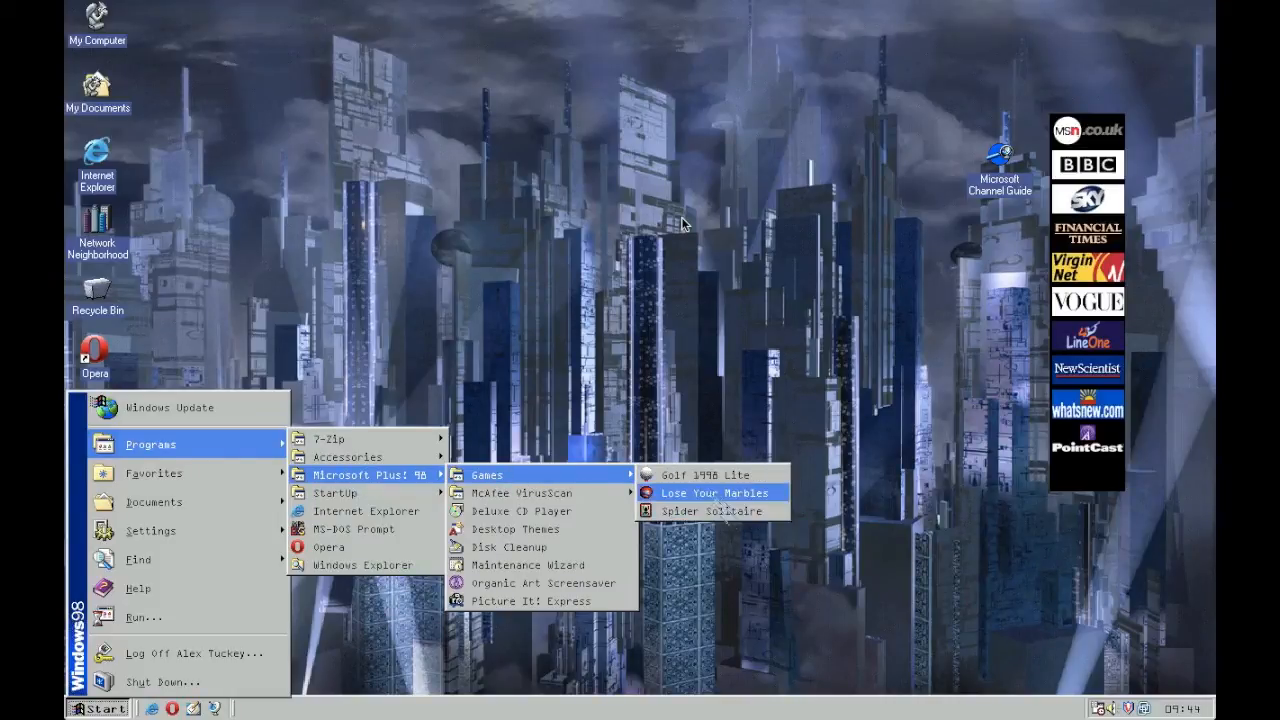
pyautogui.click(685, 223)
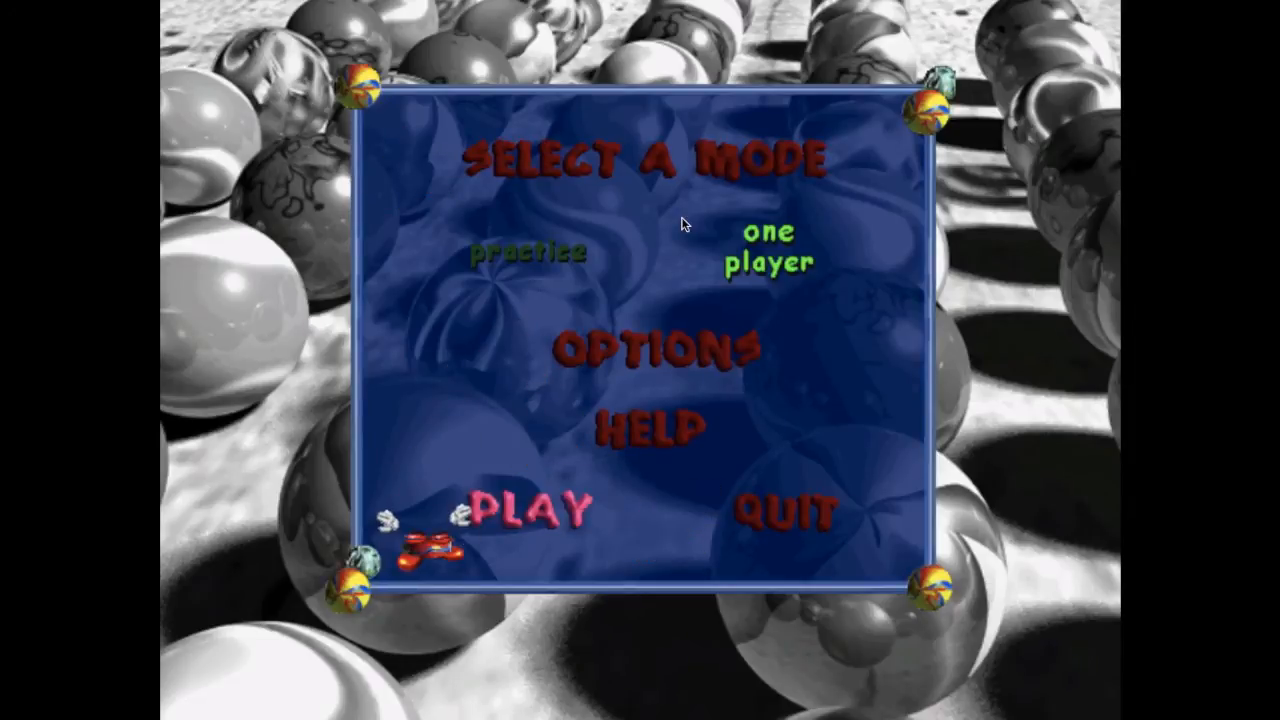
# Quit Lose Your Marbles, dismiss its thank-you message and bring up the Start menu
pyautogui.click(536, 508)
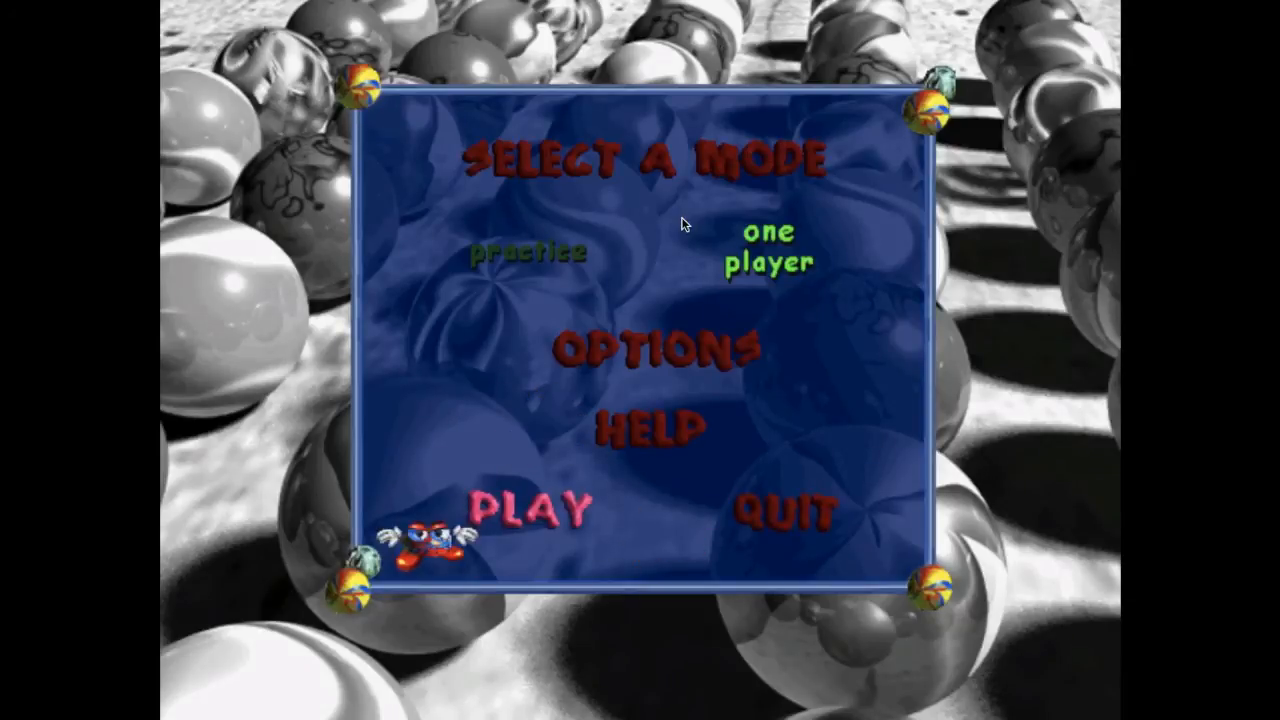
pyautogui.click(785, 510)
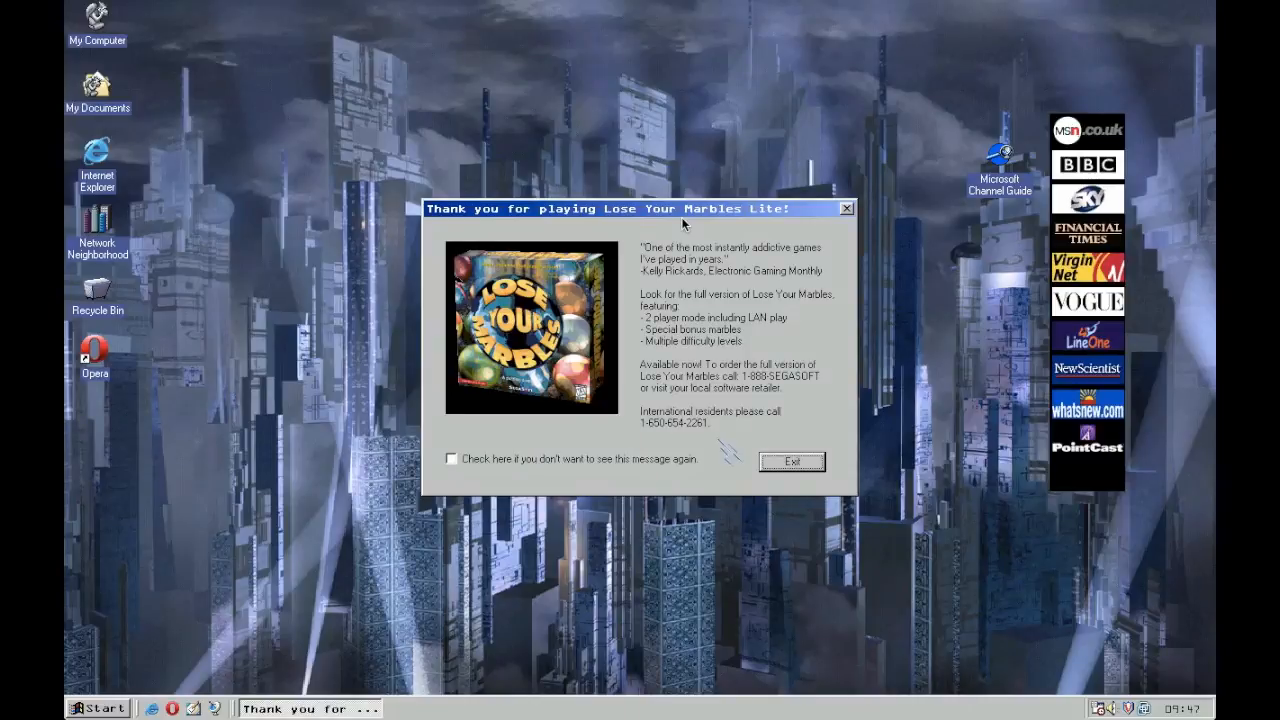
pyautogui.click(791, 461)
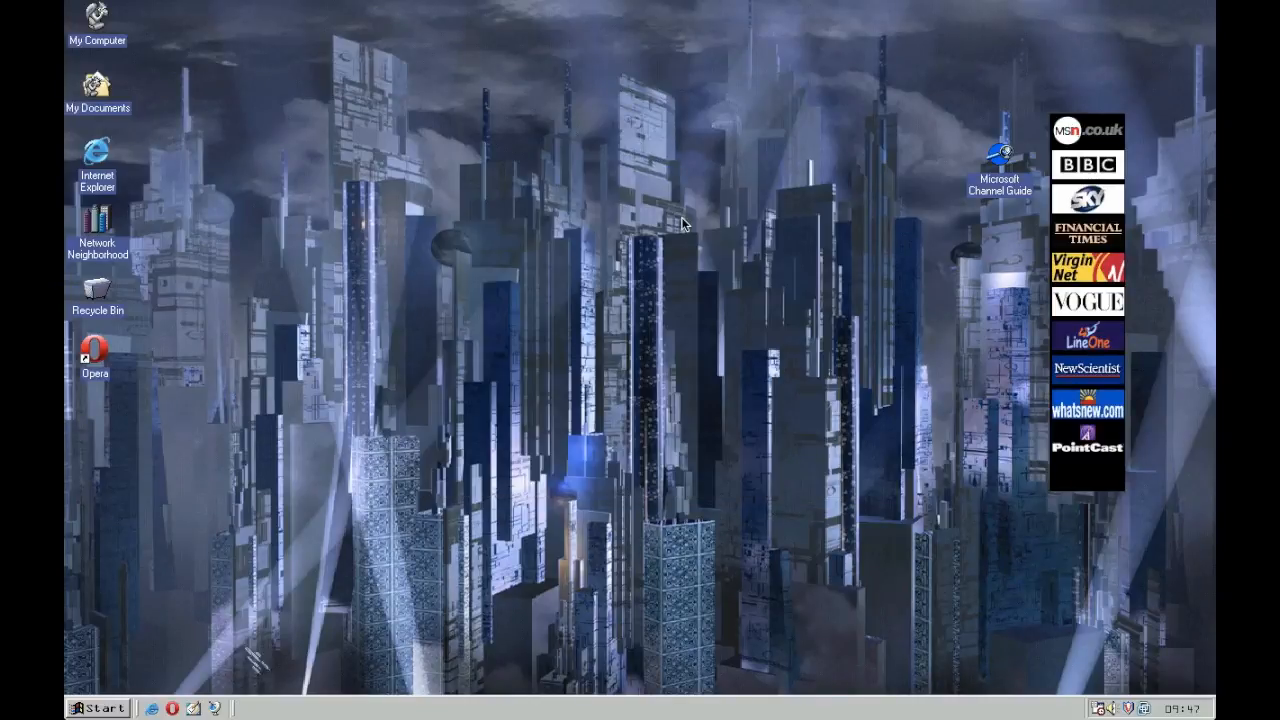
pyautogui.click(97, 708)
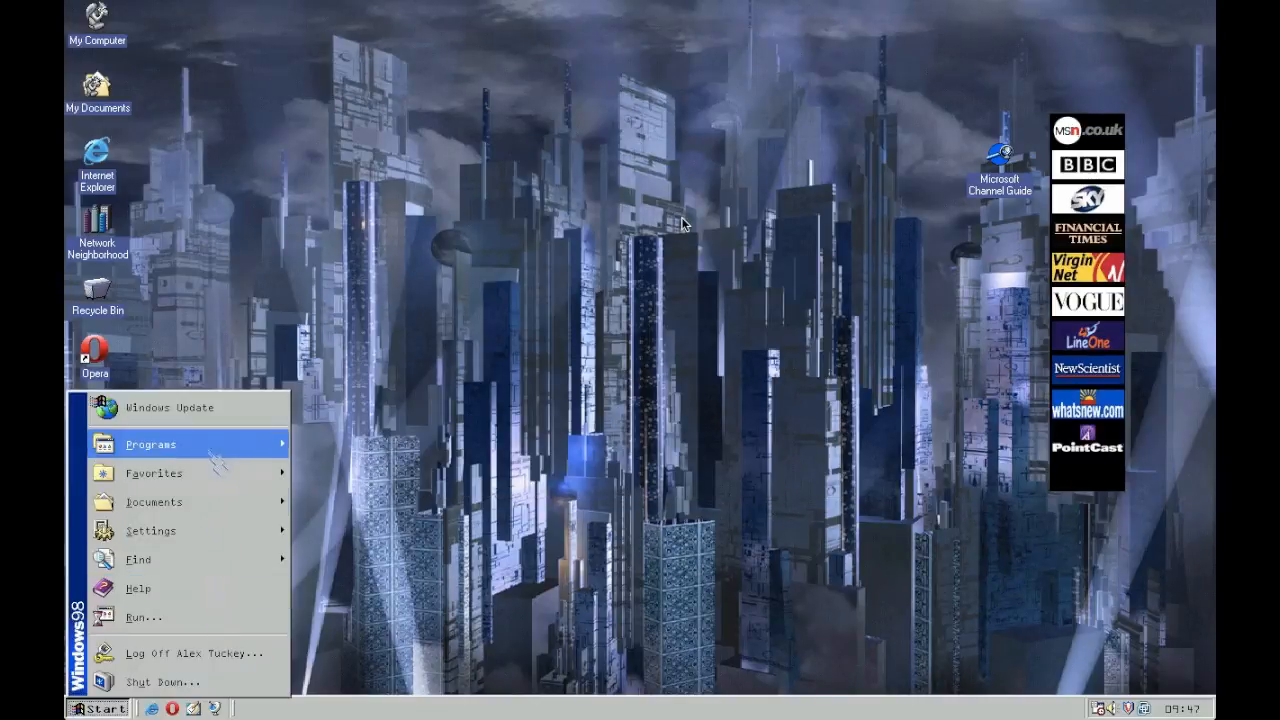
# Preview Organic Art, then try PhotoDisc and Windows 98 (high color) screen savers
pyautogui.click(150, 444)
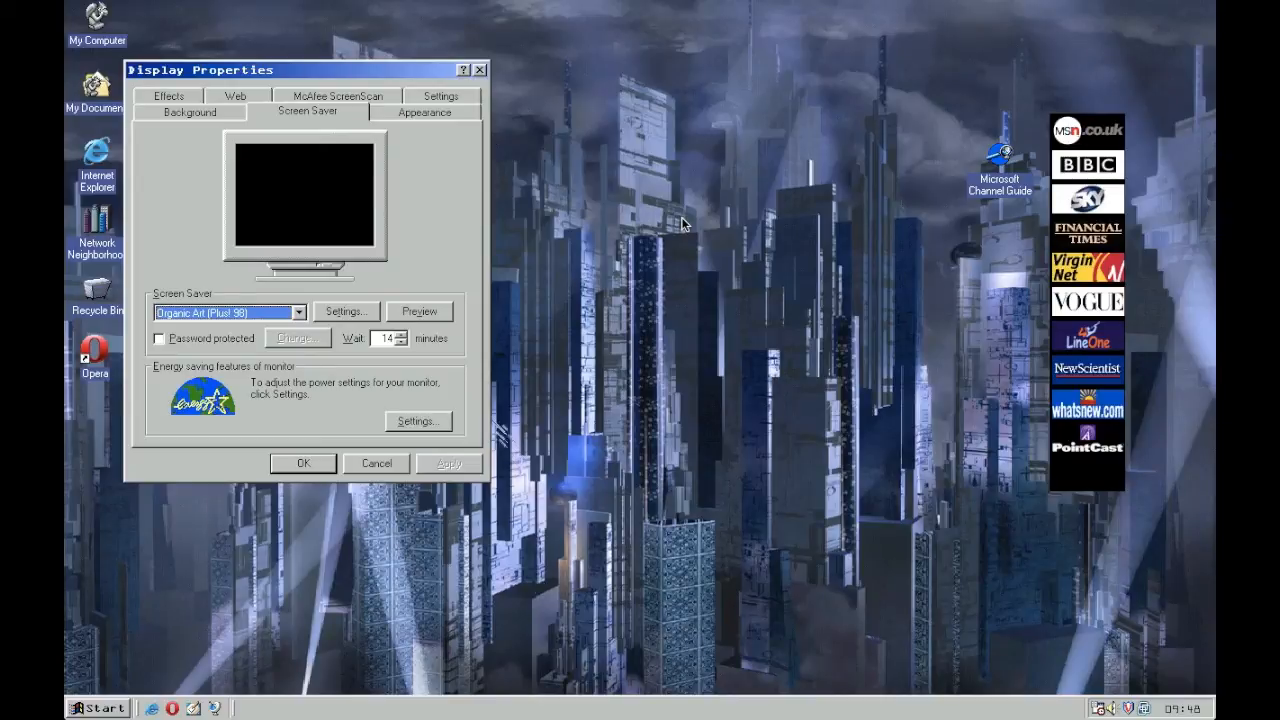
pyautogui.click(419, 311)
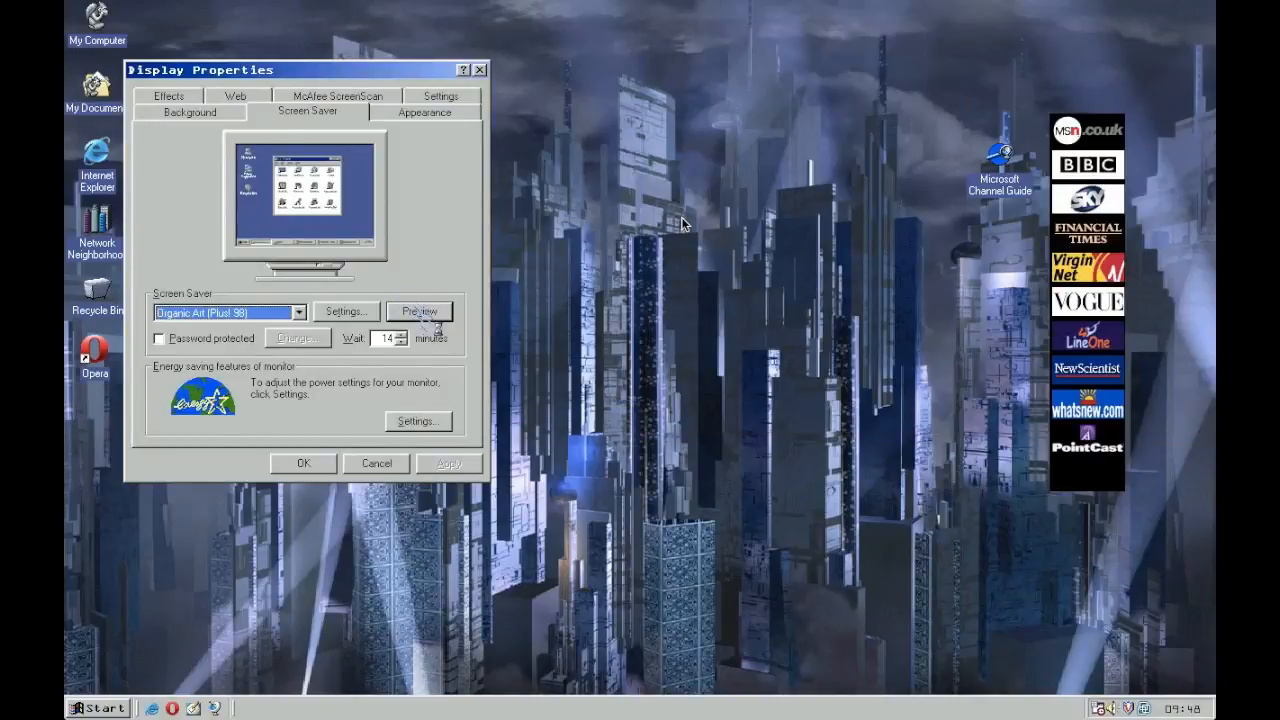
pyautogui.click(419, 311)
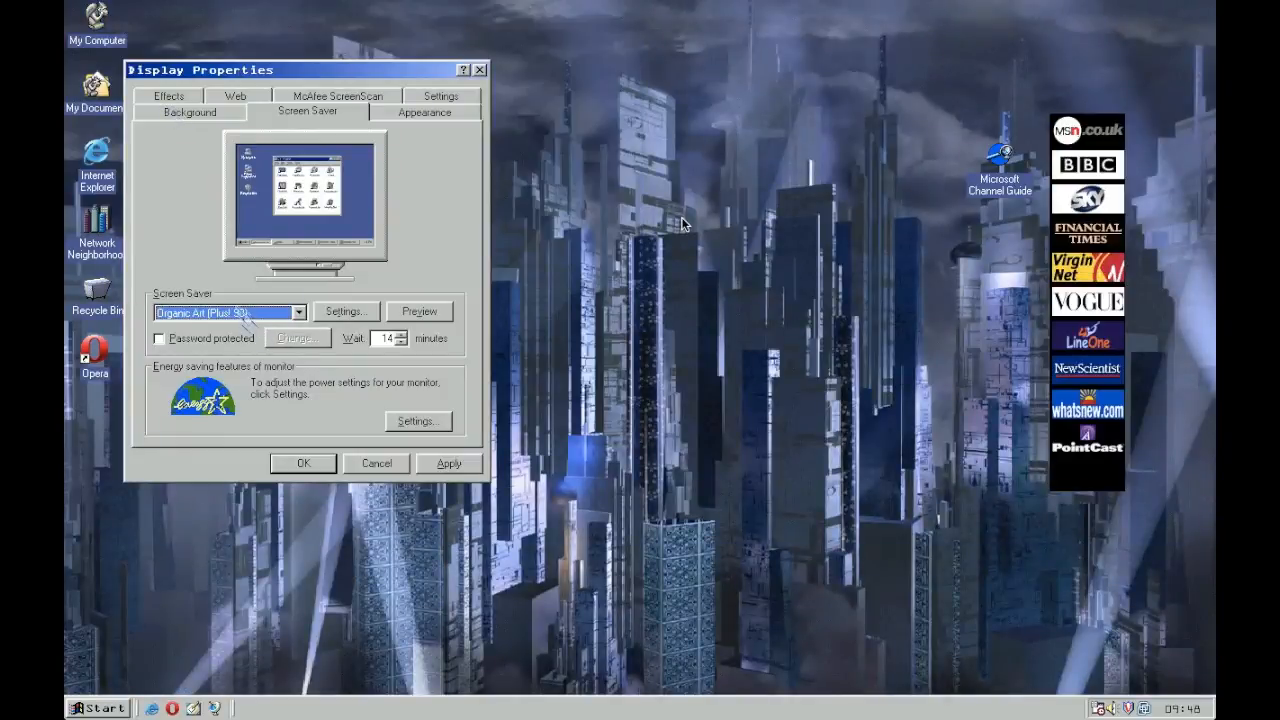
pyautogui.click(298, 312)
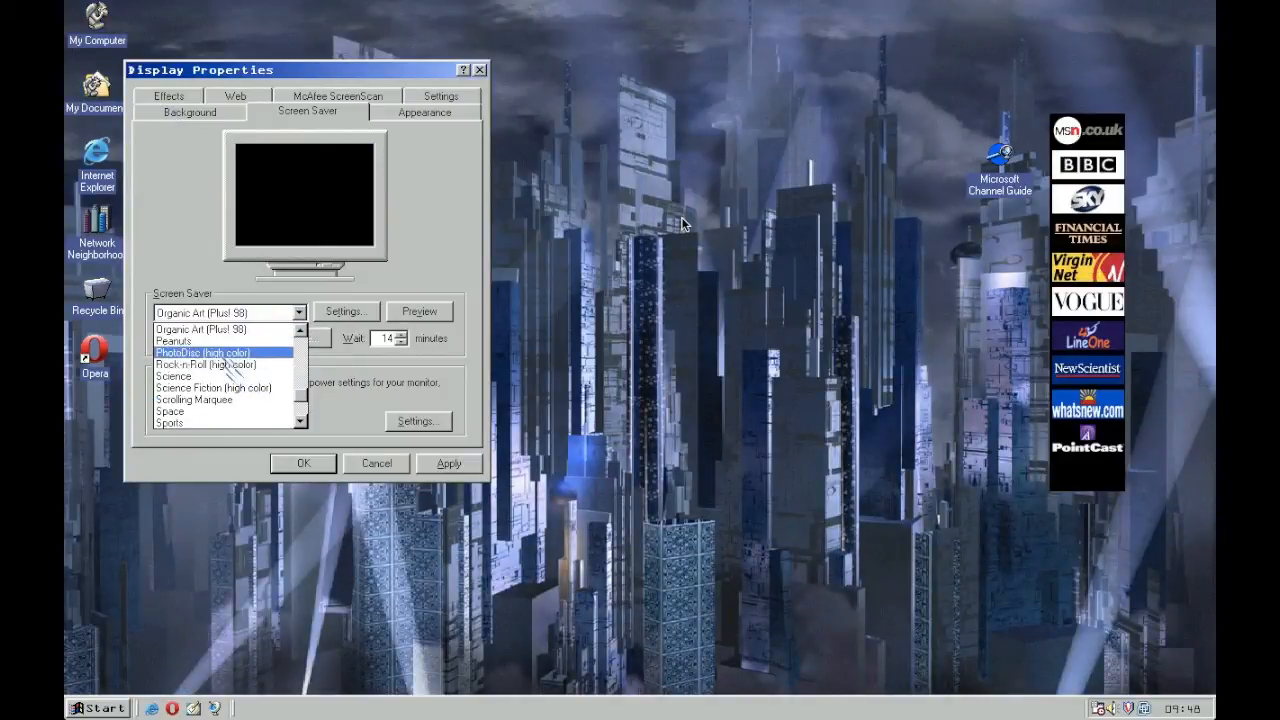
pyautogui.click(205, 352)
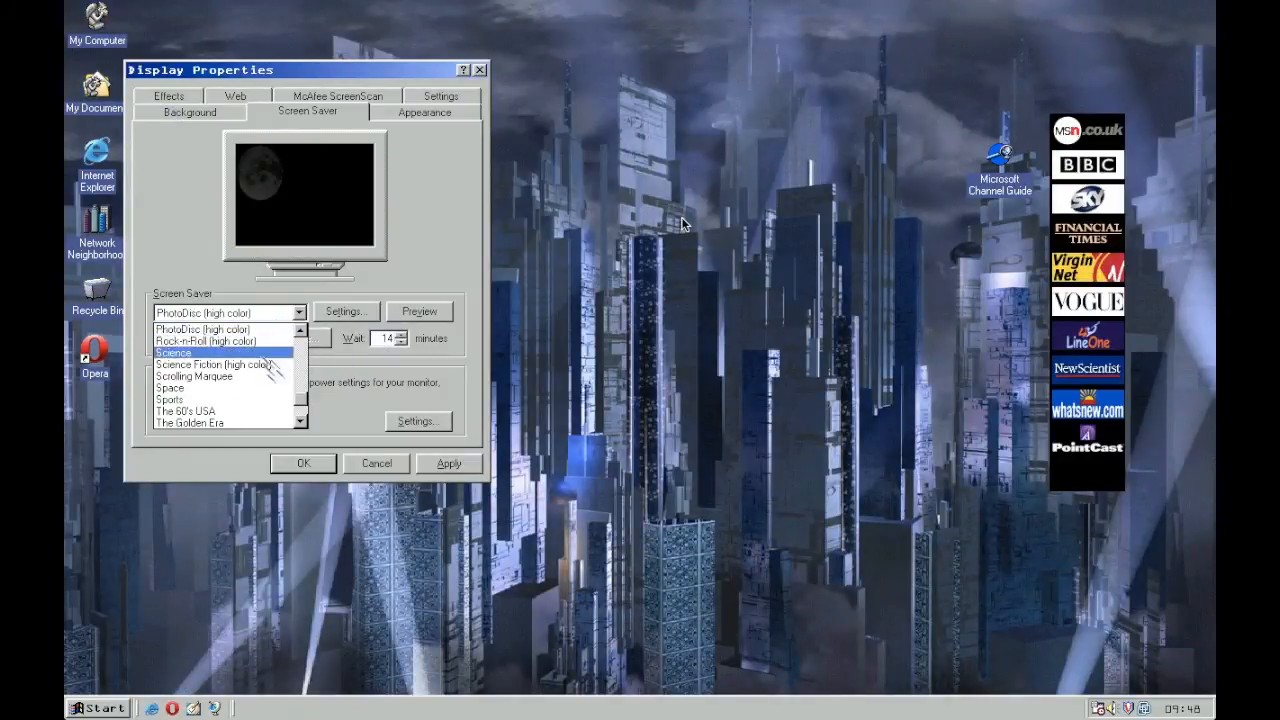
pyautogui.click(173, 352)
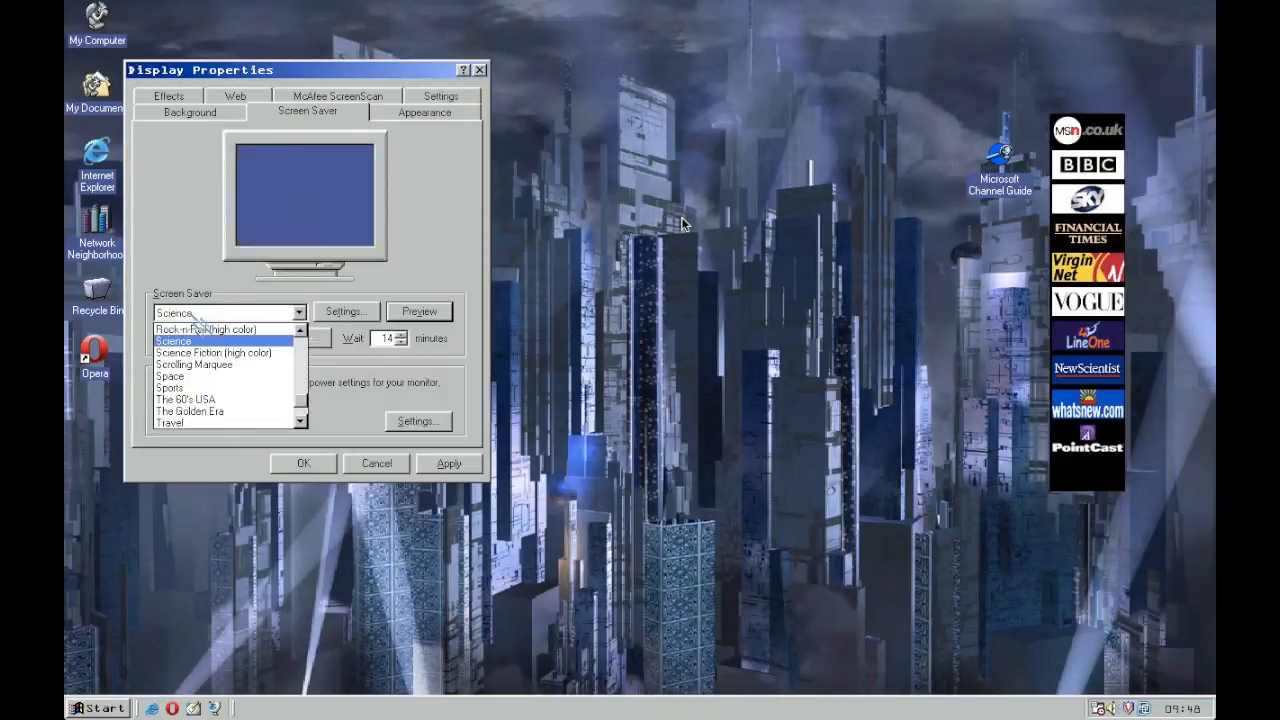
pyautogui.click(194, 364)
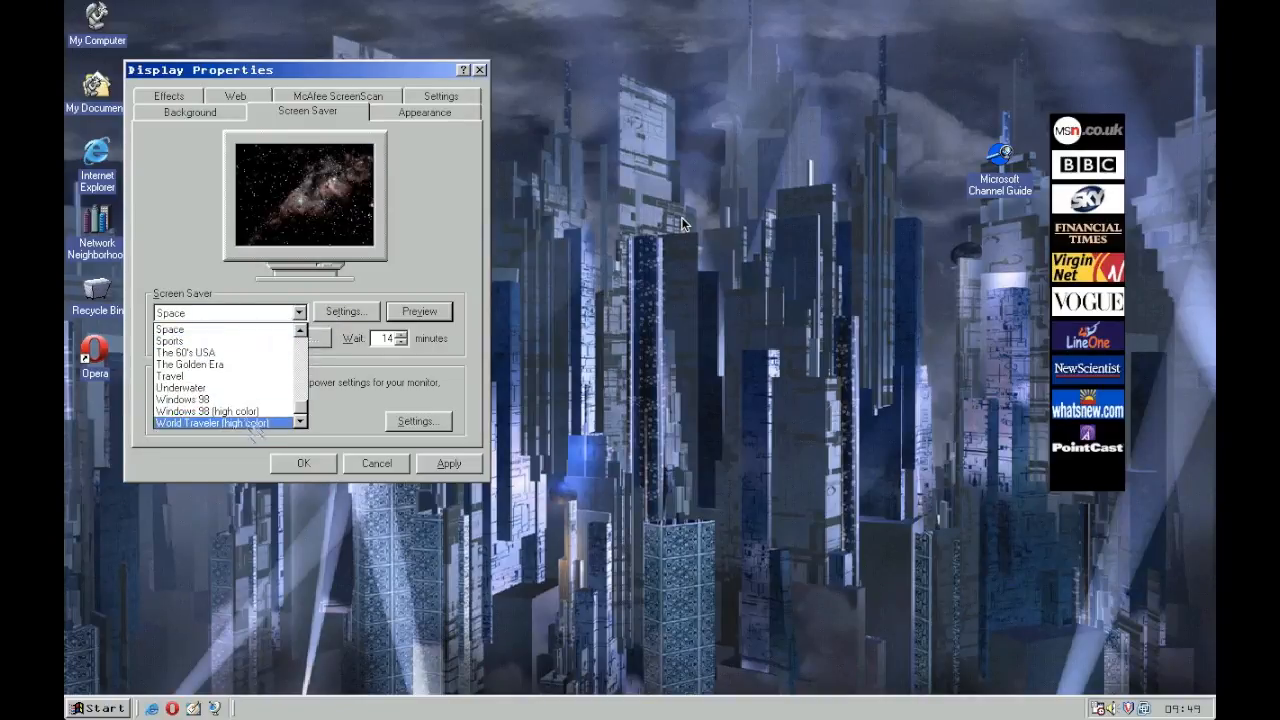
pyautogui.click(183, 399)
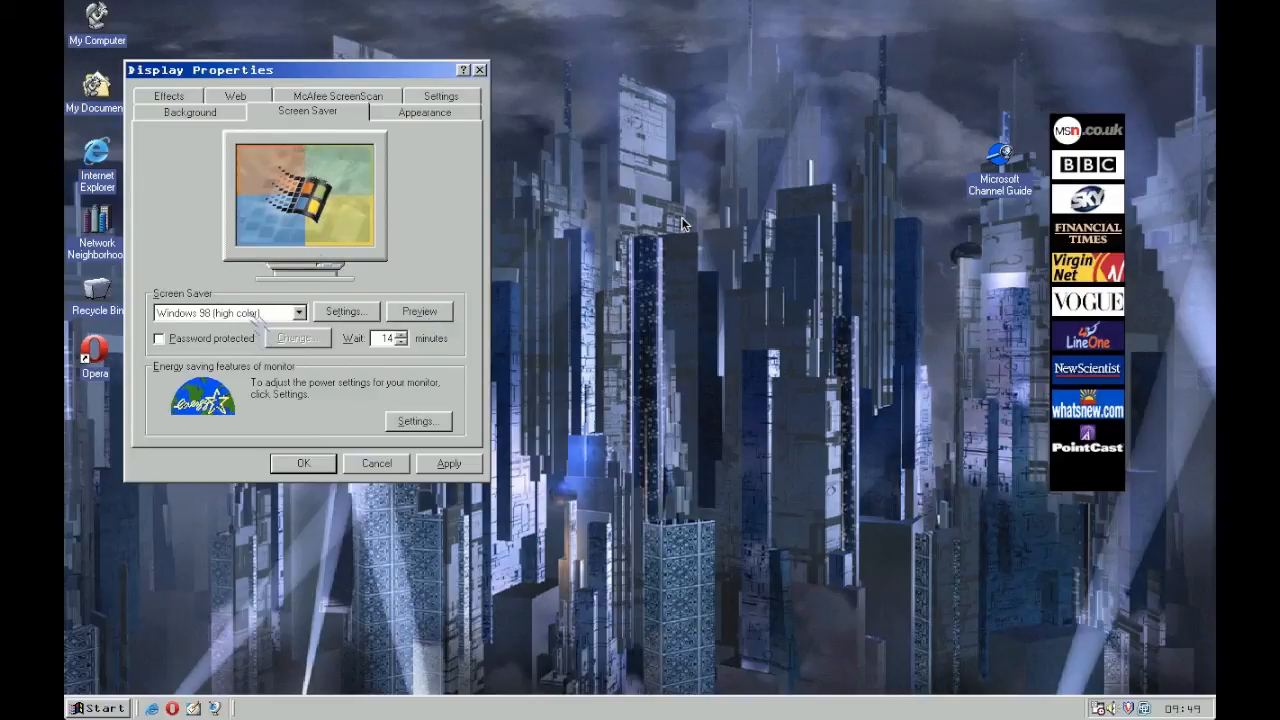
# Try FoxTrot, then select and preview the Architecture screen saver full screen
pyautogui.click(298, 313)
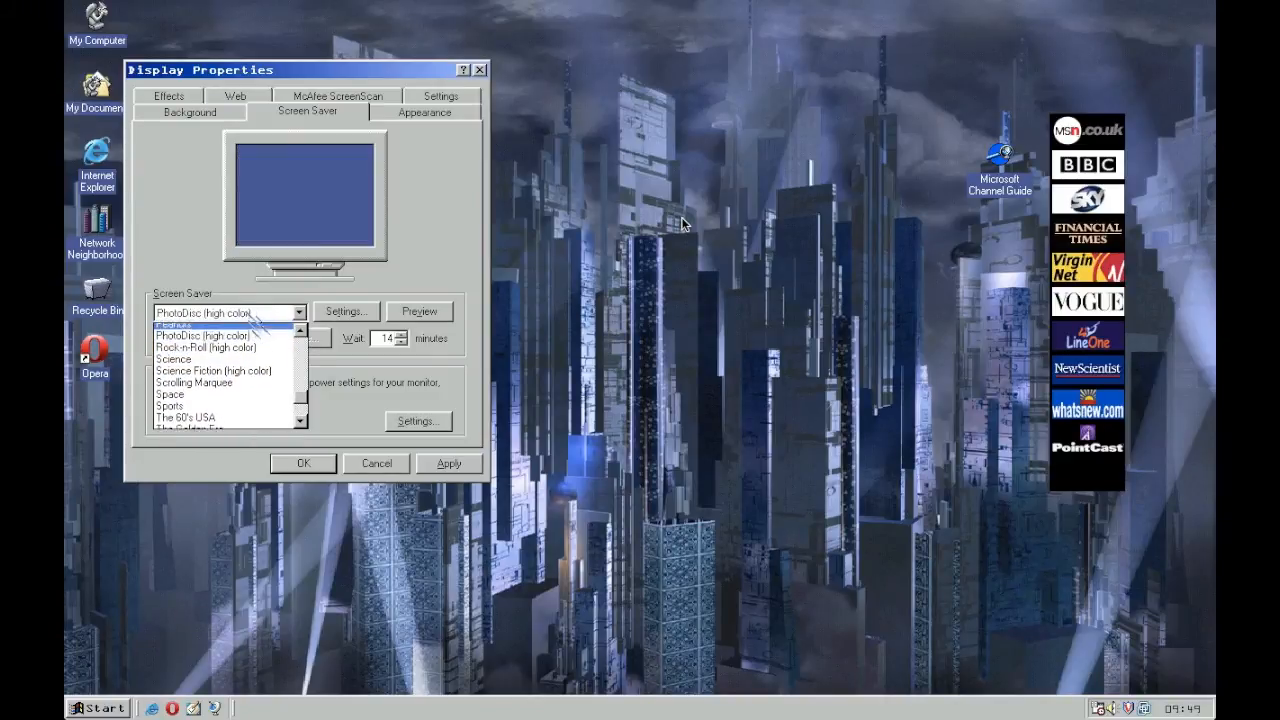
pyautogui.click(194, 333)
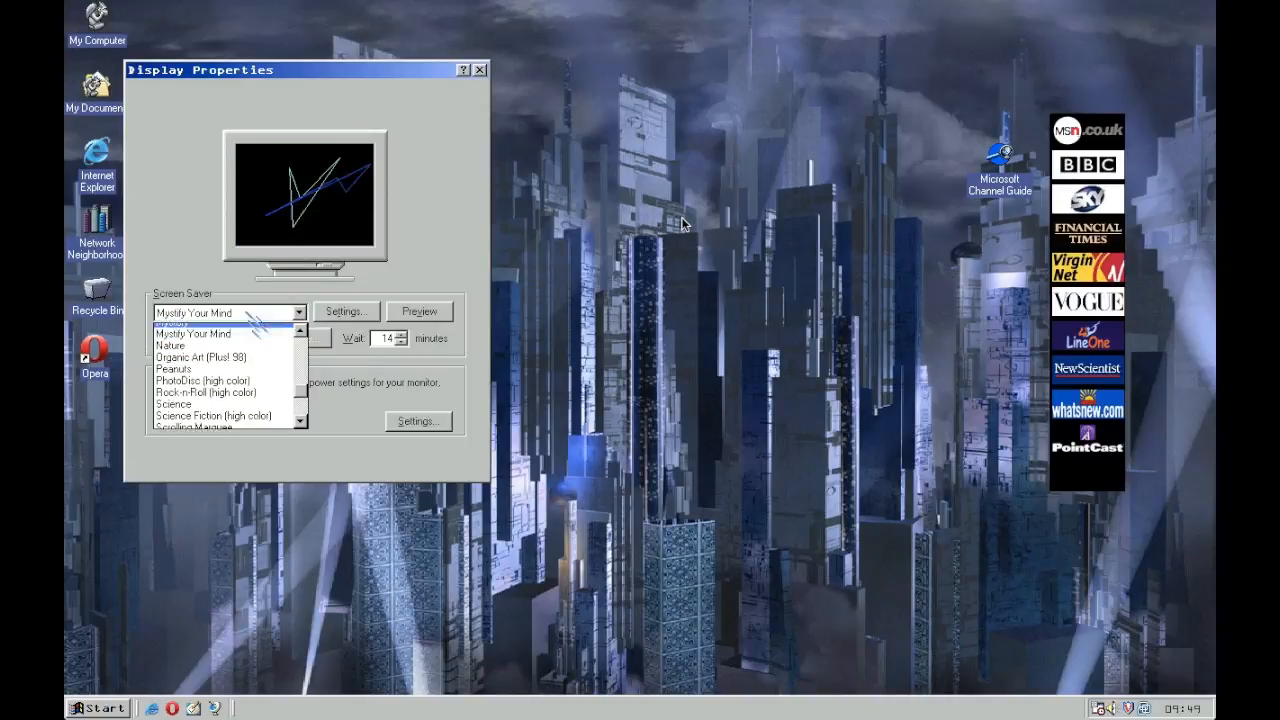
pyautogui.click(169, 328)
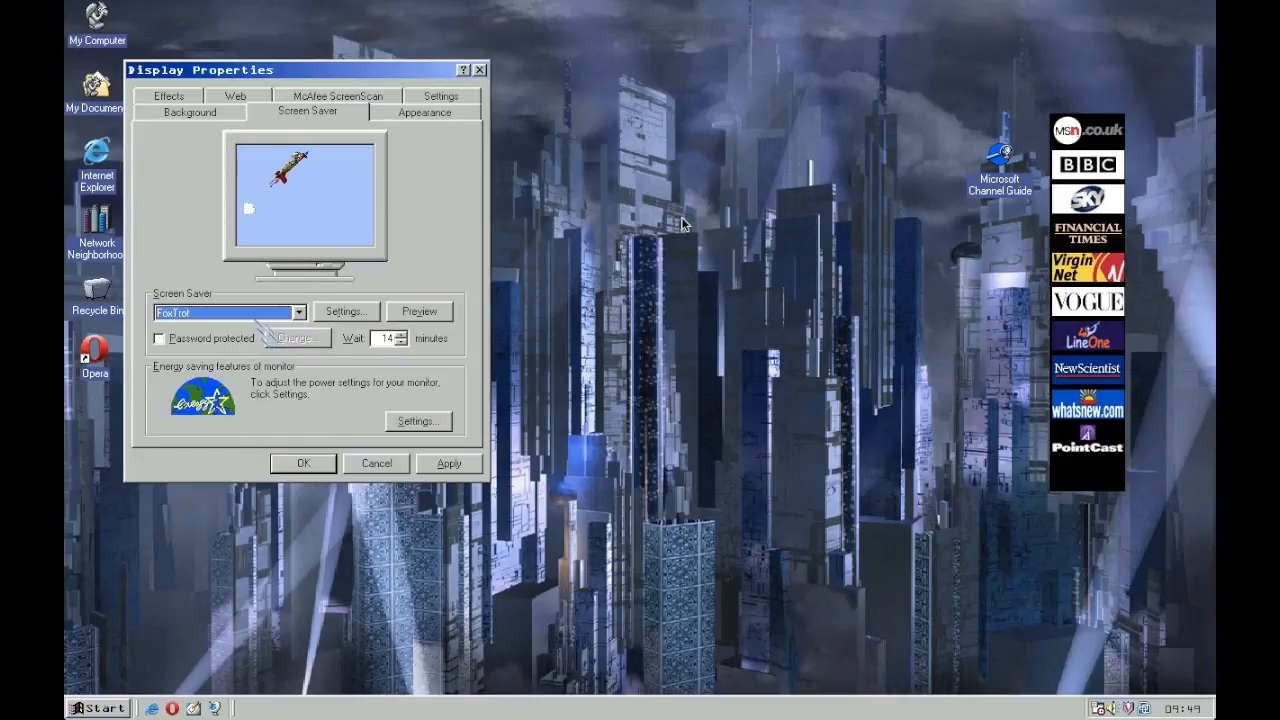
pyautogui.click(298, 312)
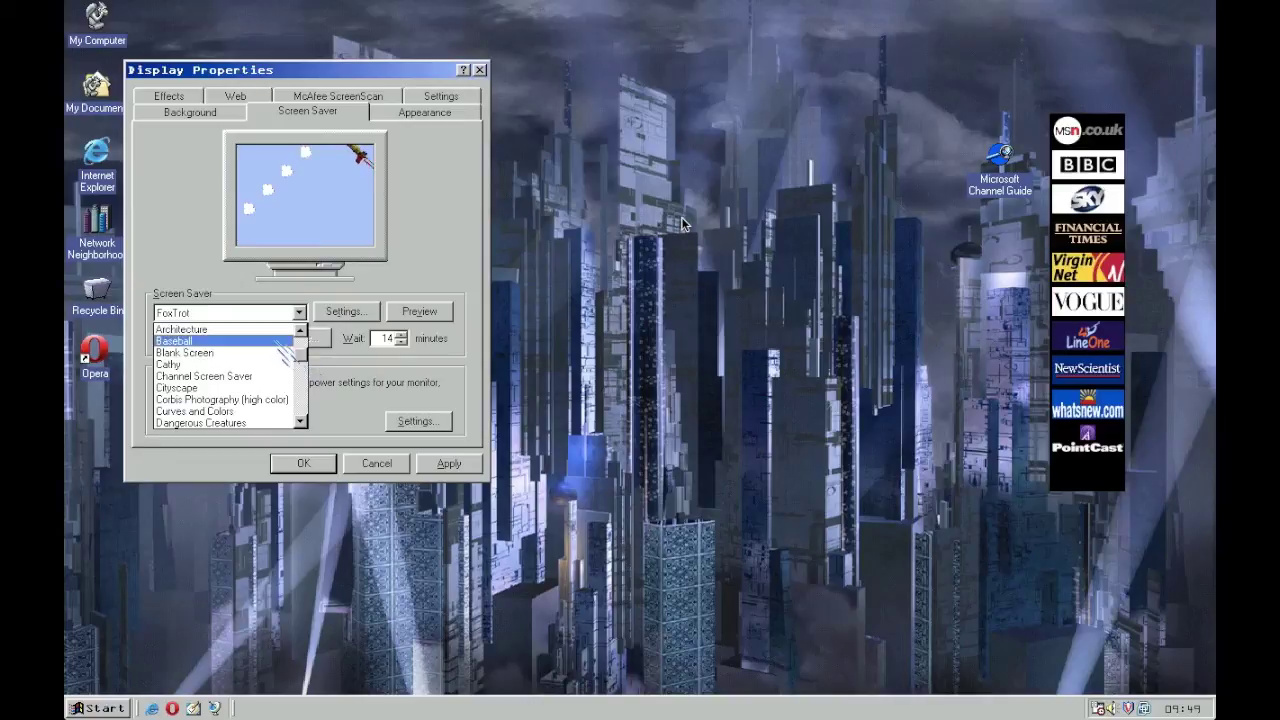
pyautogui.click(180, 329)
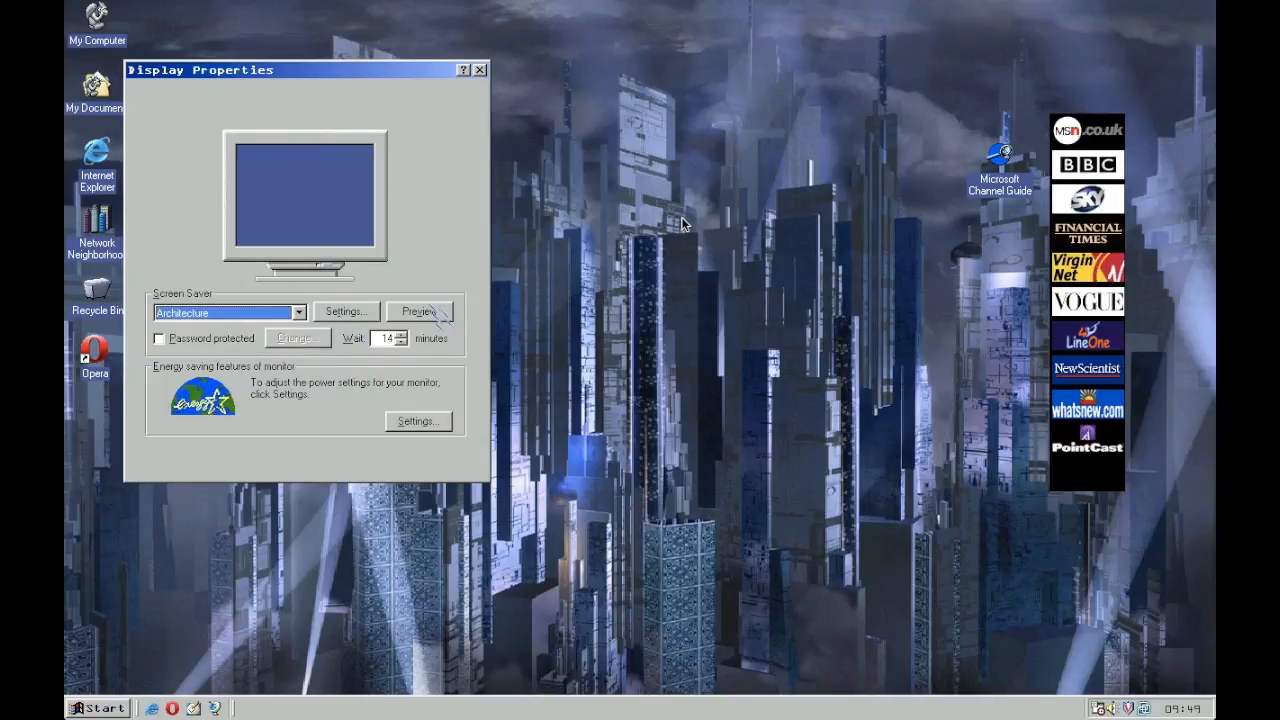
pyautogui.click(419, 311)
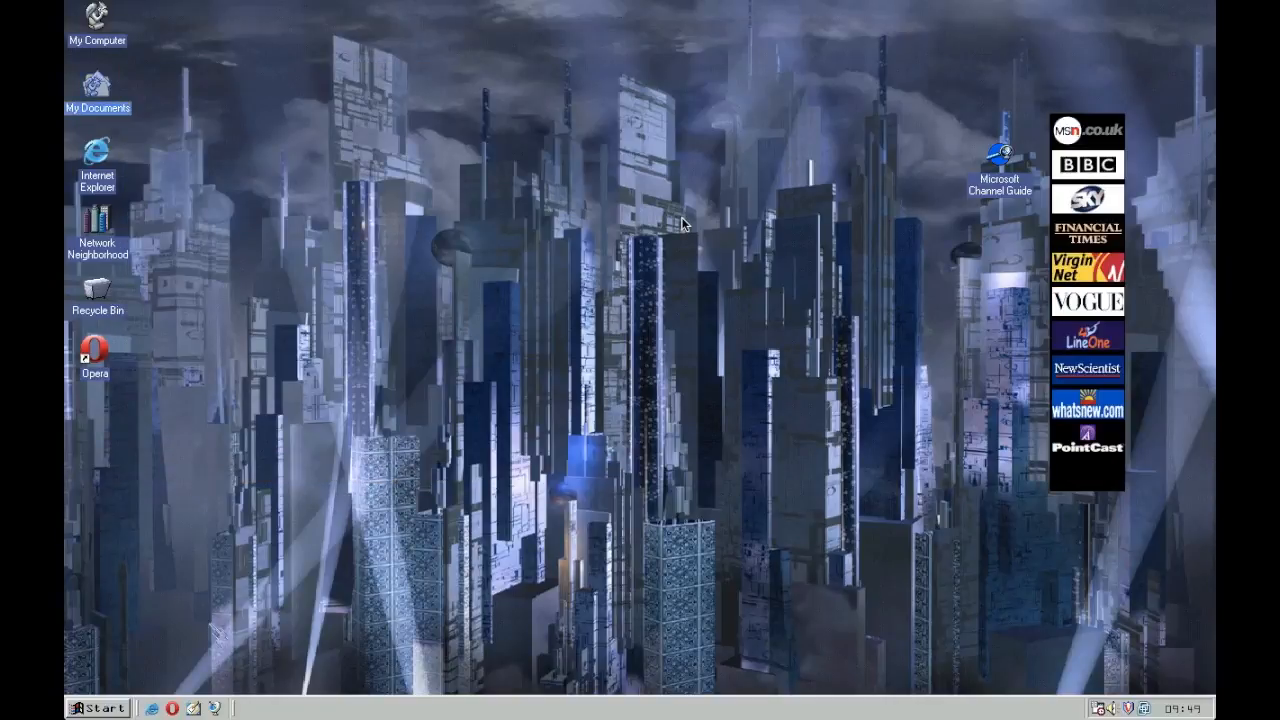
# Dismiss the Microsoft Golf '98 crash error with the Plus! 98 programs menu open
pyautogui.click(97, 708)
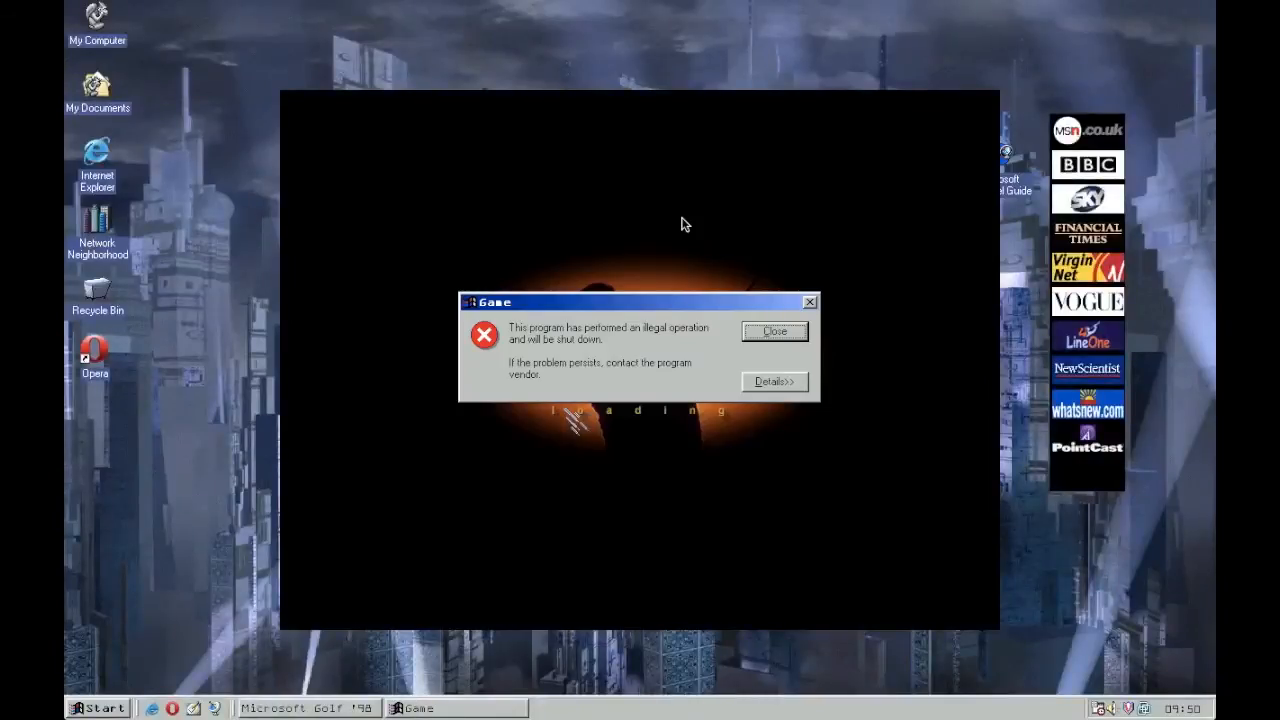
pyautogui.click(774, 331)
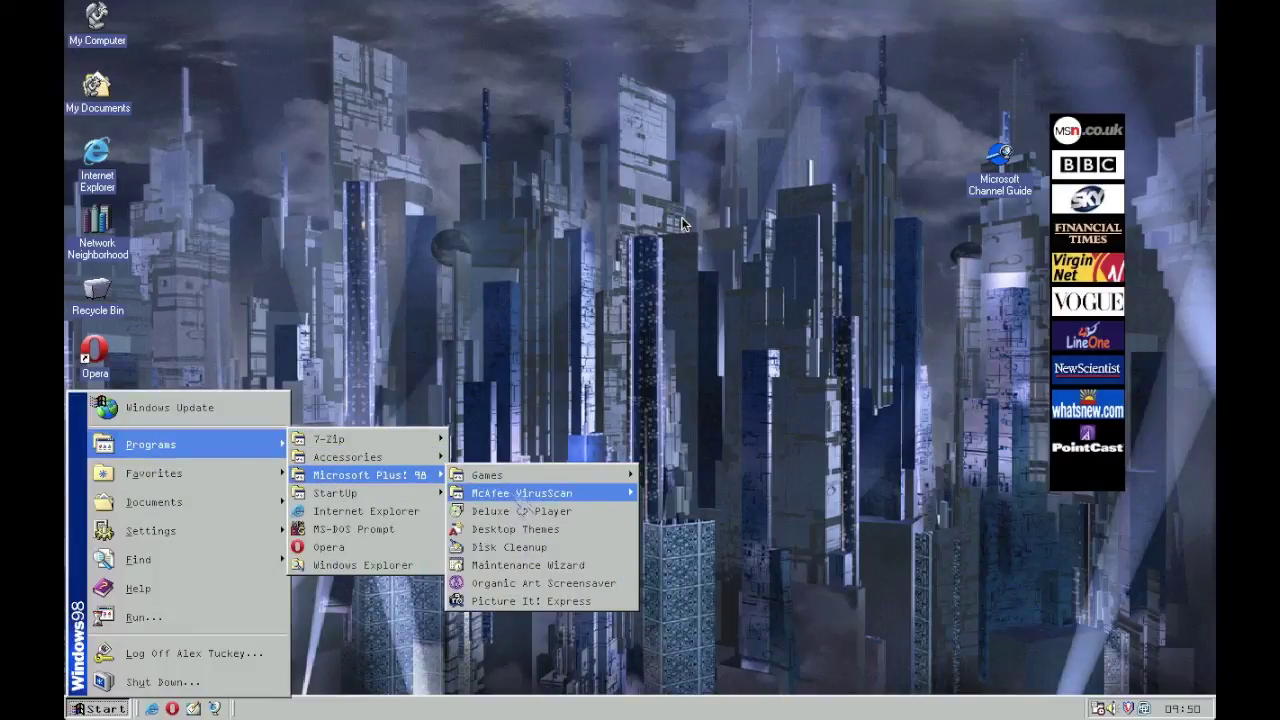
# Launch Deluxe CD Player and nudge its window slightly left
pyautogui.click(685, 222)
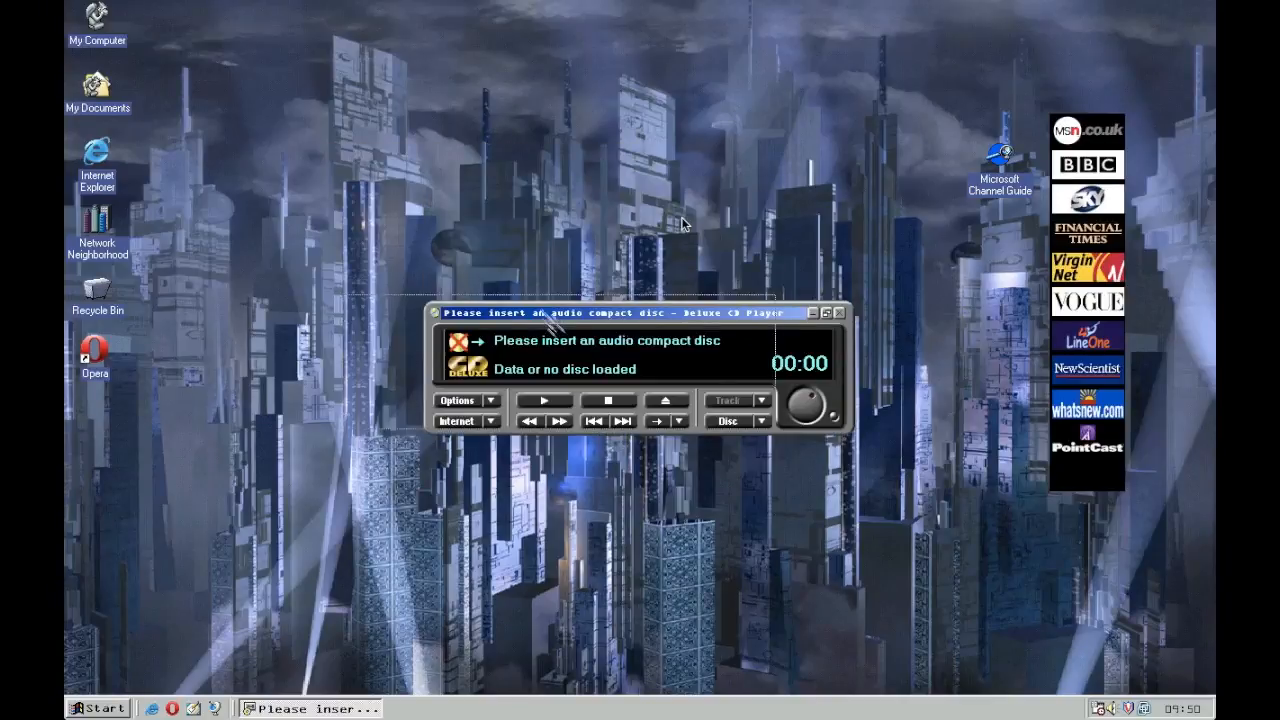
pyautogui.moveTo(630, 312); pyautogui.dragTo(555, 306)
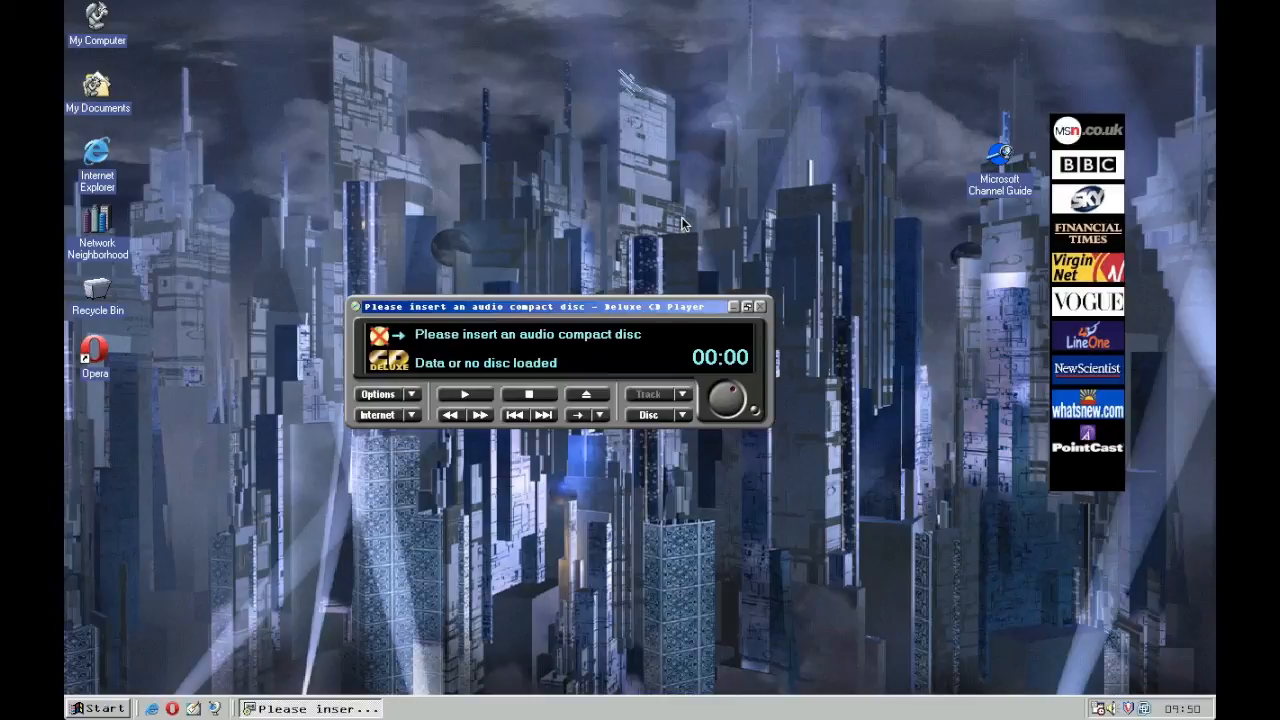
pyautogui.moveTo(864, 7)
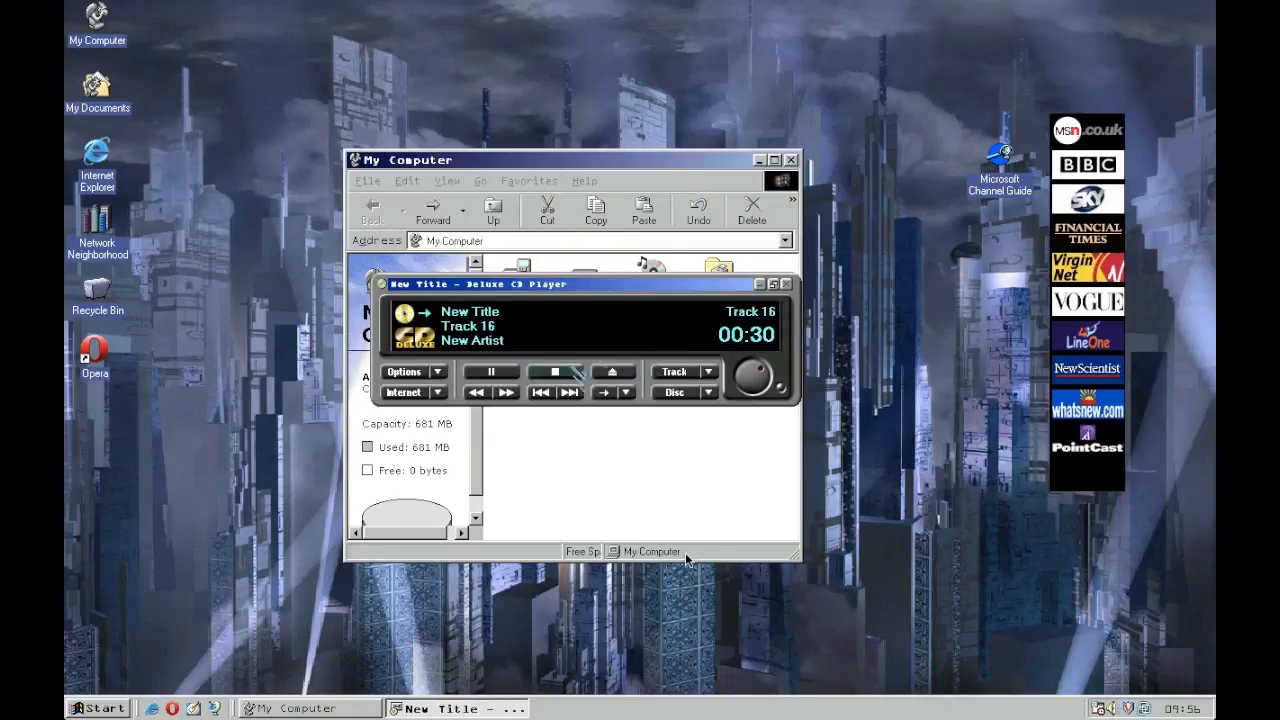
# Skip ahead to Track 18, then view Preferences and cancel
pyautogui.click(571, 391)
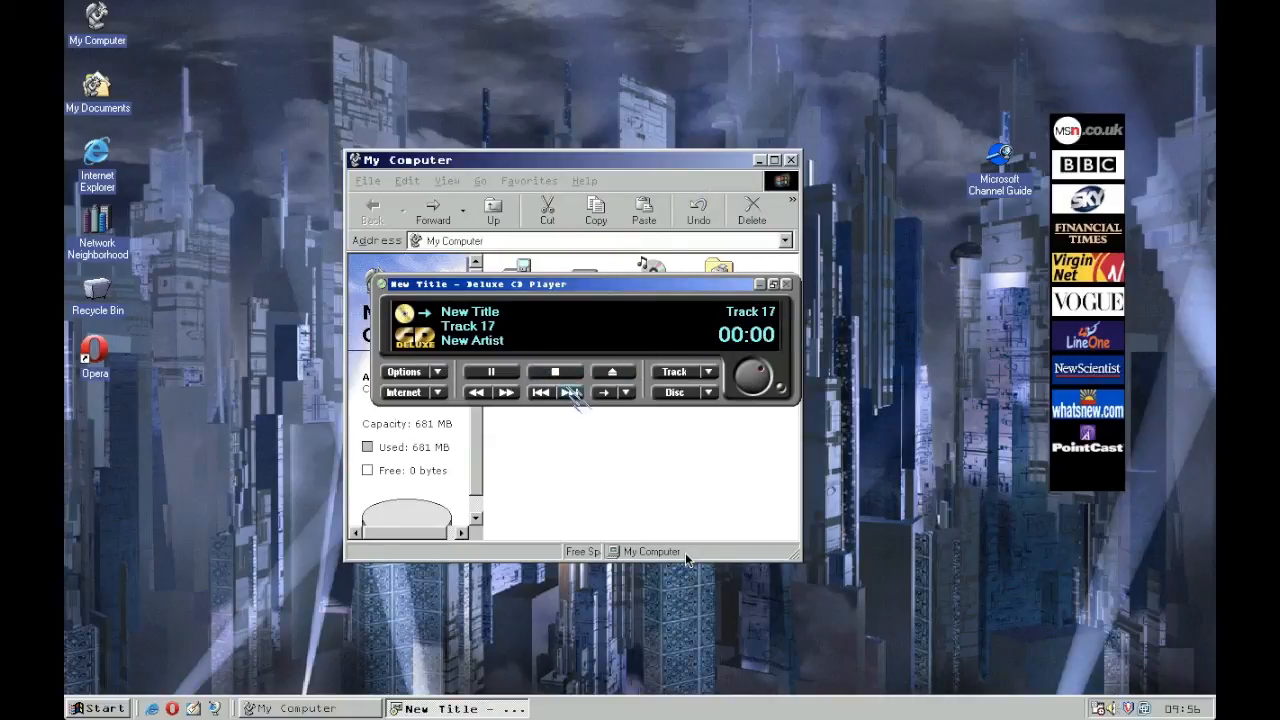
pyautogui.click(490, 371)
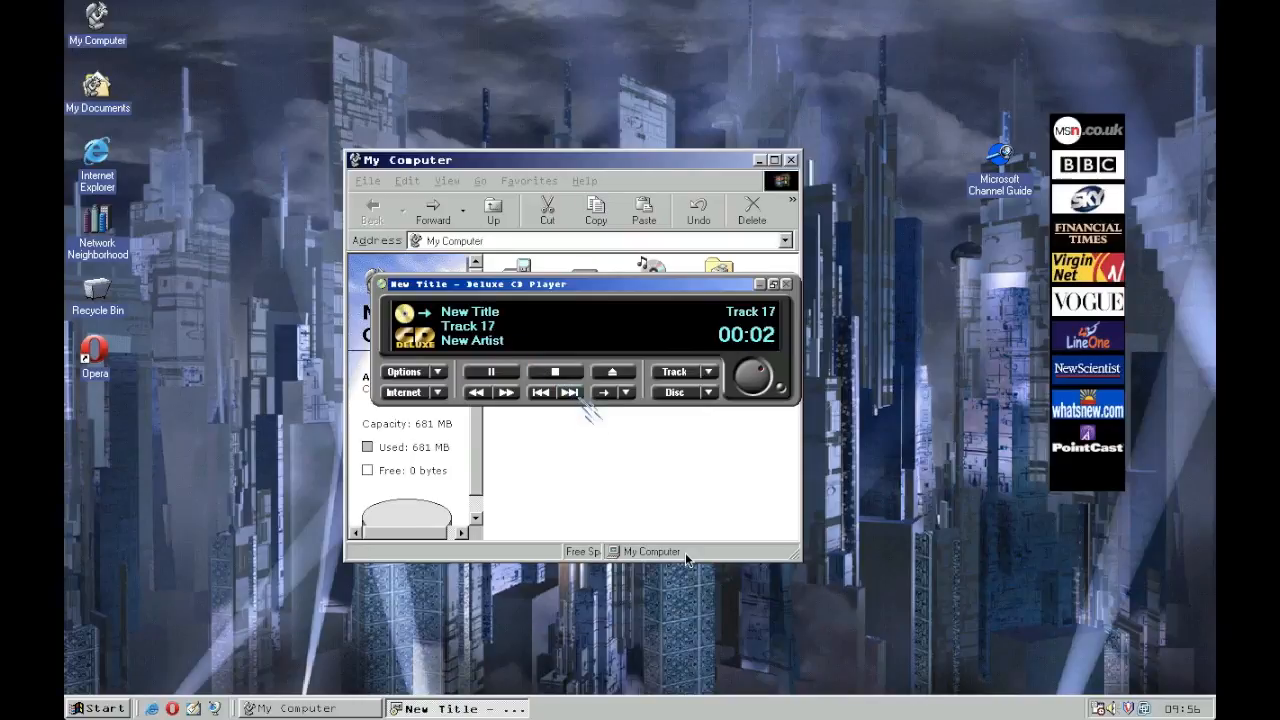
pyautogui.click(566, 391)
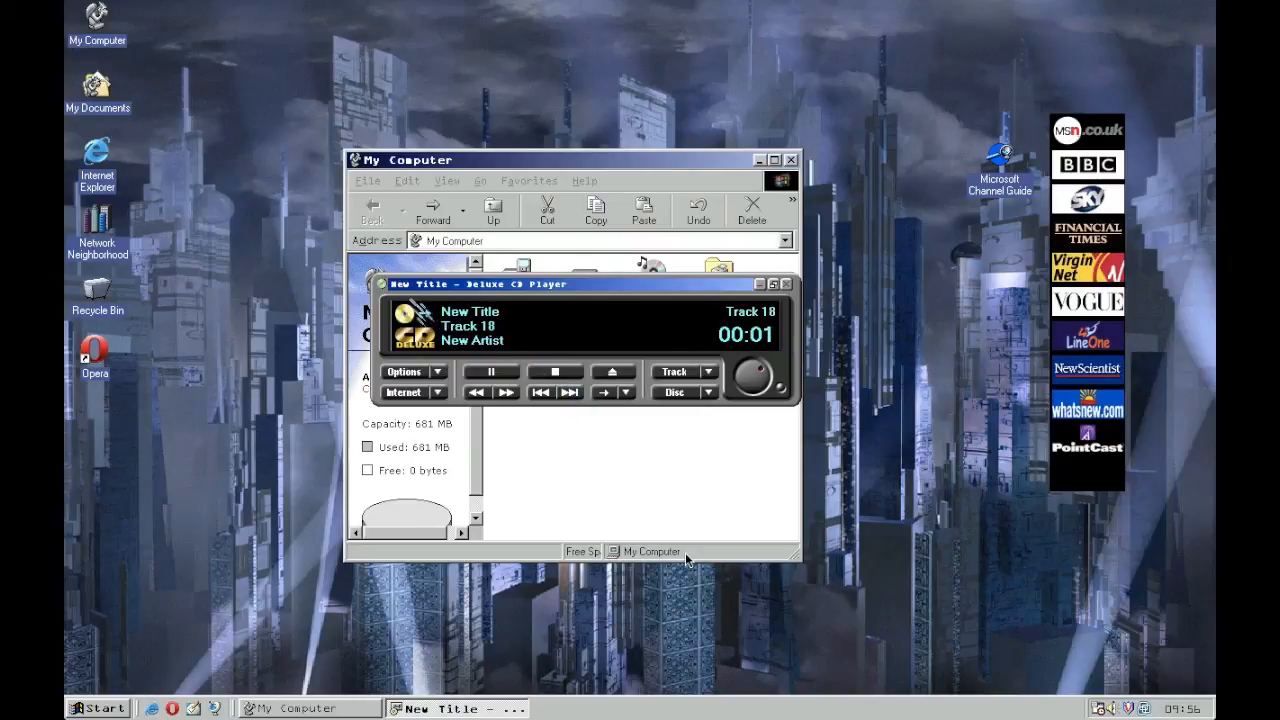
pyautogui.click(371, 283)
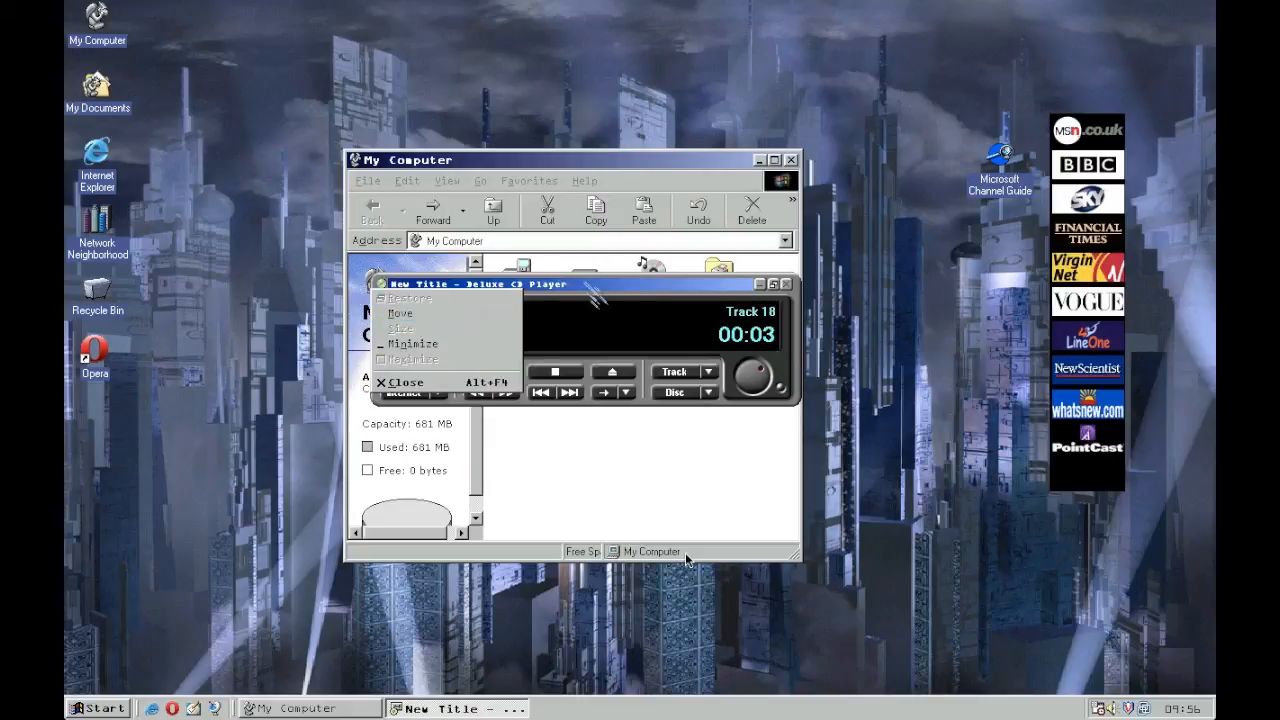
pyautogui.click(404, 372)
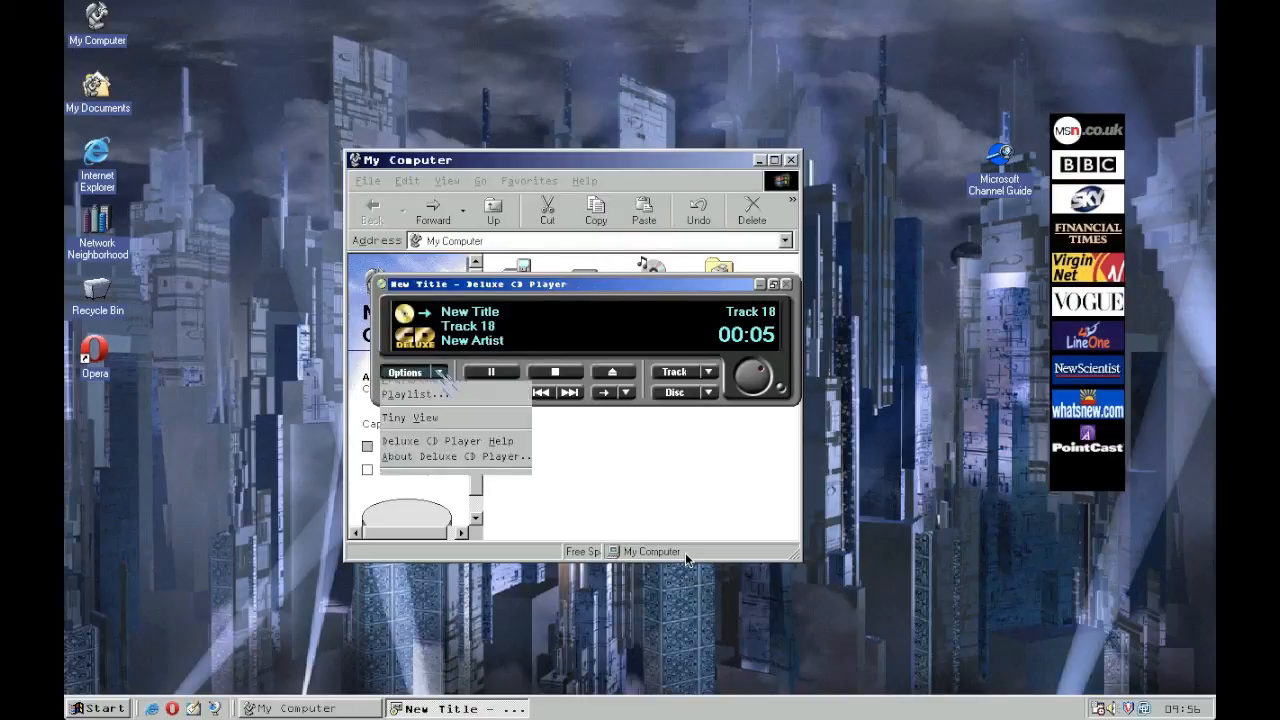
pyautogui.click(410, 372)
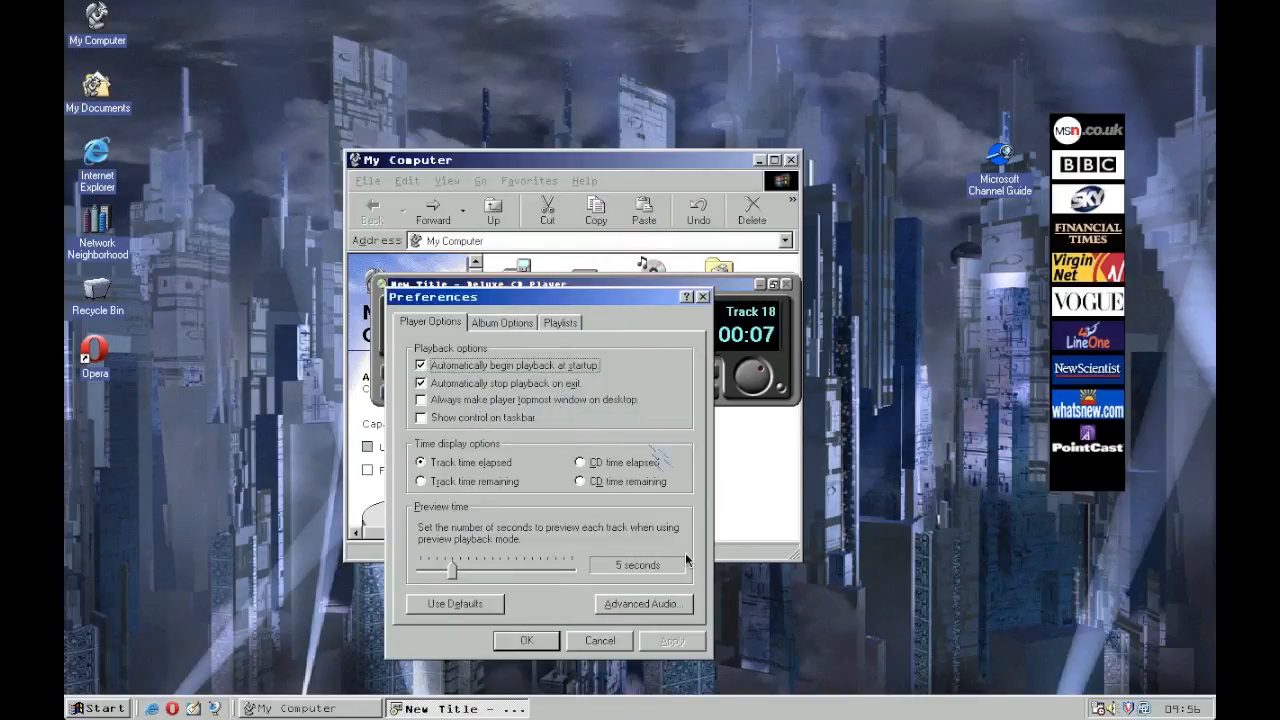
pyautogui.click(526, 640)
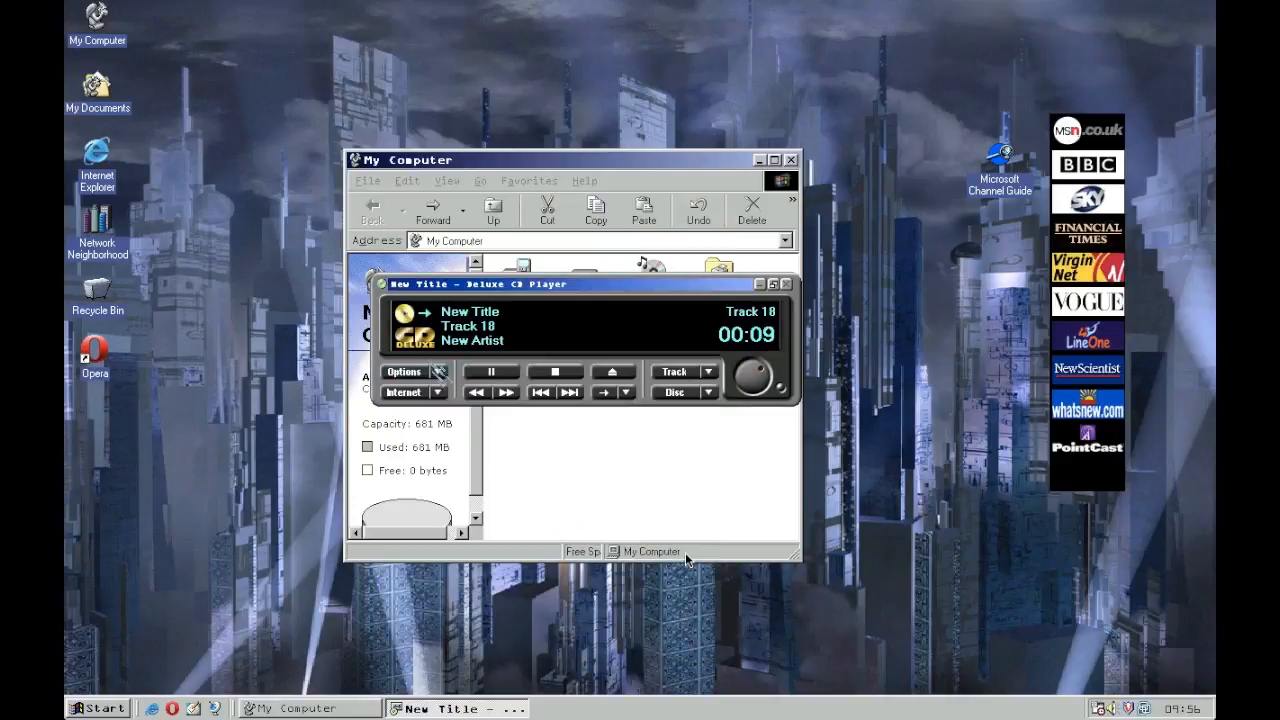
# Toggle the compact Tiny View on and off, then view and dismiss About
pyautogui.click(405, 371)
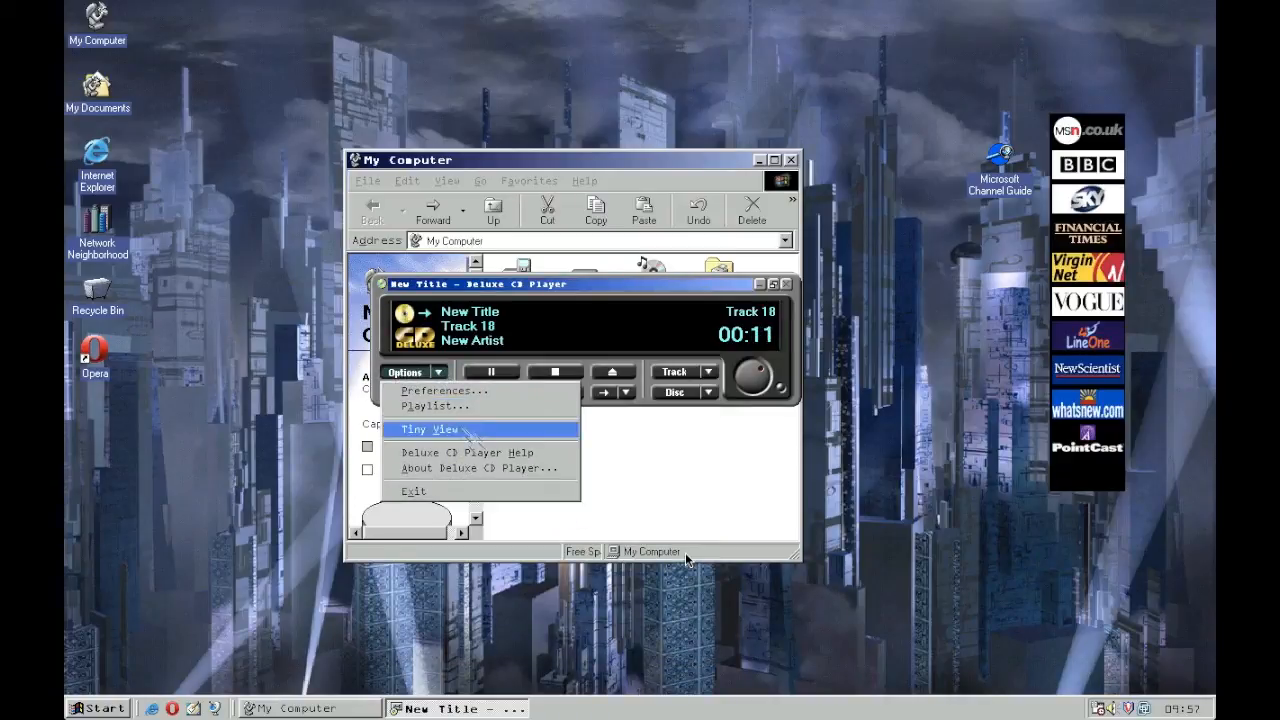
pyautogui.click(430, 429)
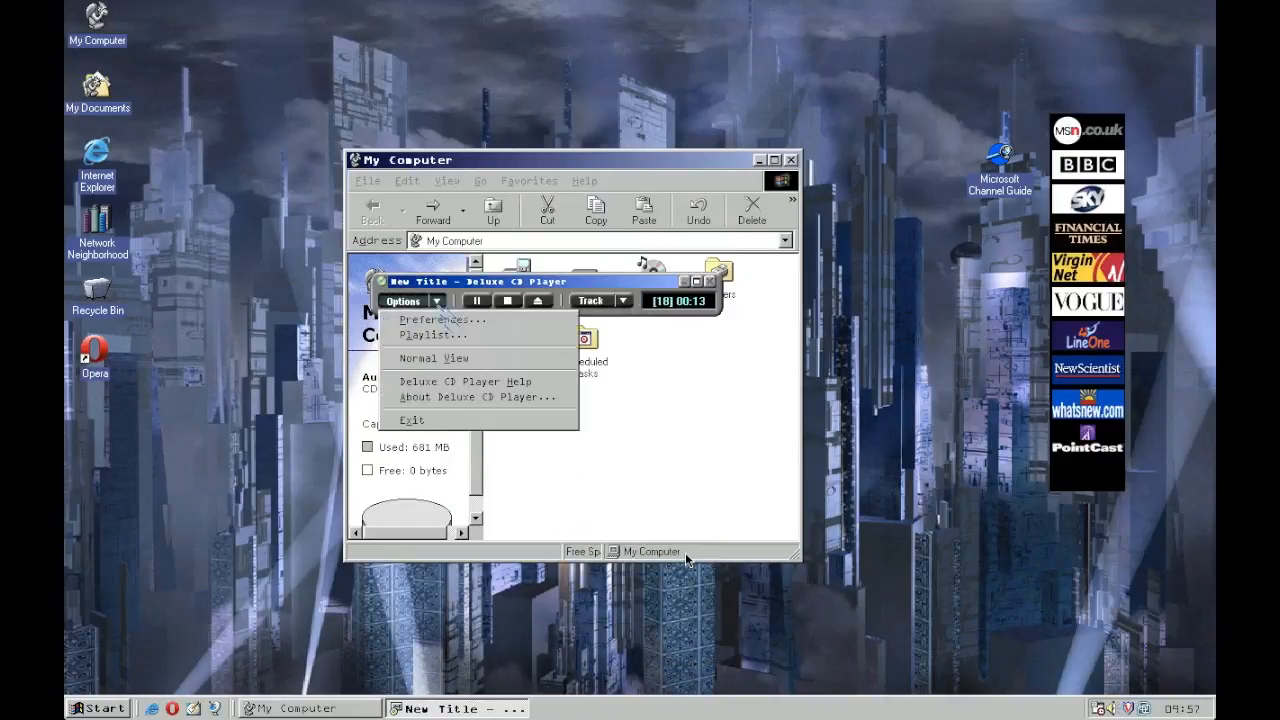
pyautogui.click(433, 358)
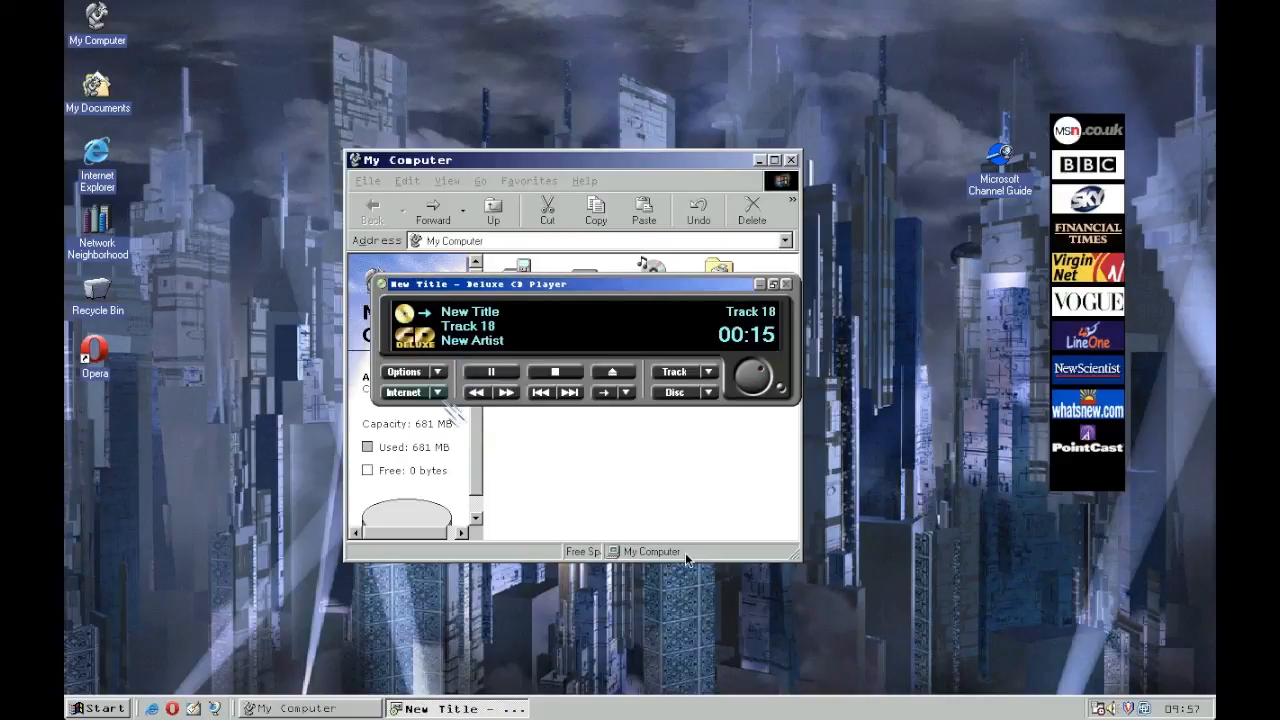
pyautogui.click(404, 371)
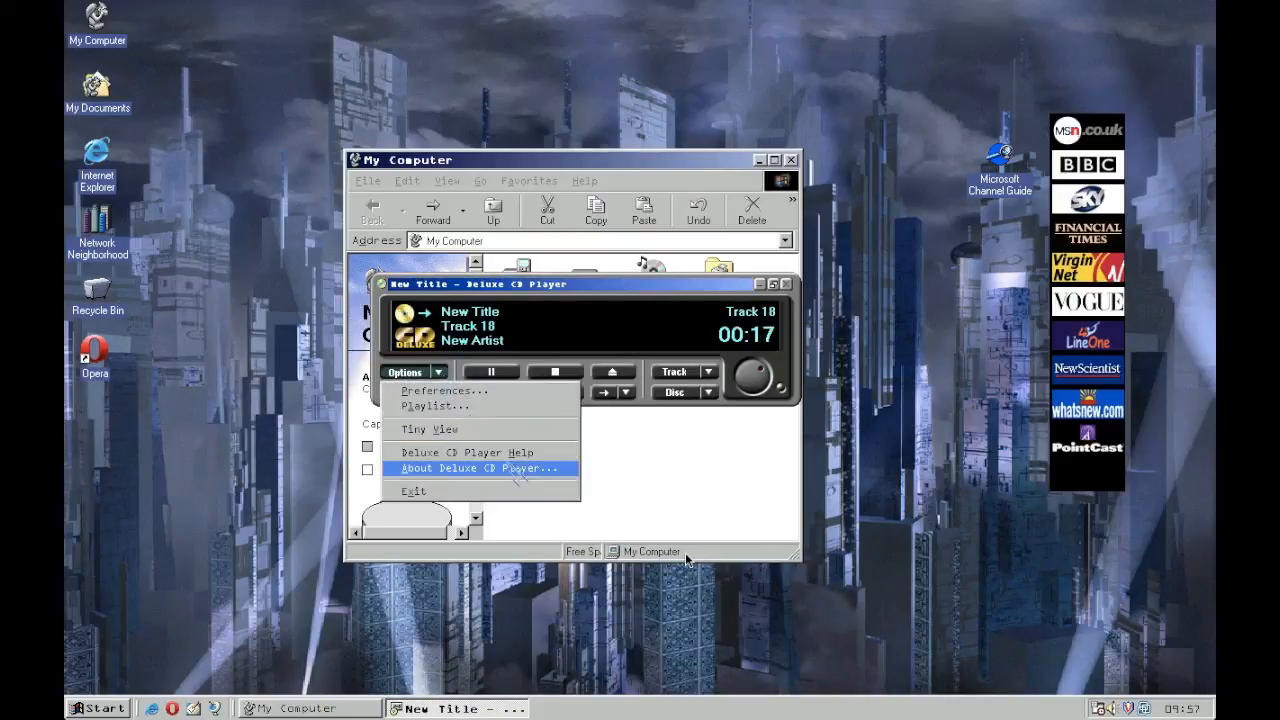
pyautogui.click(480, 468)
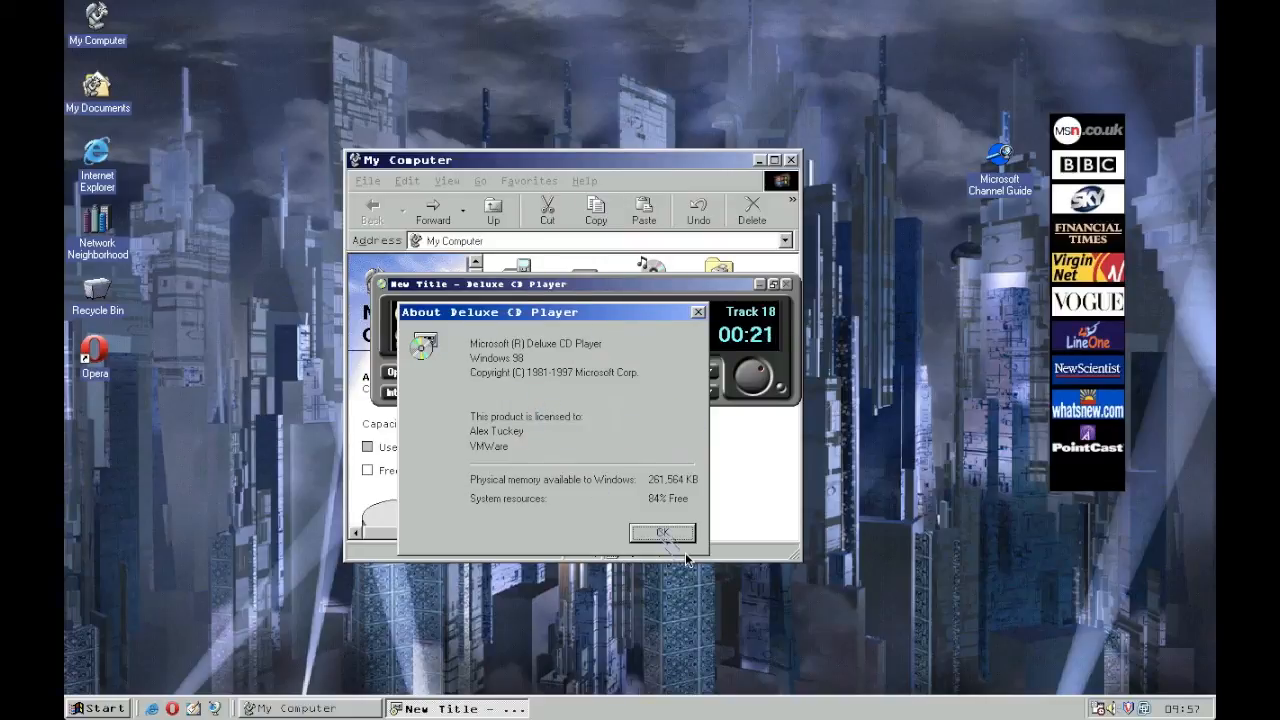
pyautogui.click(662, 531)
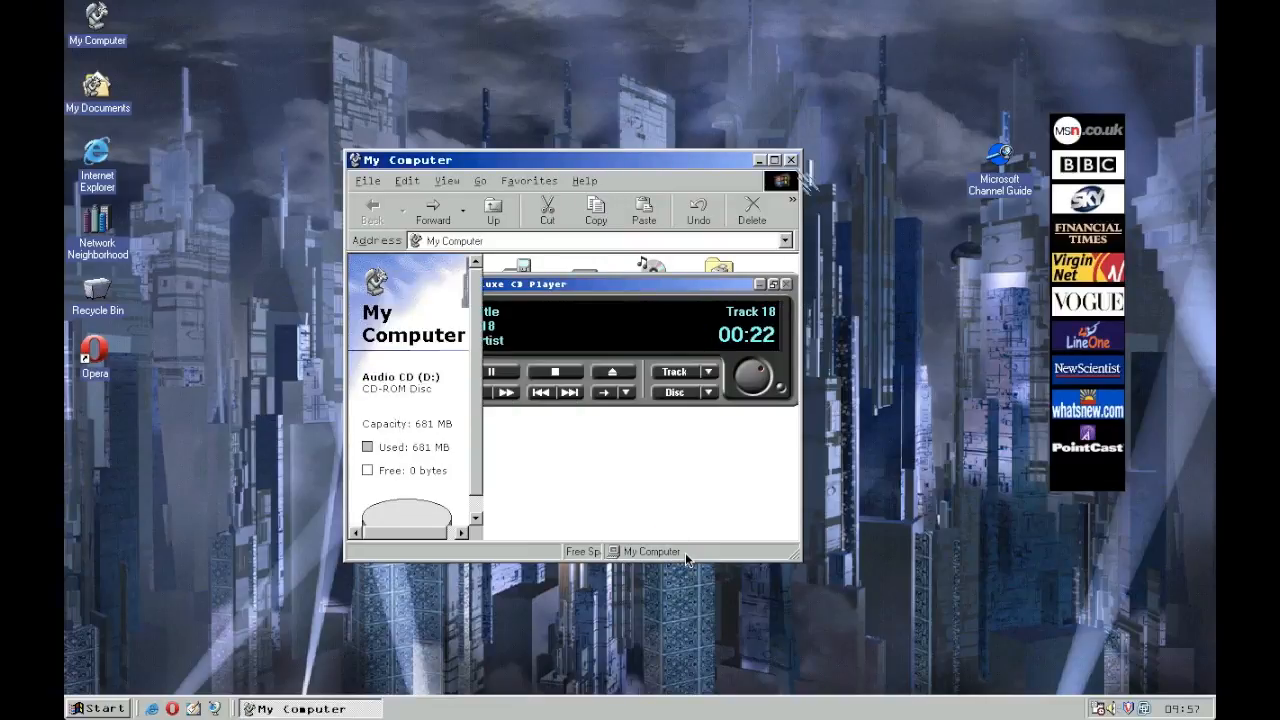
# Eject the Audio CD (D:) from My Computer's right-click menu and close My Computer
pyautogui.click(787, 283)
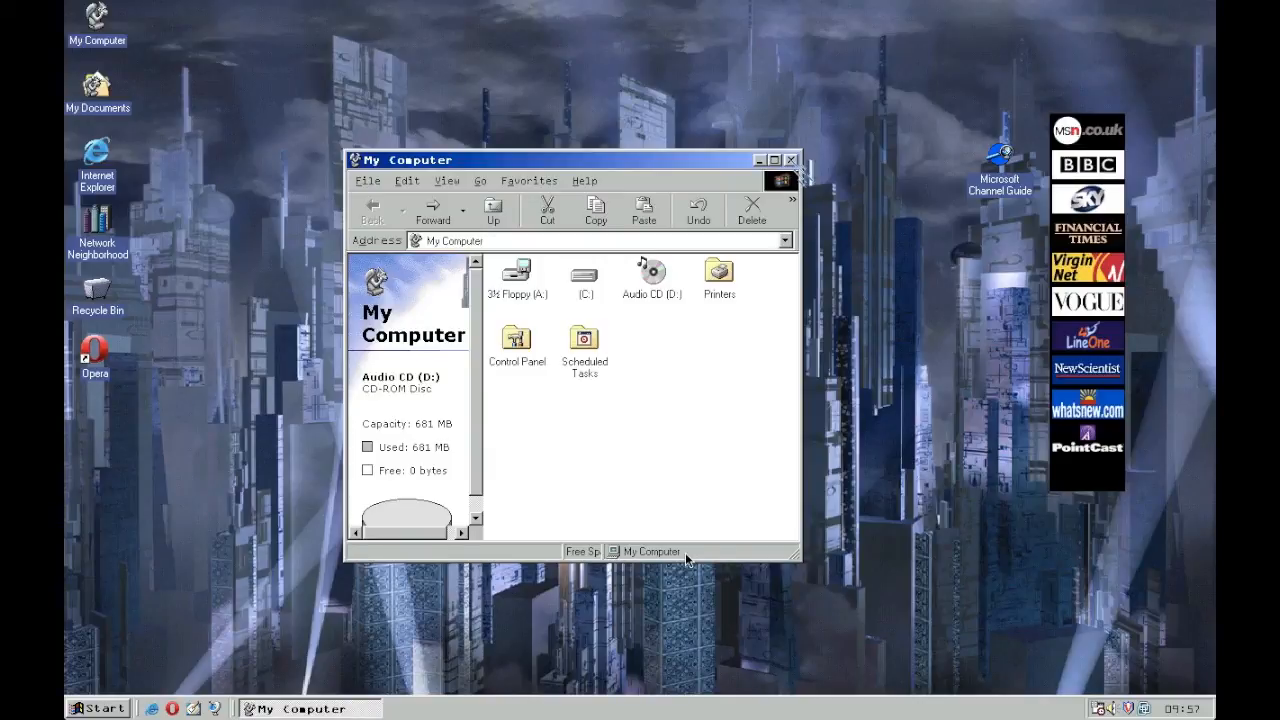
pyautogui.click(651, 272)
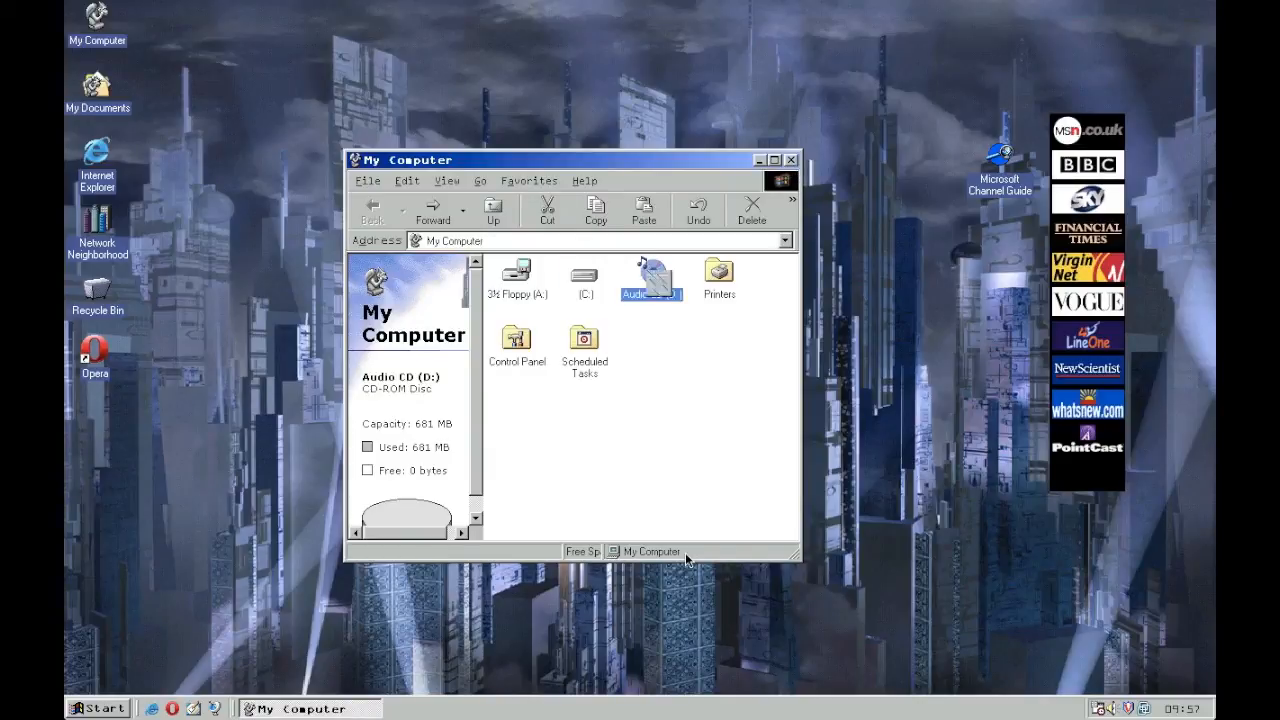
pyautogui.rightClick(651, 275)
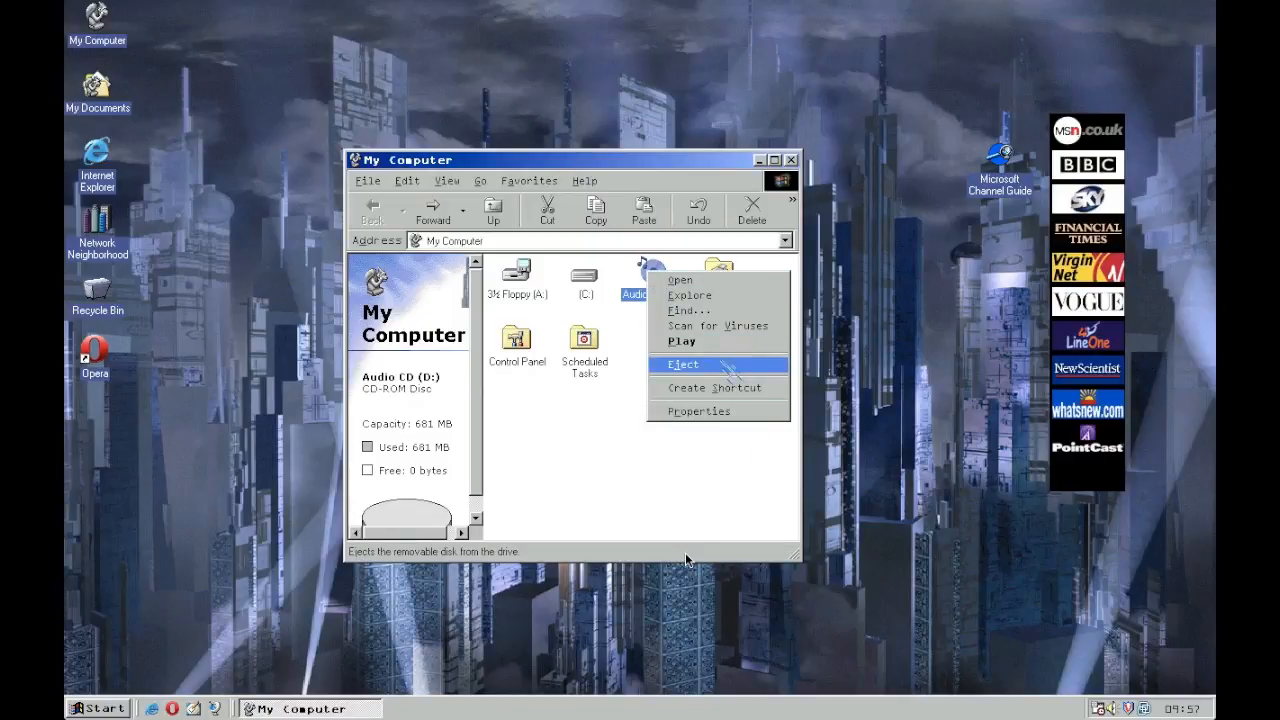
pyautogui.click(682, 364)
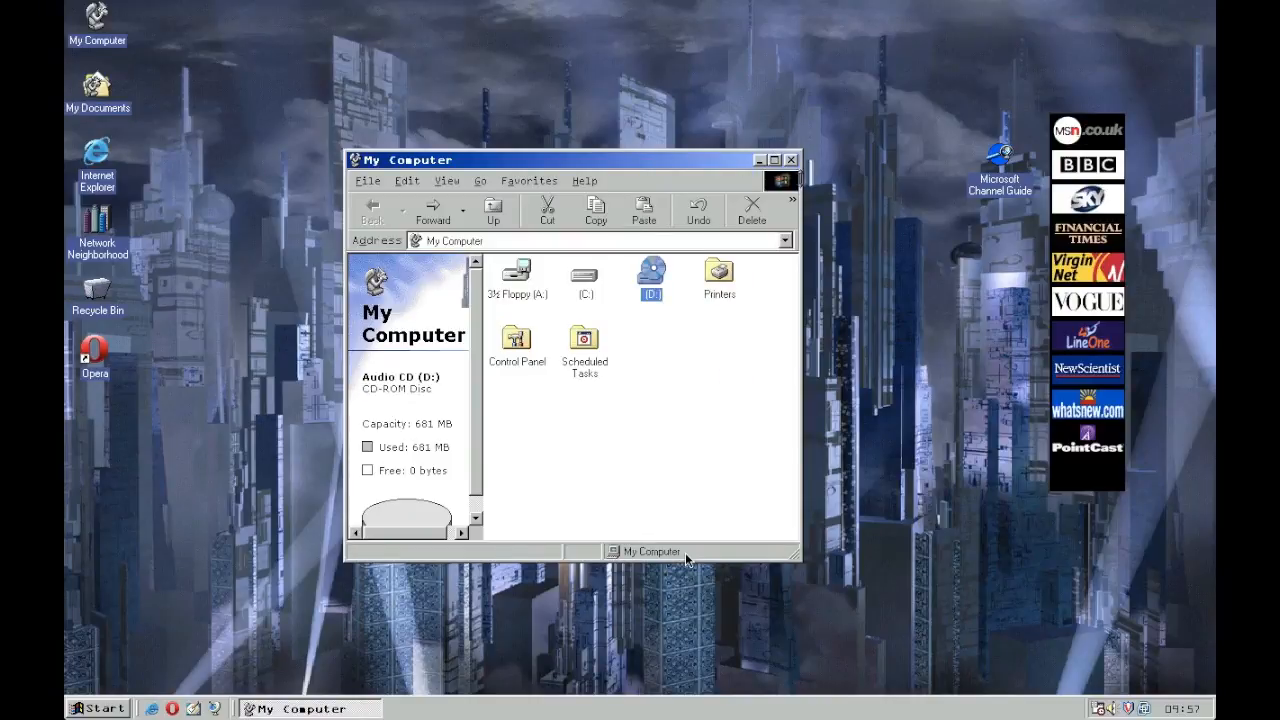
pyautogui.click(791, 159)
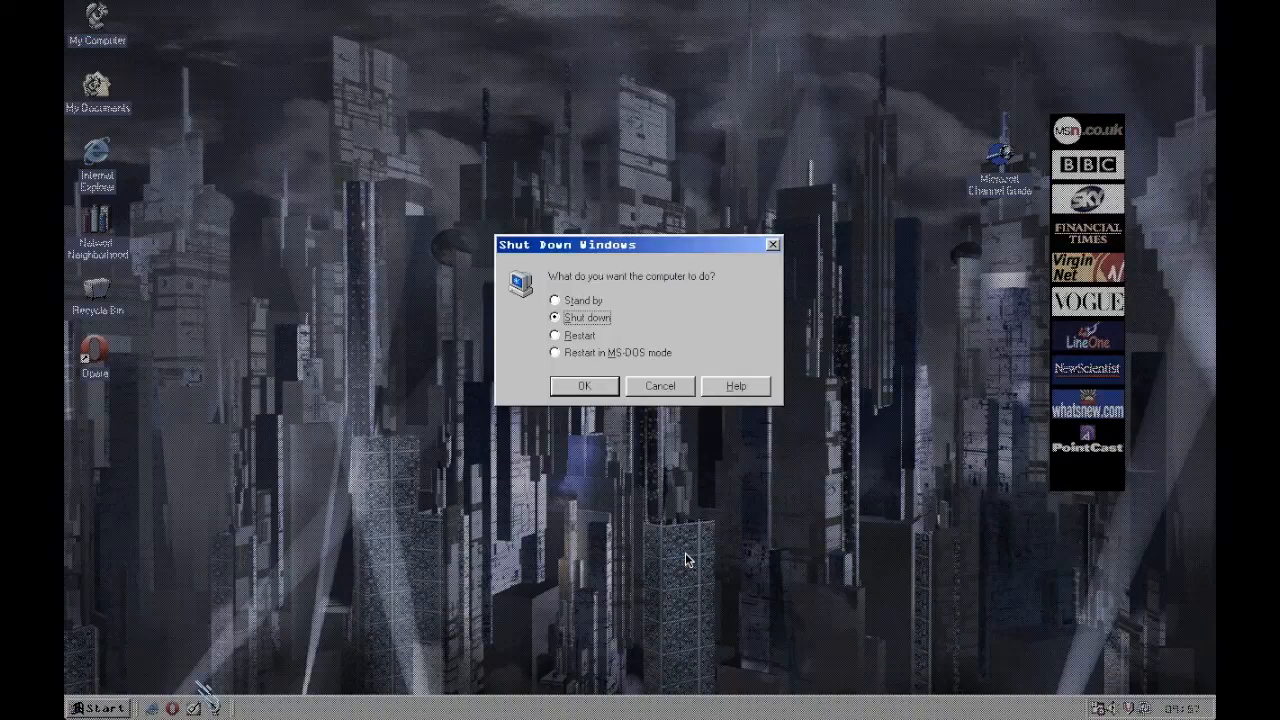
# Confirm Shut down so the Windows 98 VM powers off
pyautogui.click(659, 385)
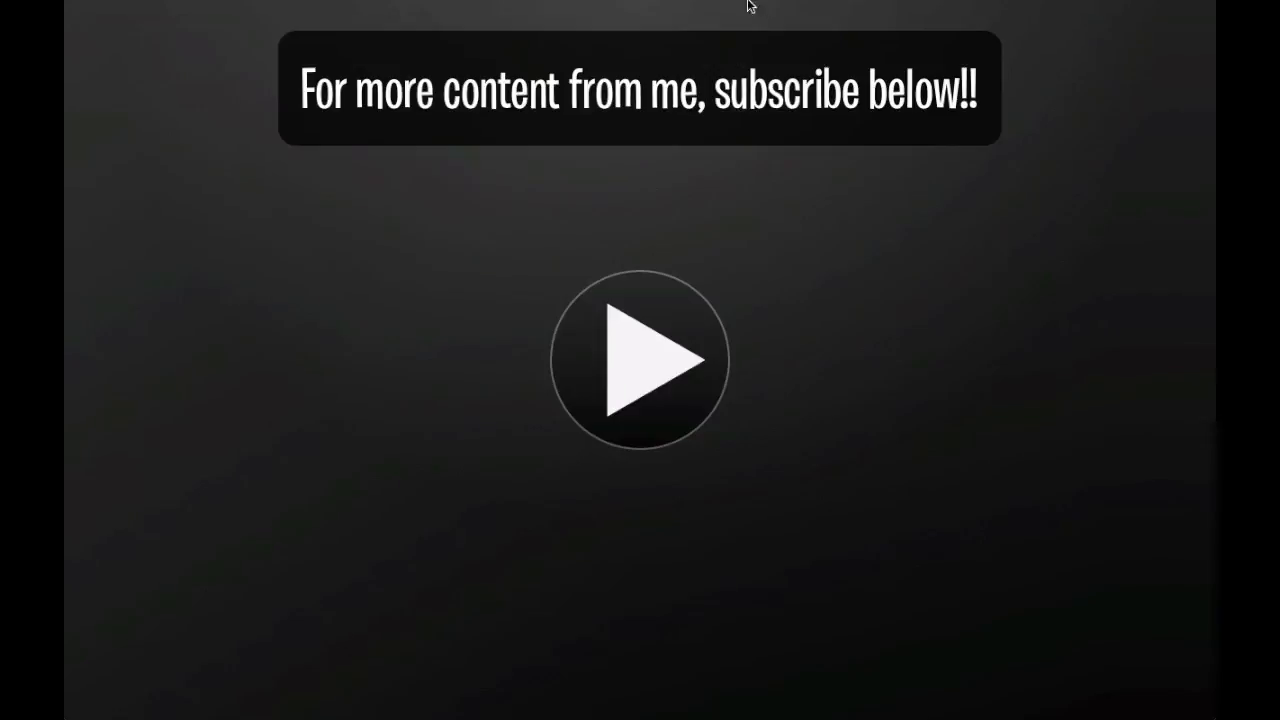
pyautogui.click(851, 10)
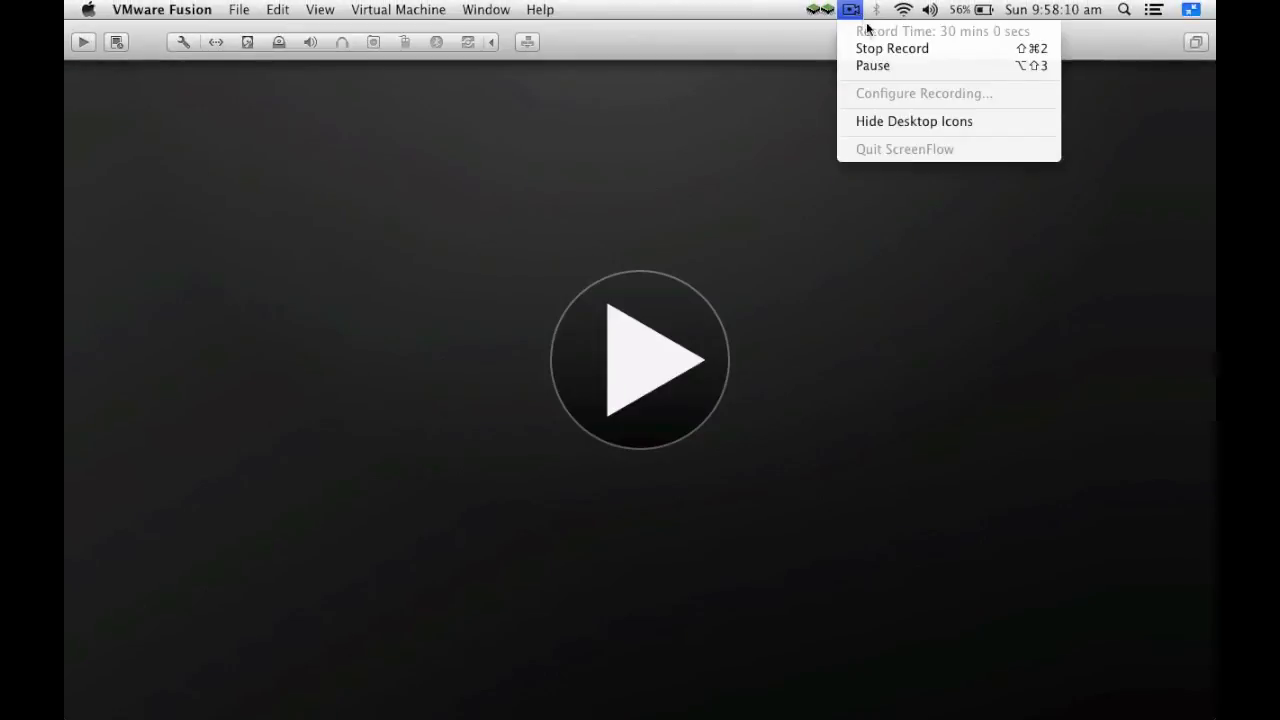